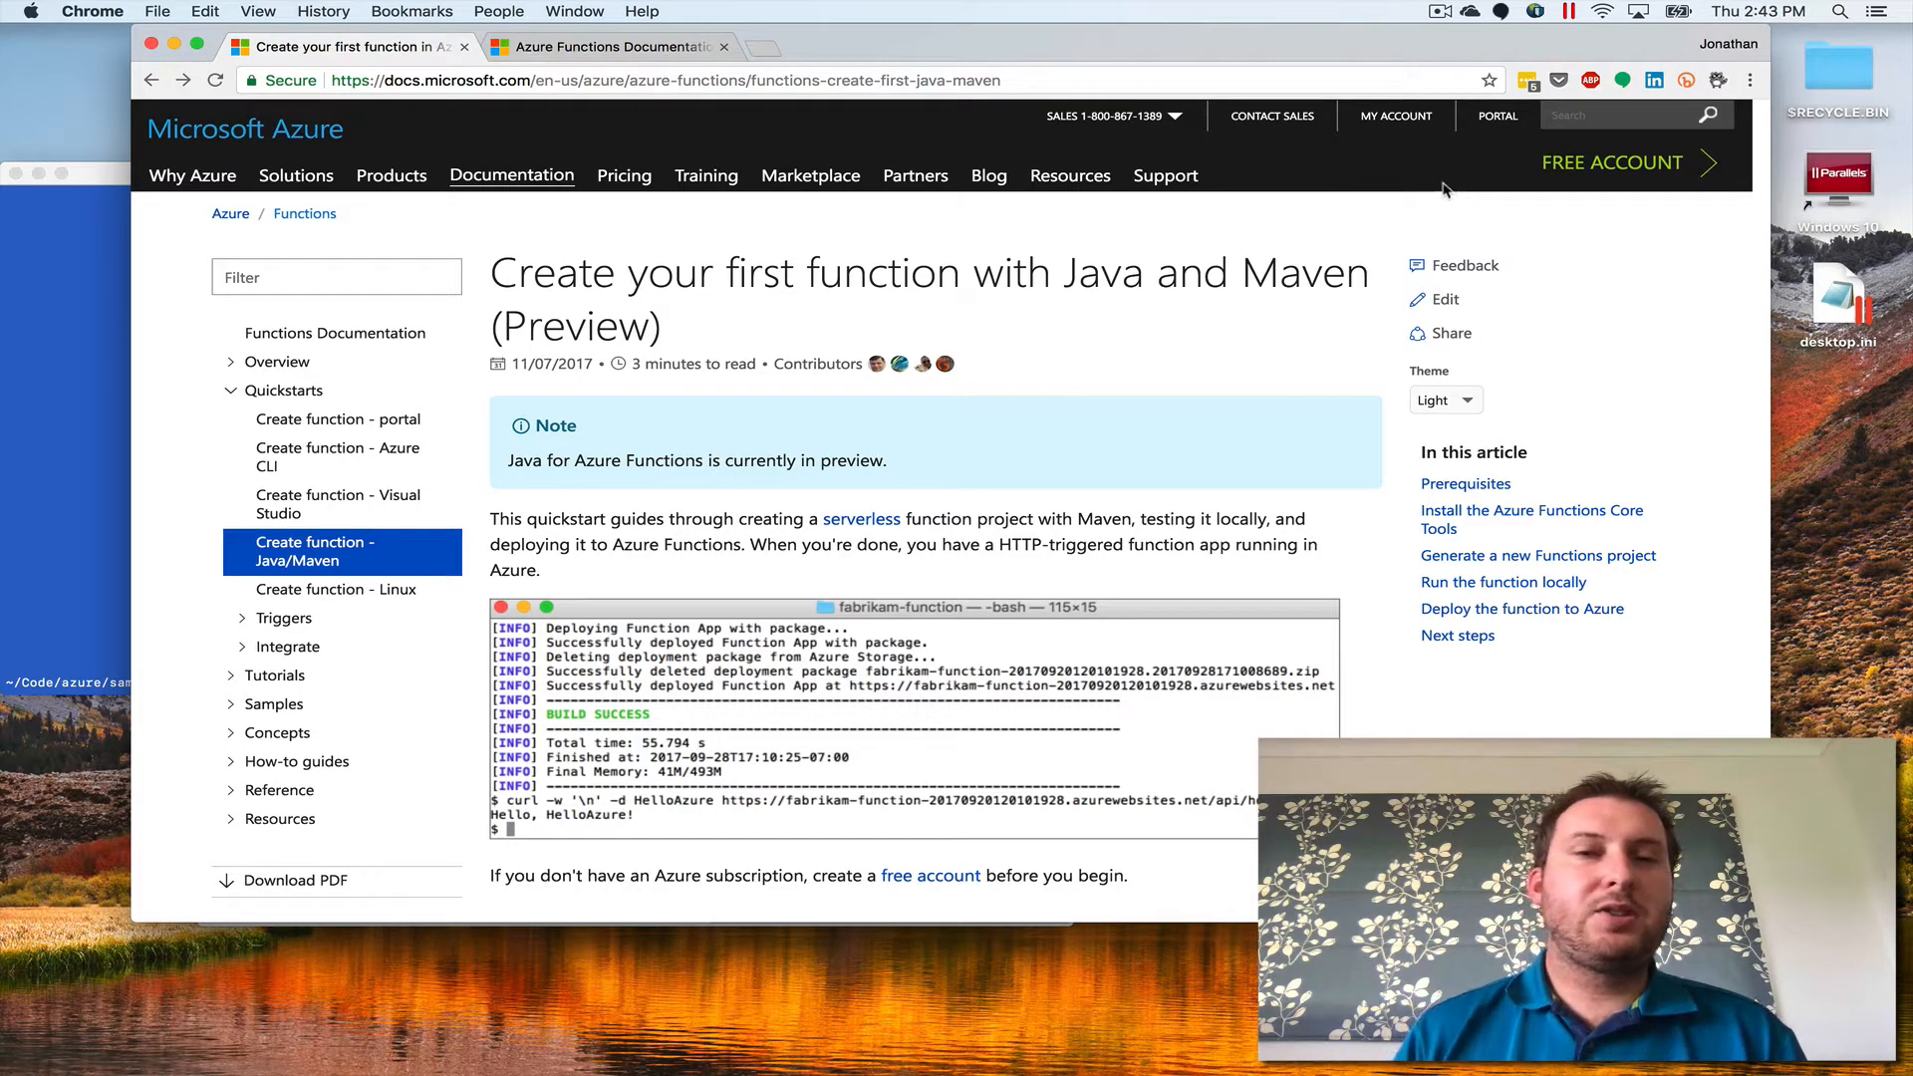
pyautogui.moveTo(1351, 260)
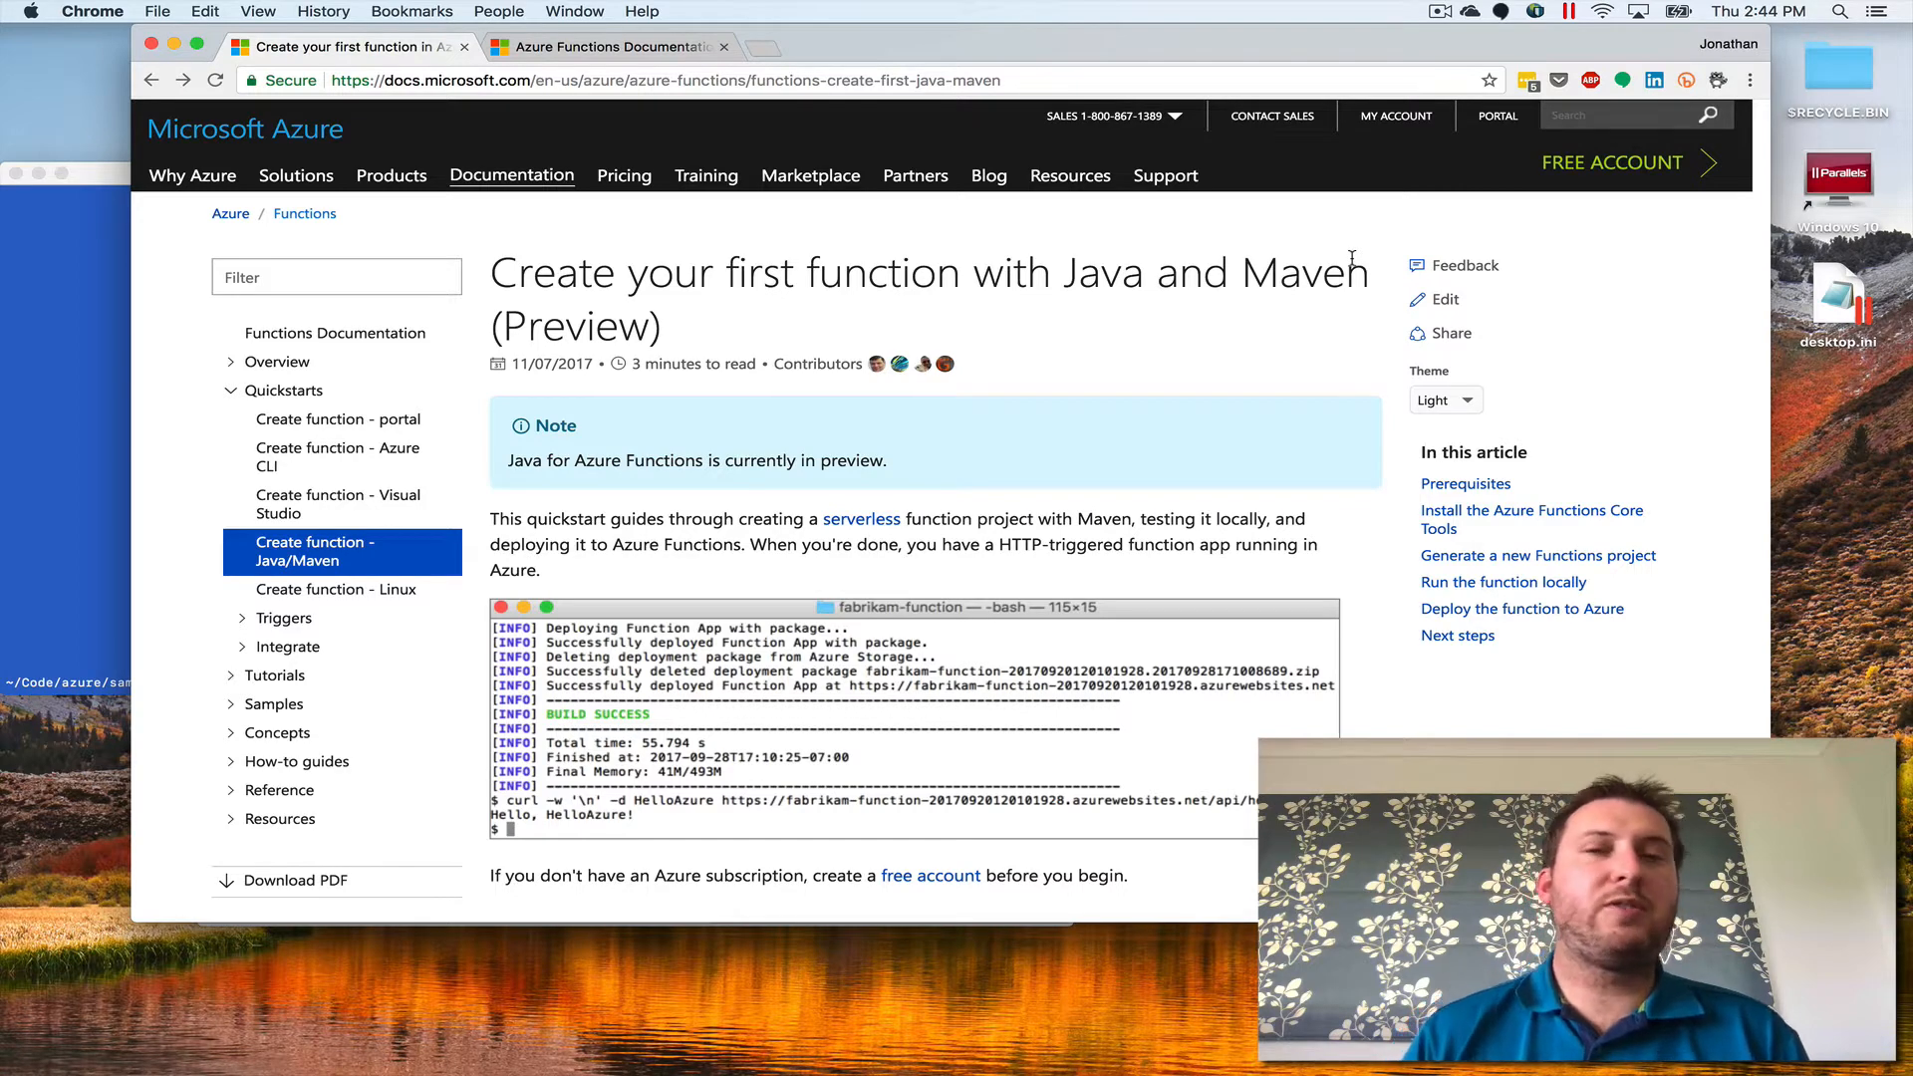
pyautogui.moveTo(1165, 393)
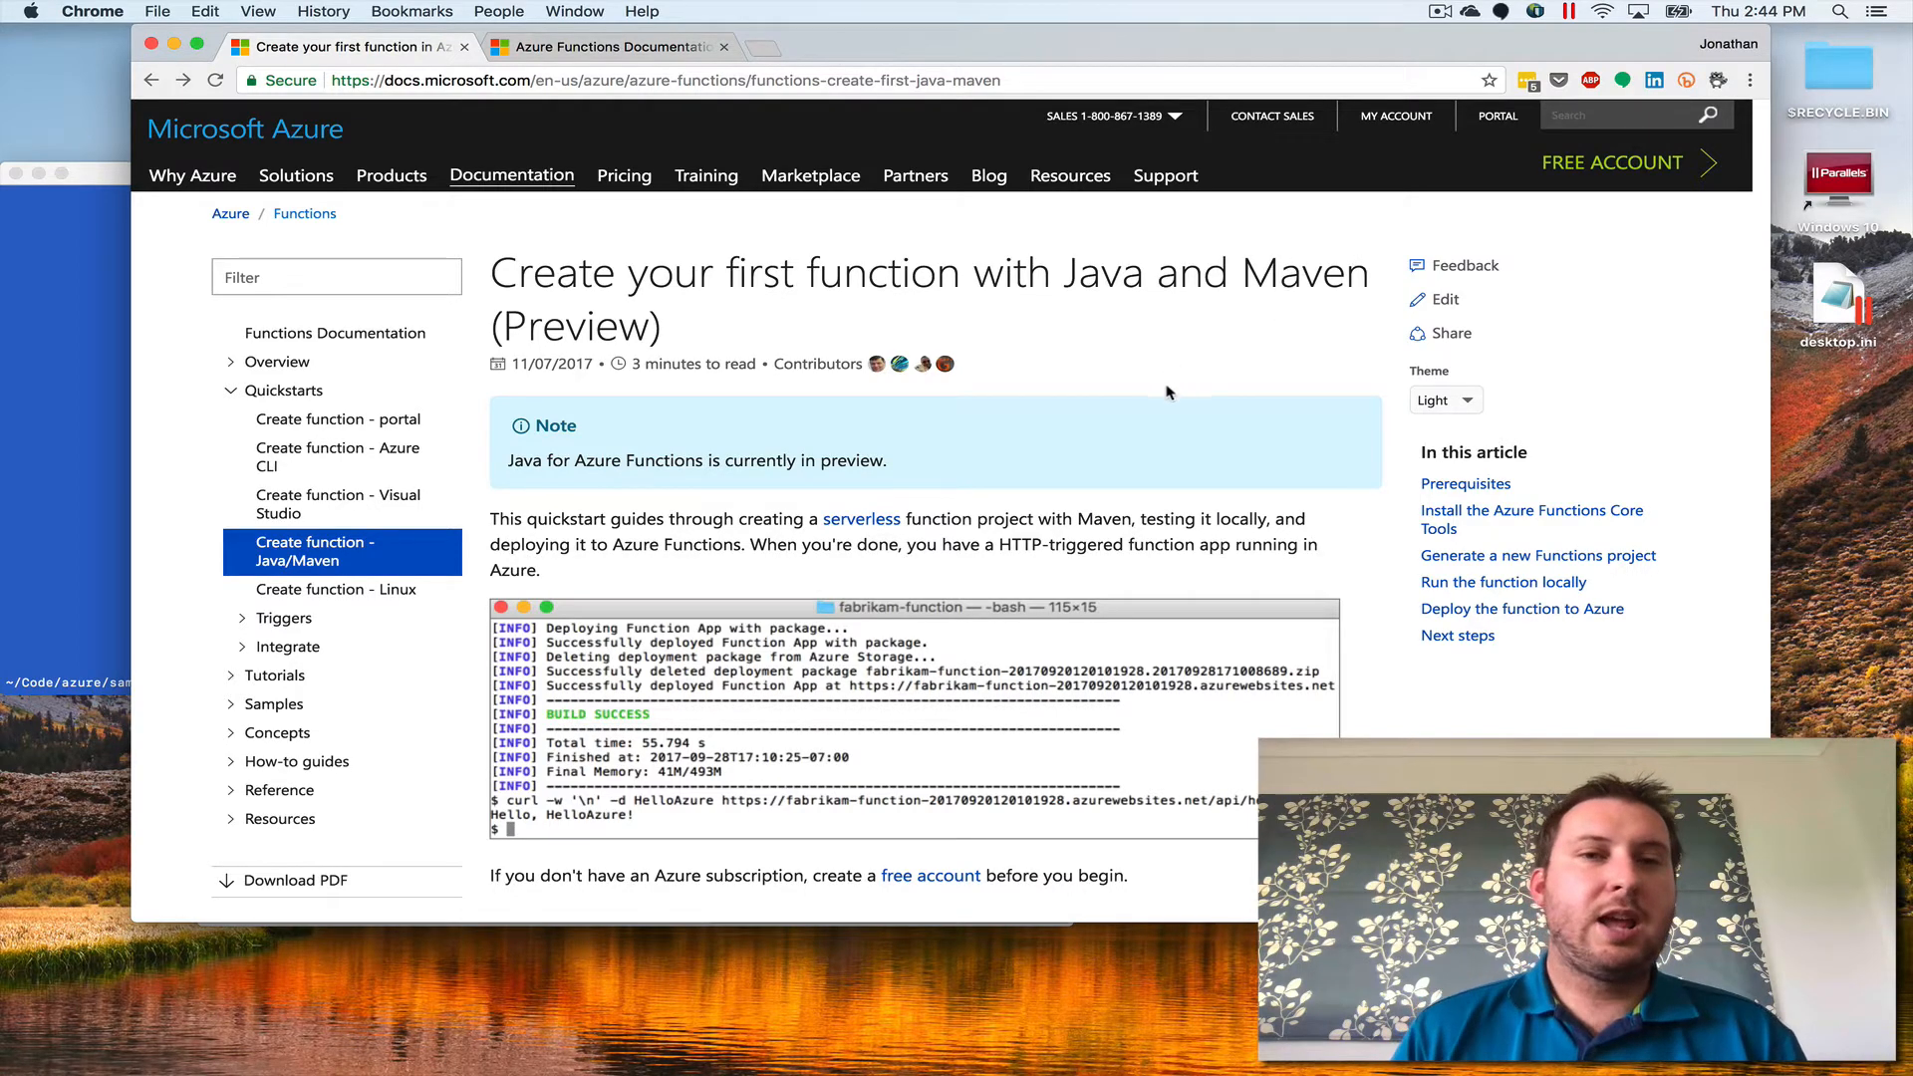
# - Scroll the quickstart past Prerequisites to the Maven commands for generating a Functions project
pyautogui.scroll(-3)
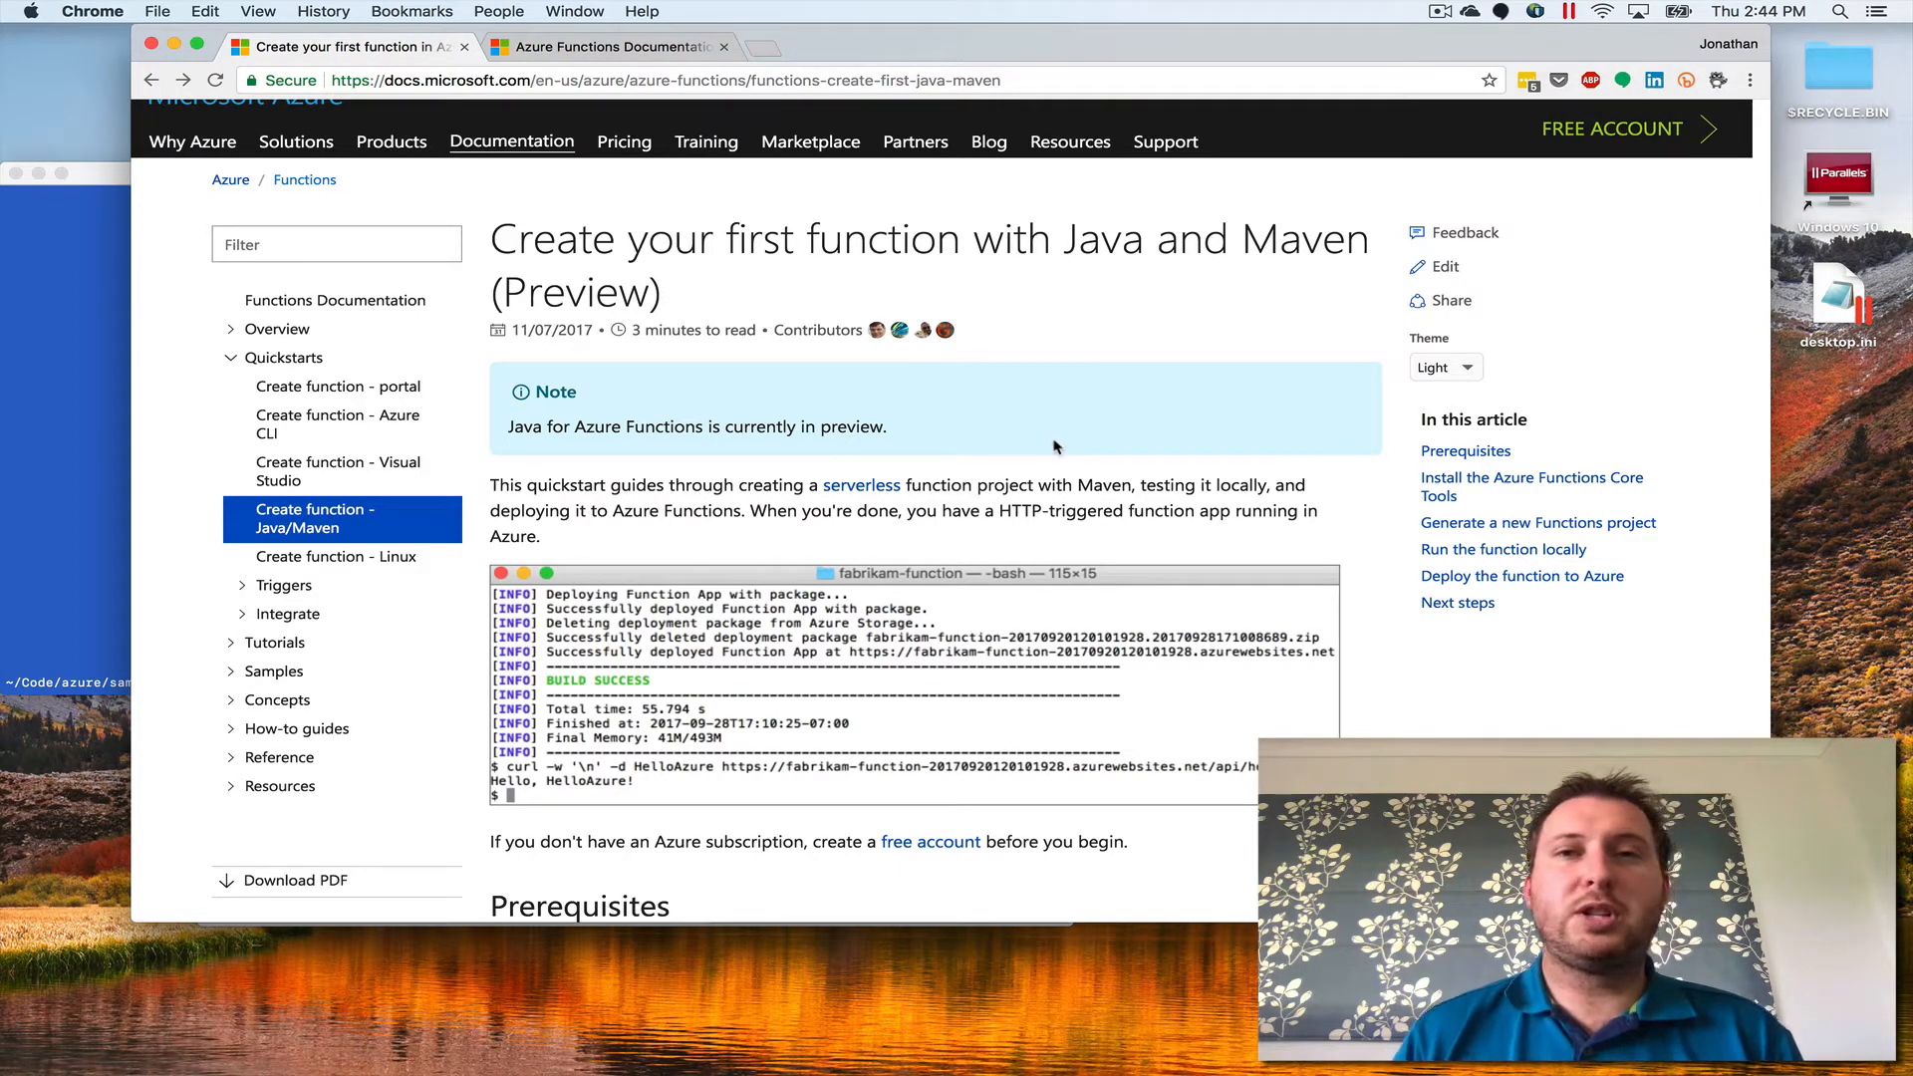
pyautogui.scroll(-3)
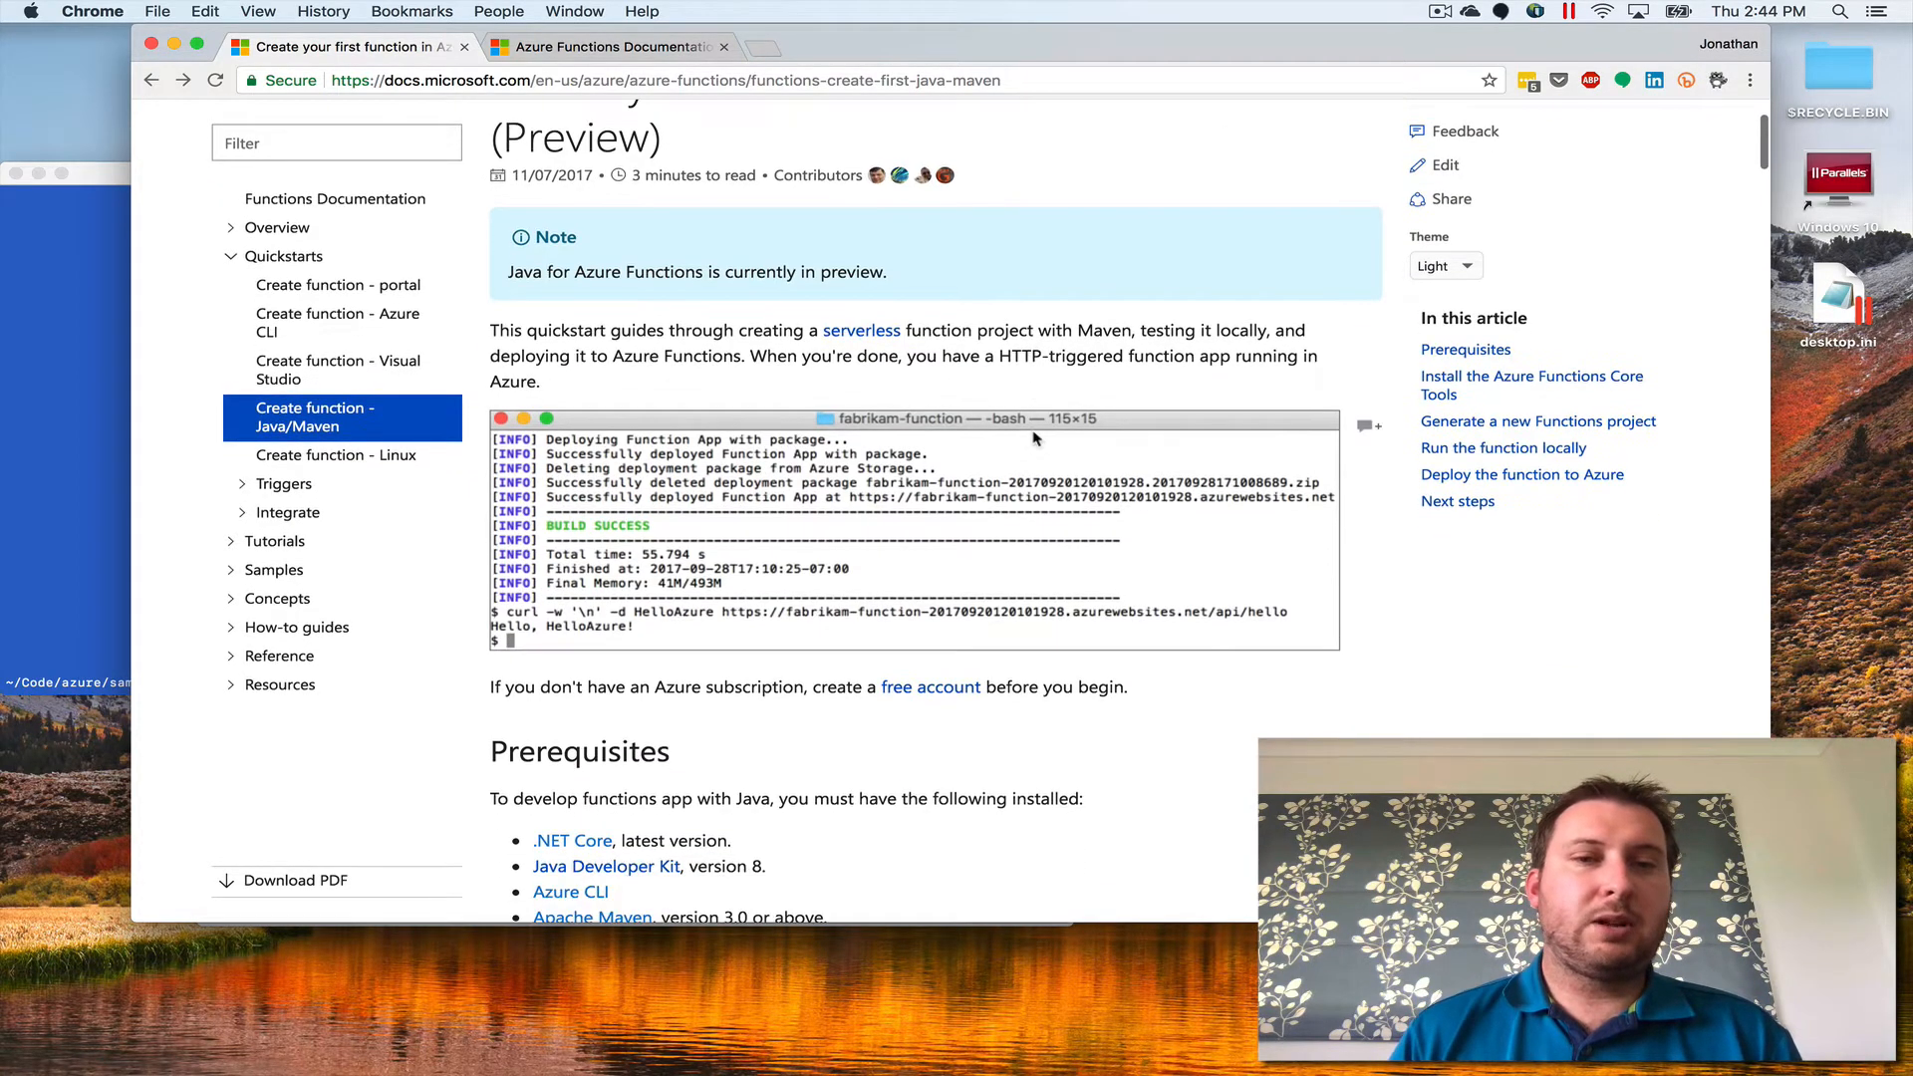
pyautogui.scroll(-3)
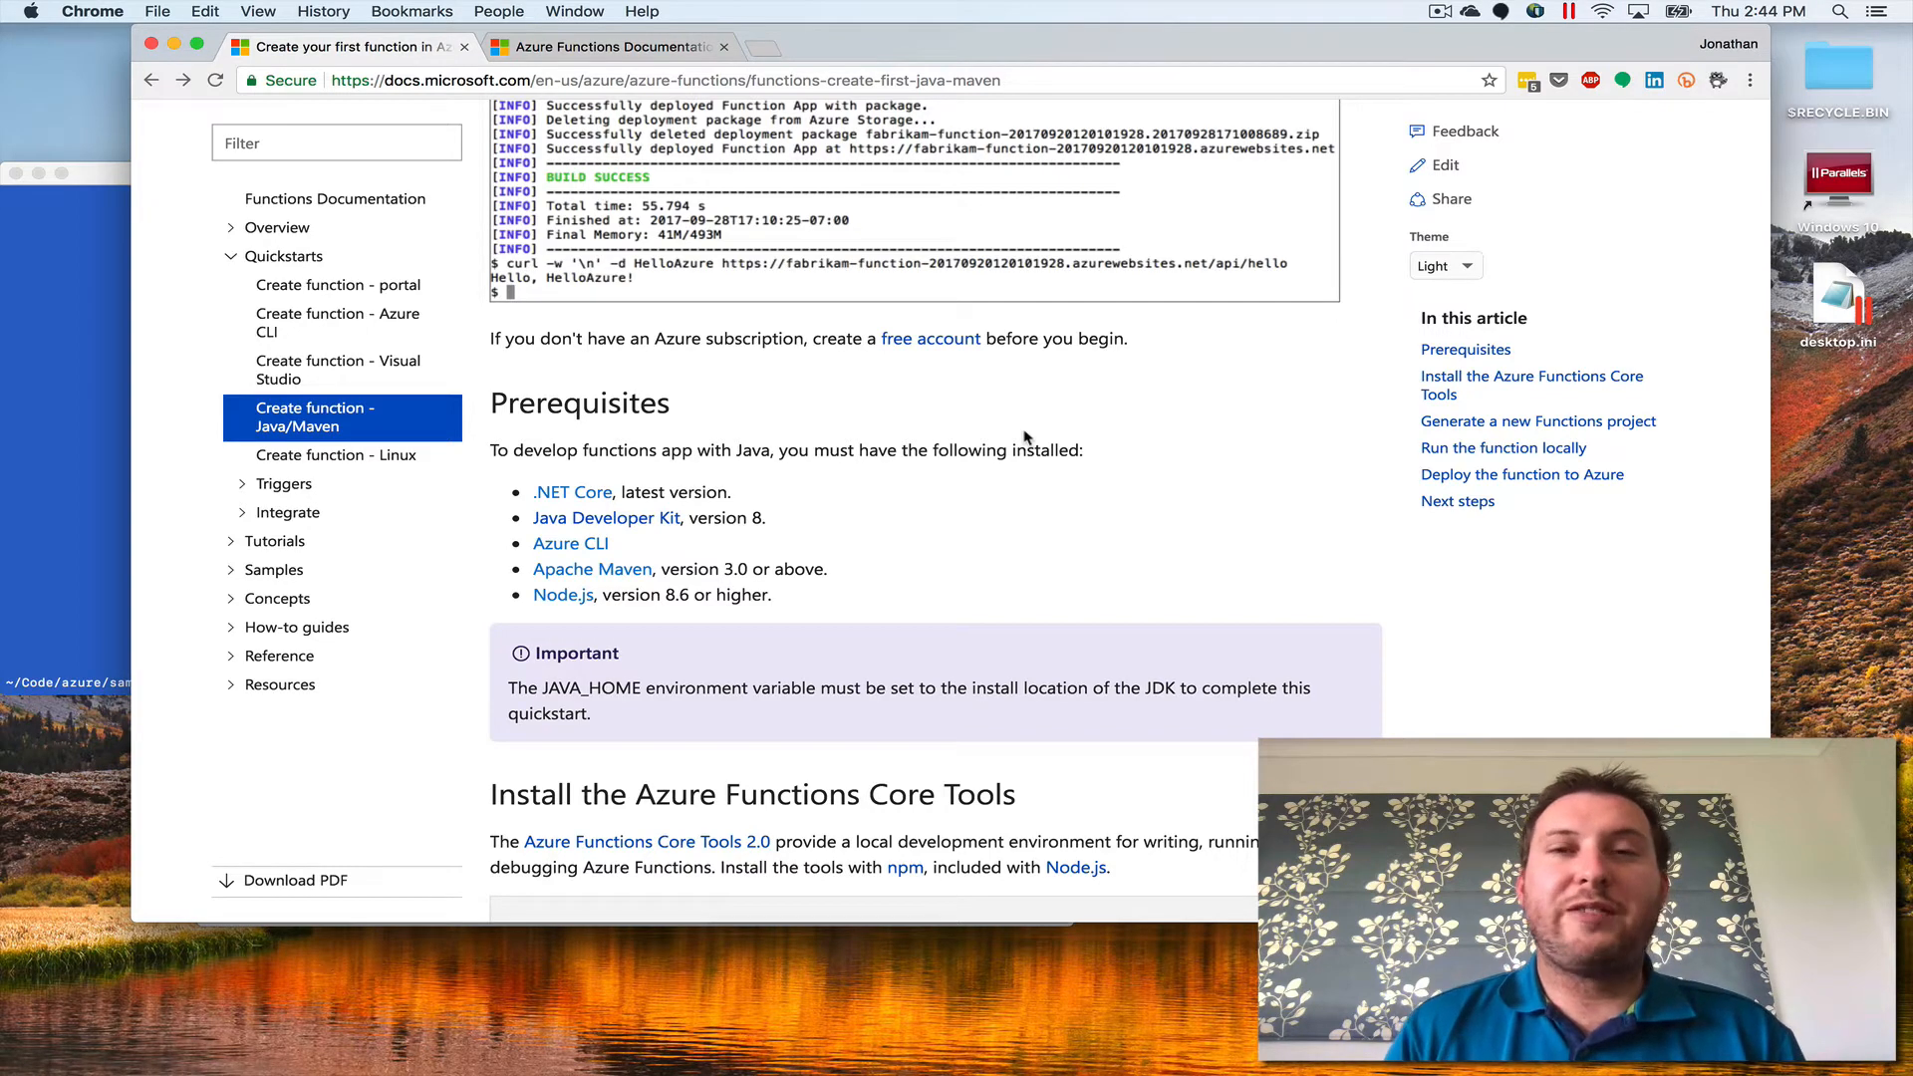
pyautogui.moveTo(572, 496)
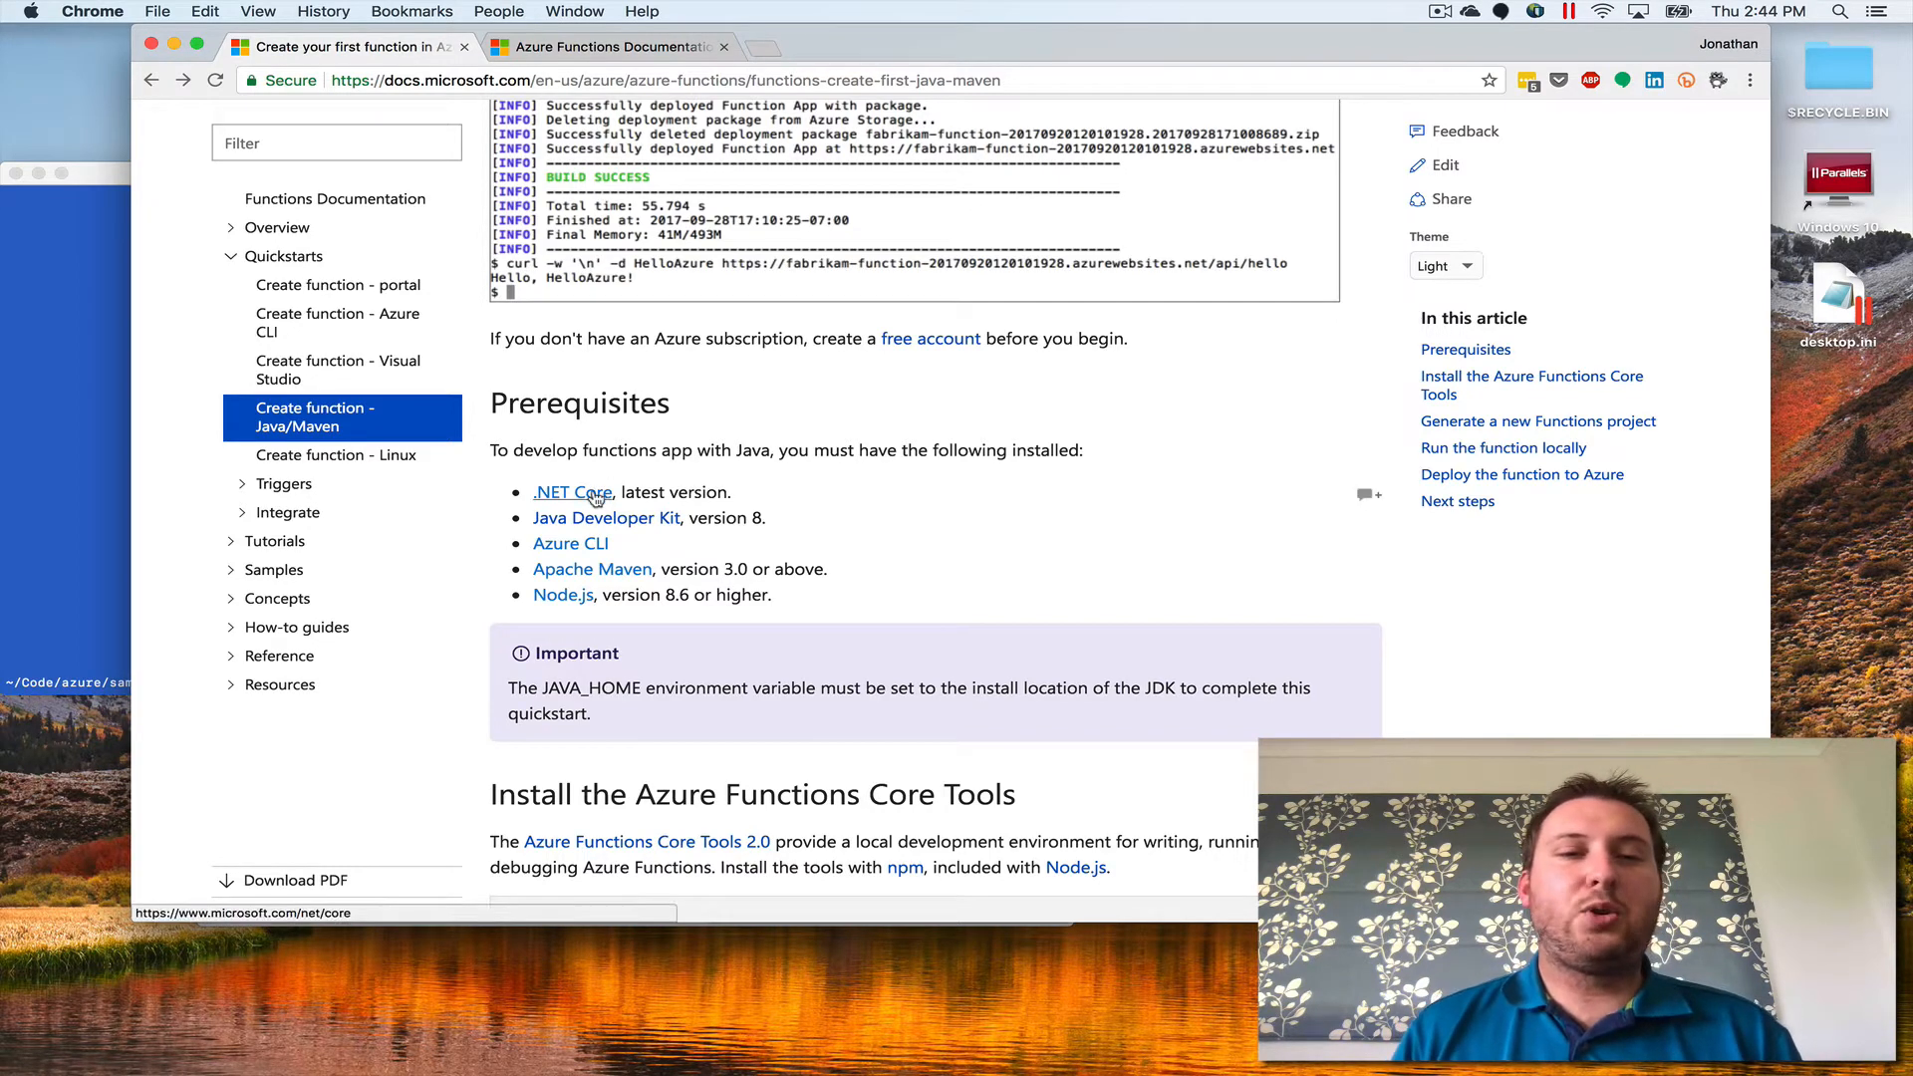
pyautogui.moveTo(562, 593)
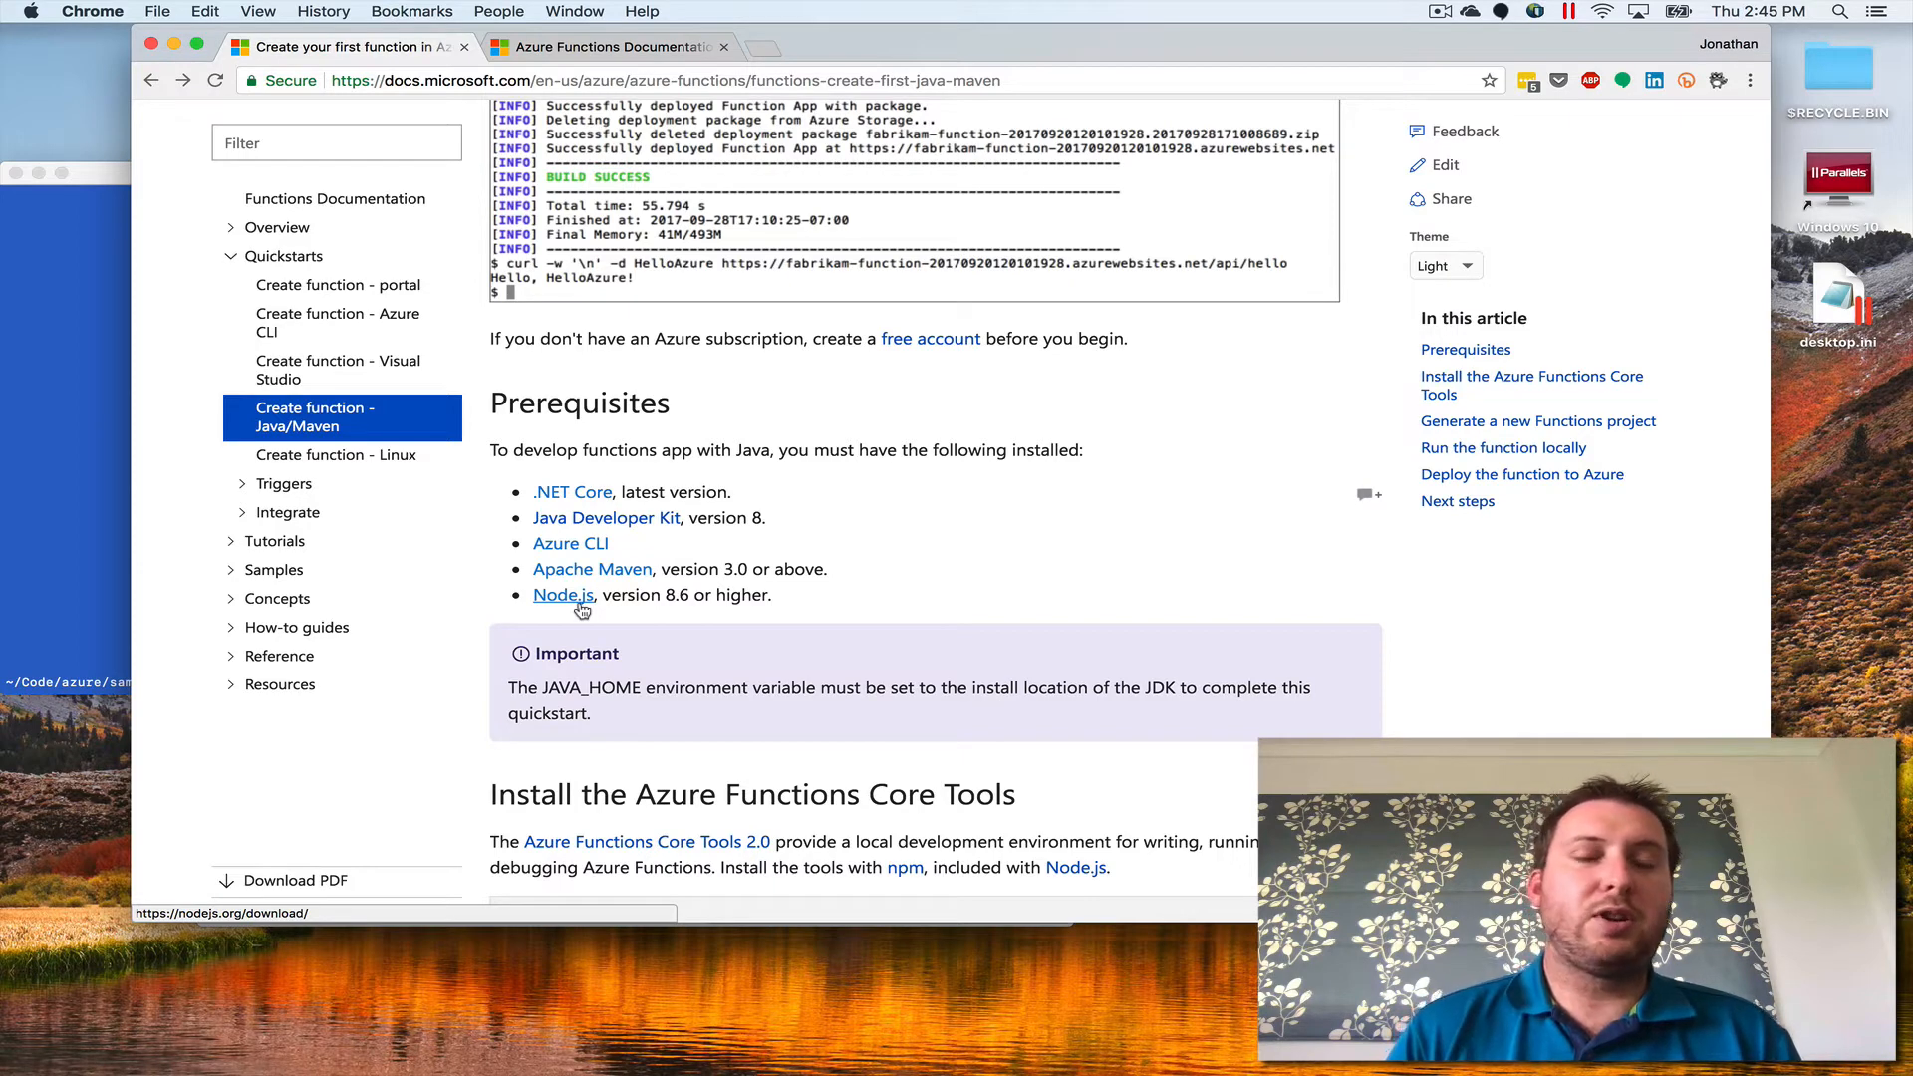
pyautogui.moveTo(605, 517)
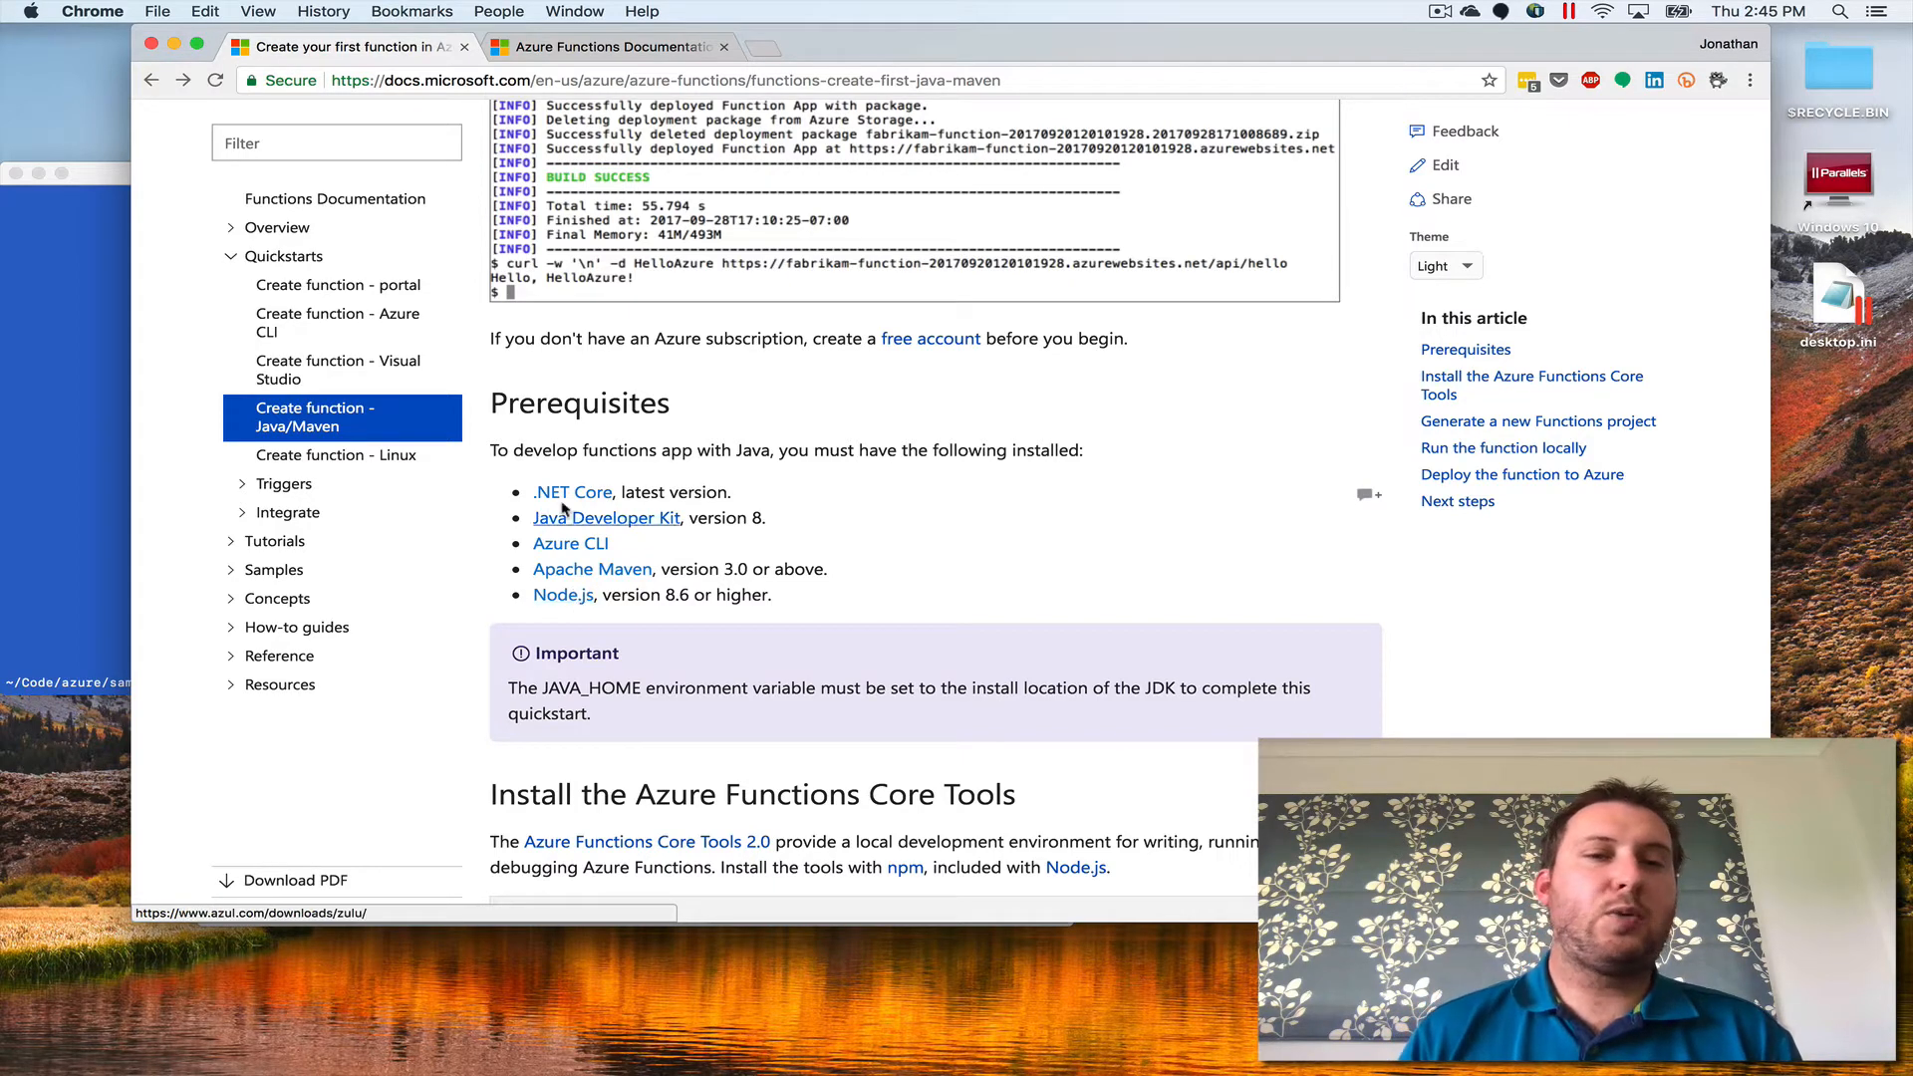
pyautogui.scroll(-3)
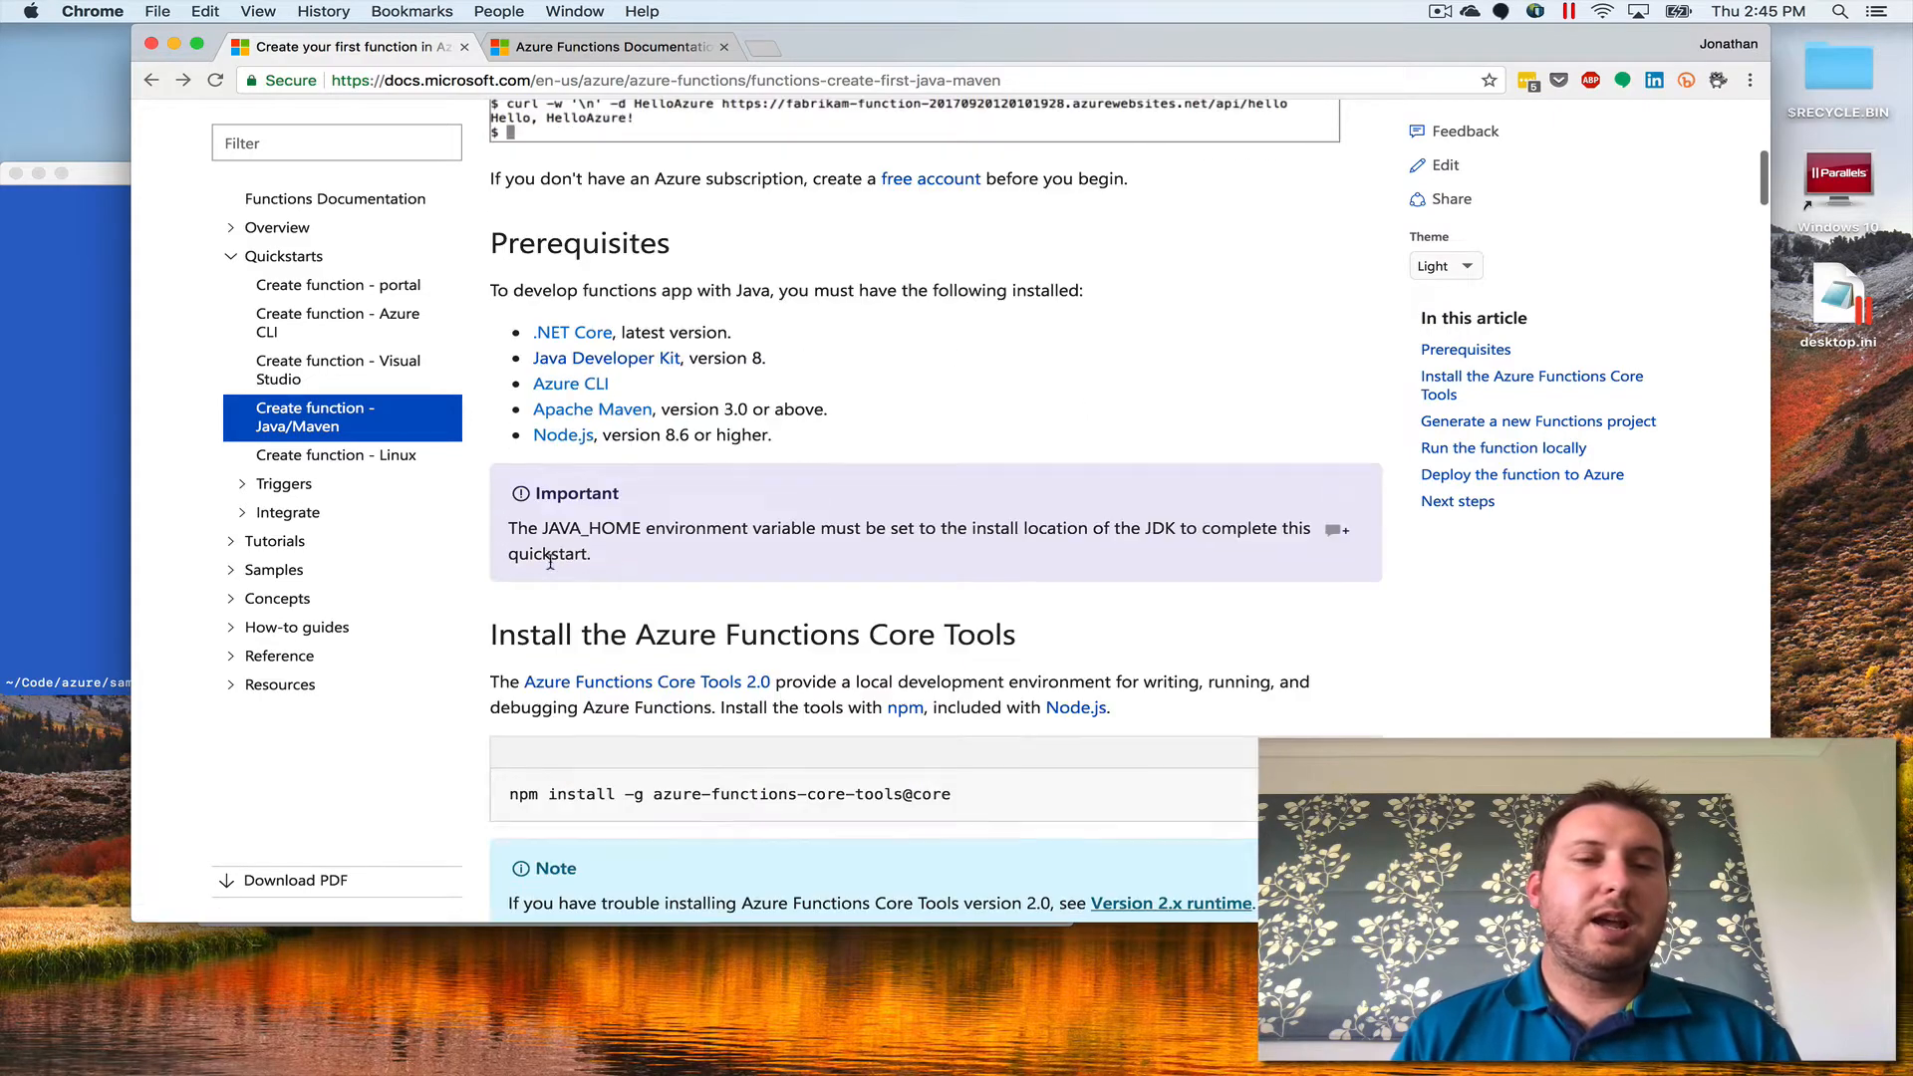
pyautogui.scroll(-3)
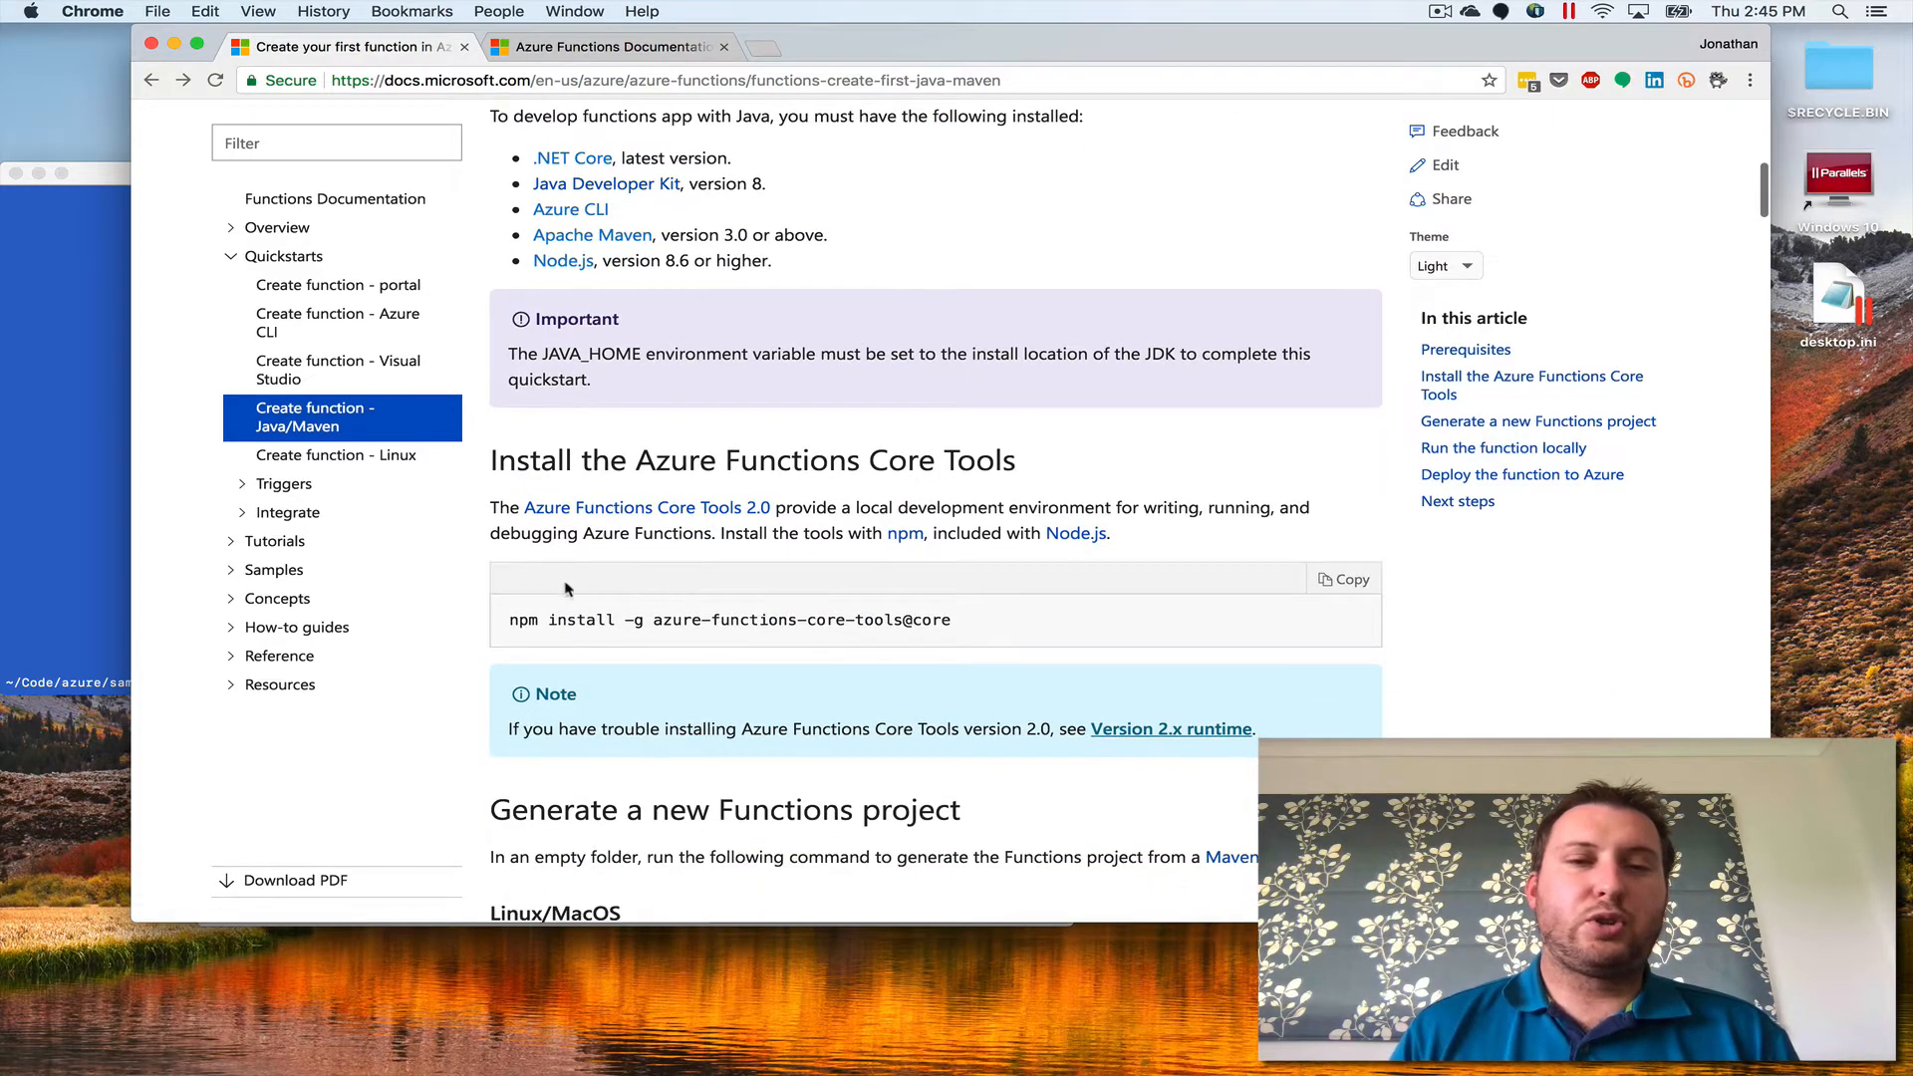
pyautogui.scroll(-3)
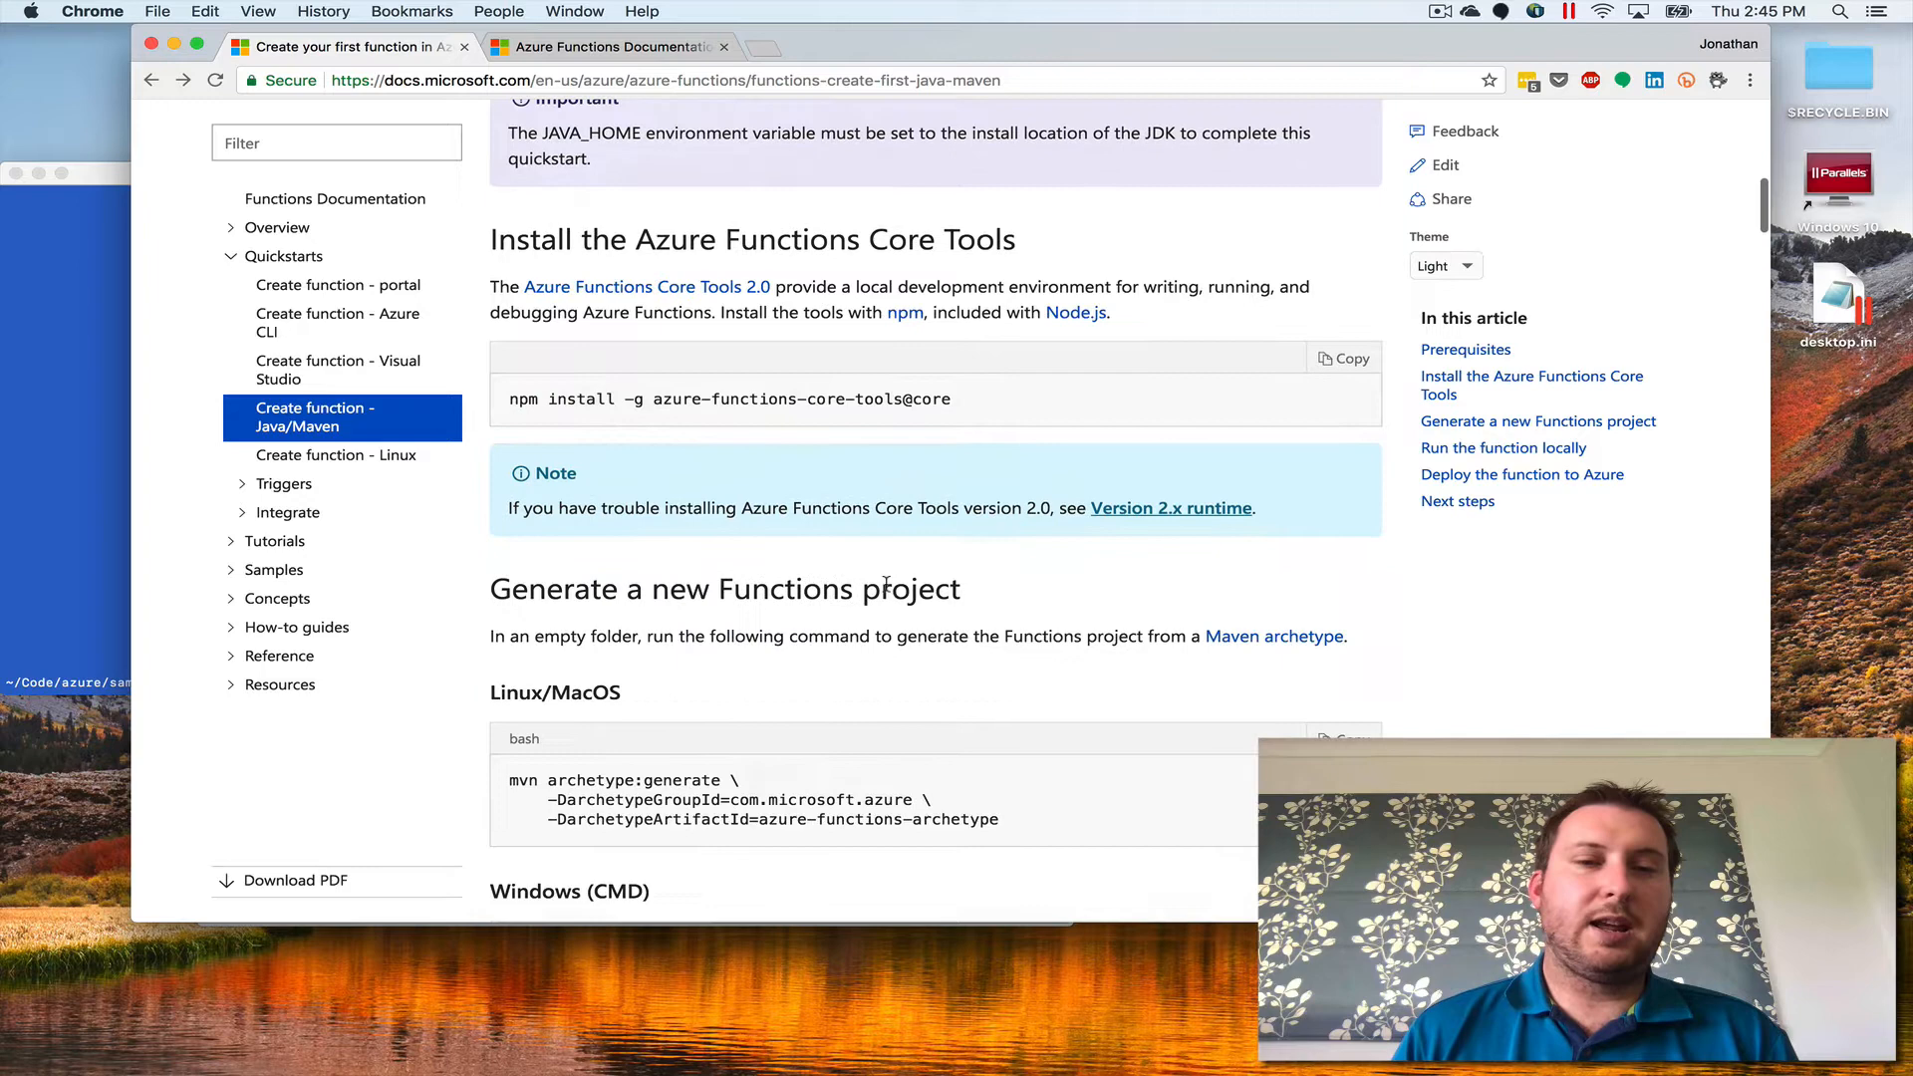
pyautogui.scroll(-3)
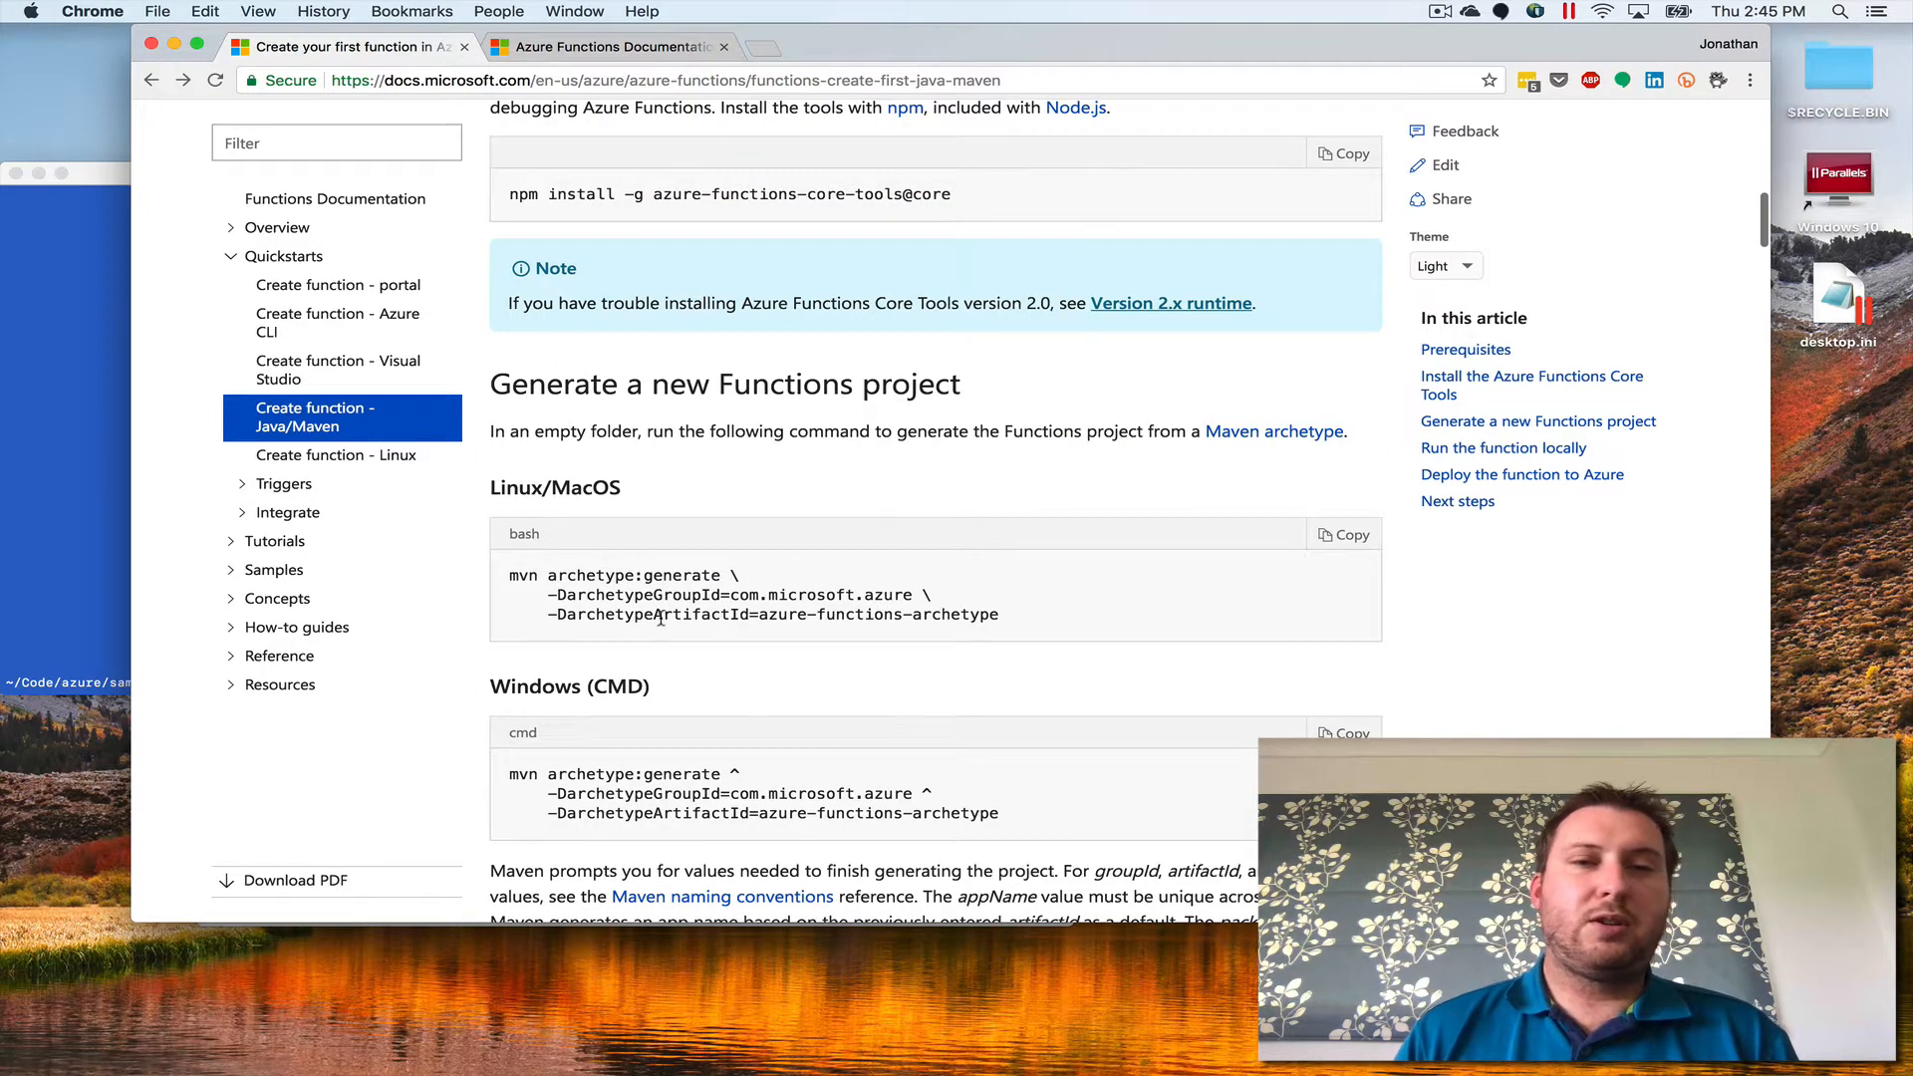
pyautogui.scroll(-3)
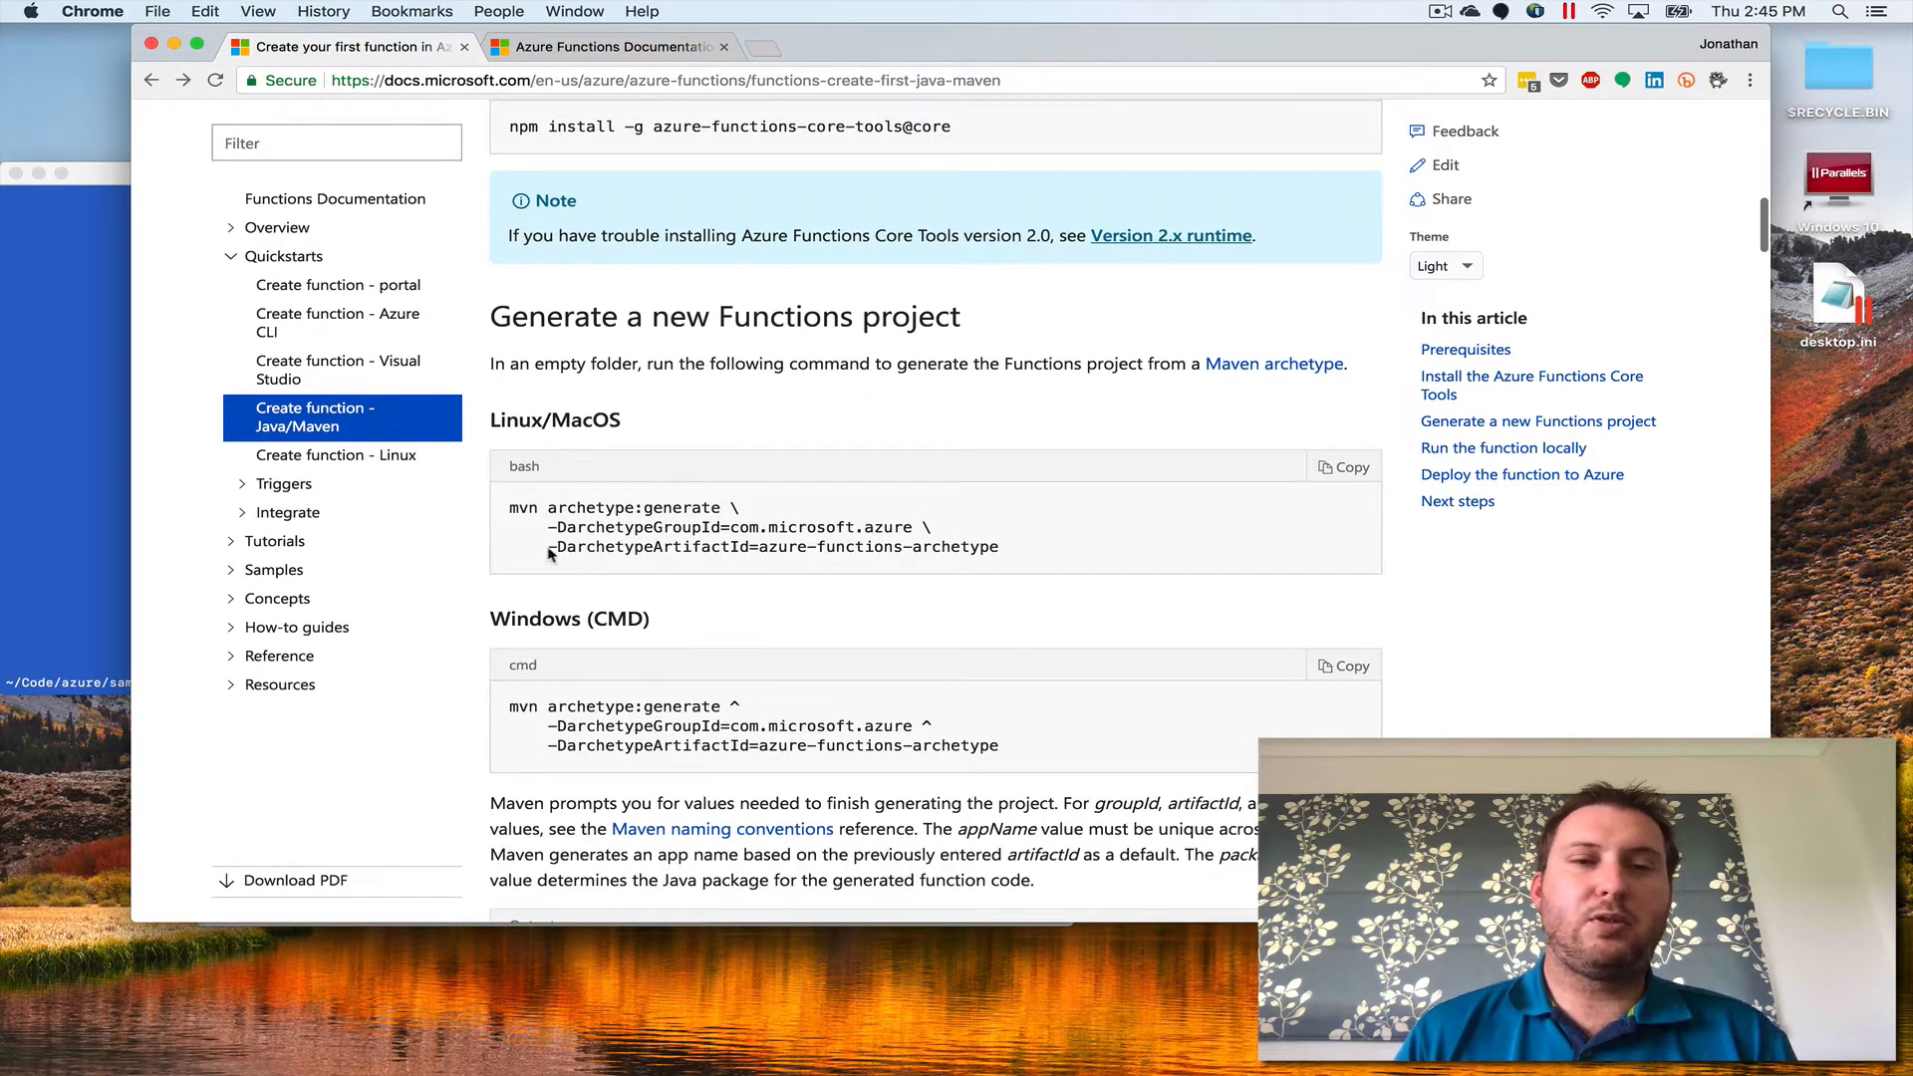
pyautogui.moveTo(1202, 509)
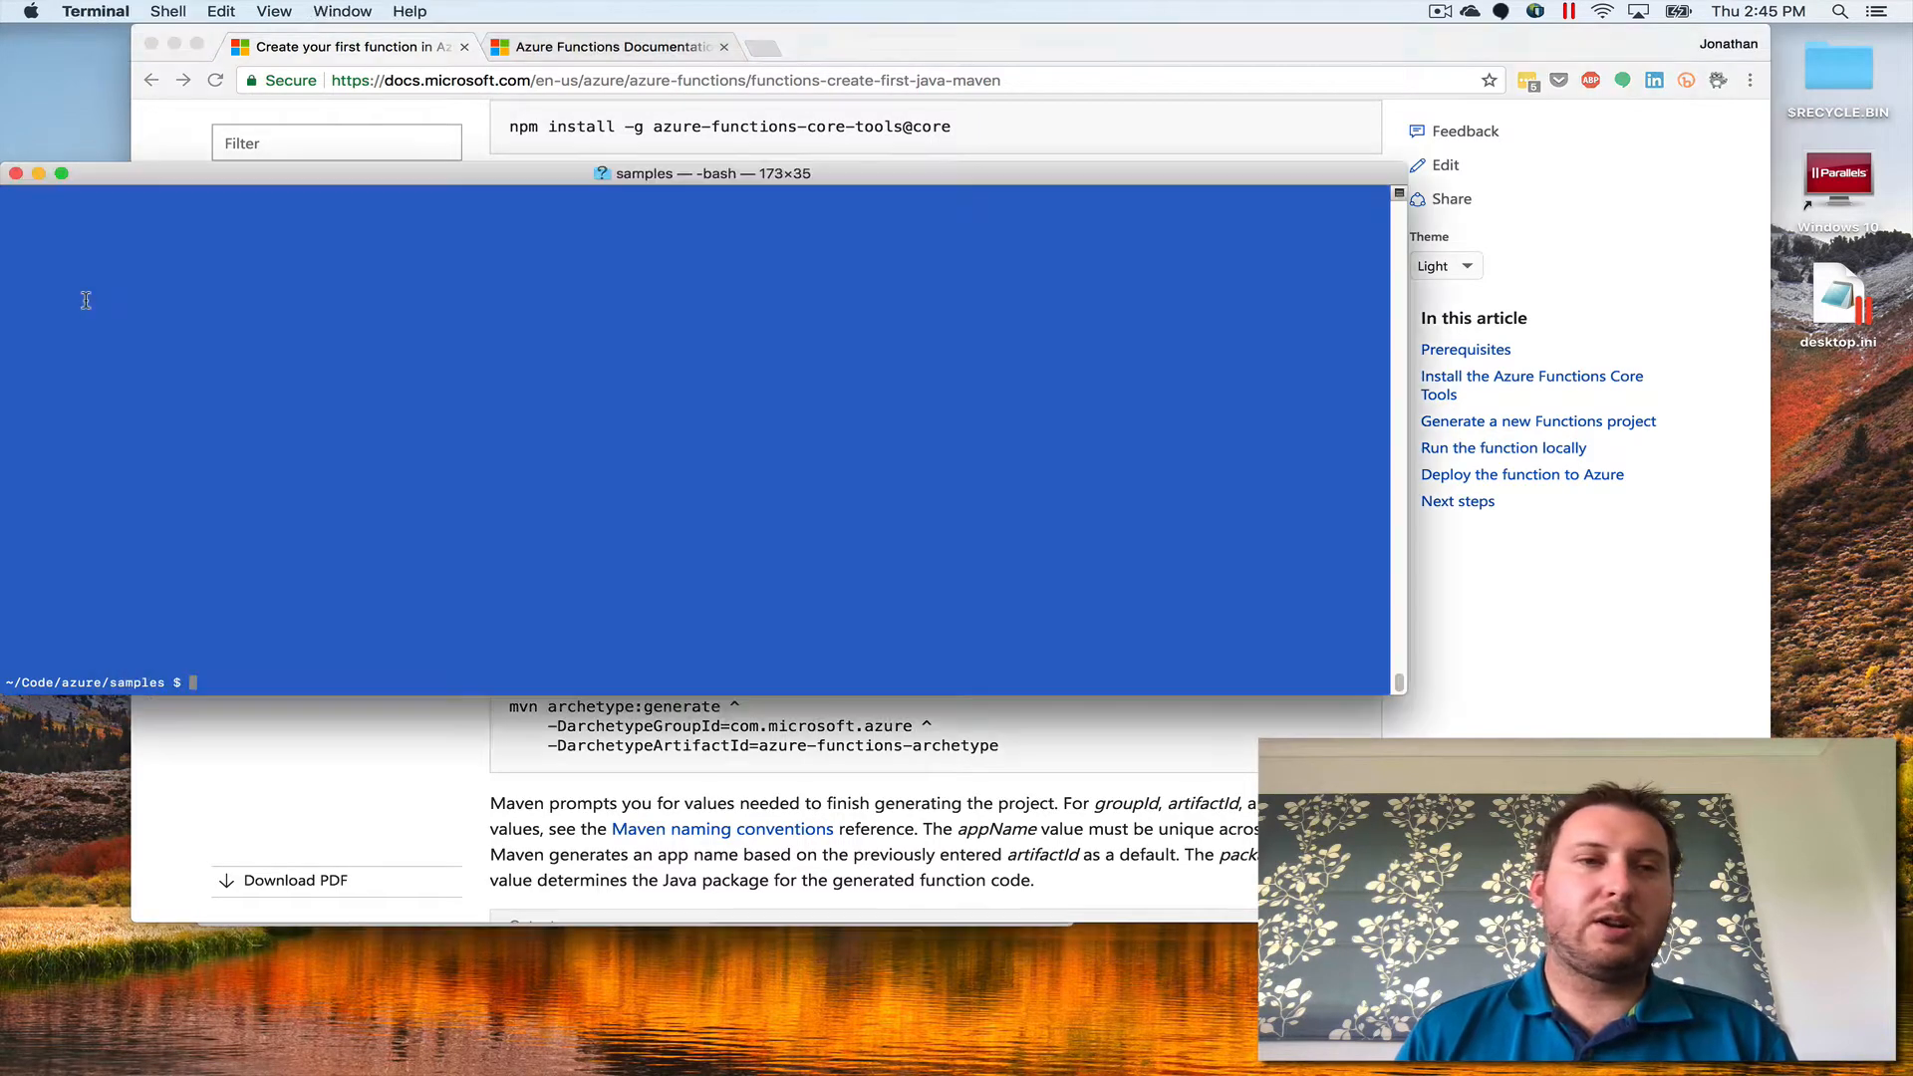
pyautogui.moveTo(160, 353)
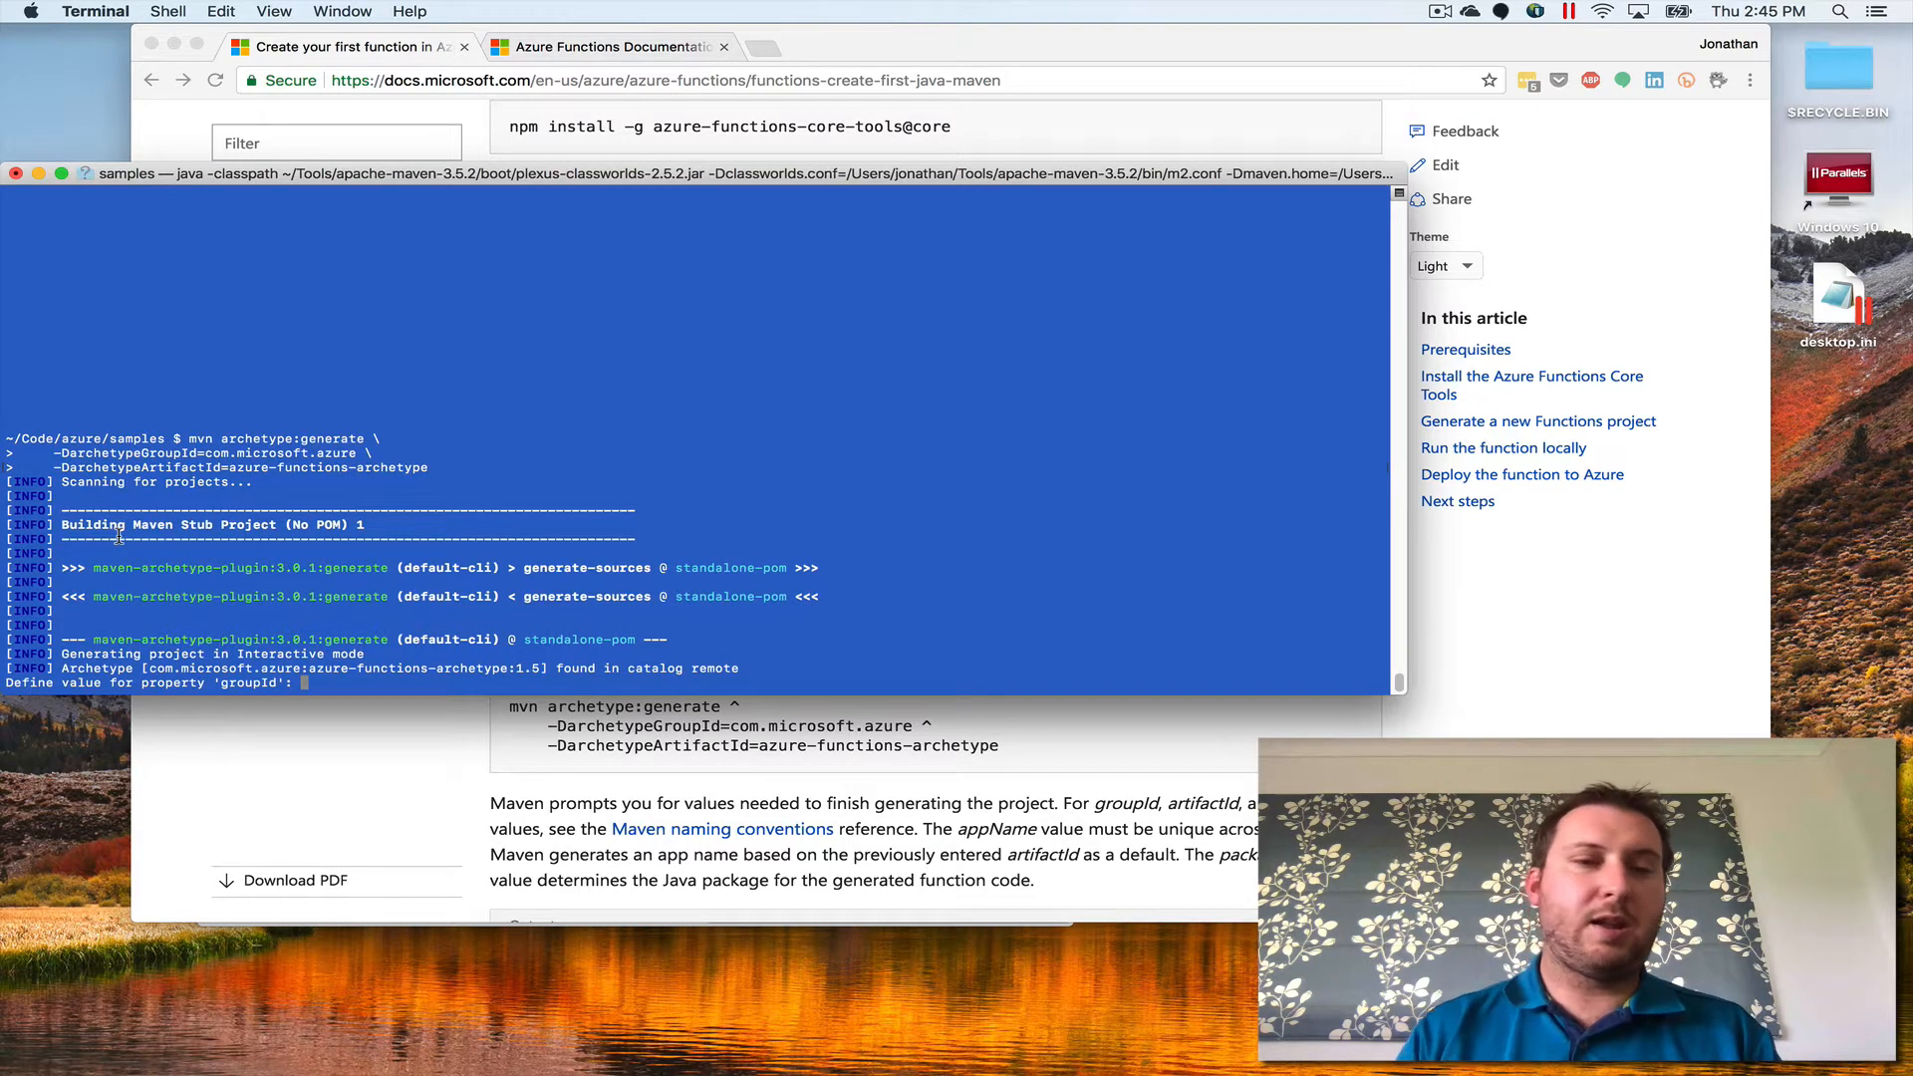
# - Generate functions-sample from the Azure Functions archetype under net.jonathangiles, accepting default package and app name
pyautogui.write('n')
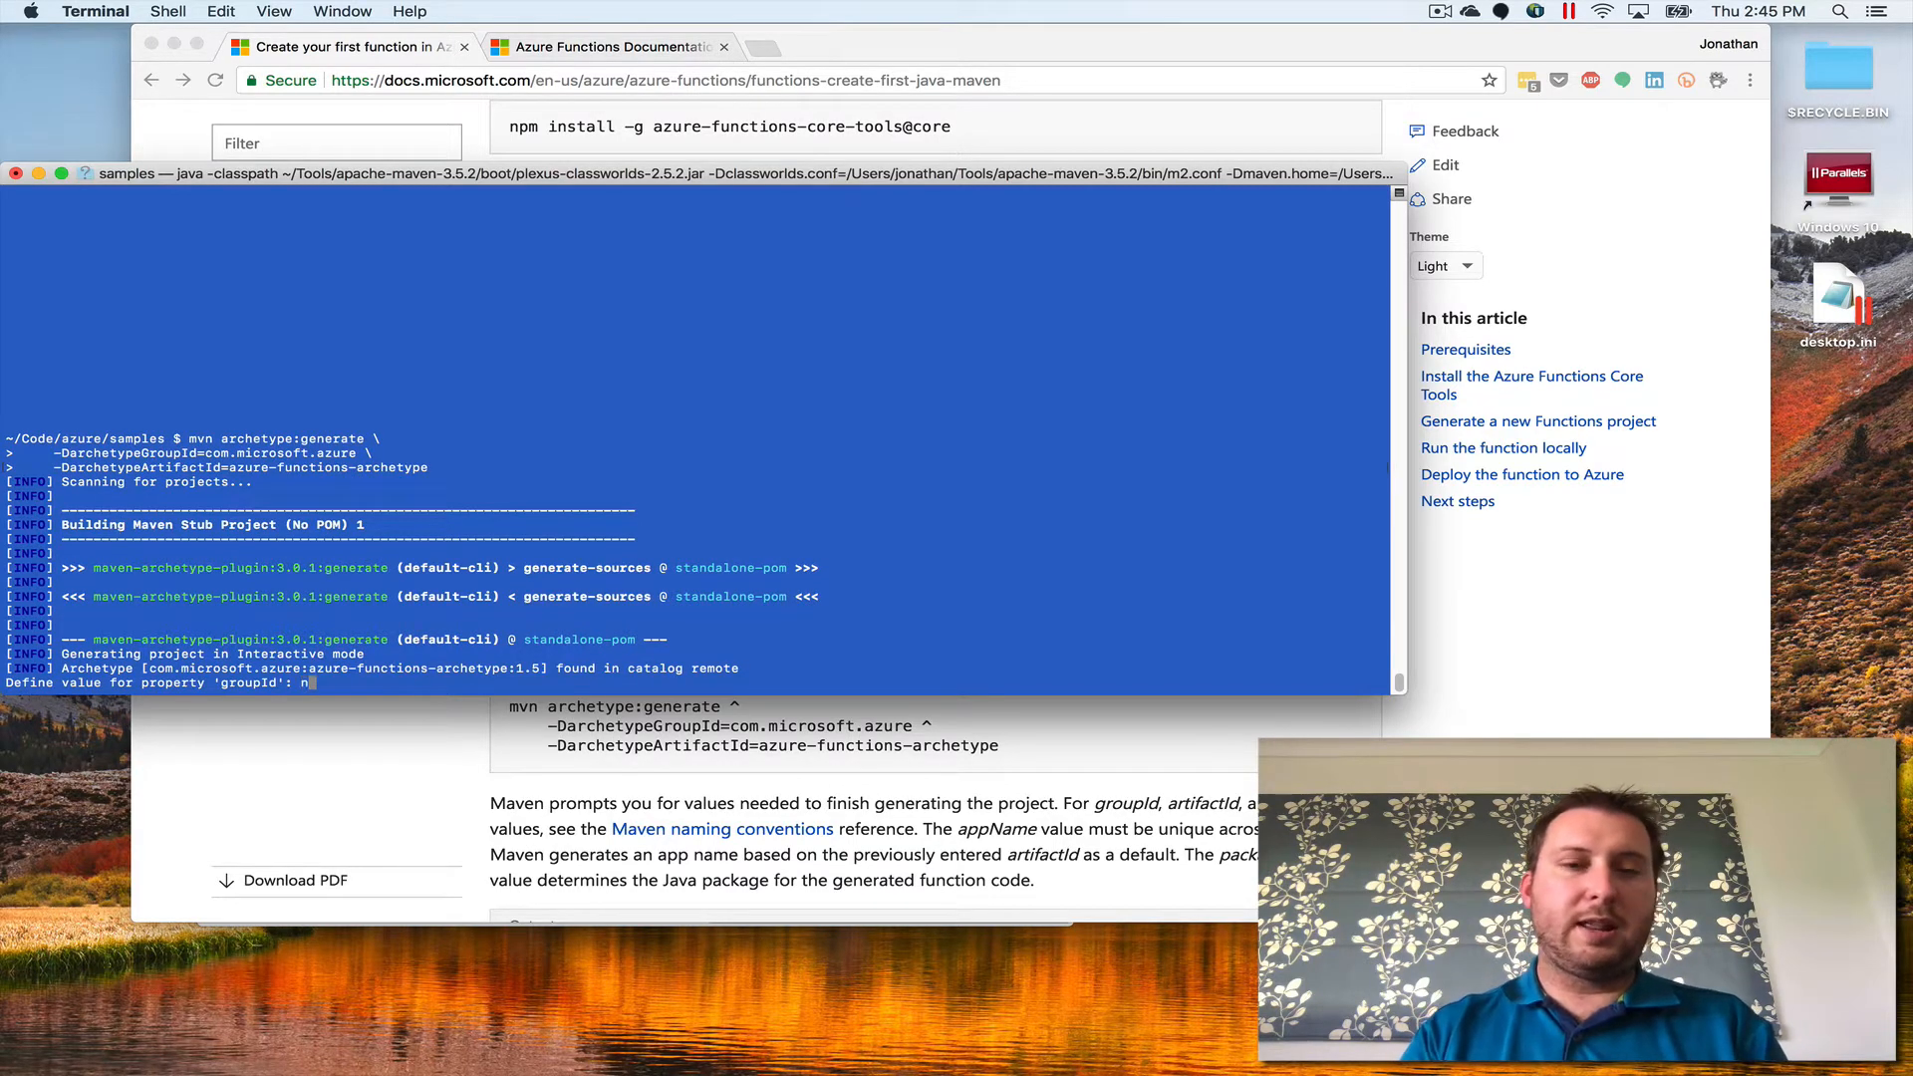
pyautogui.write('net.jonathangiles.')
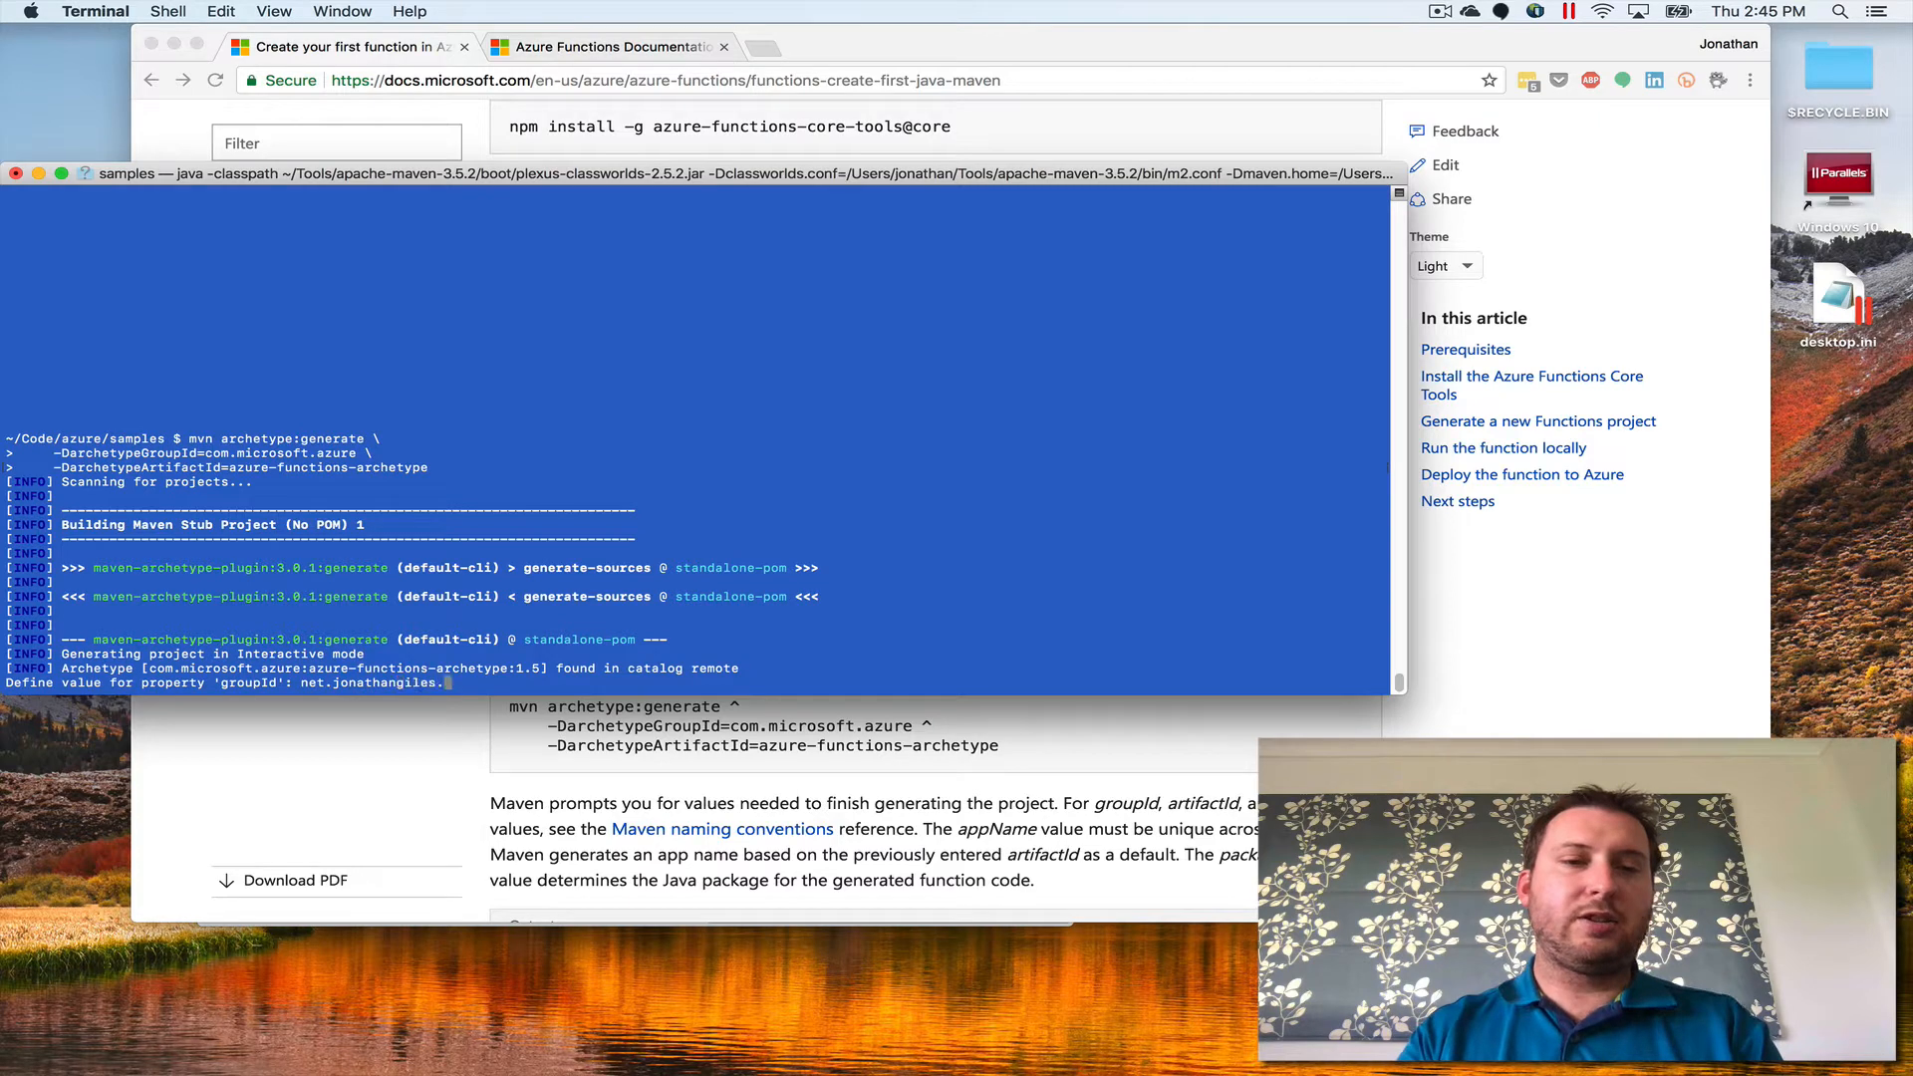
pyautogui.write('azure.functions')
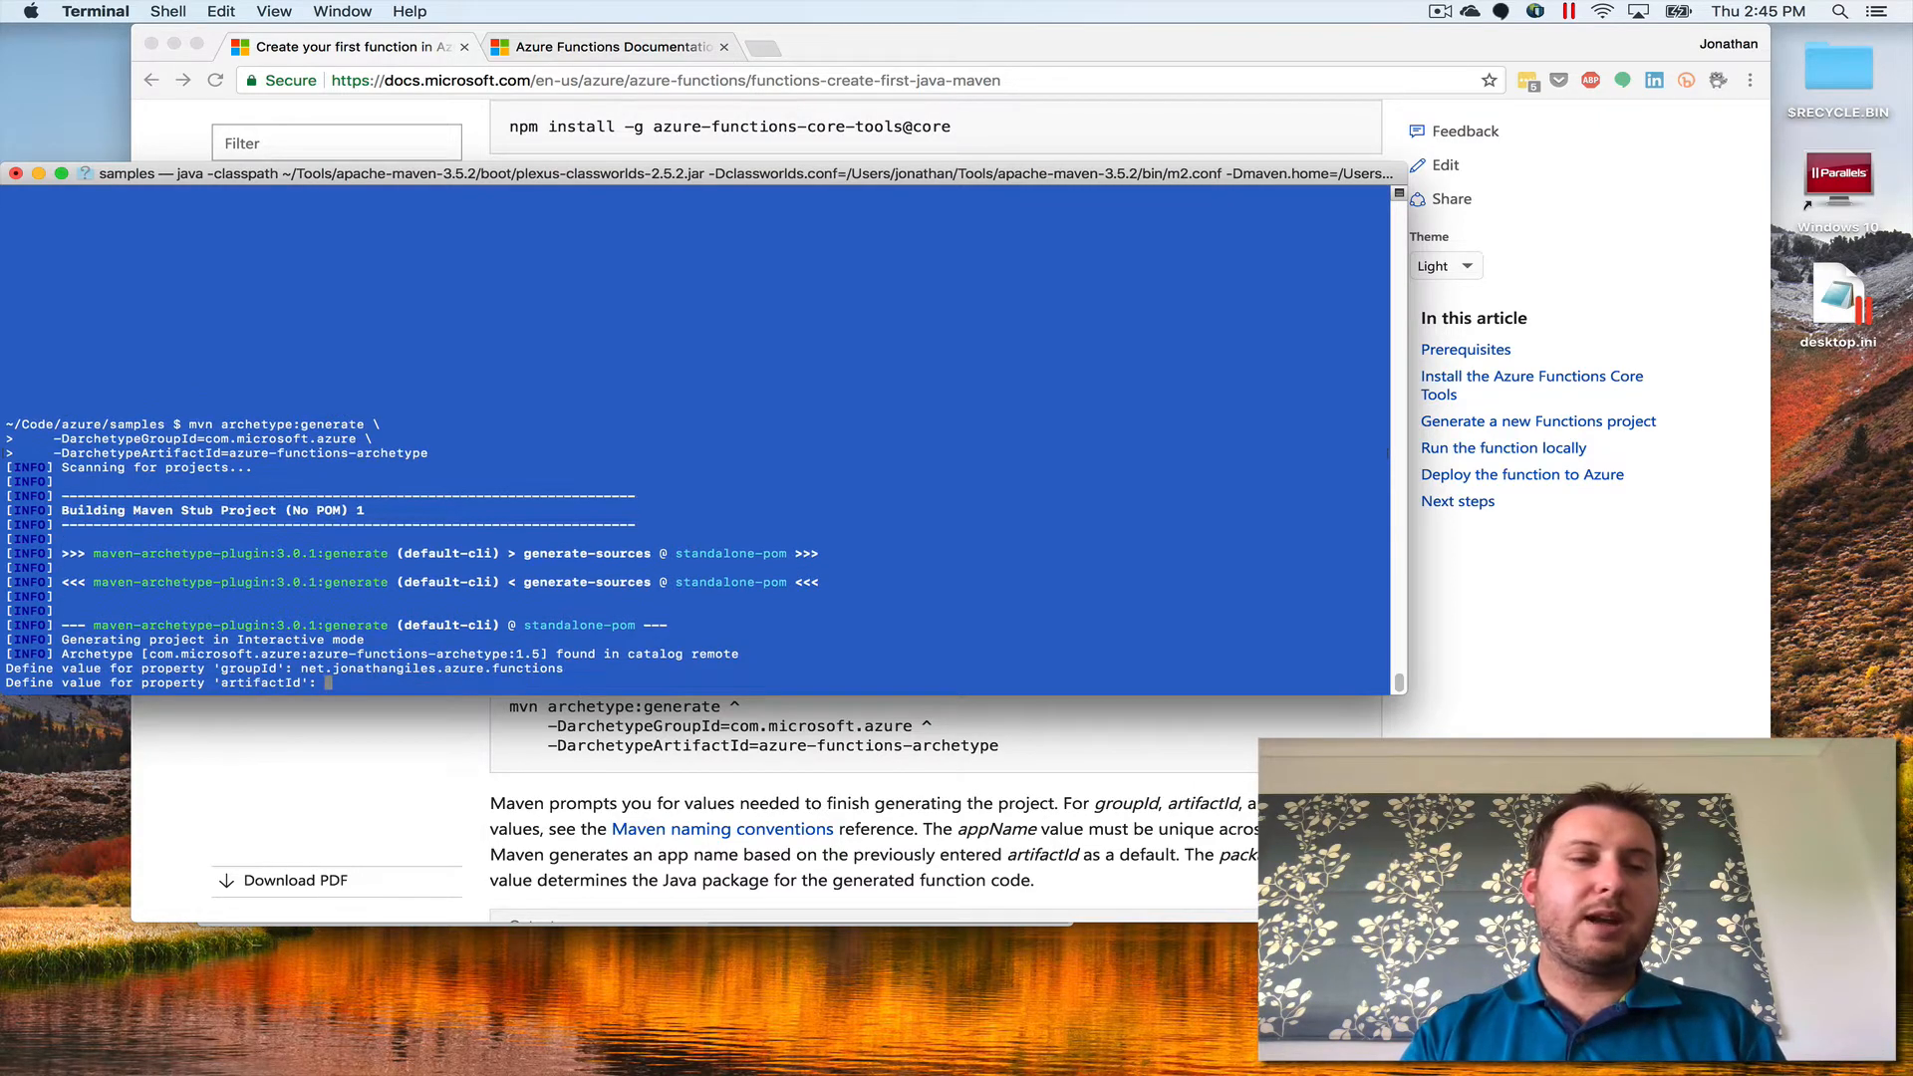
pyautogui.write('functions-sample')
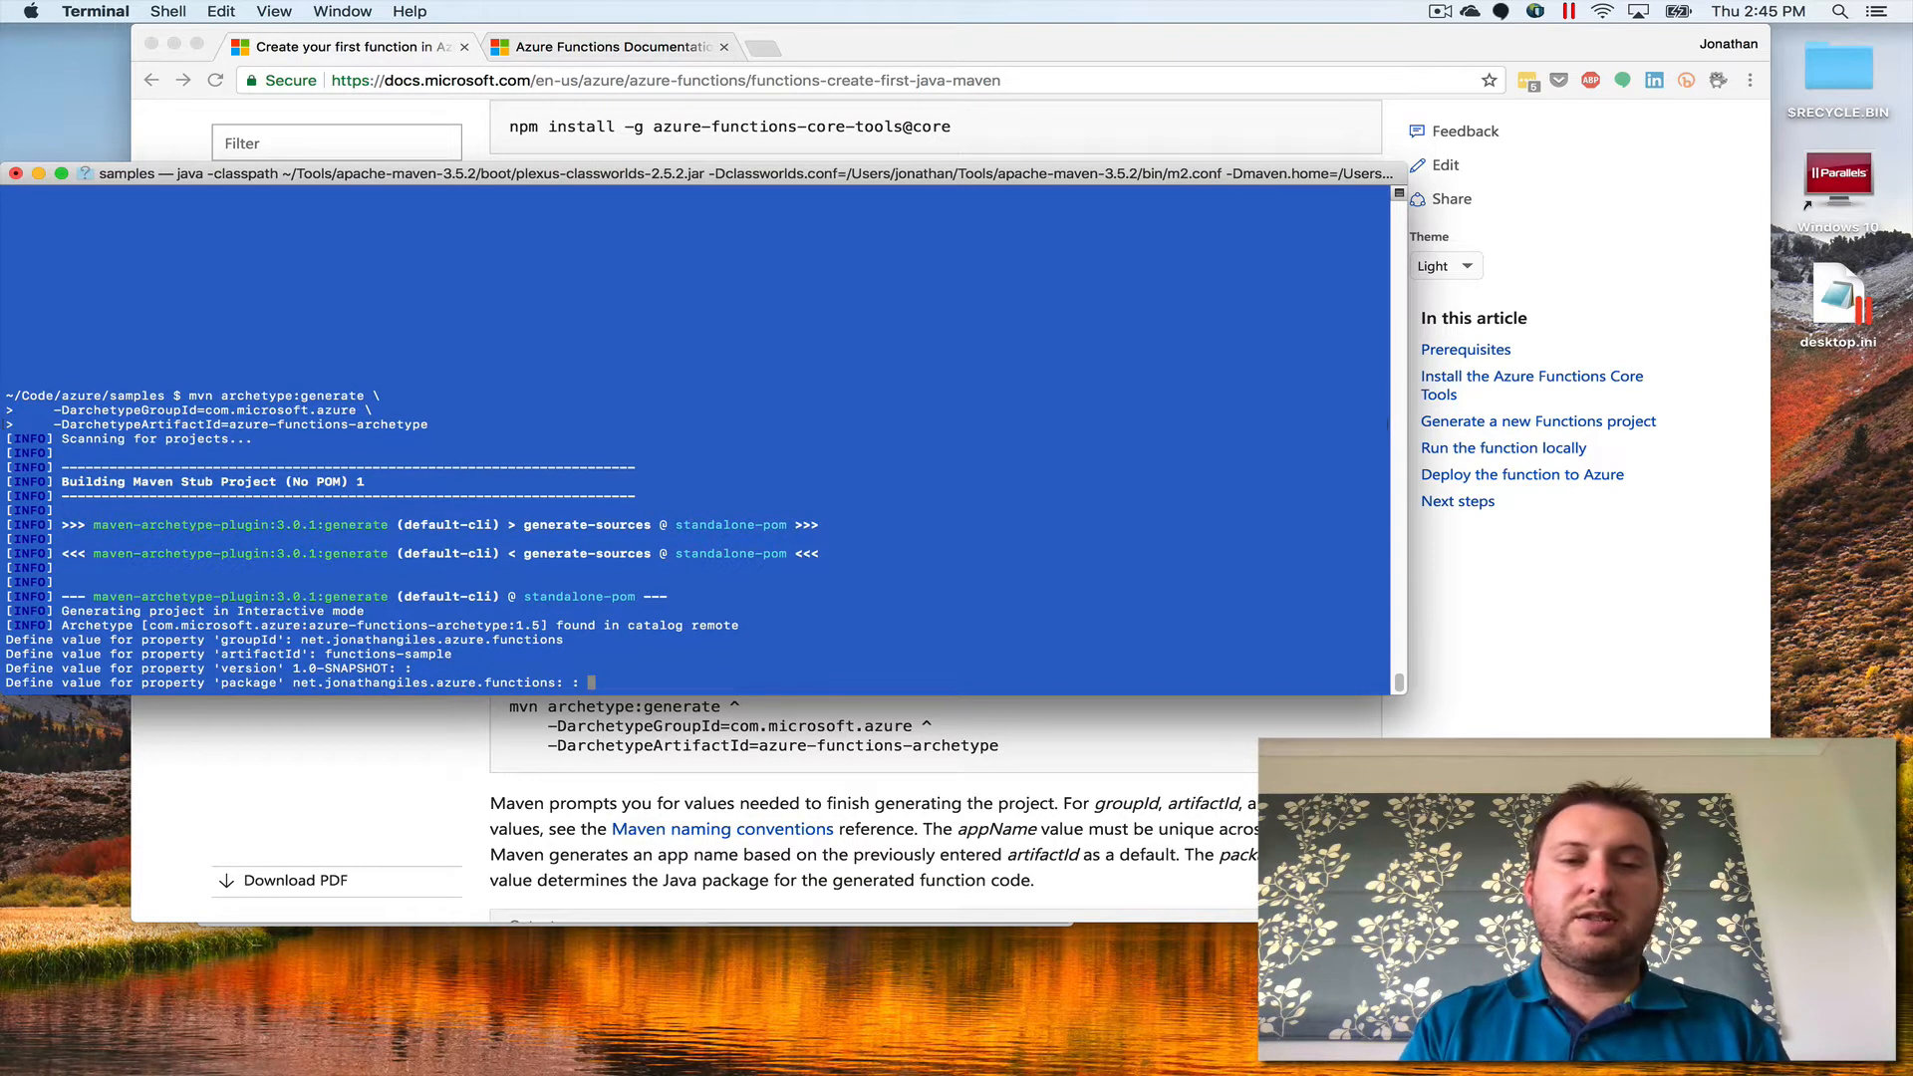
pyautogui.press('Return')
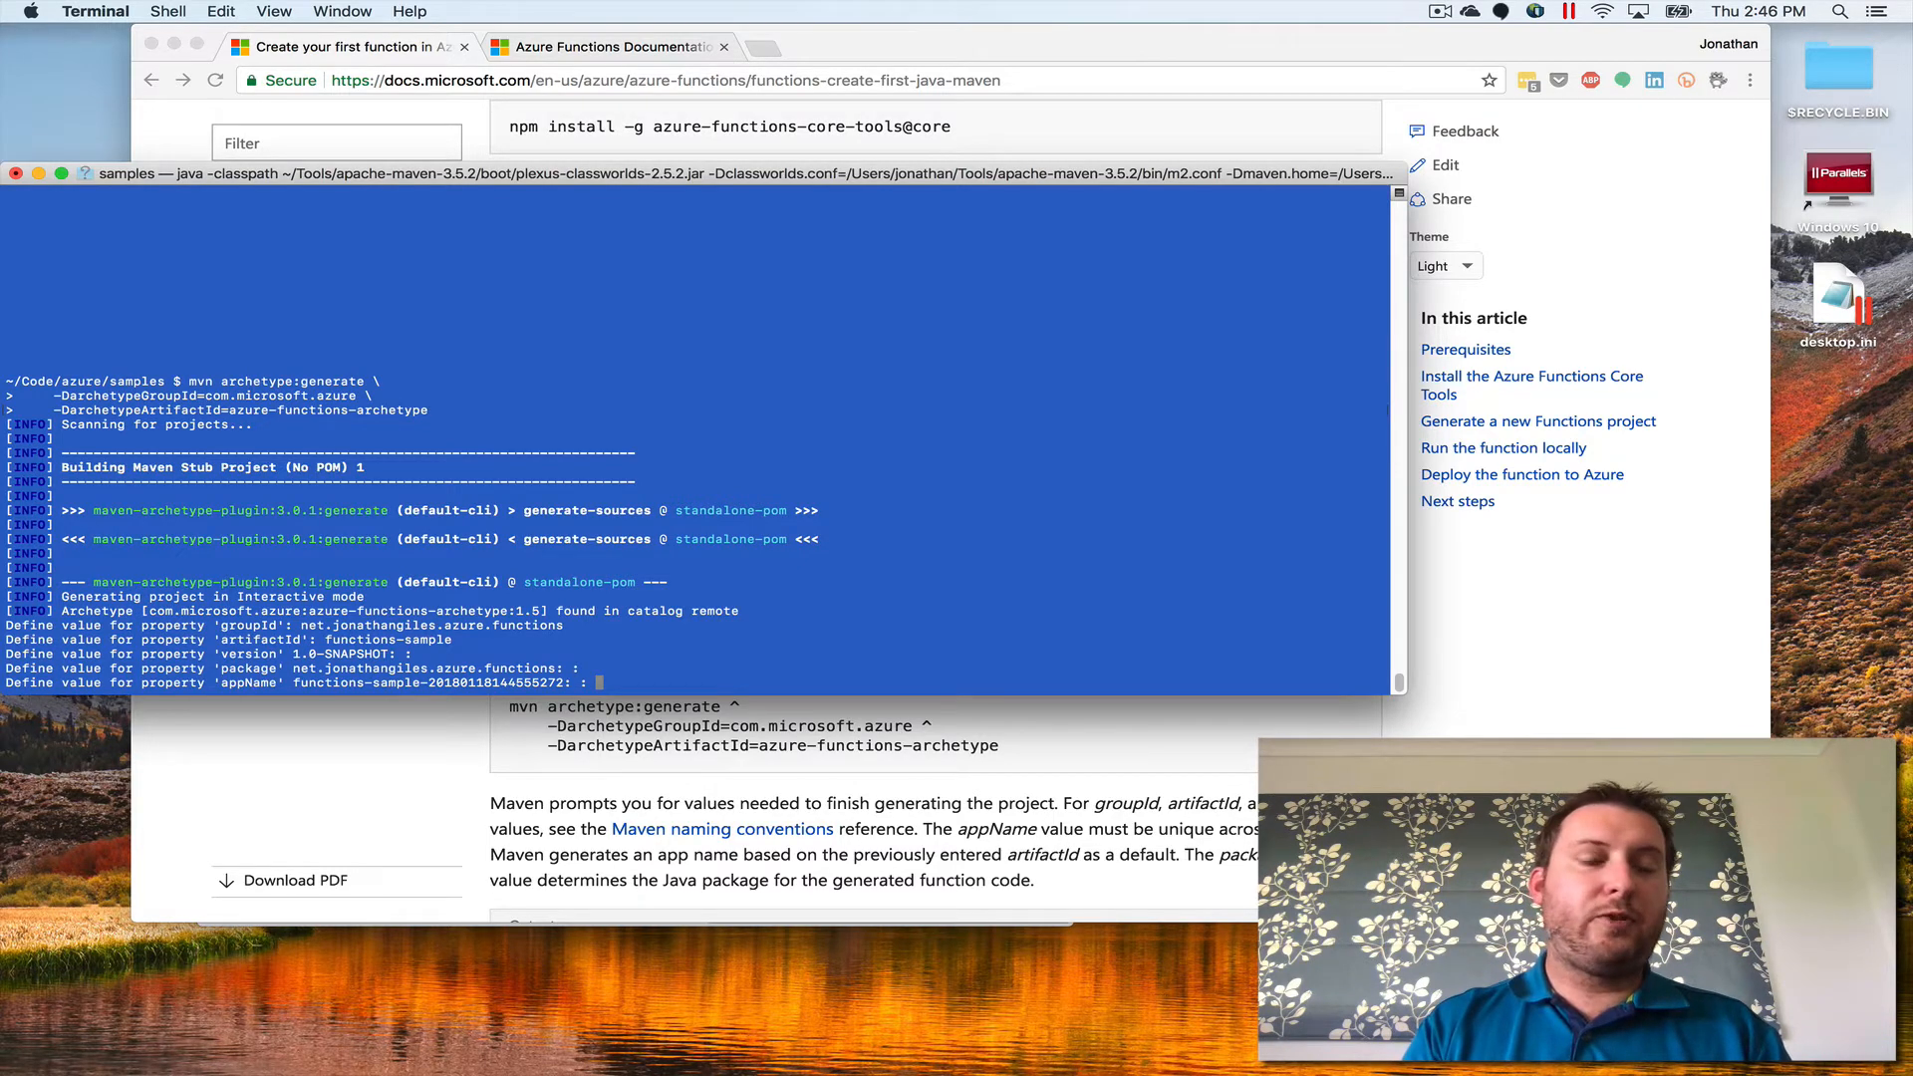
pyautogui.press('Return')
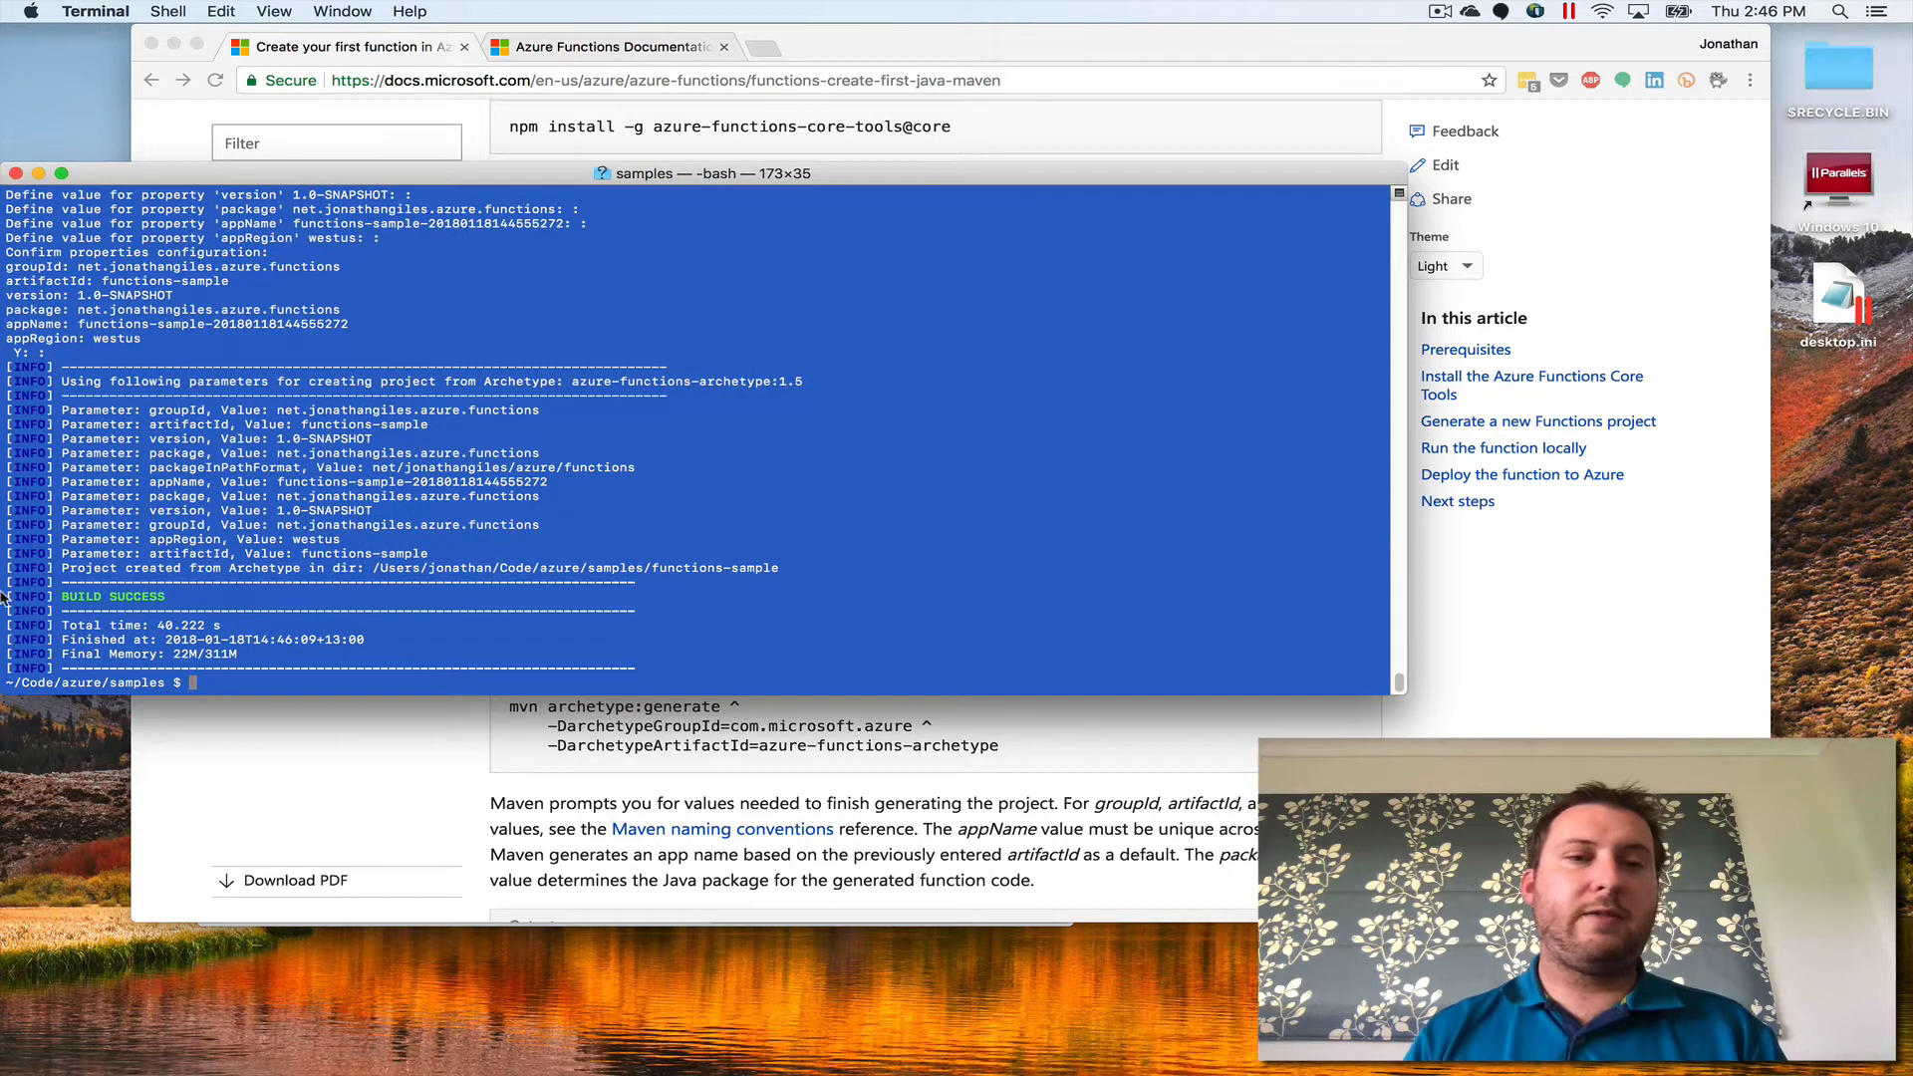
pyautogui.moveTo(31, 310)
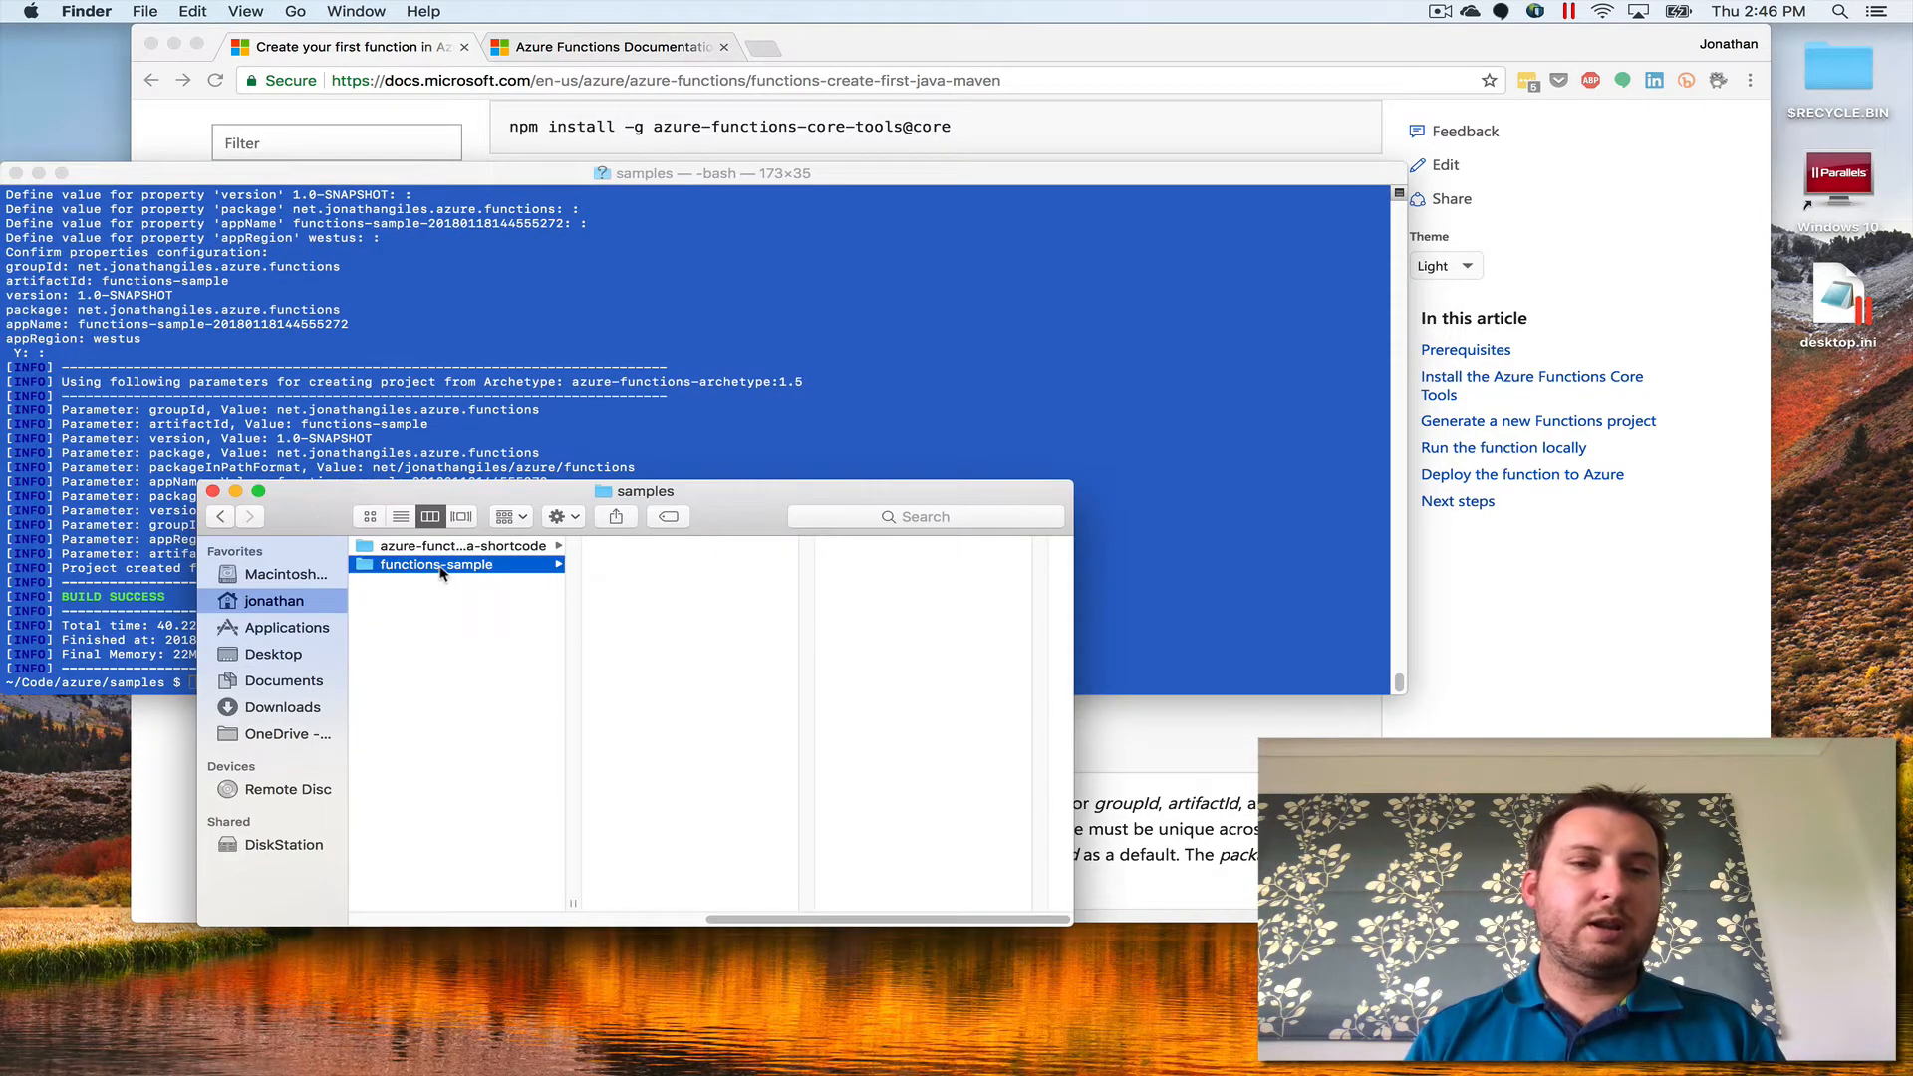
# - Drill through functions-sample/src/main/java in Finder and open Function.java in Sublime Text
pyautogui.click(439, 564)
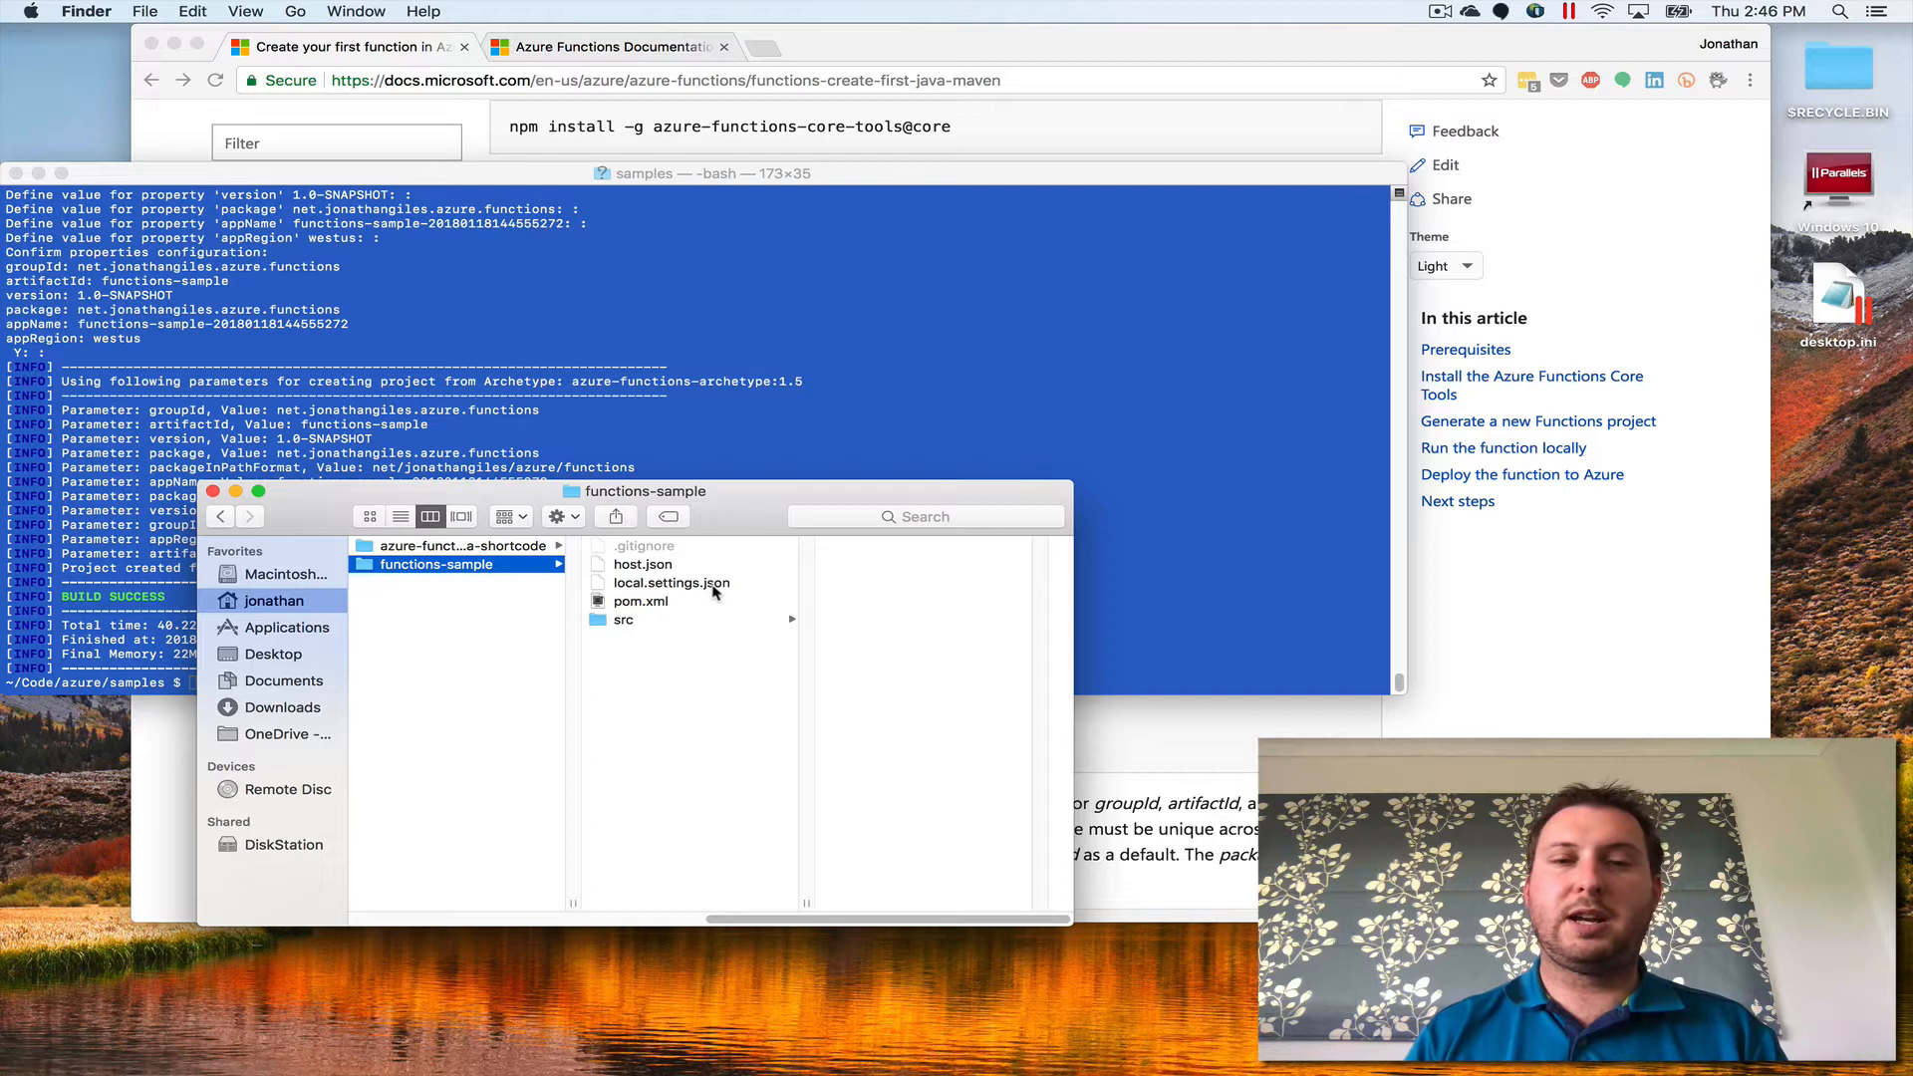
pyautogui.click(625, 619)
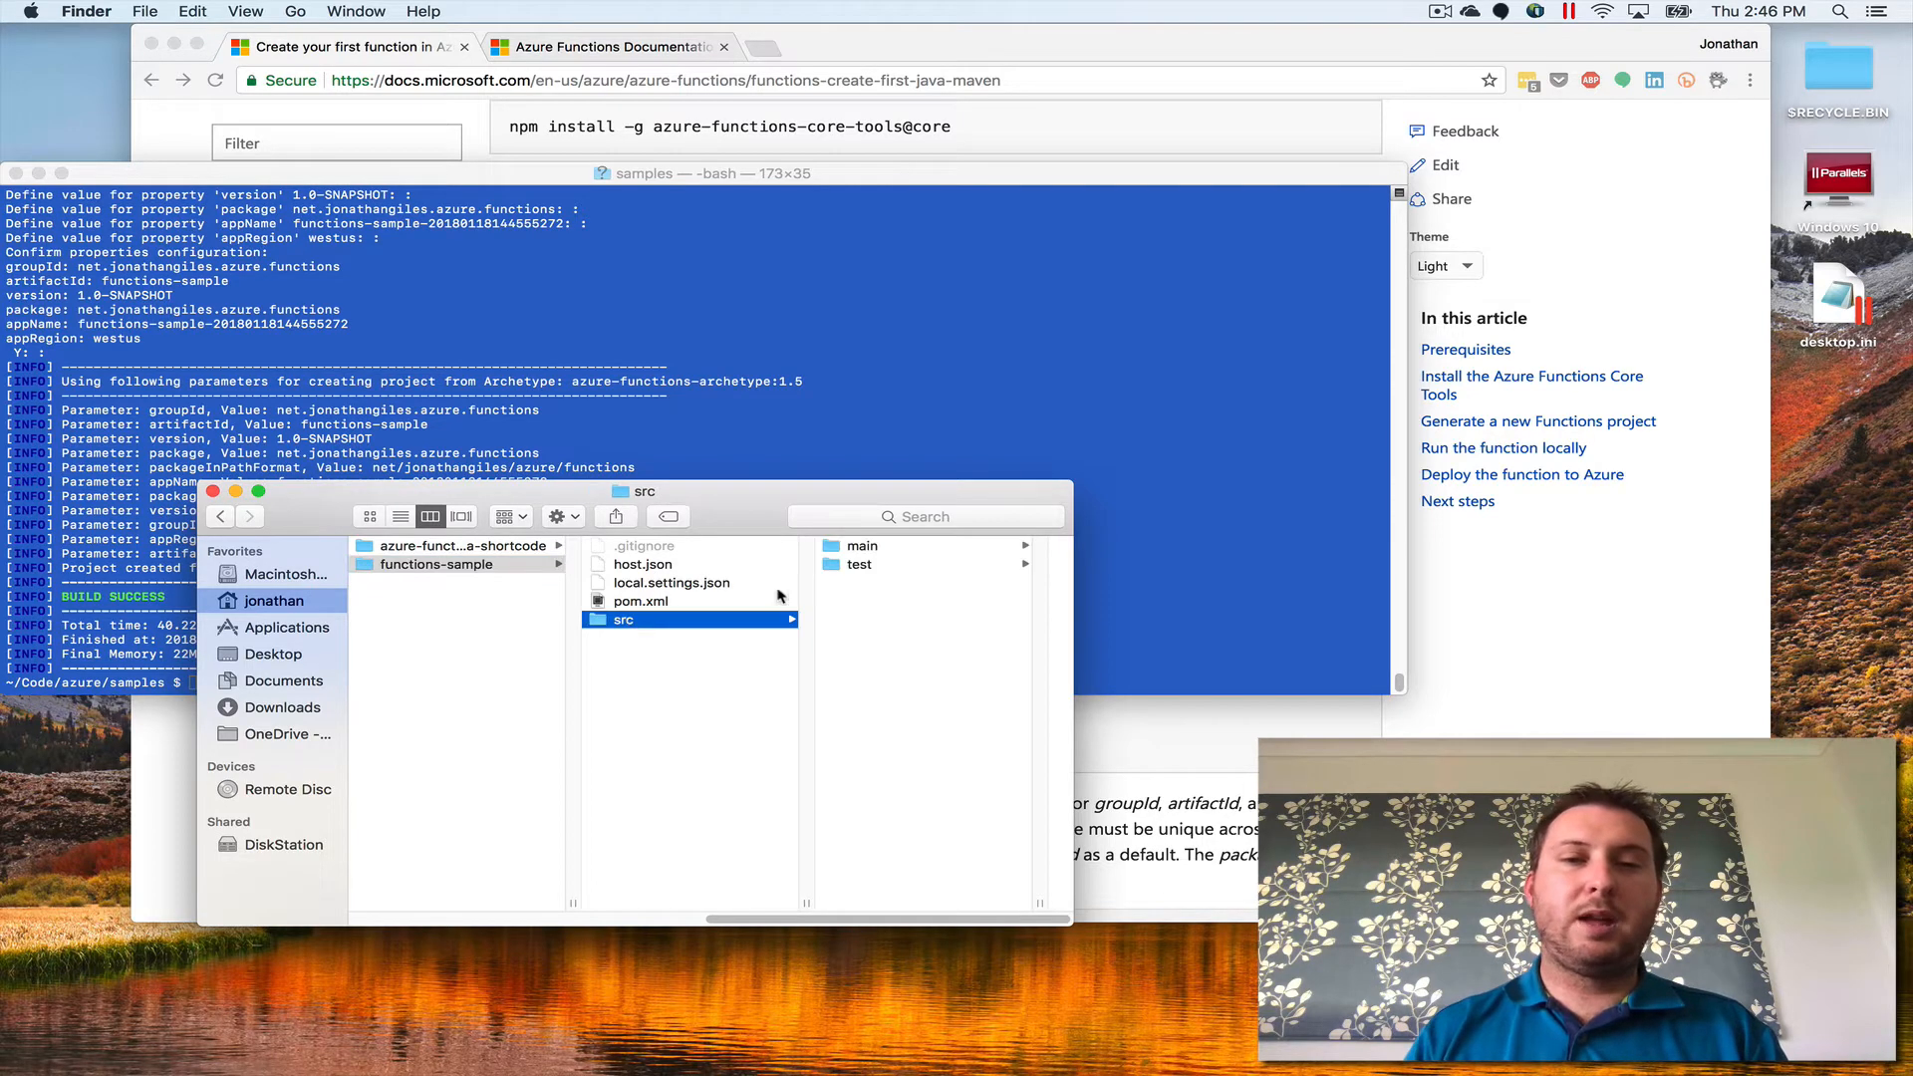
pyautogui.click(861, 545)
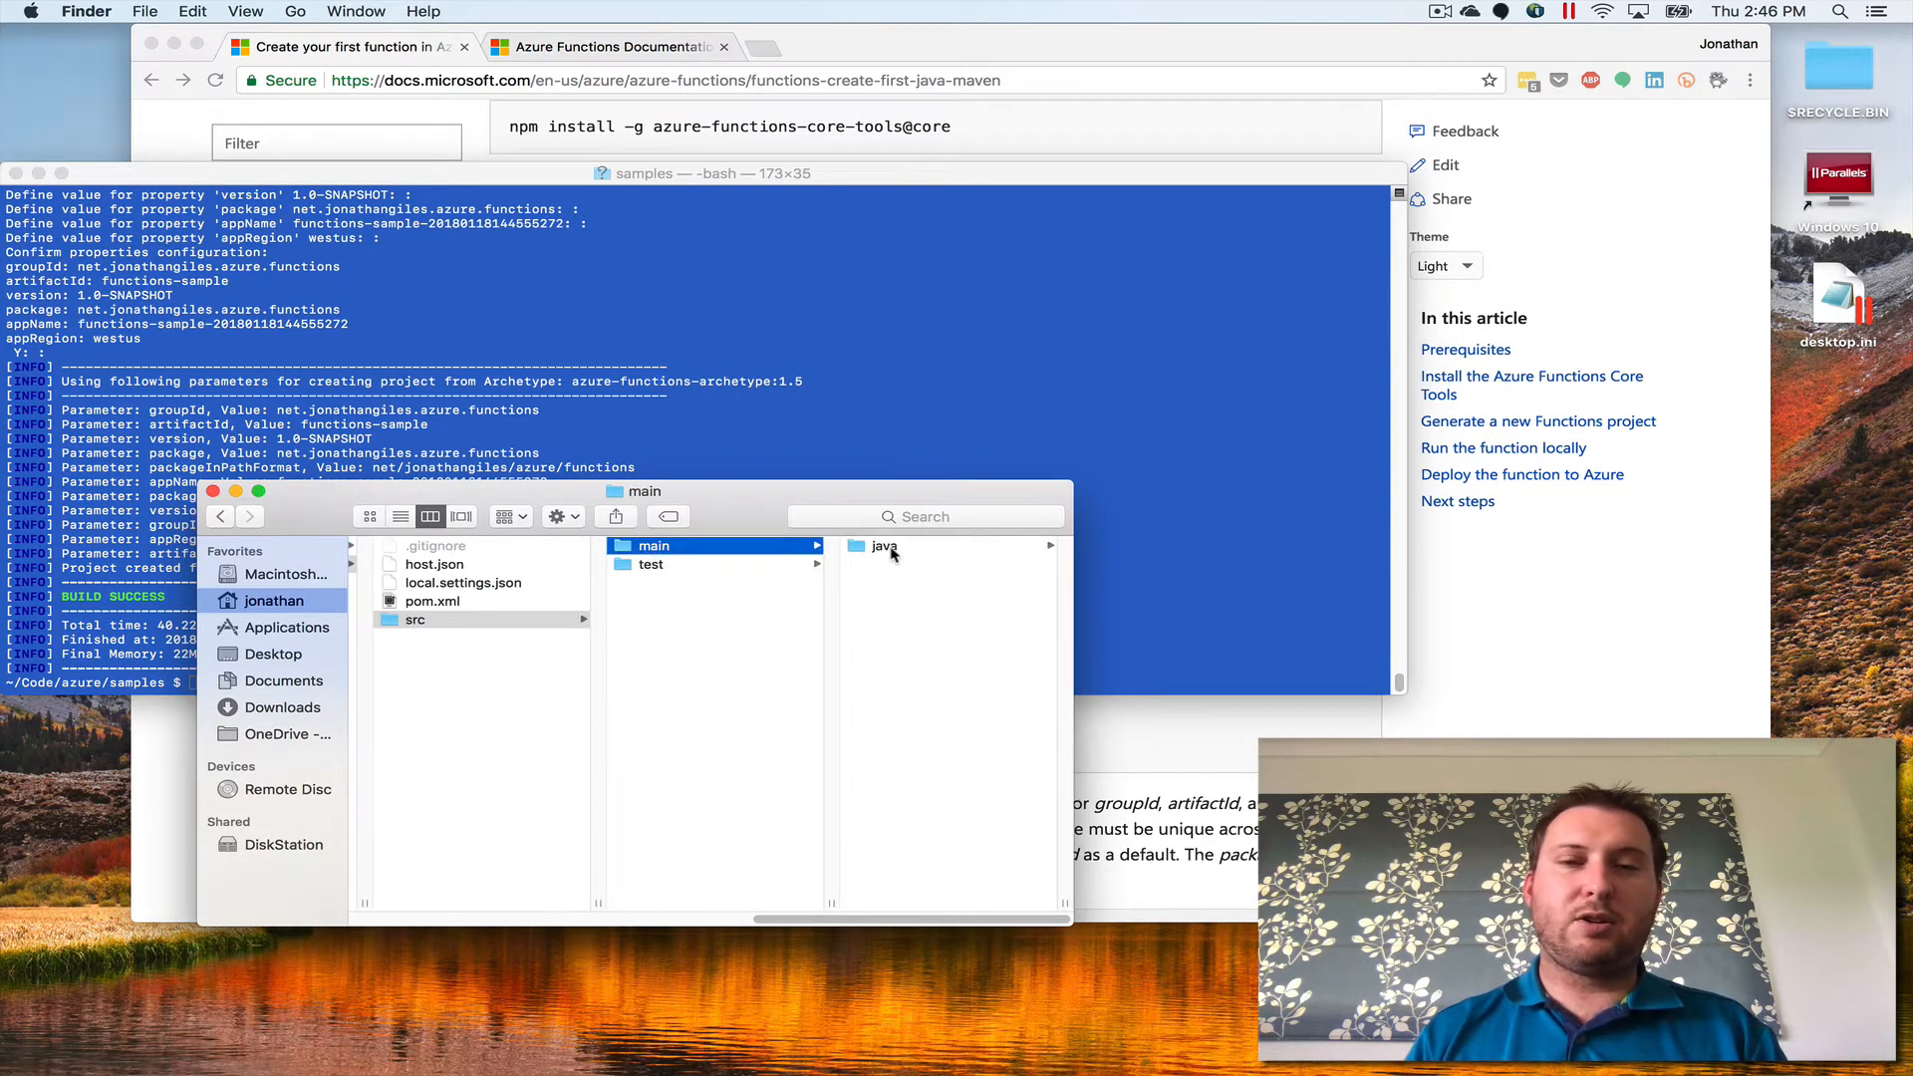
pyautogui.click(884, 545)
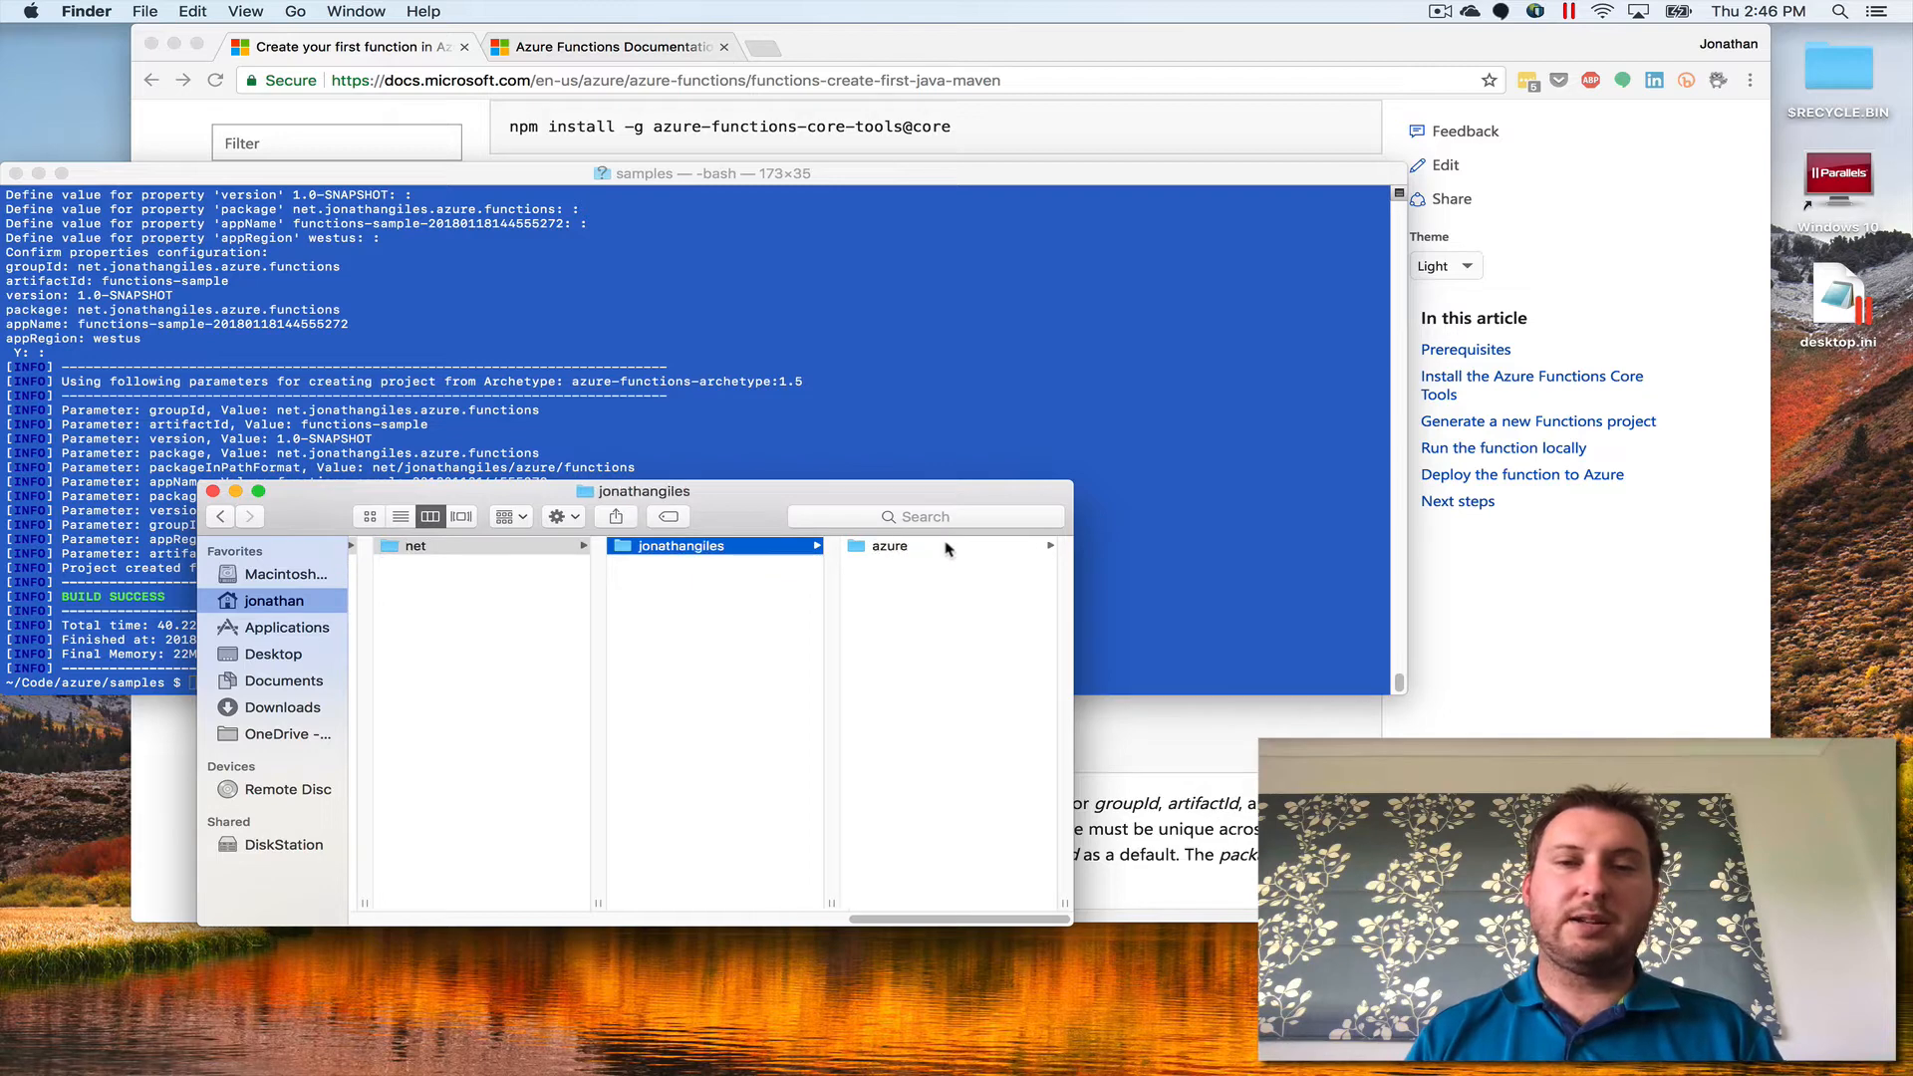
pyautogui.click(678, 545)
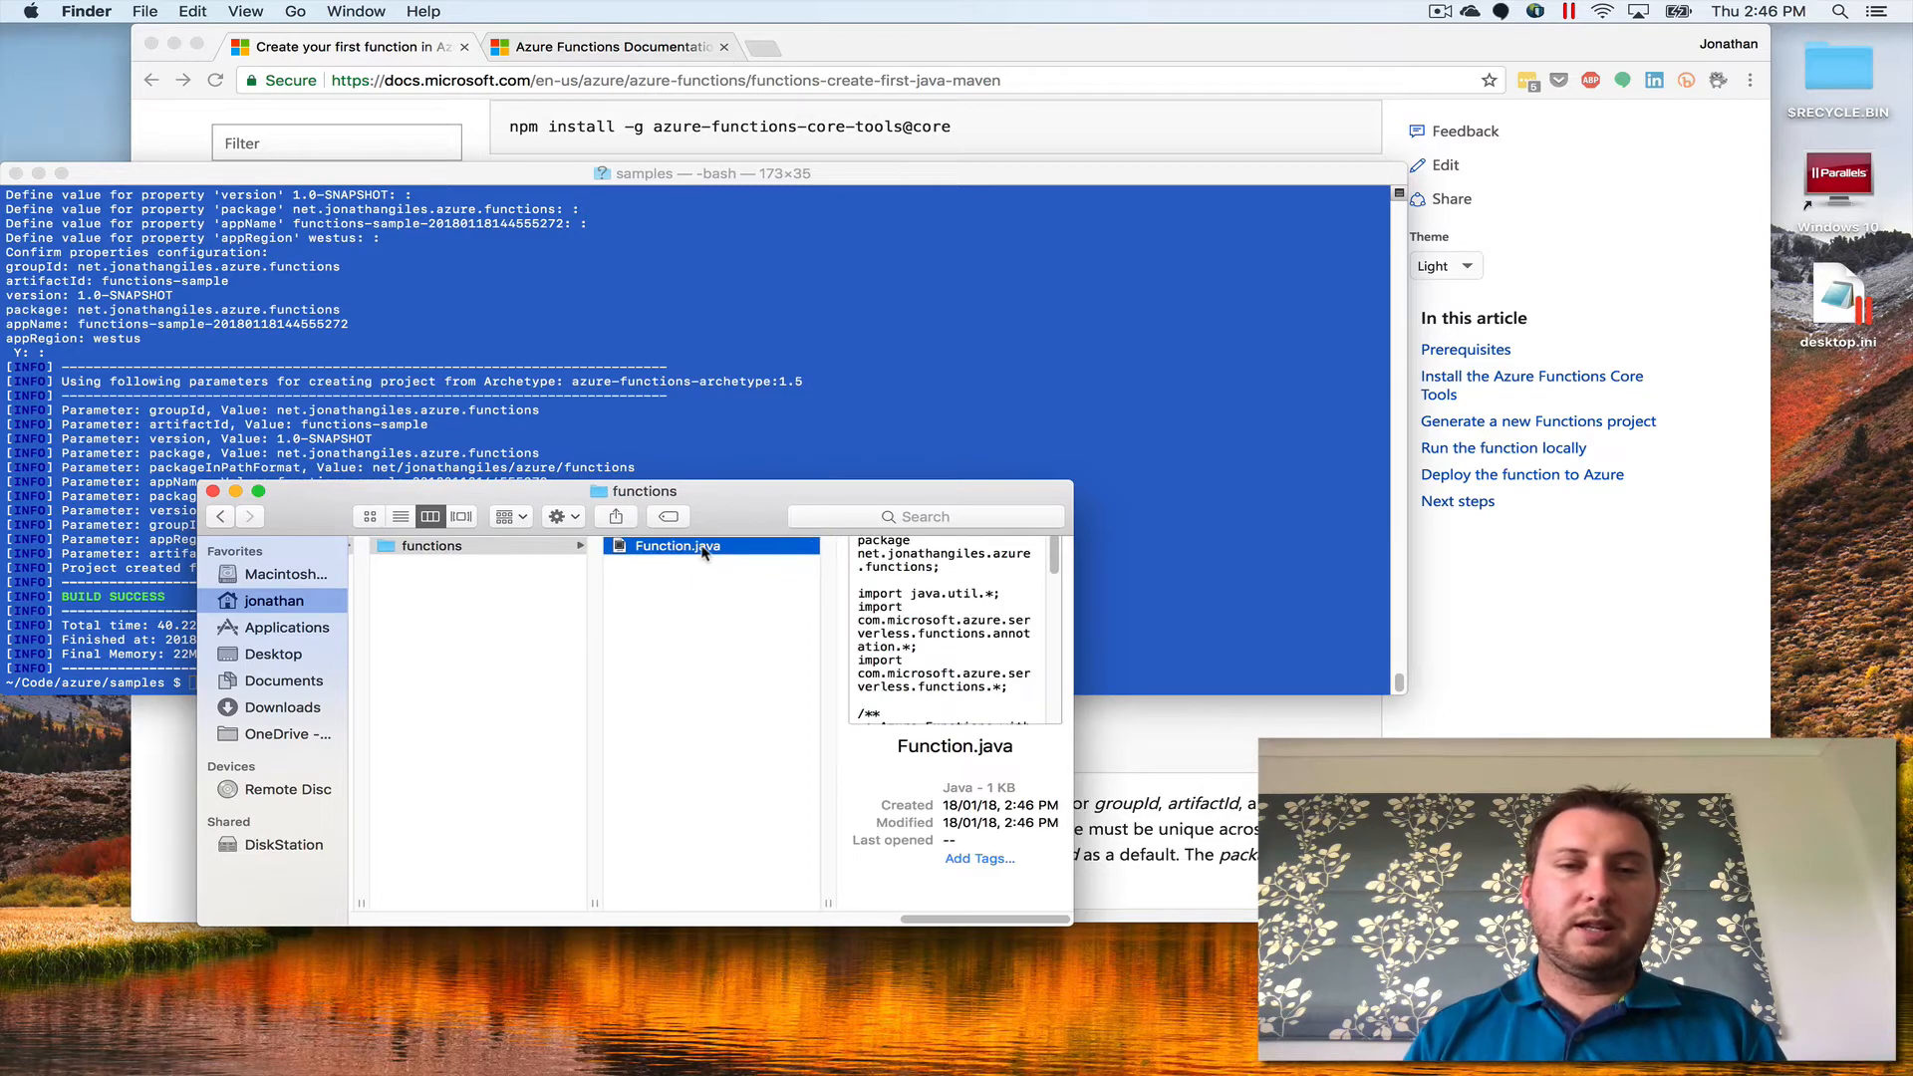
pyautogui.doubleClick(675, 545)
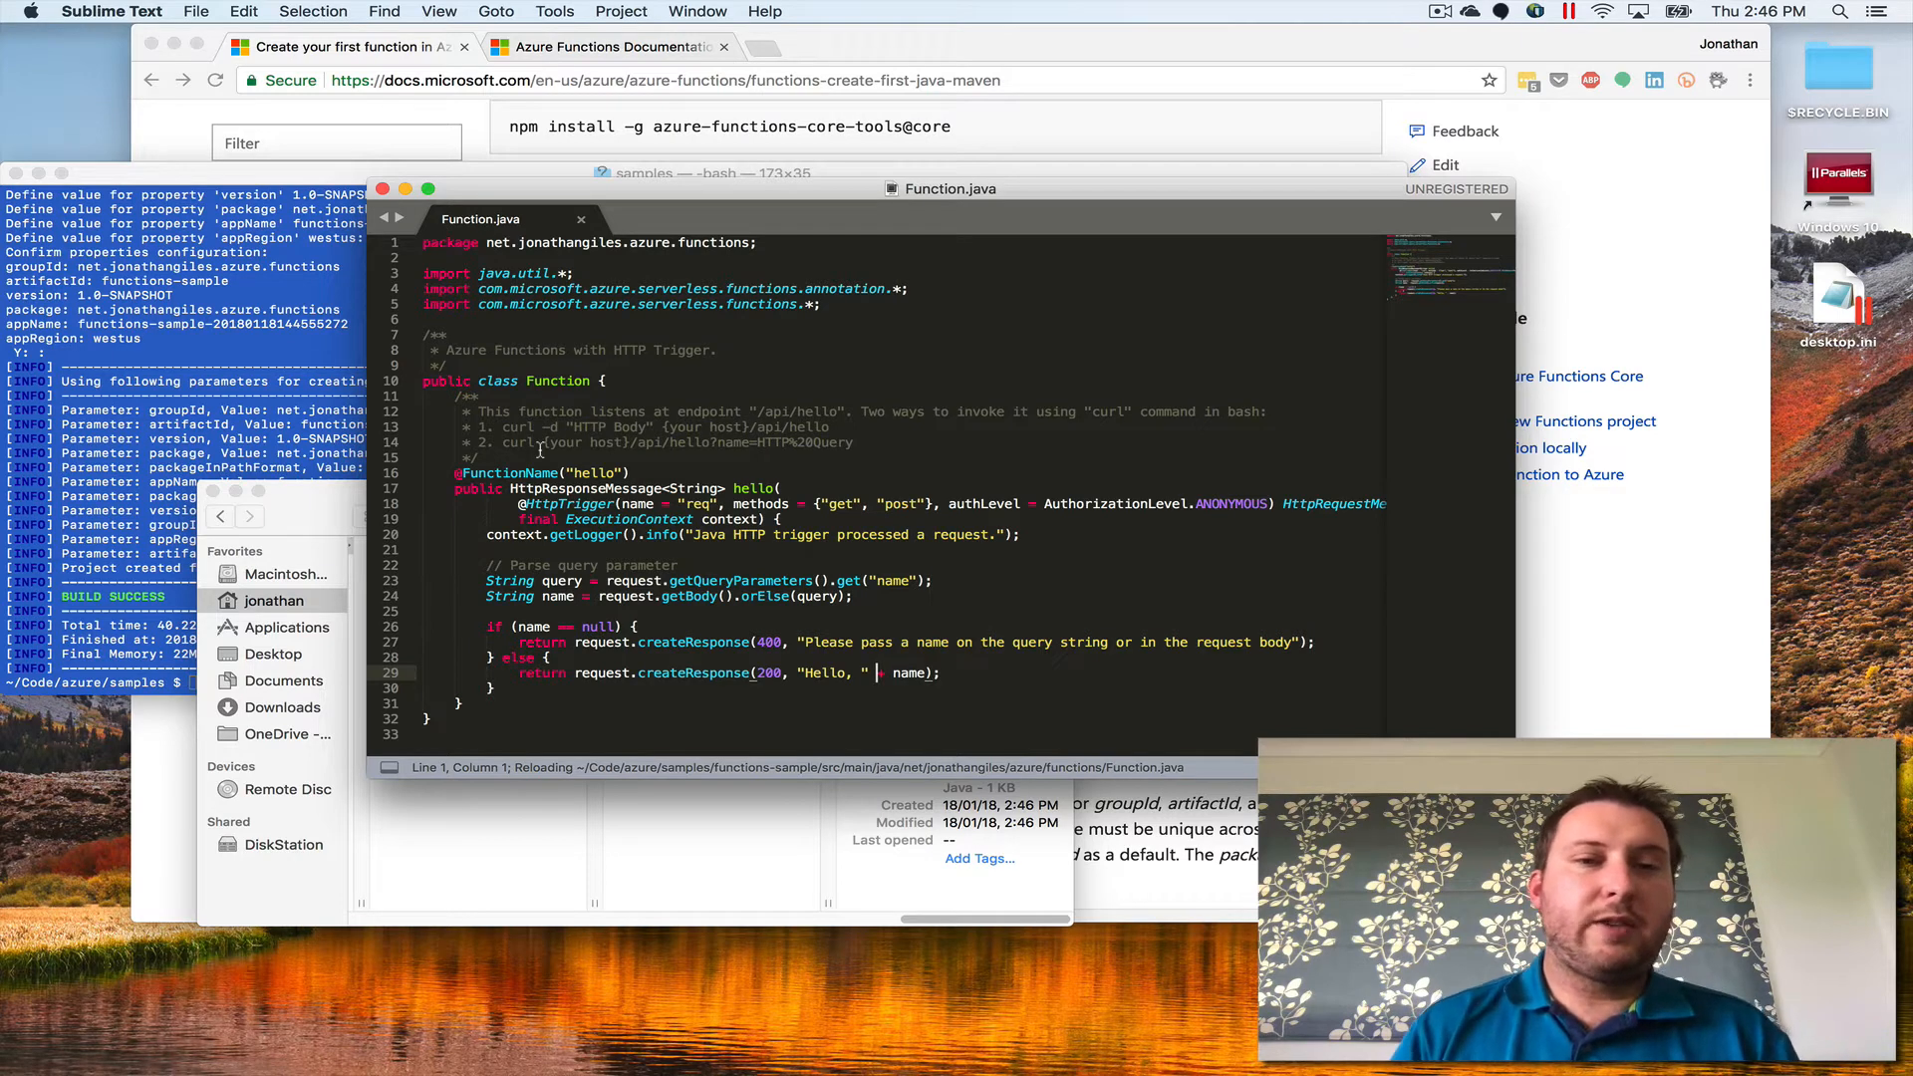
pyautogui.click(876, 672)
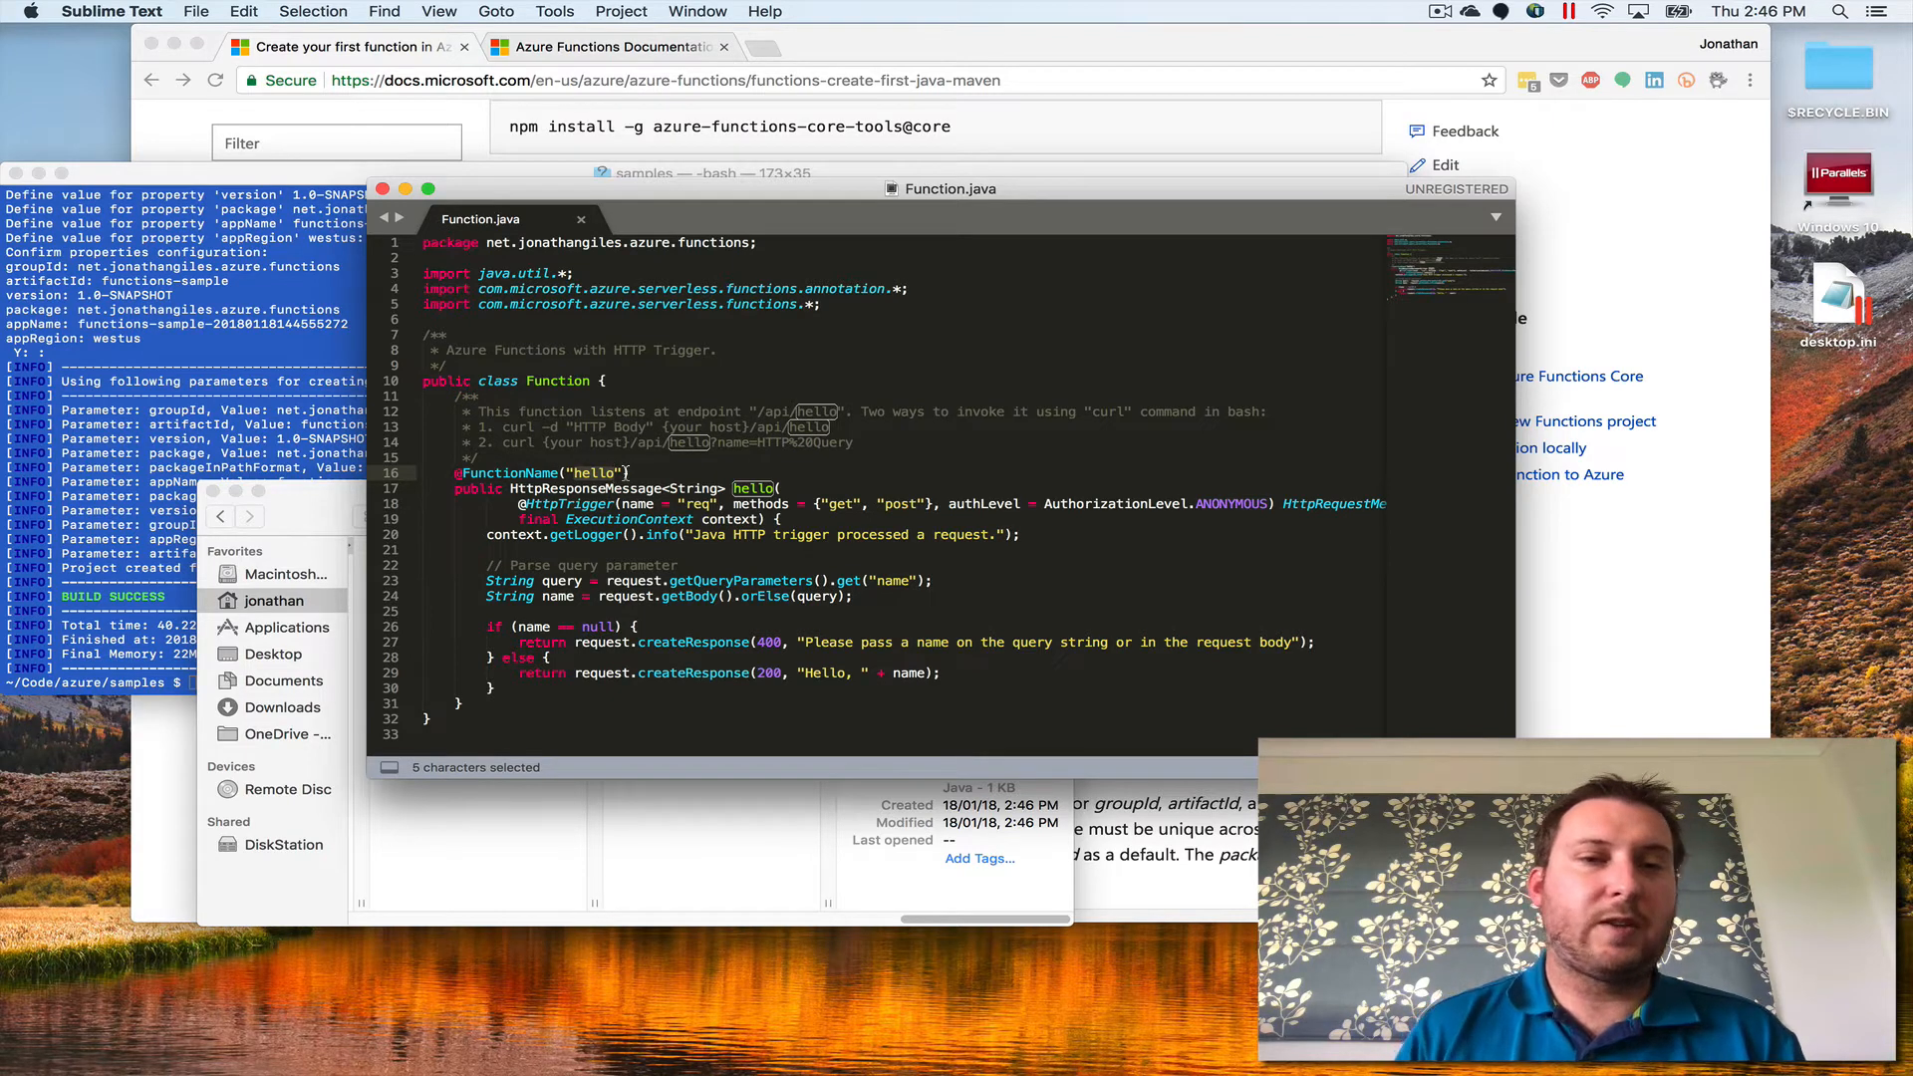
pyautogui.doubleClick(841, 504)
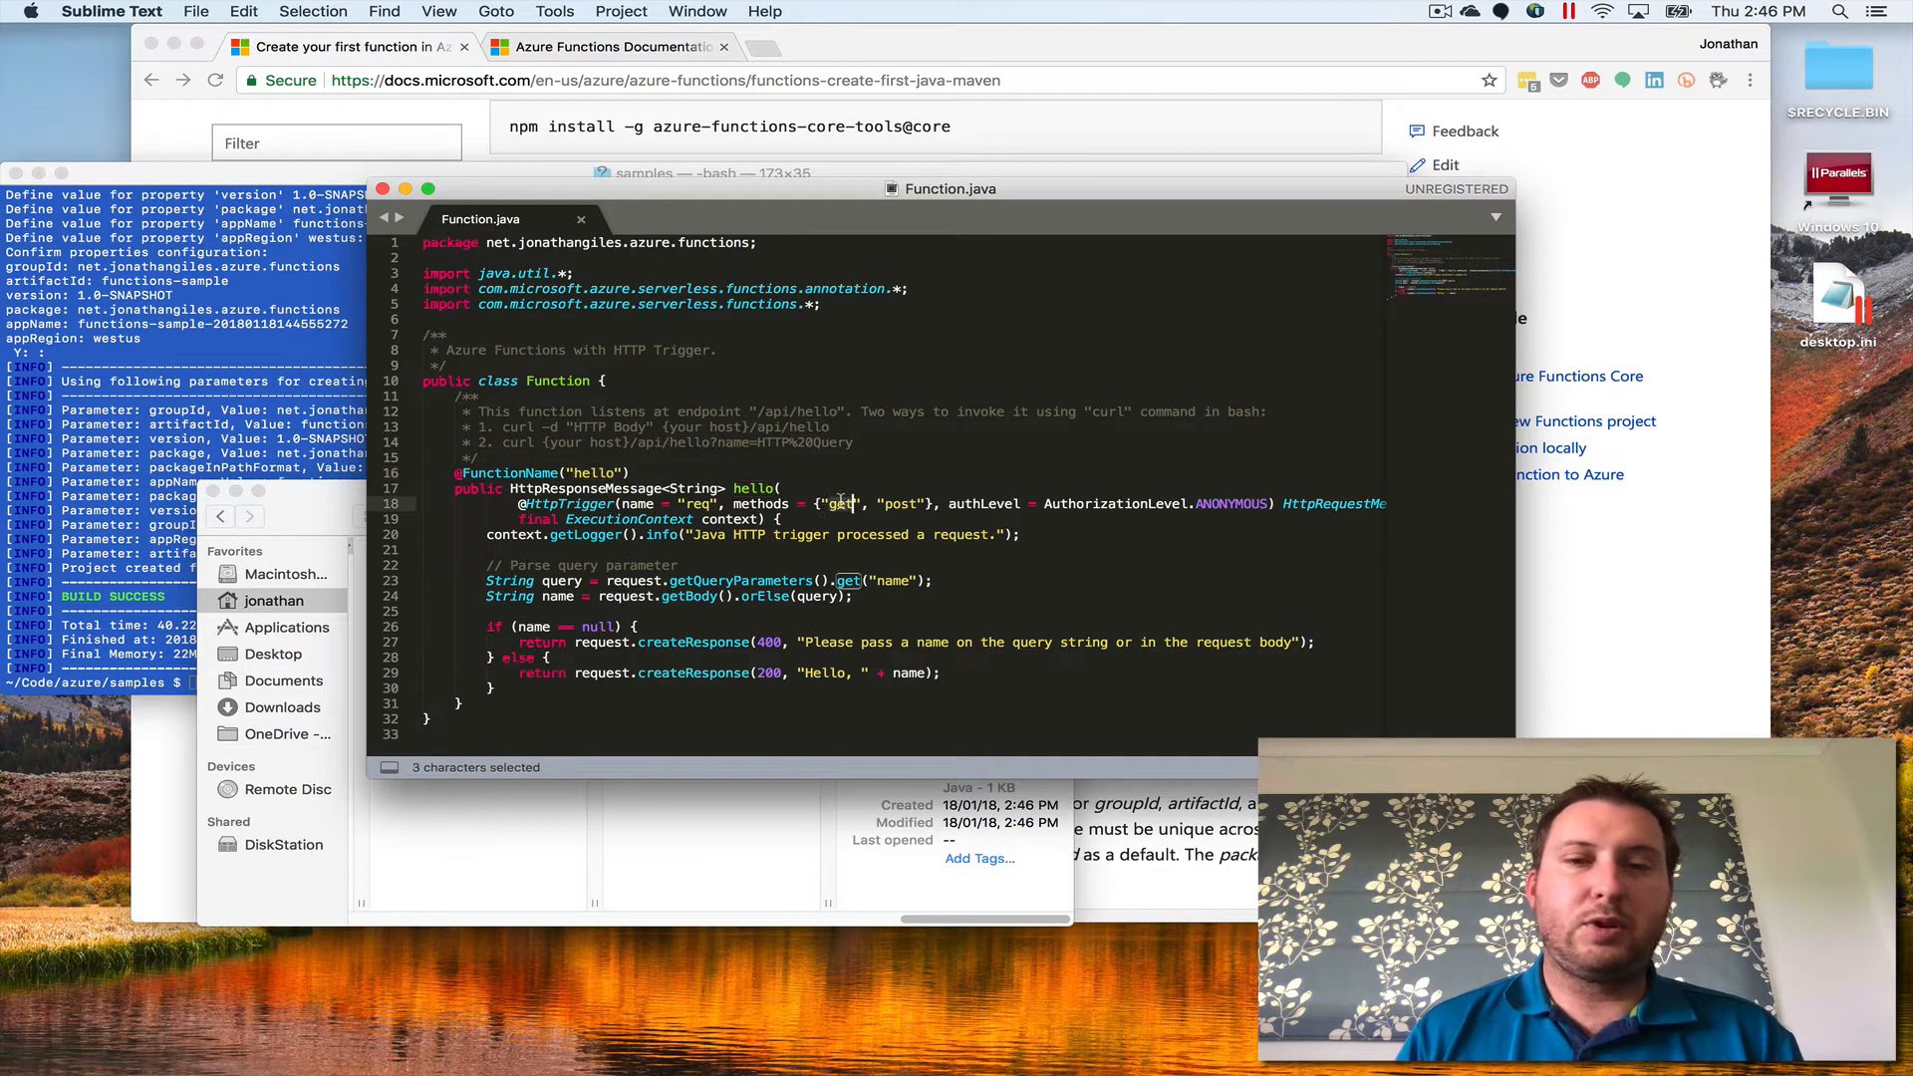
pyautogui.doubleClick(899, 504)
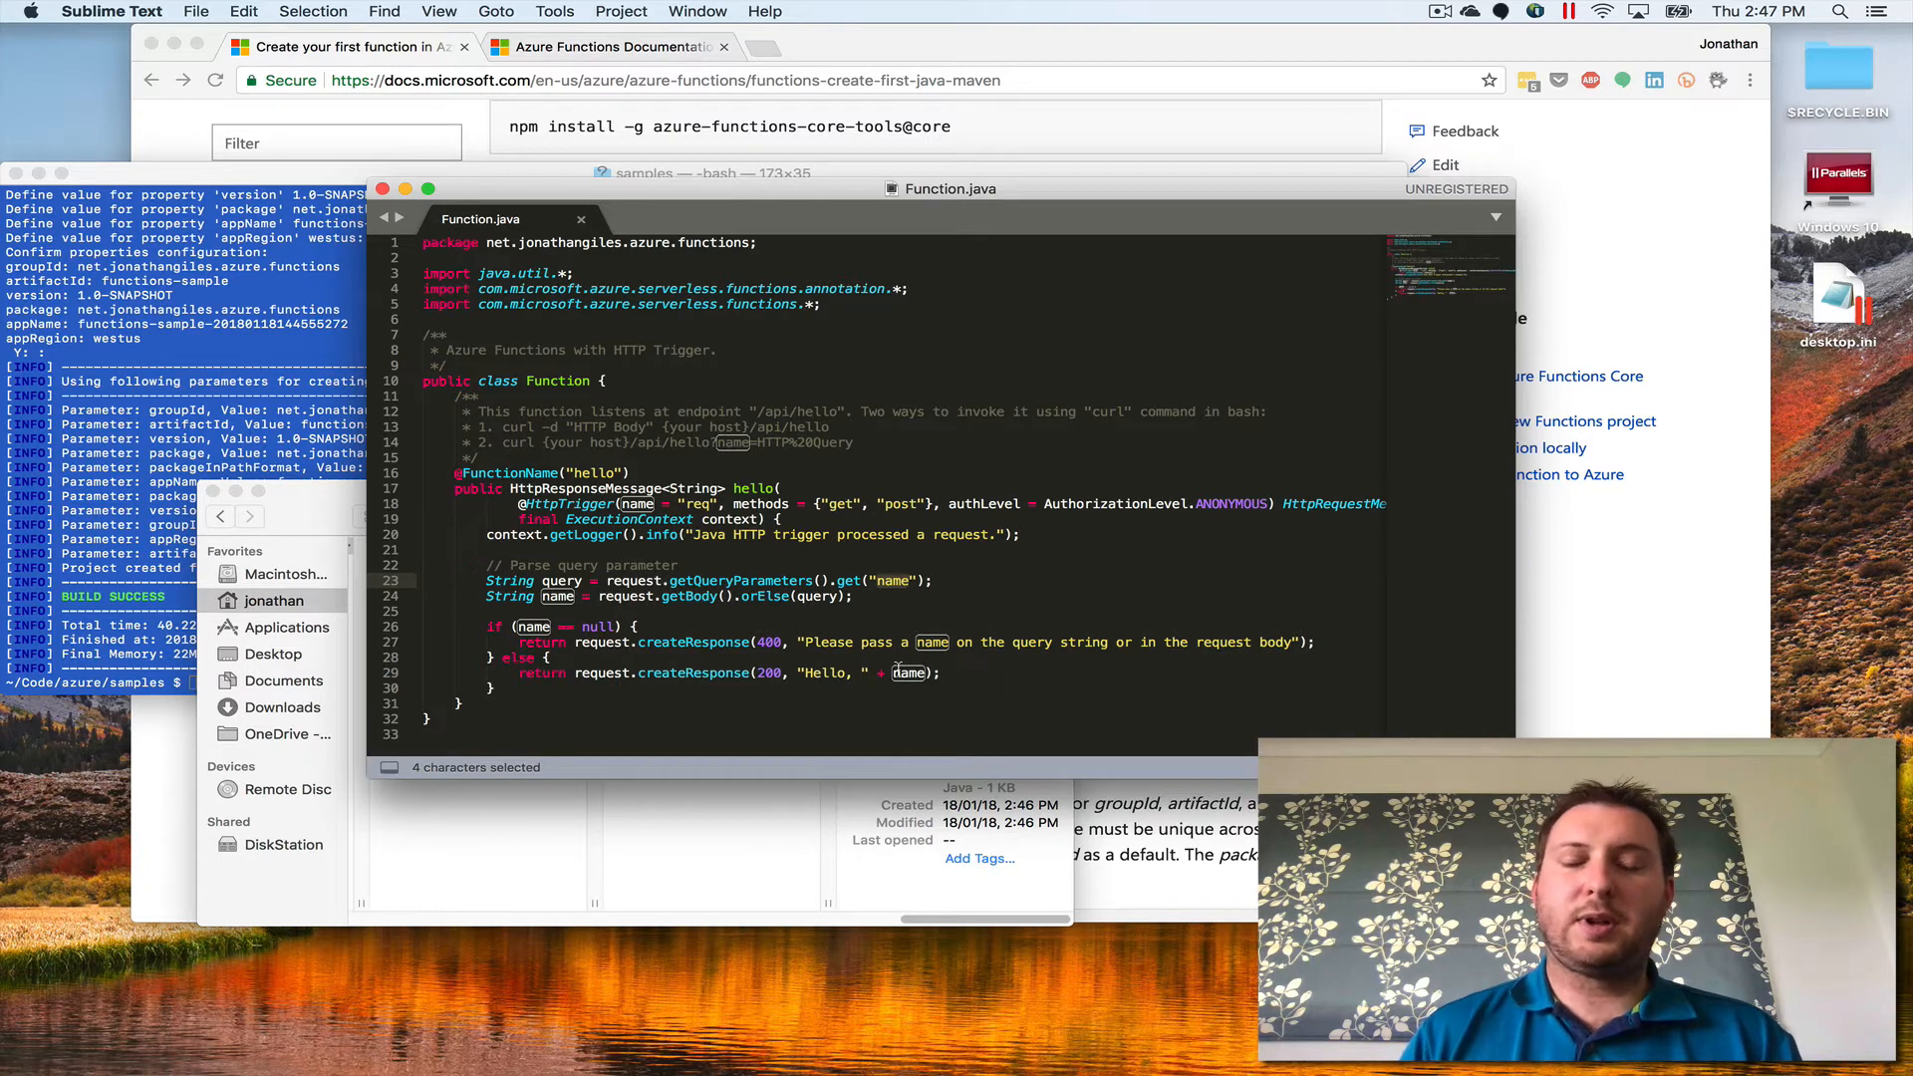
pyautogui.moveTo(659, 647)
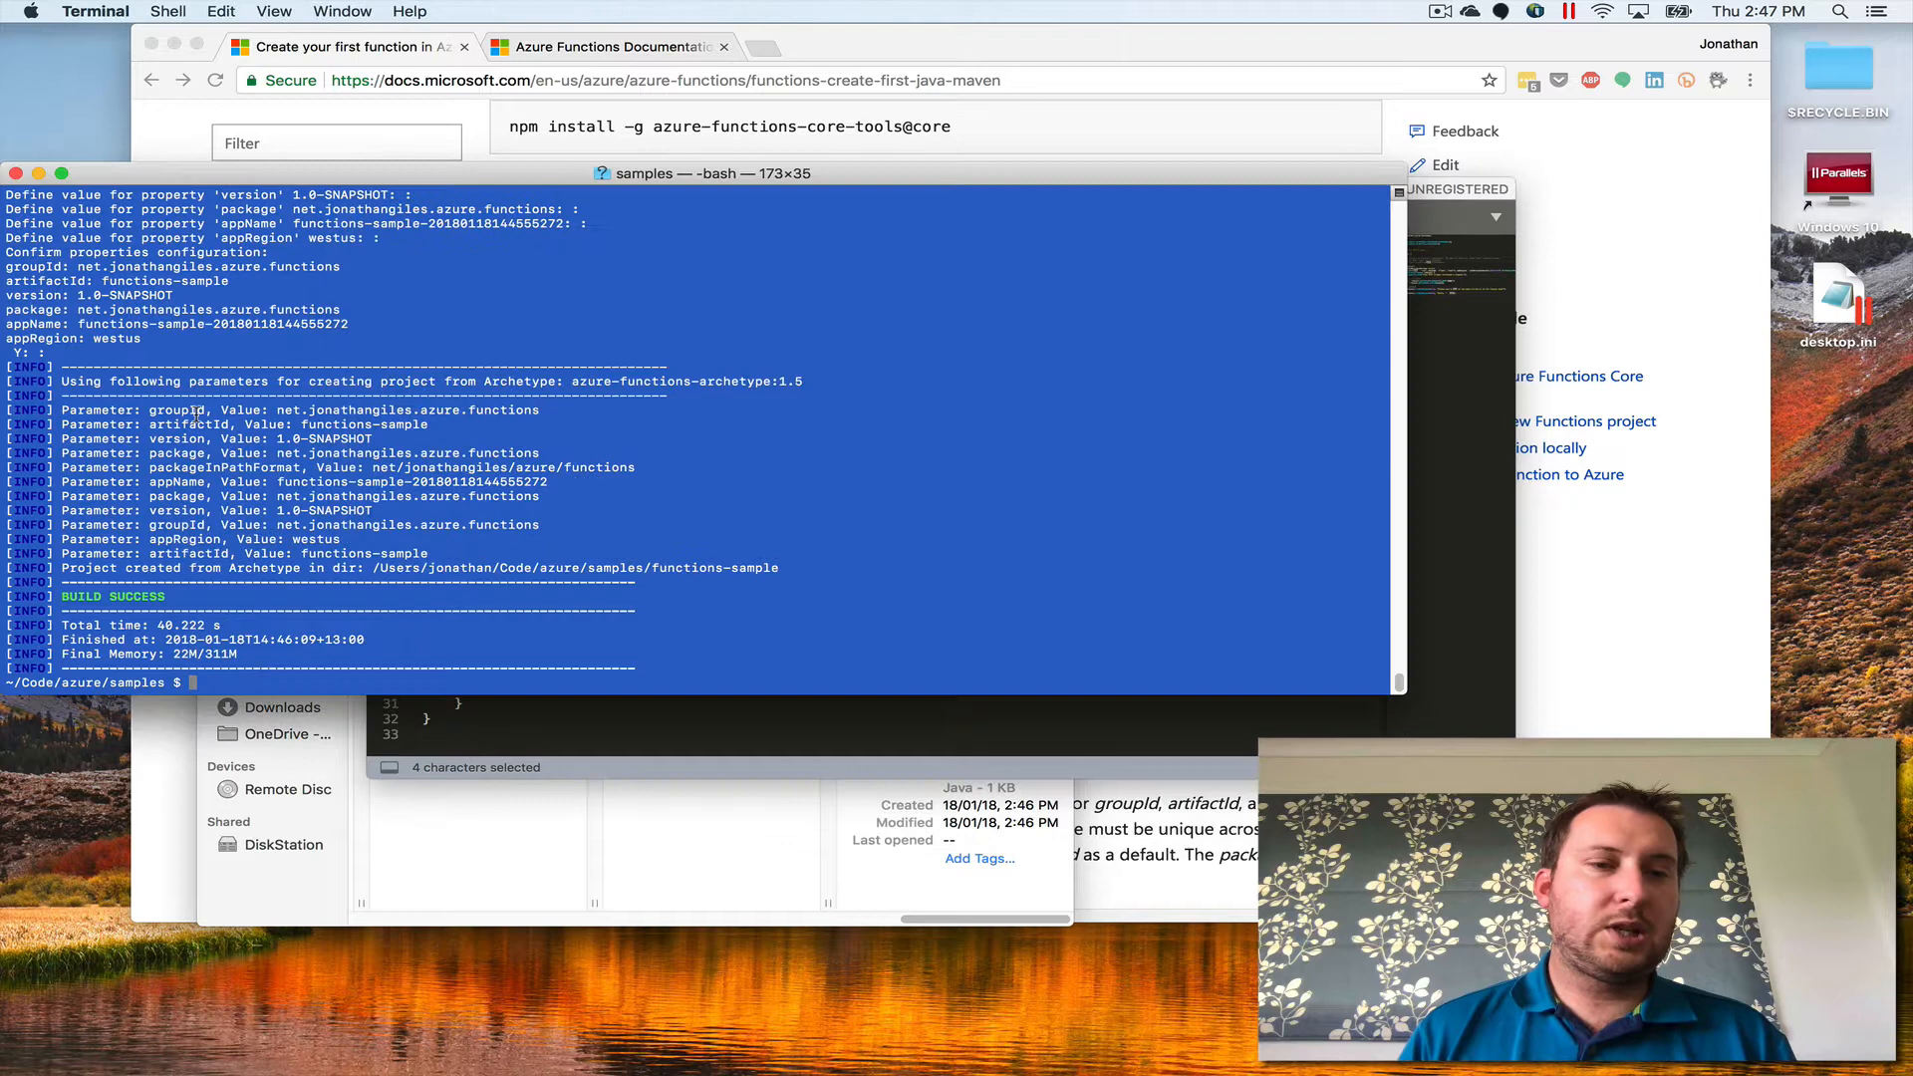
# - Retry mvn clean package azure-functions:run from inside functions-sample after the missing-POM failure
pyautogui.write('az')
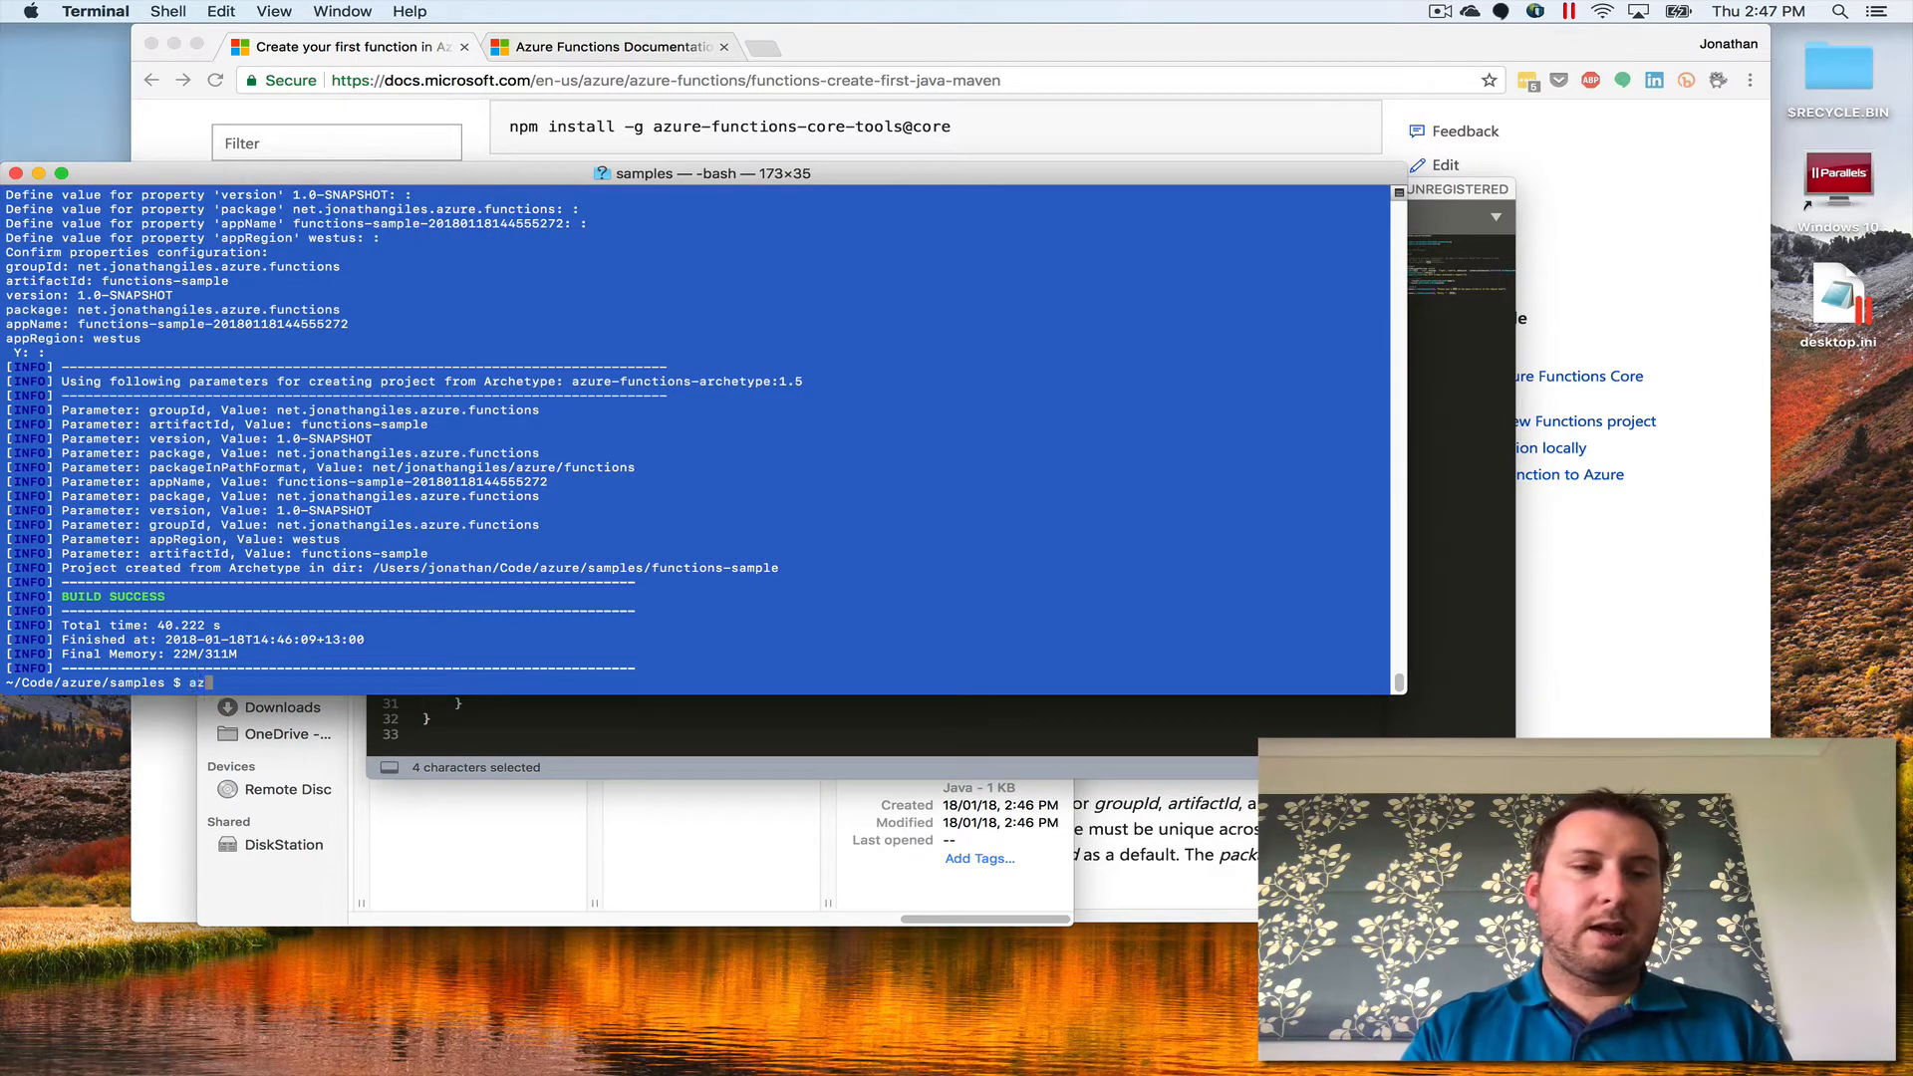
pyautogui.write('mvn clean package')
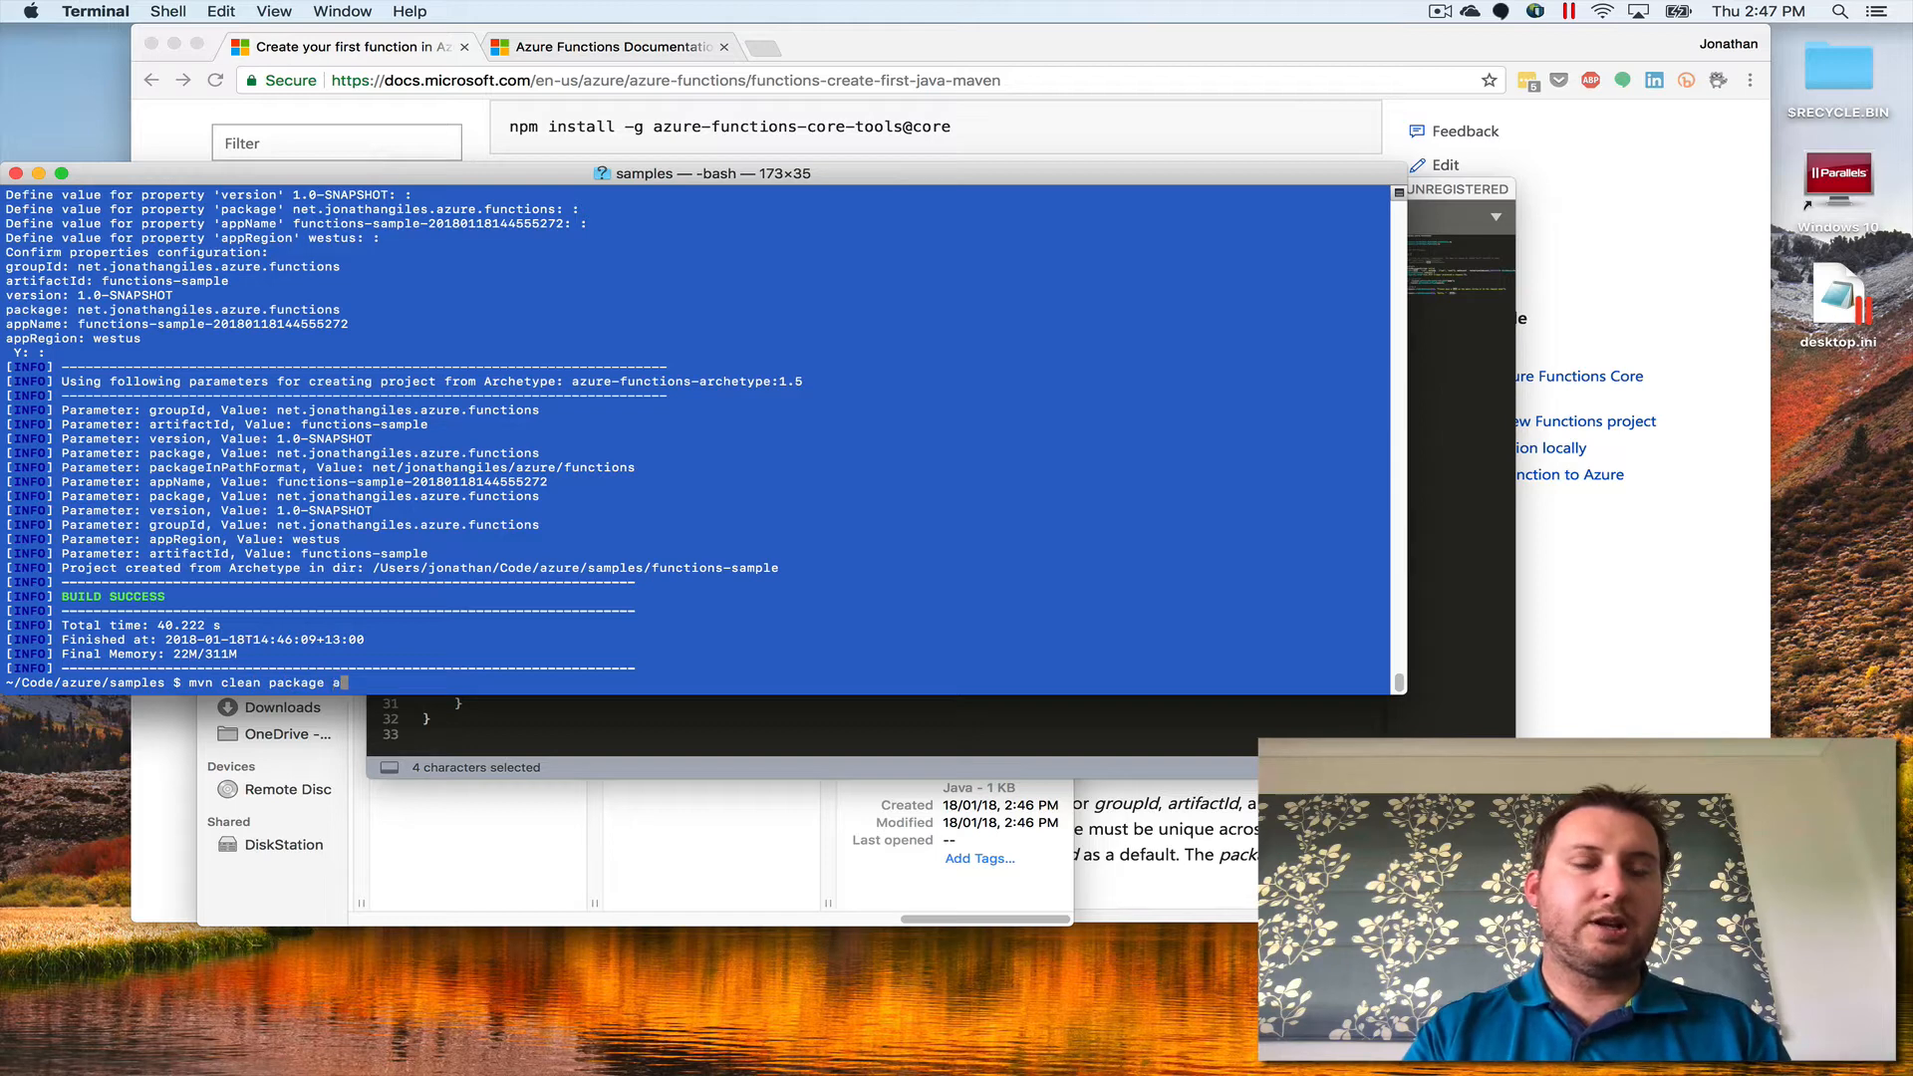
pyautogui.write('azure-functions:run')
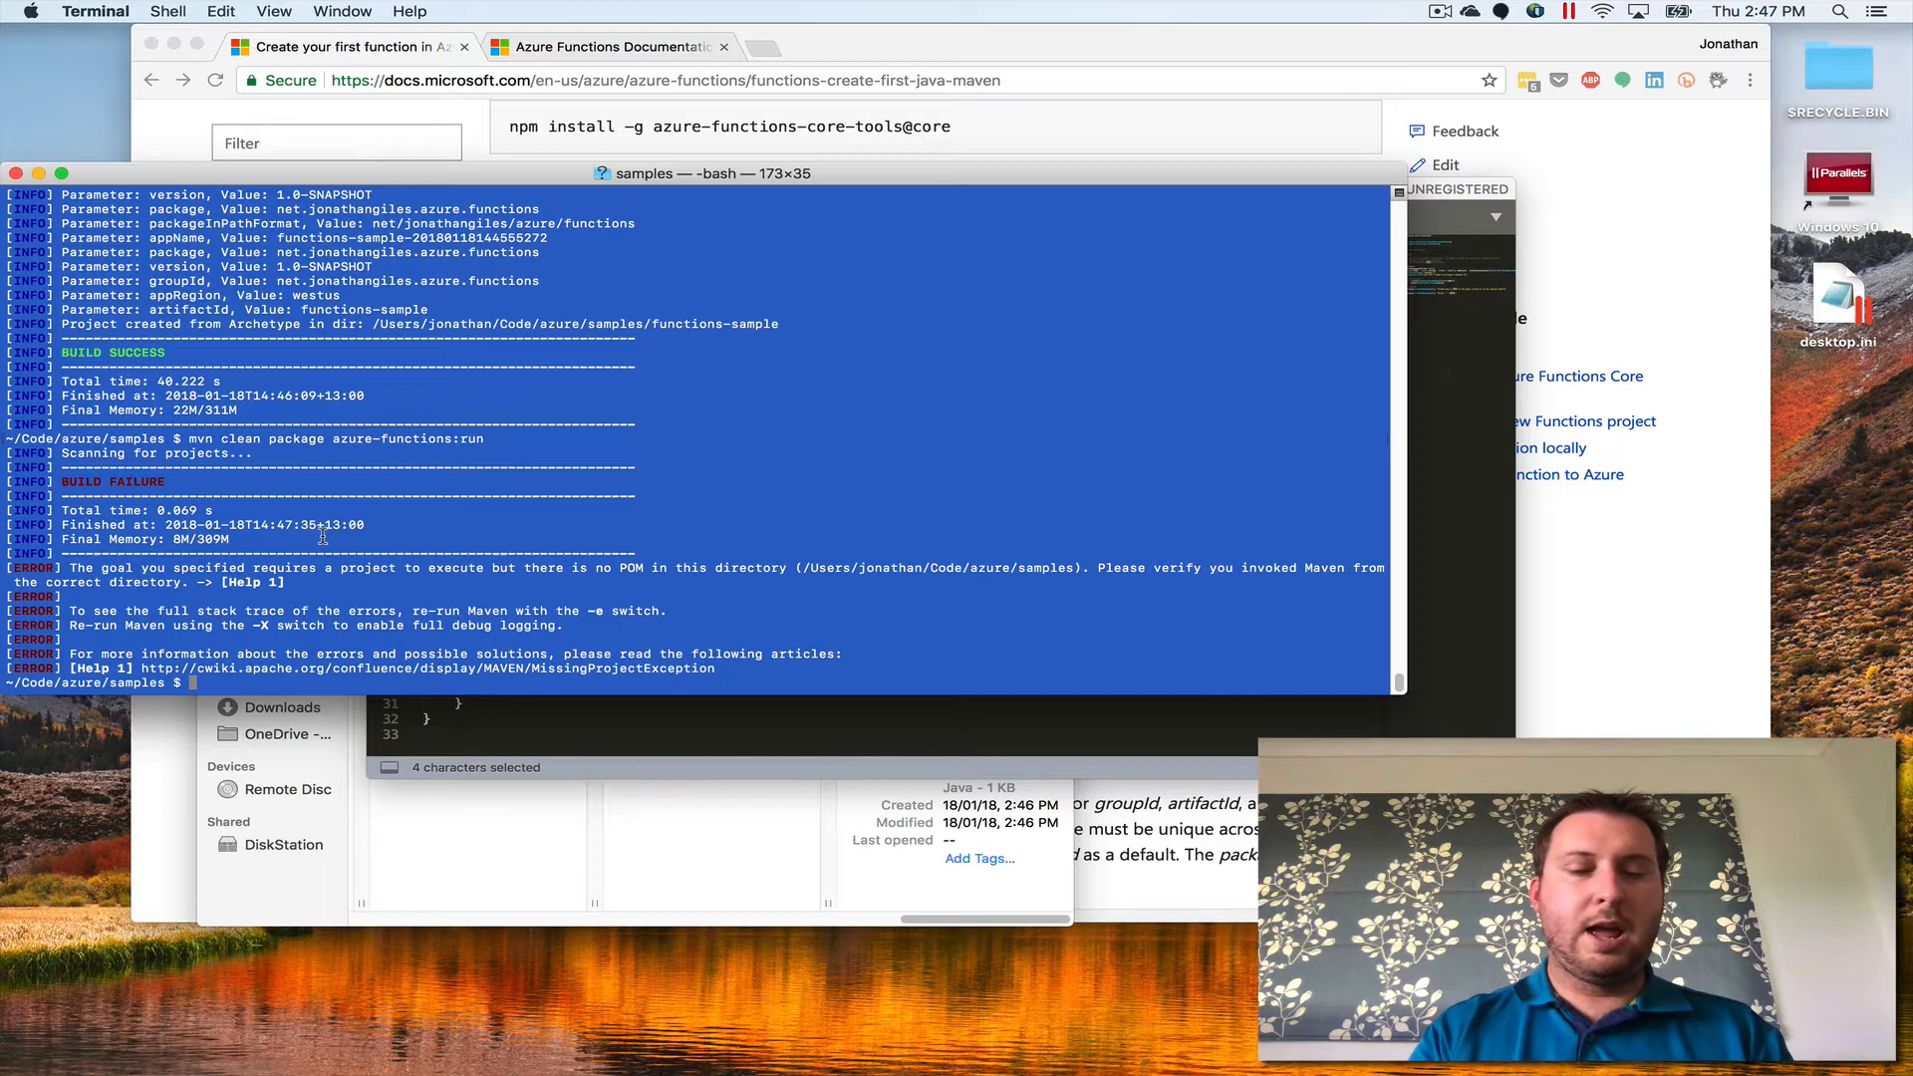
pyautogui.write('cd f')
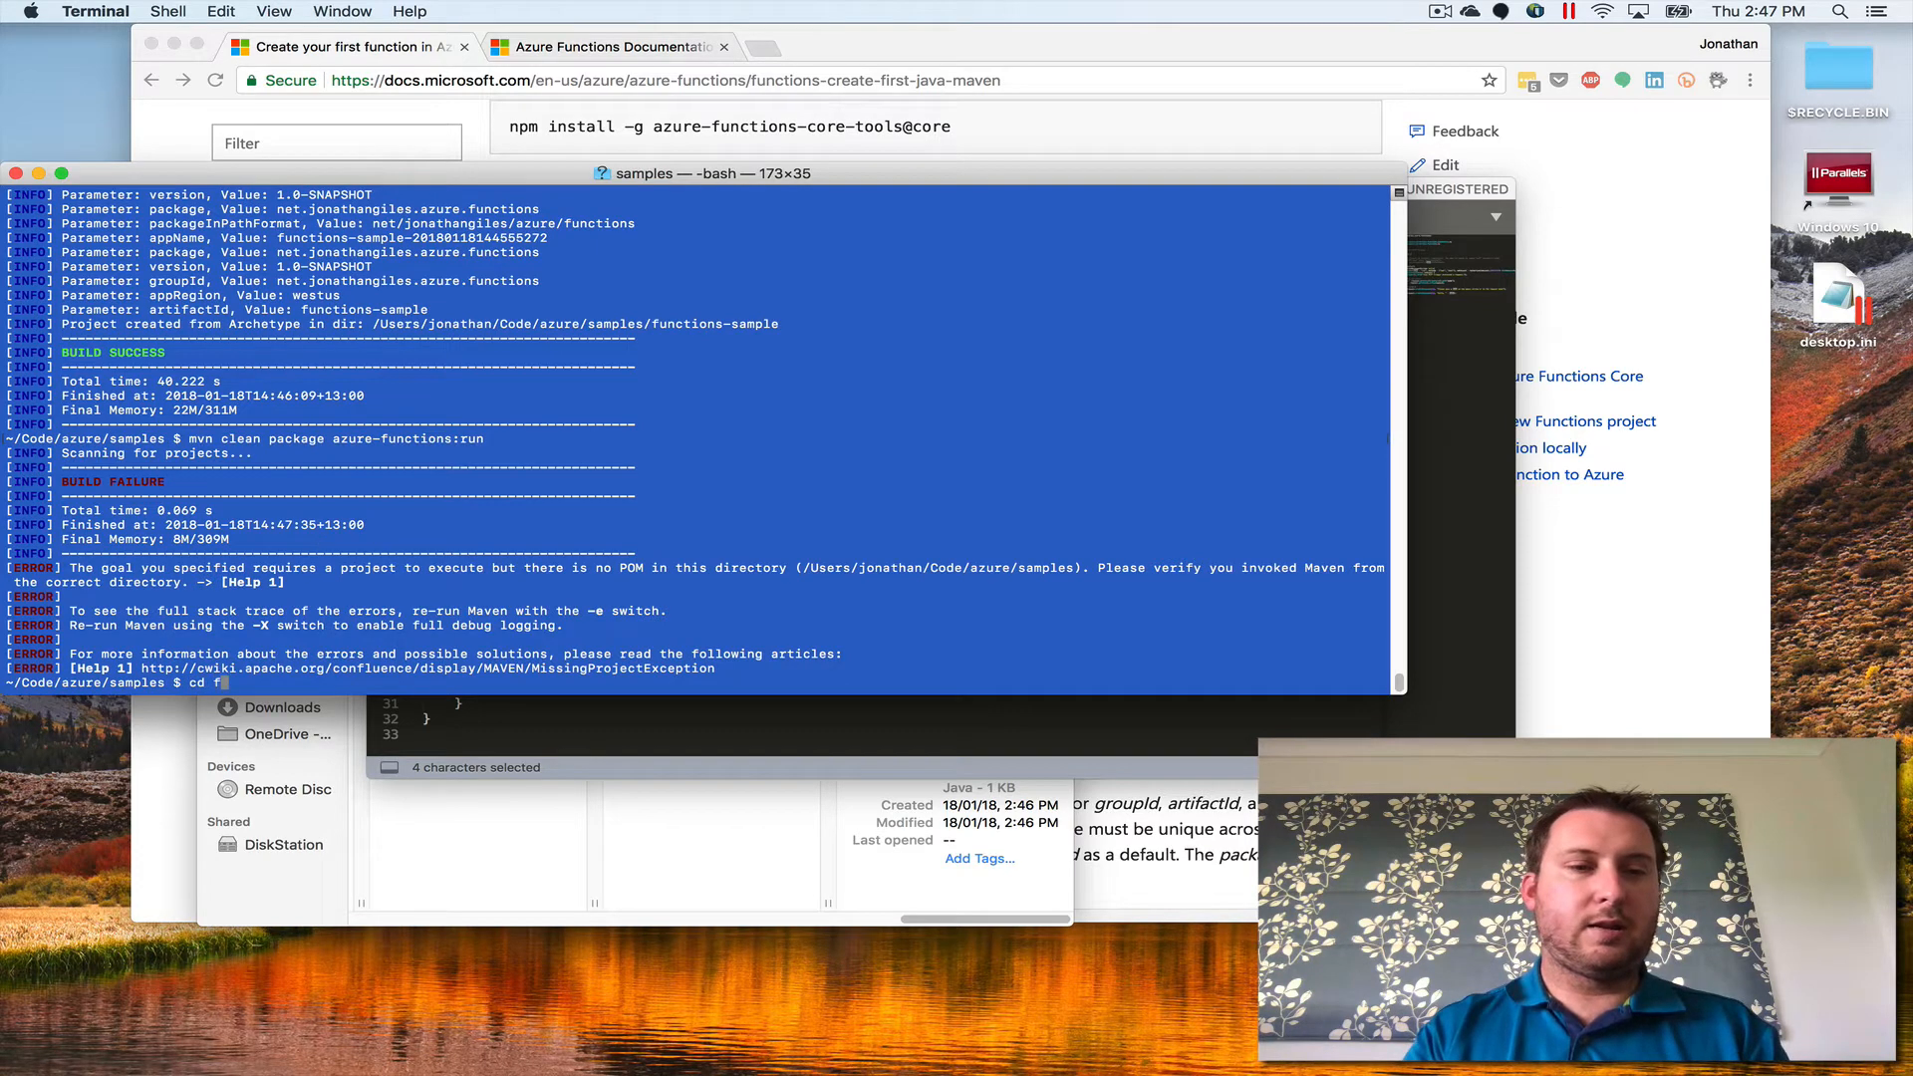
pyautogui.press('Return')
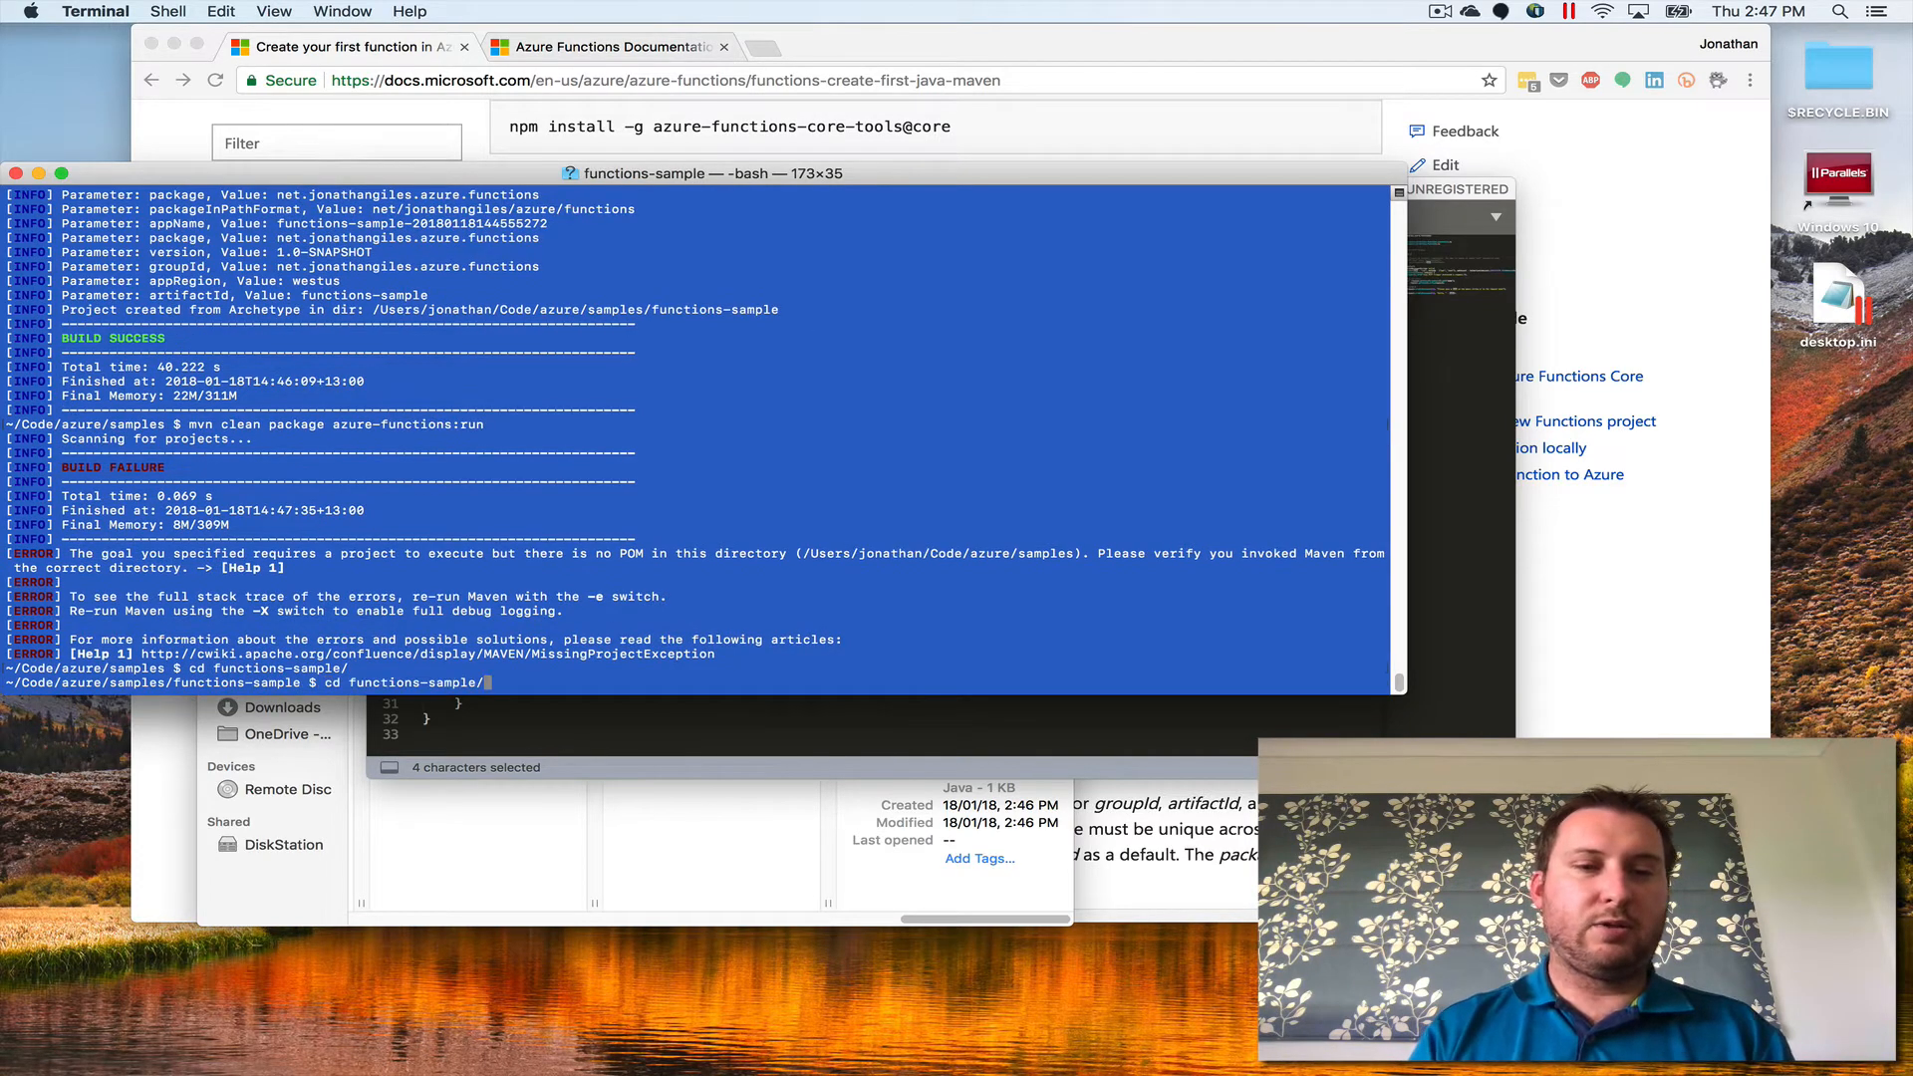
pyautogui.press('Return')
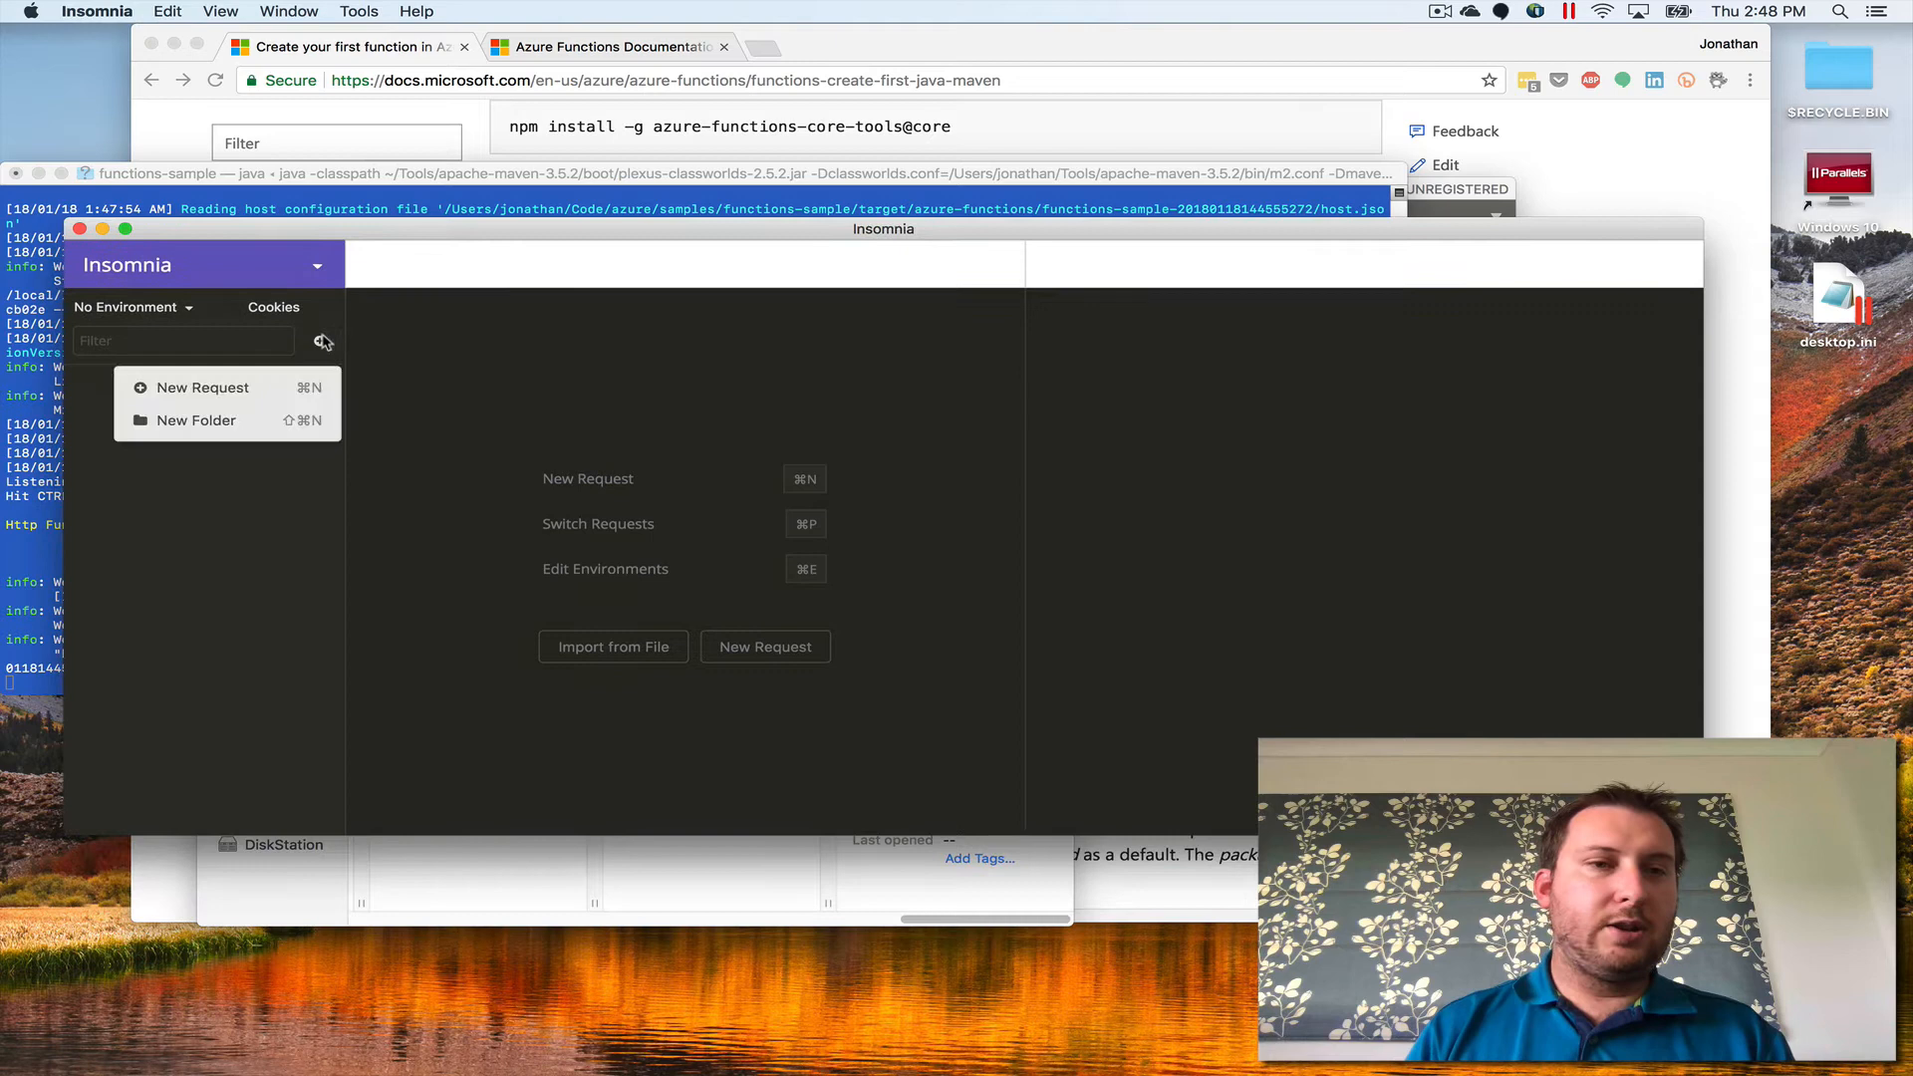
pyautogui.click(202, 387)
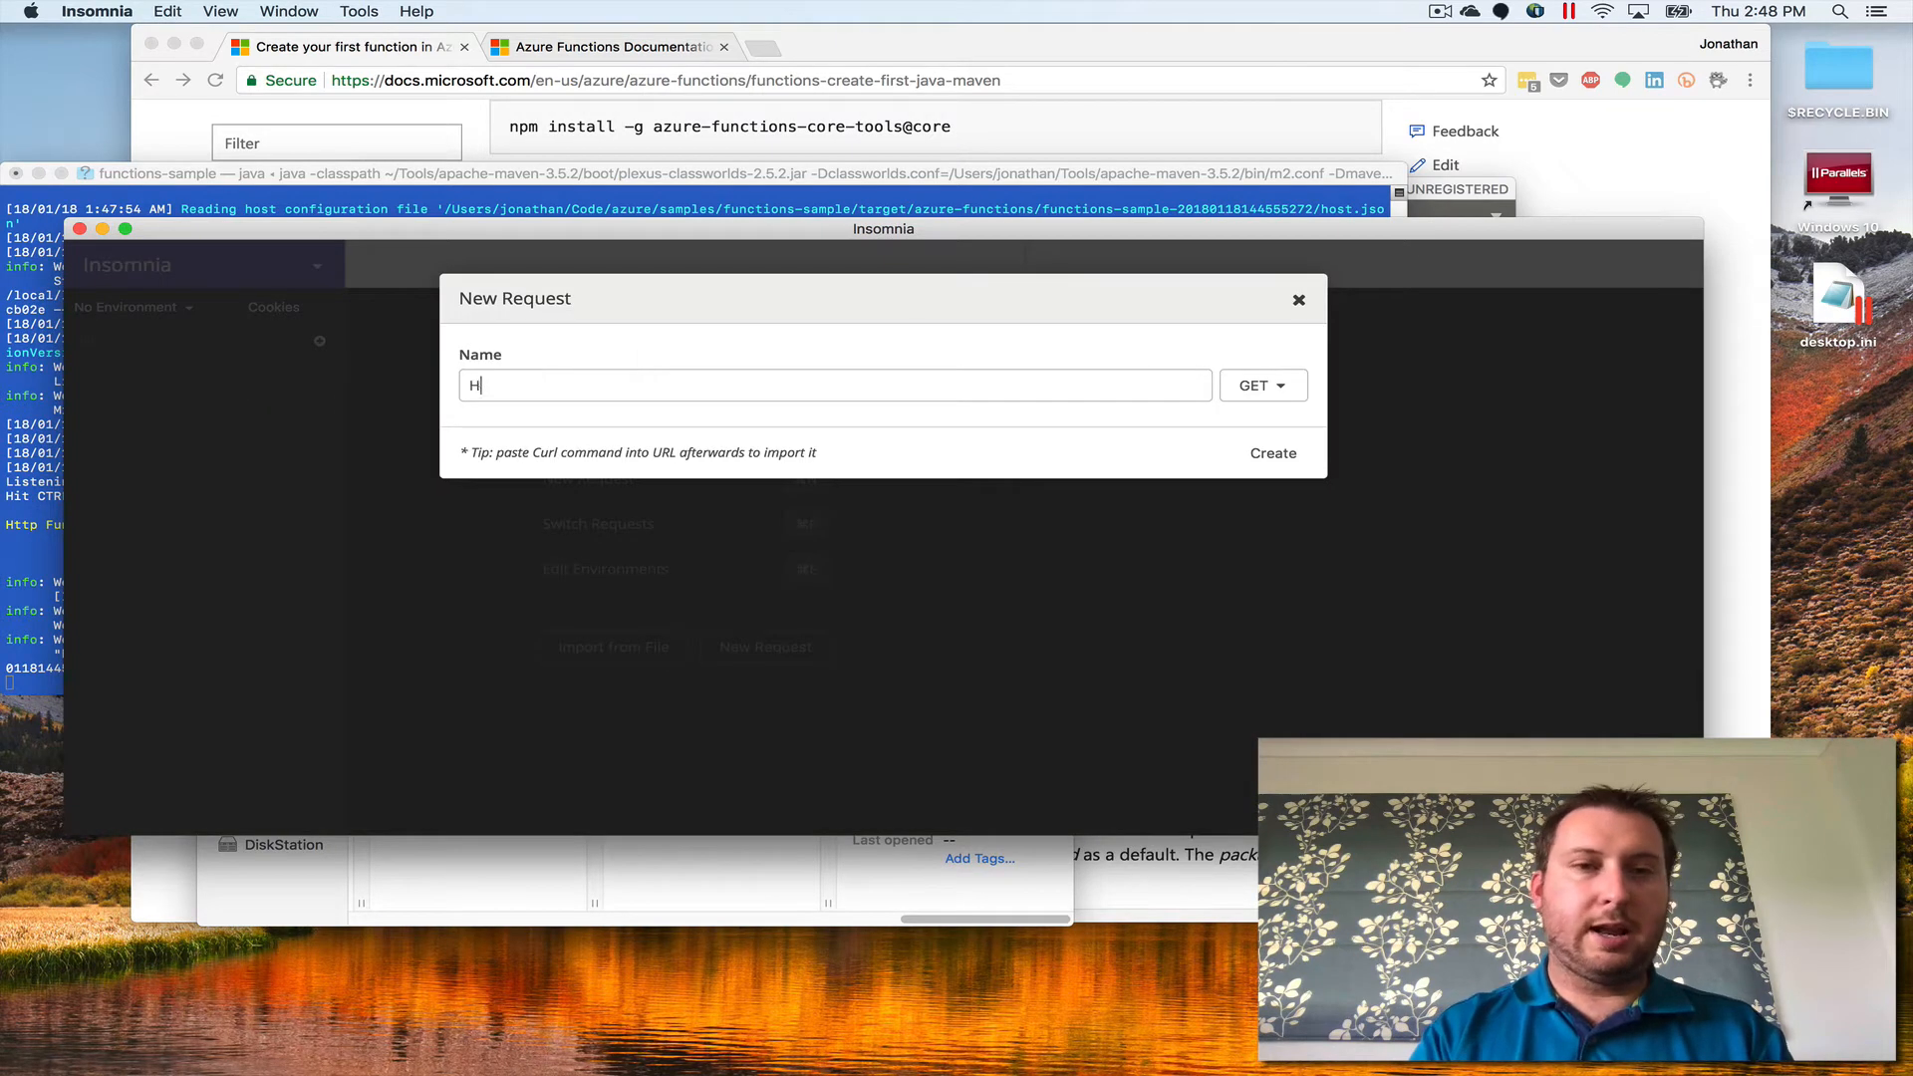
pyautogui.write('ello')
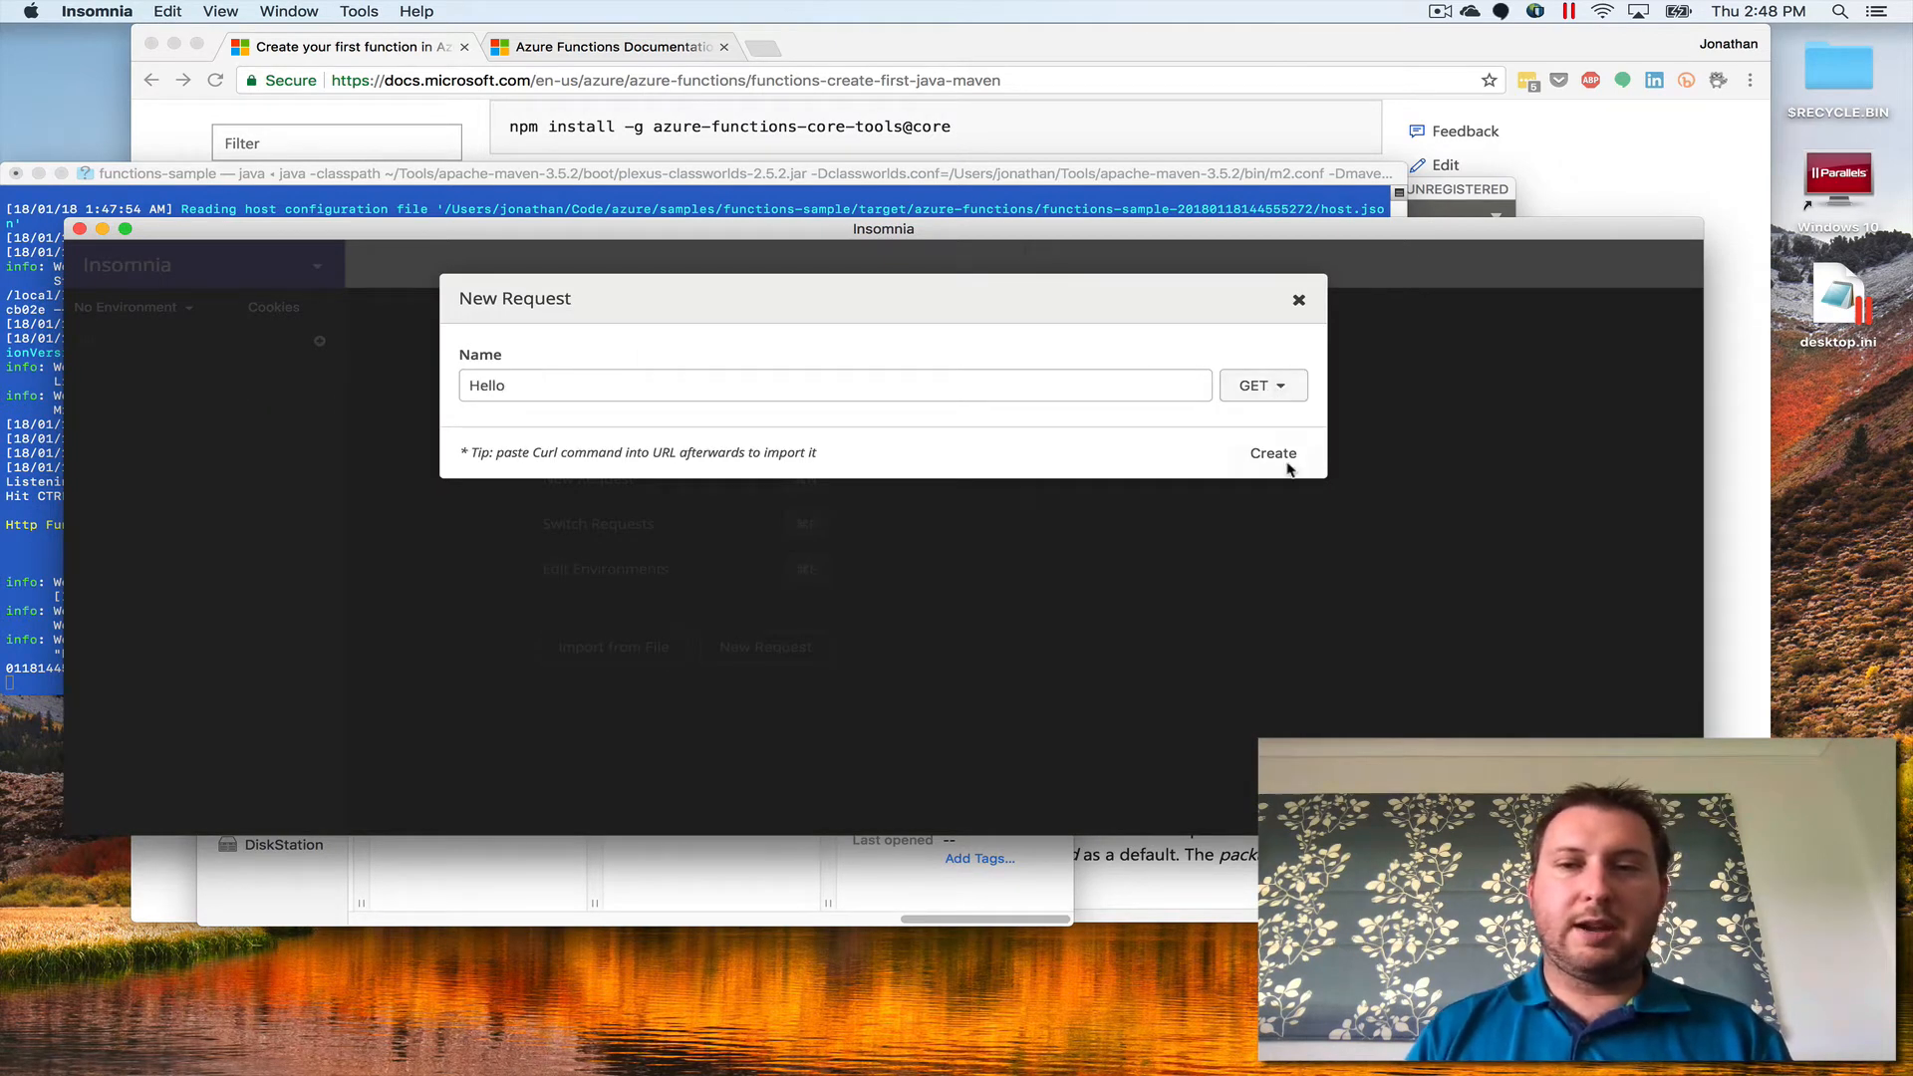
pyautogui.click(1272, 452)
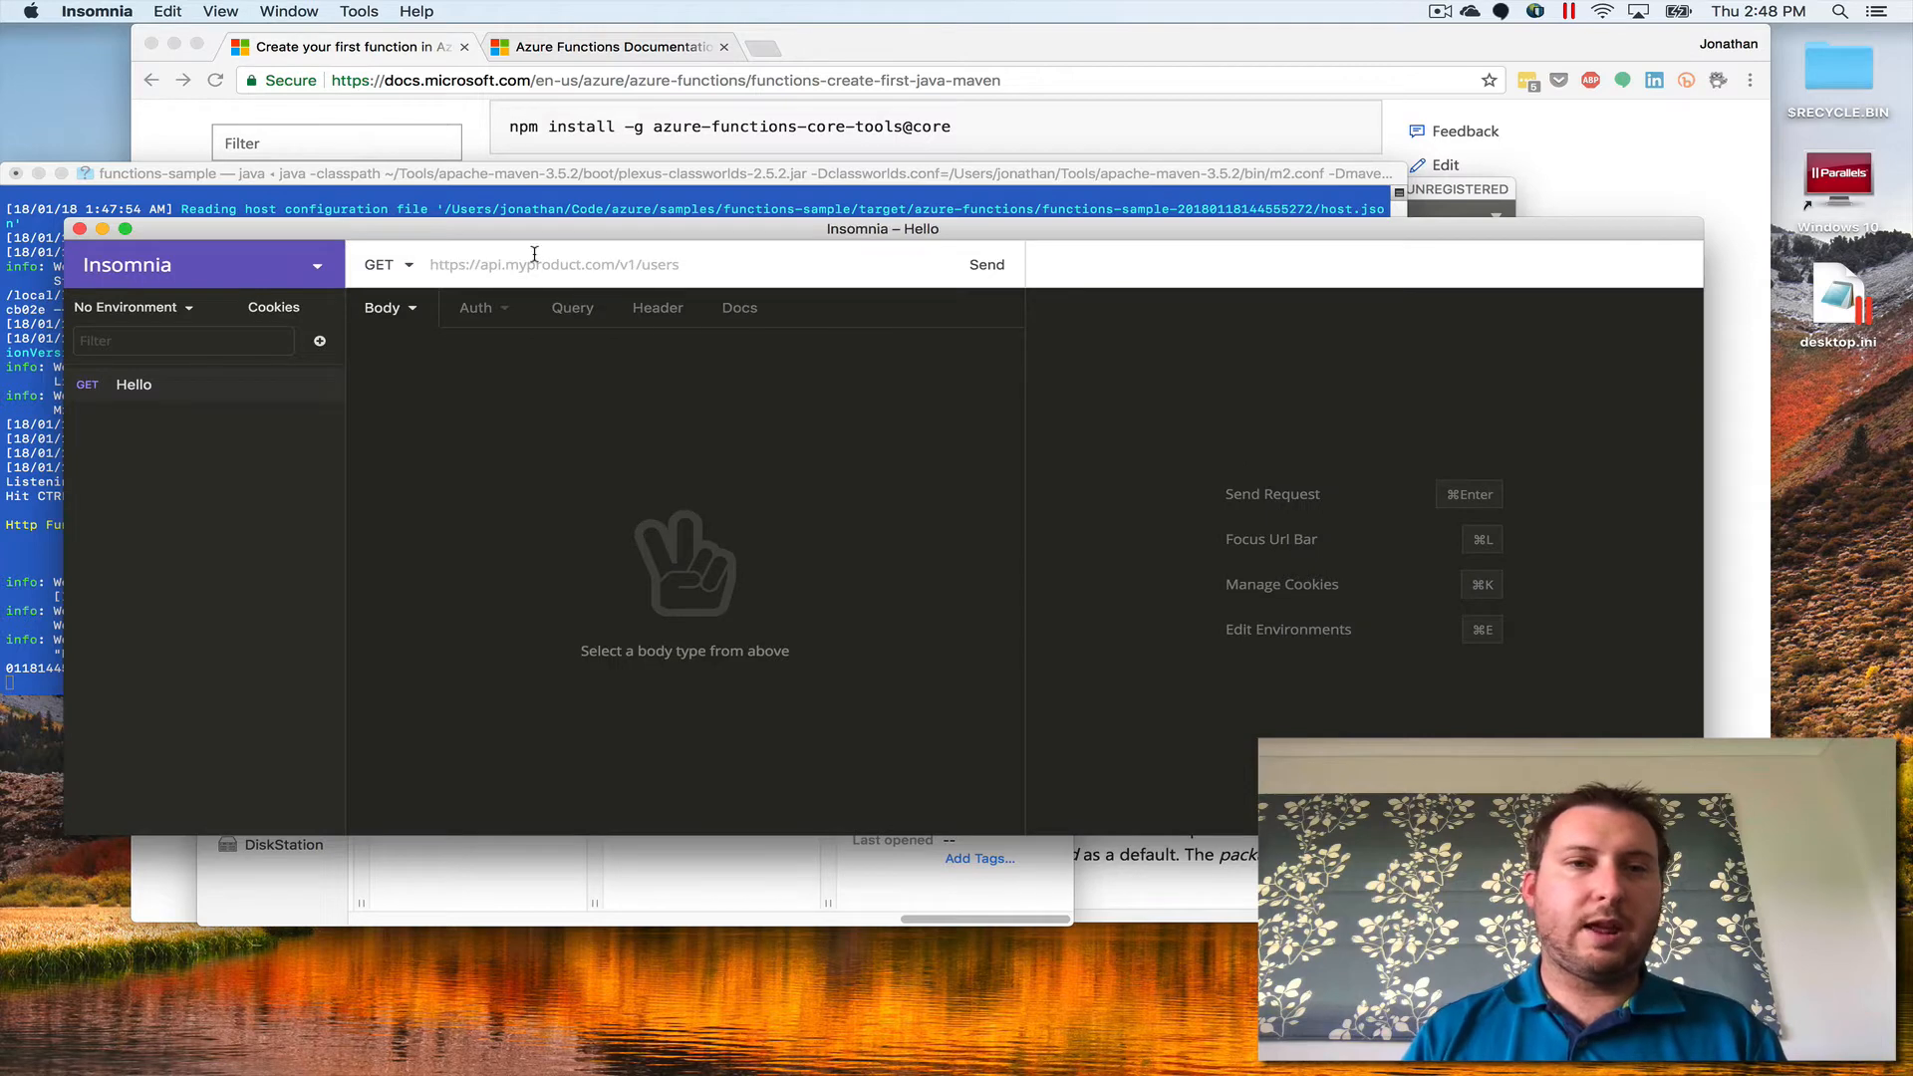
pyautogui.write('http://localhost:7071/api/hello')
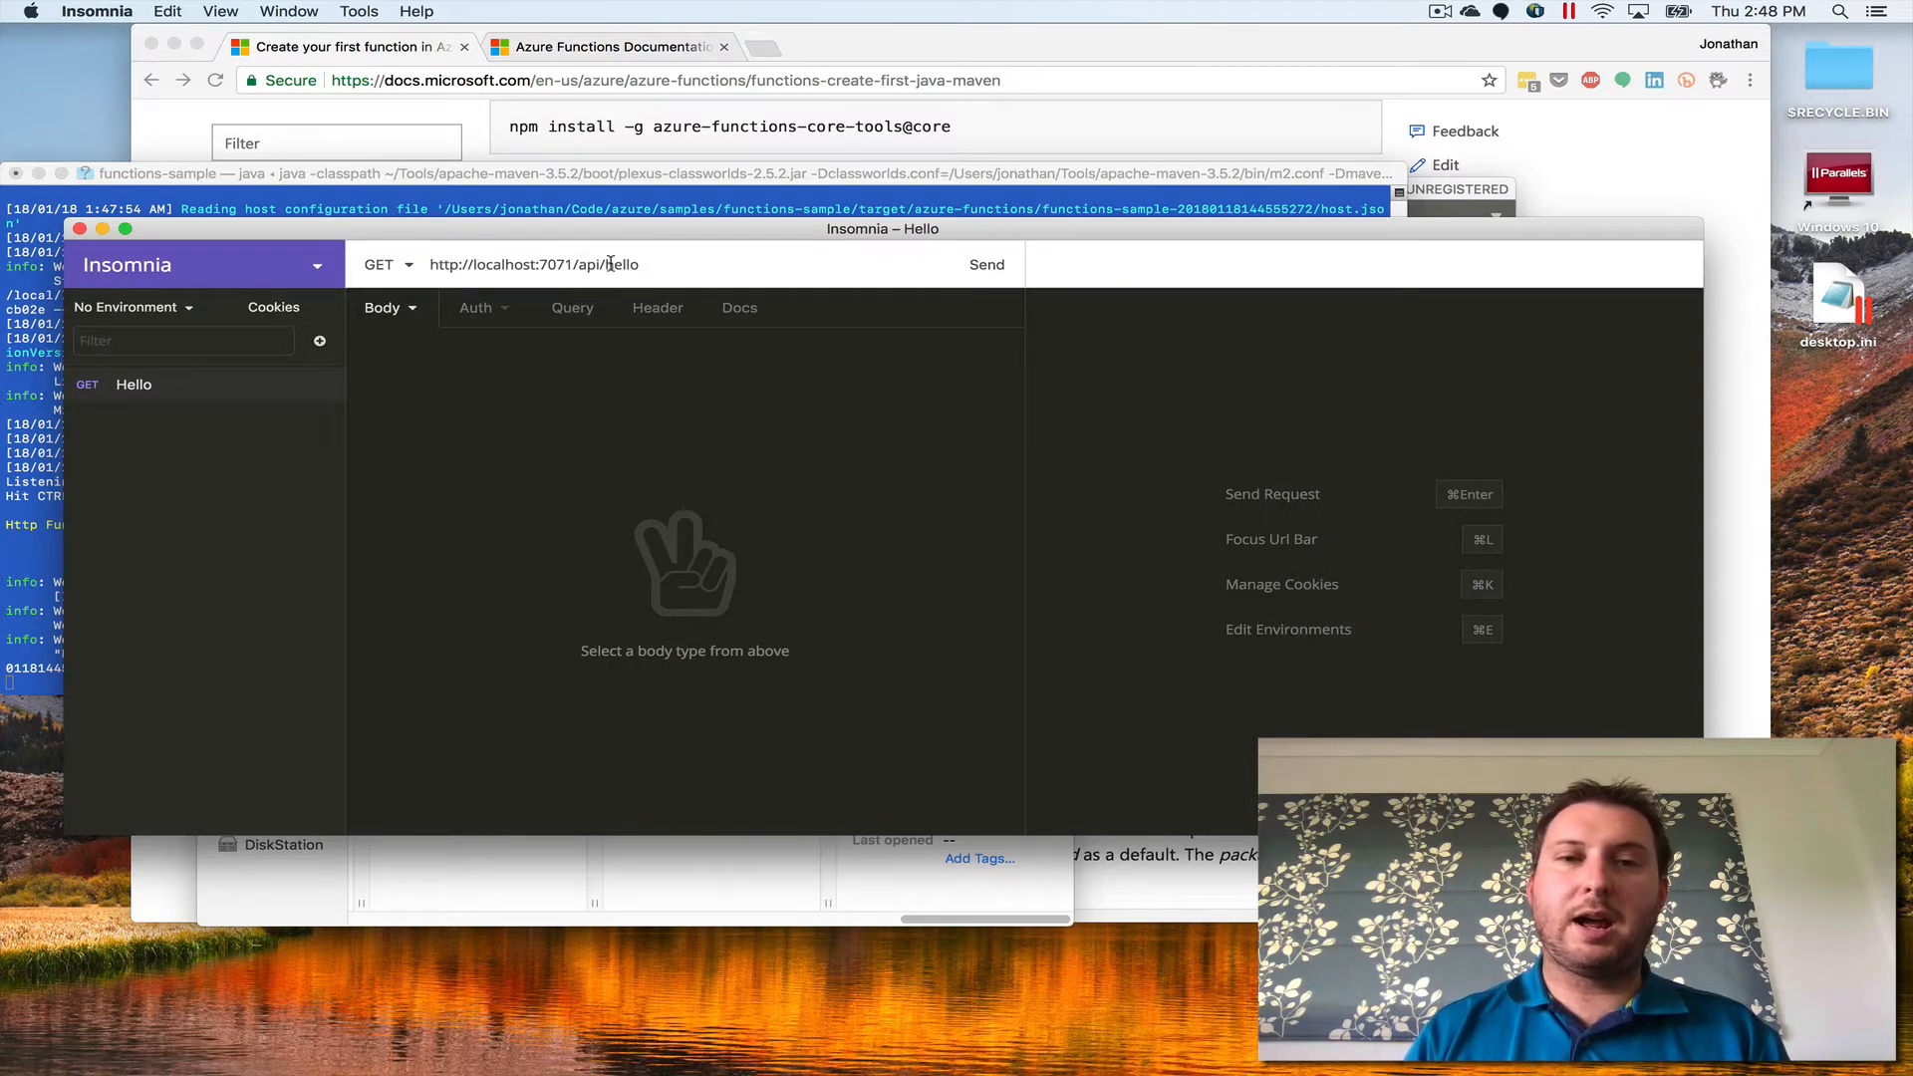
pyautogui.moveTo(985, 265)
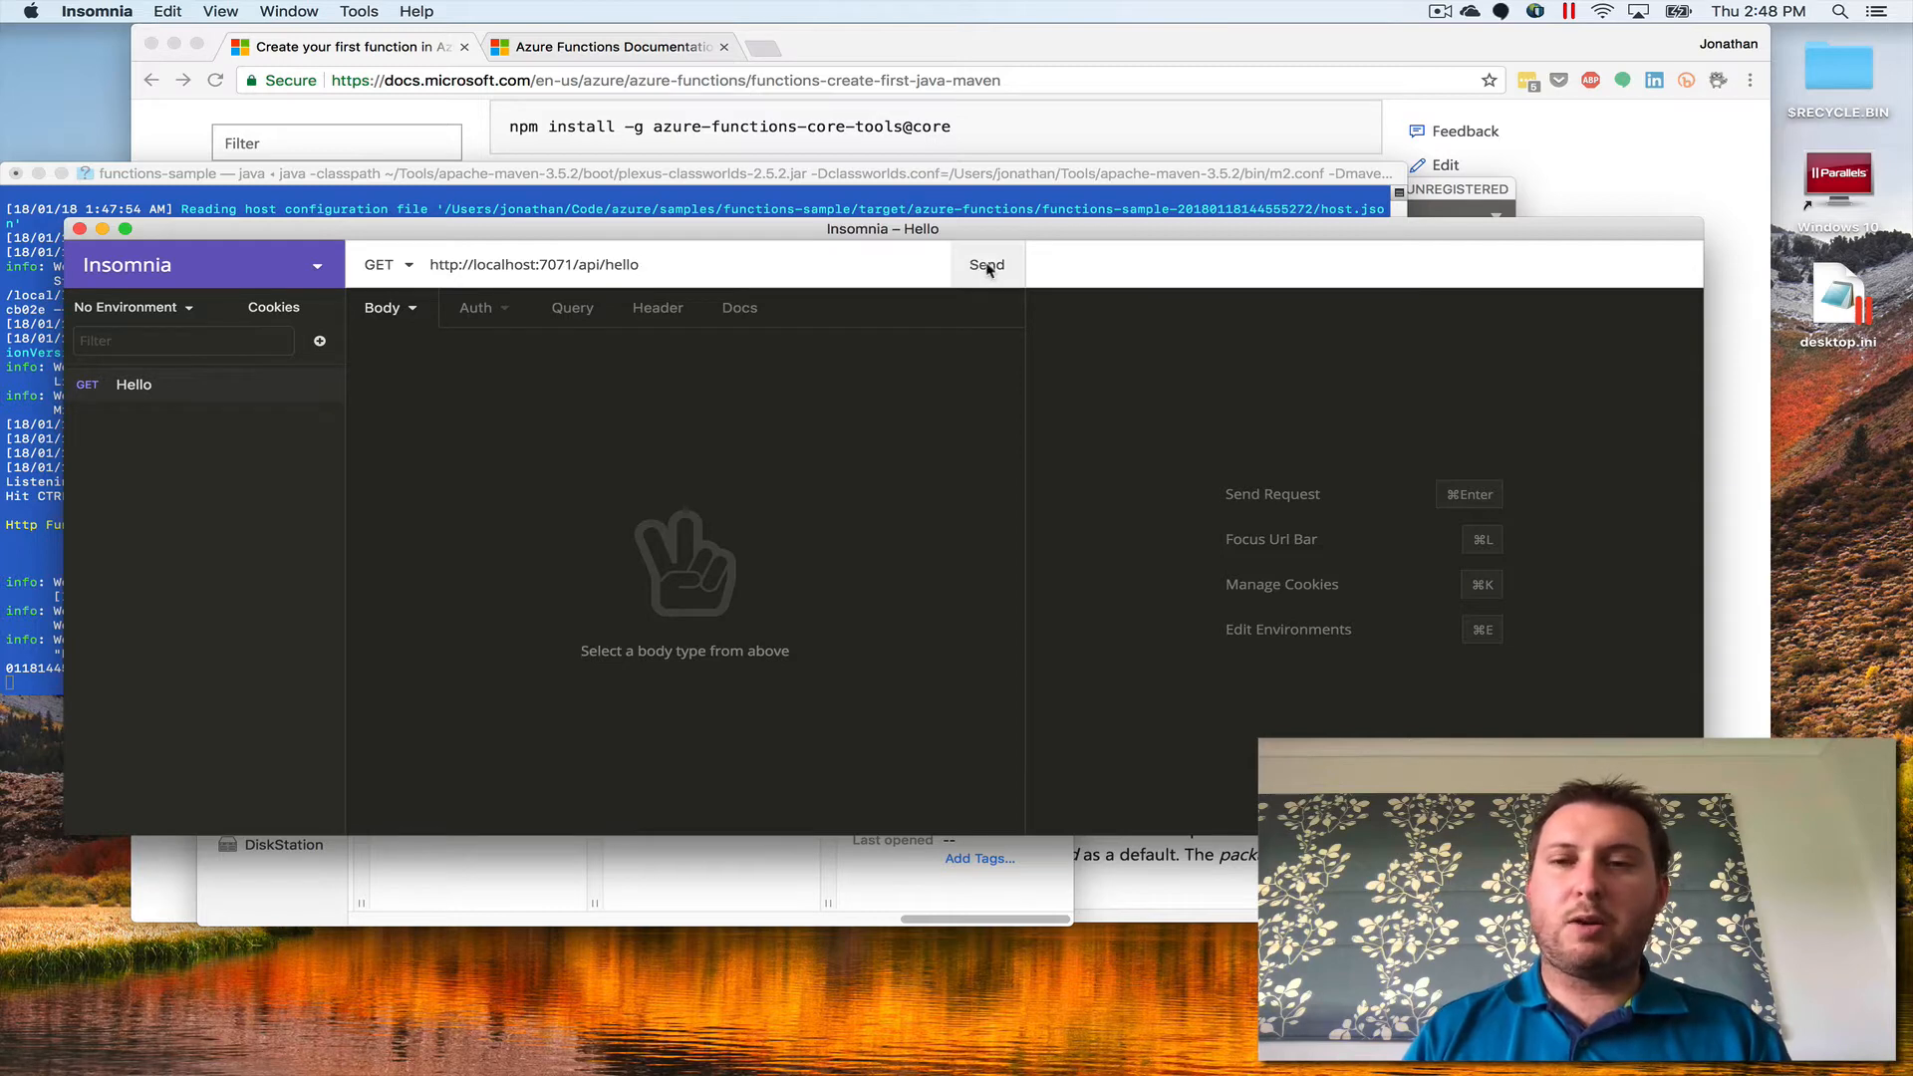
pyautogui.click(985, 266)
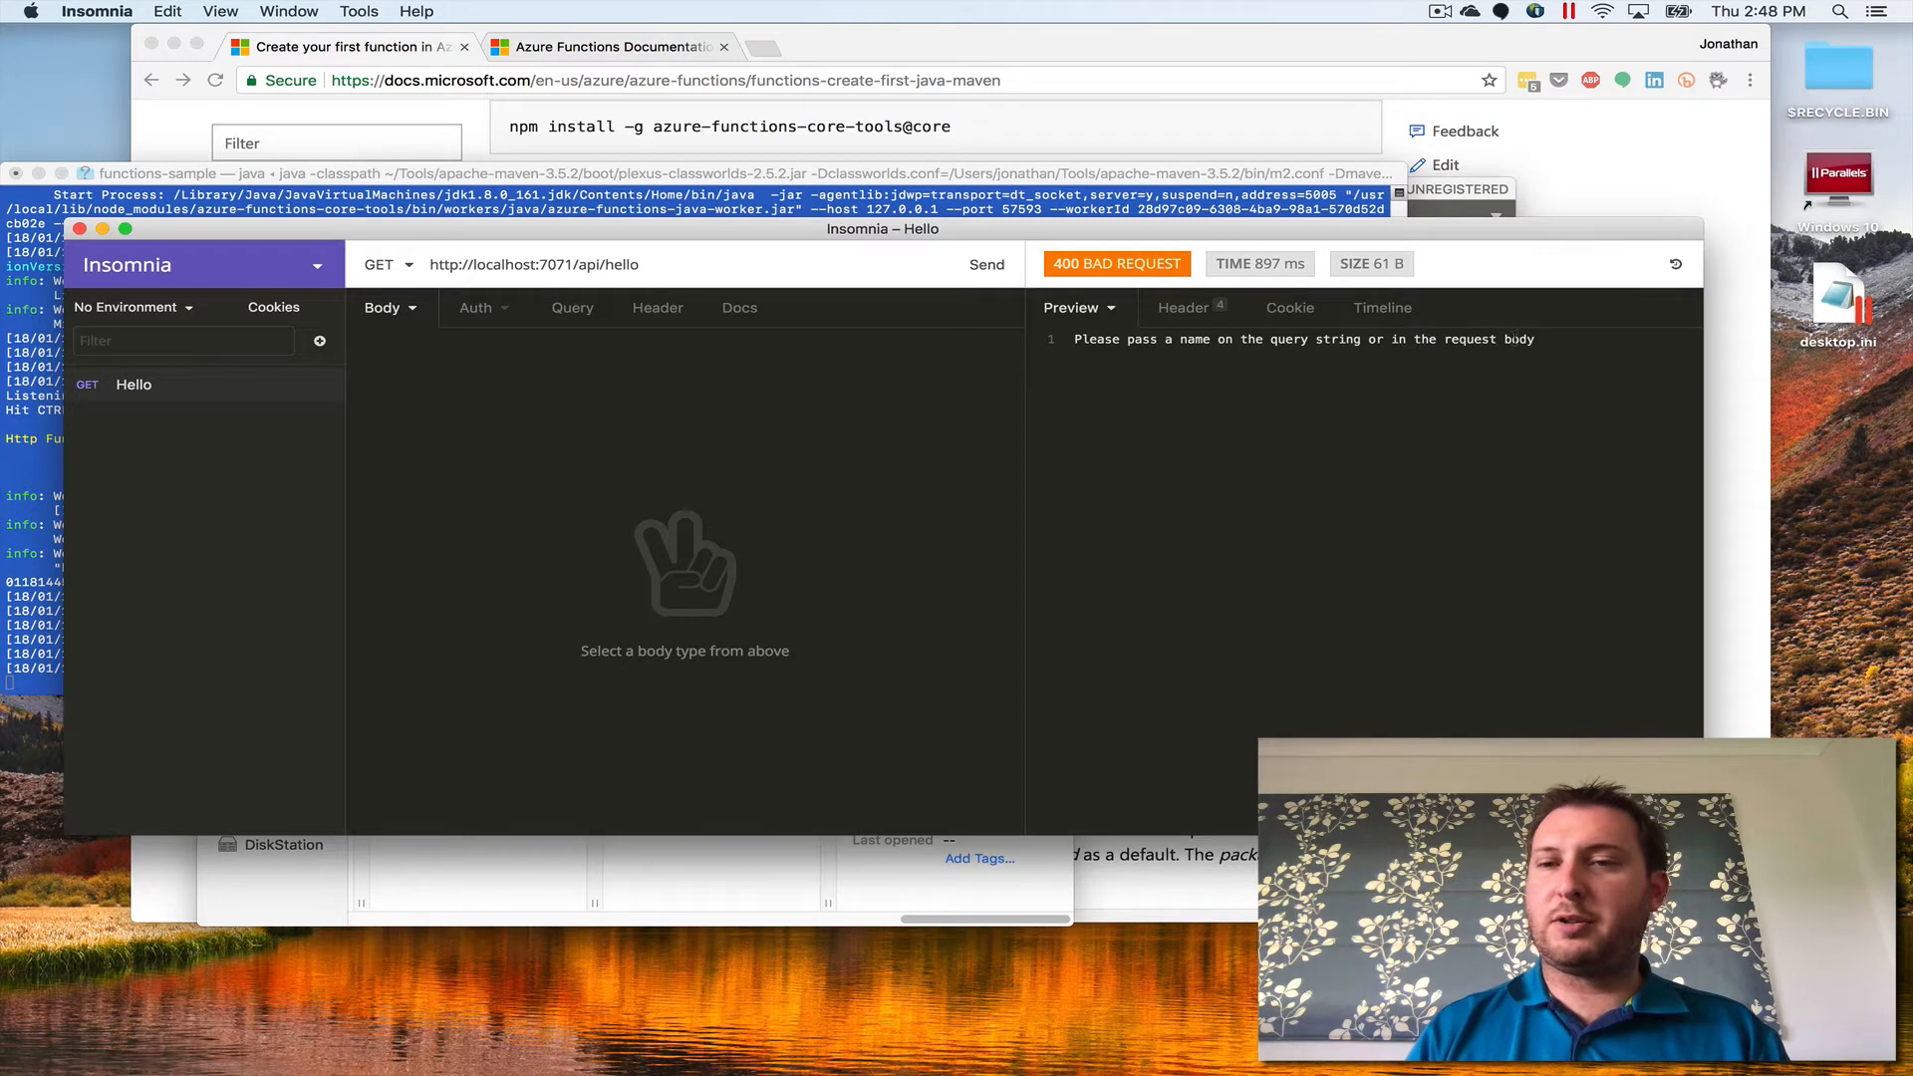
pyautogui.click(571, 308)
pyautogui.write('Jon')
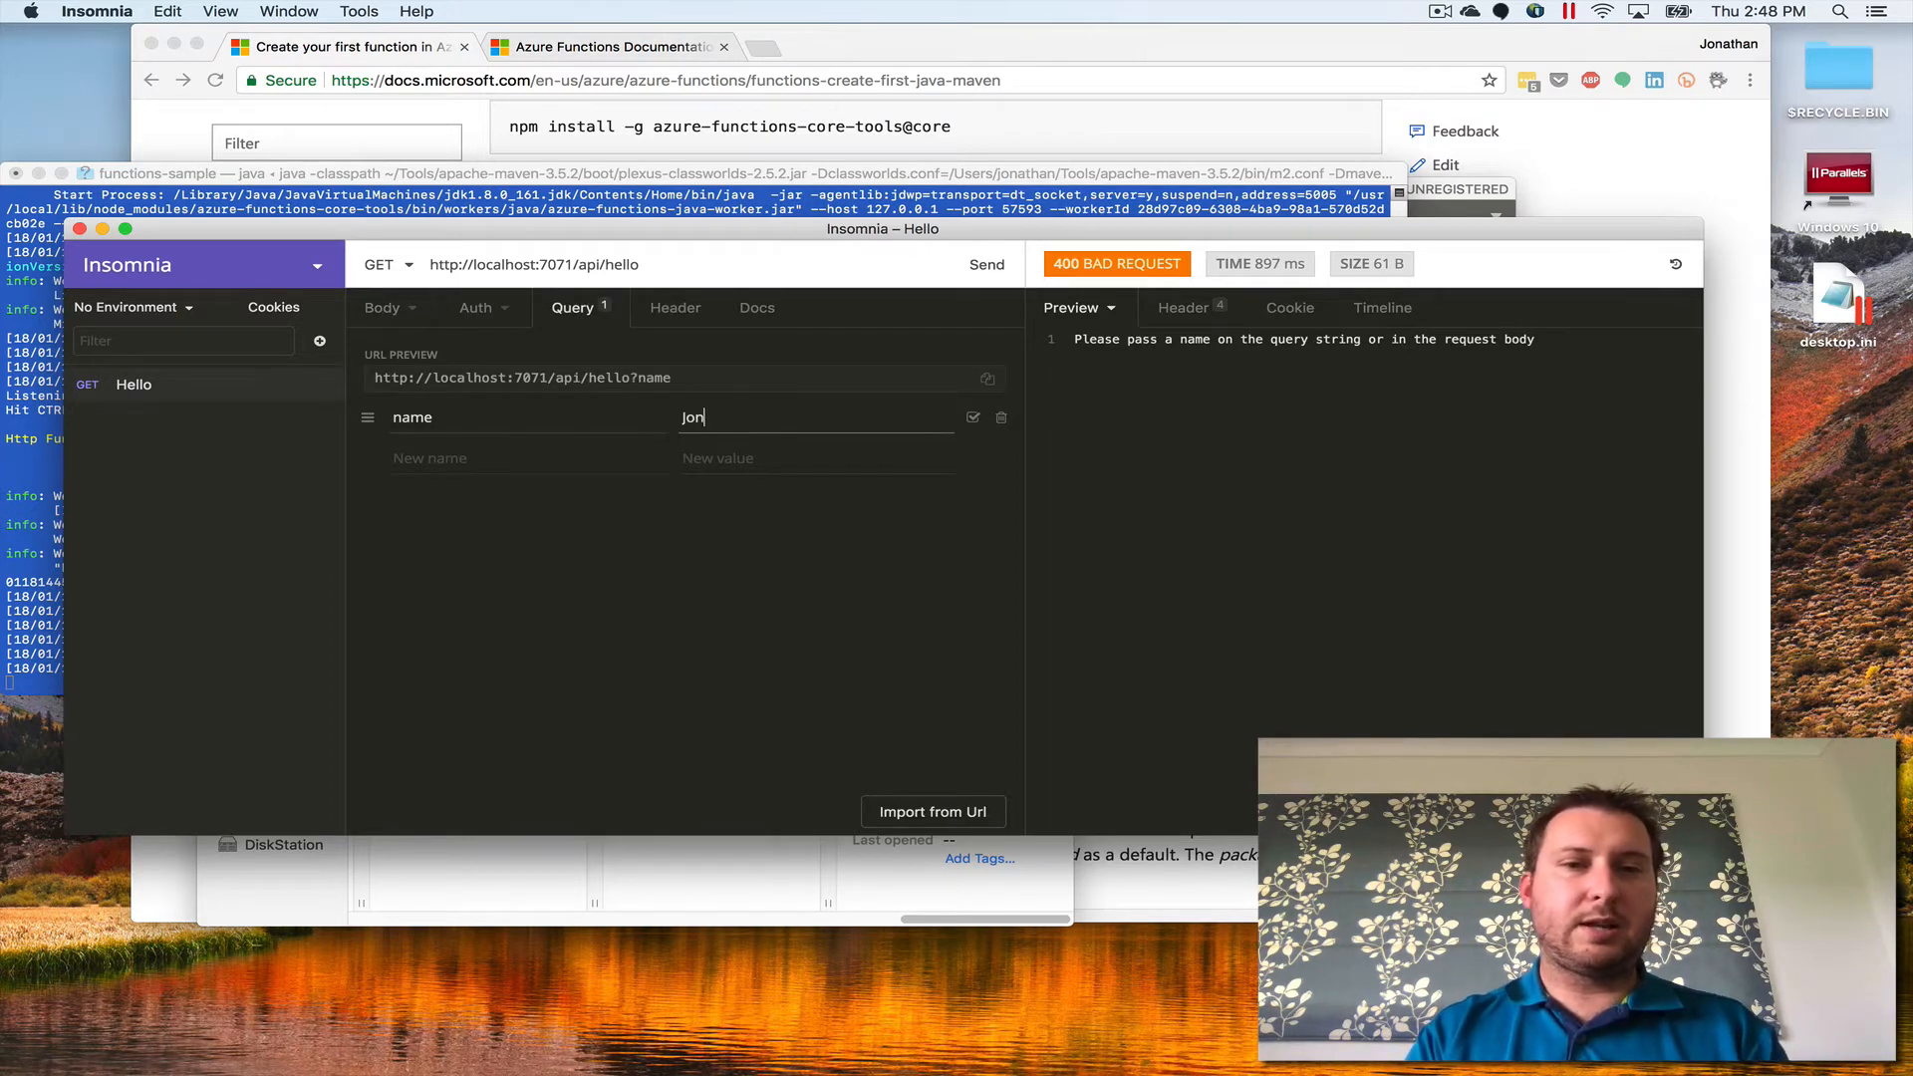
# - Add the name=Jonathan query parameter and resend the Hello request
pyautogui.write('athan')
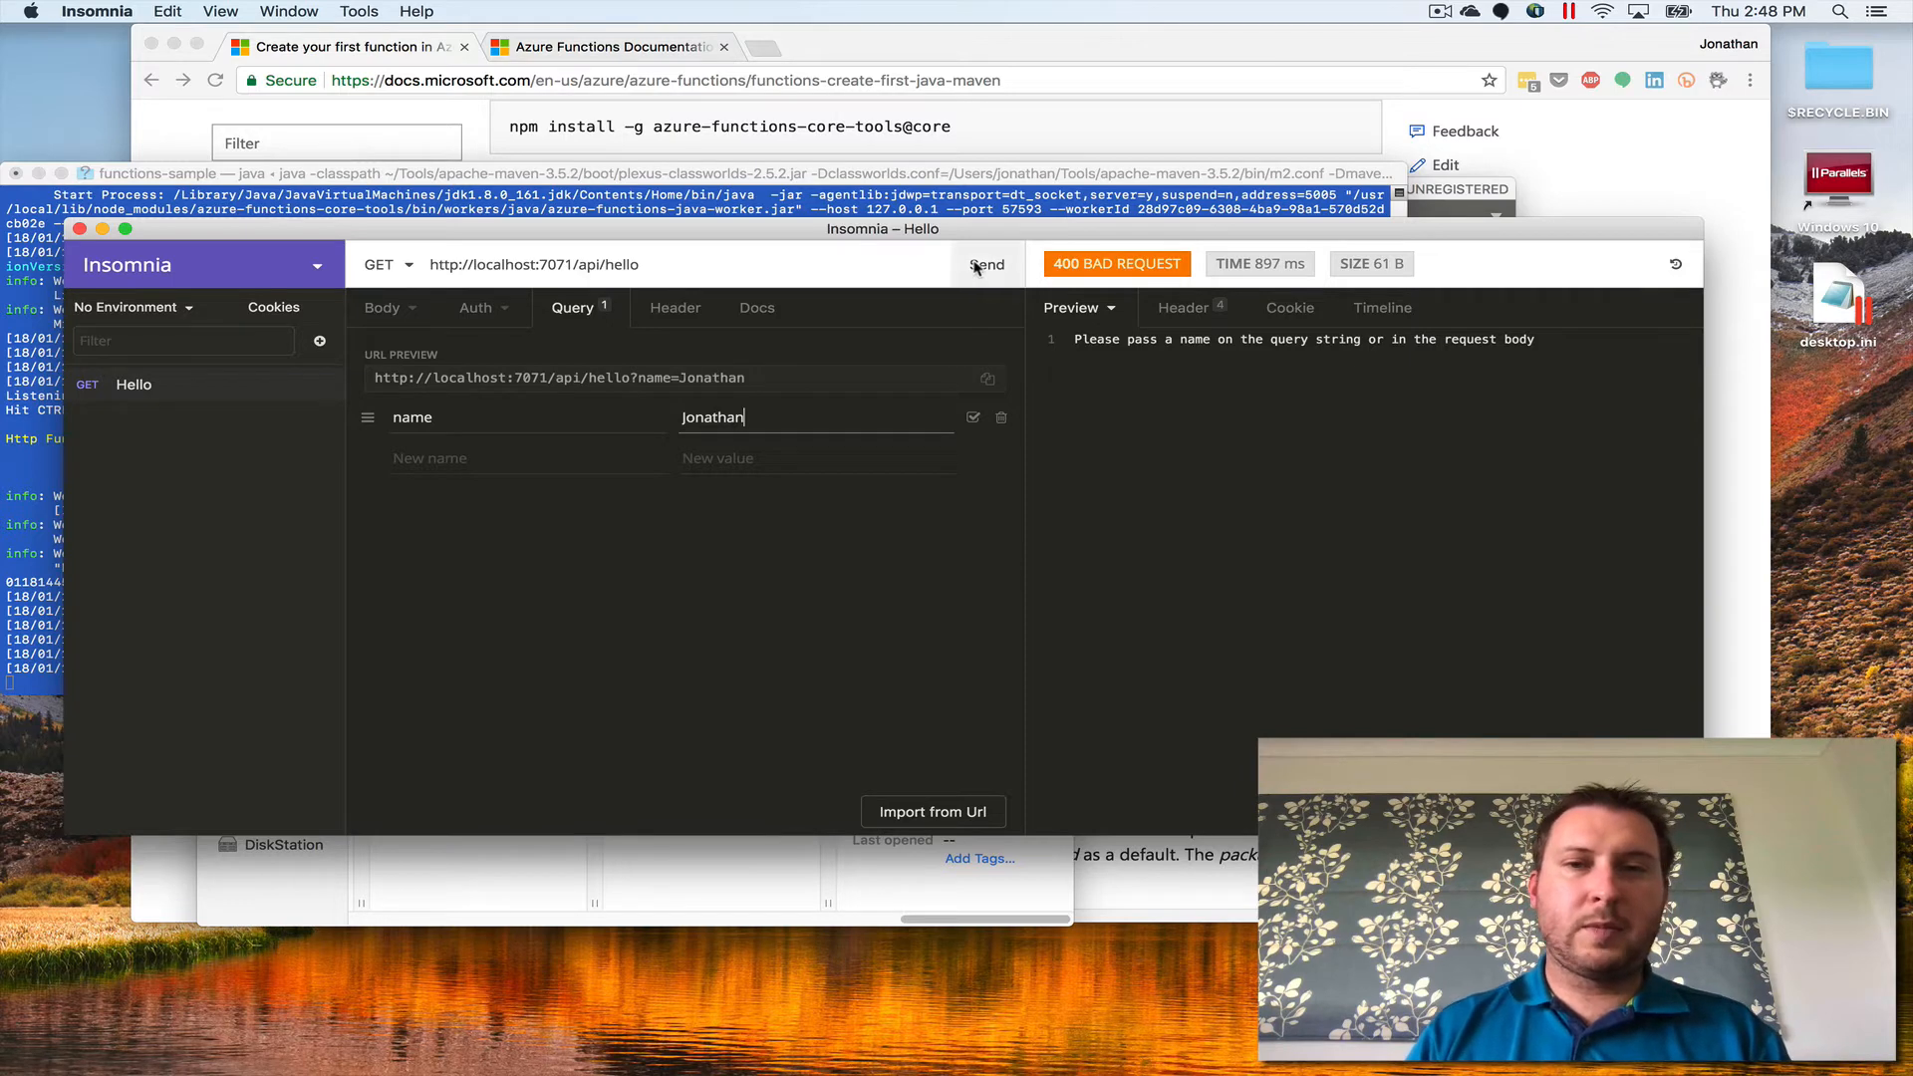
pyautogui.click(986, 263)
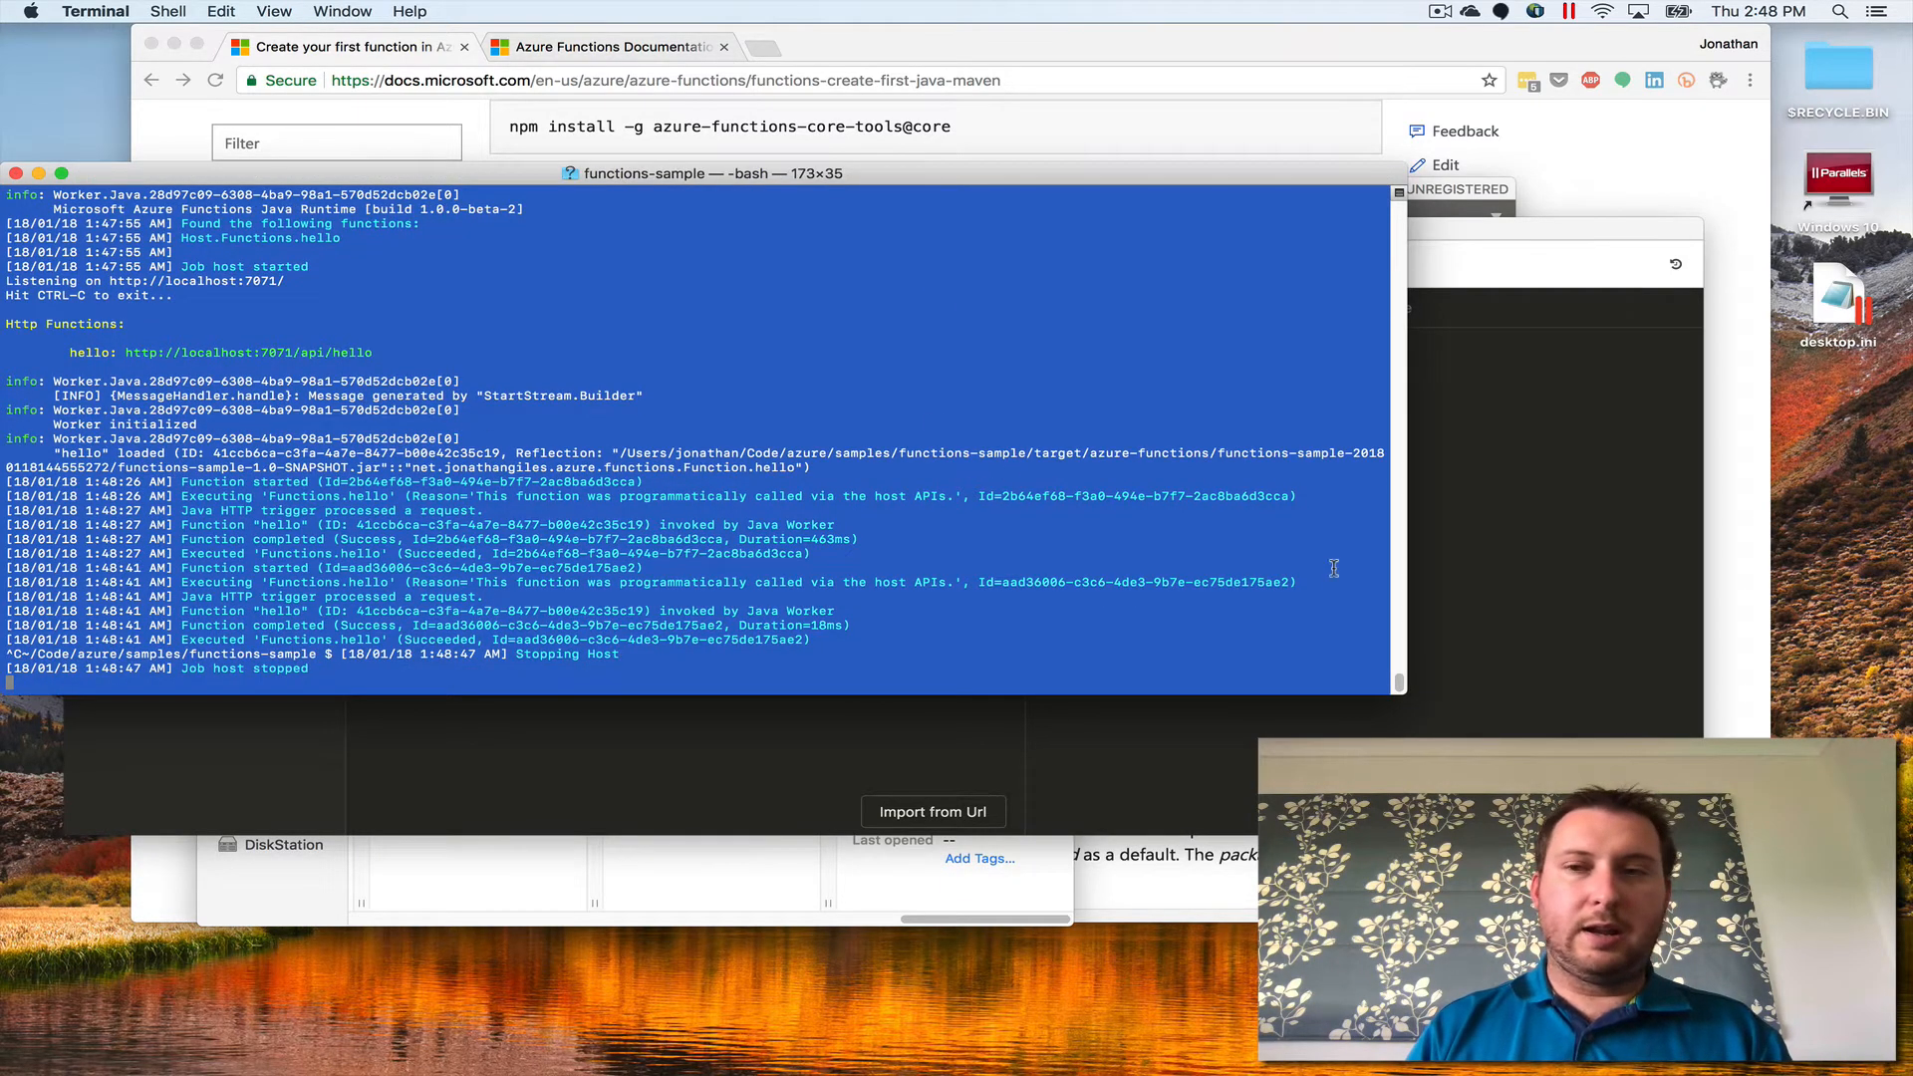
pyautogui.moveTo(24, 239)
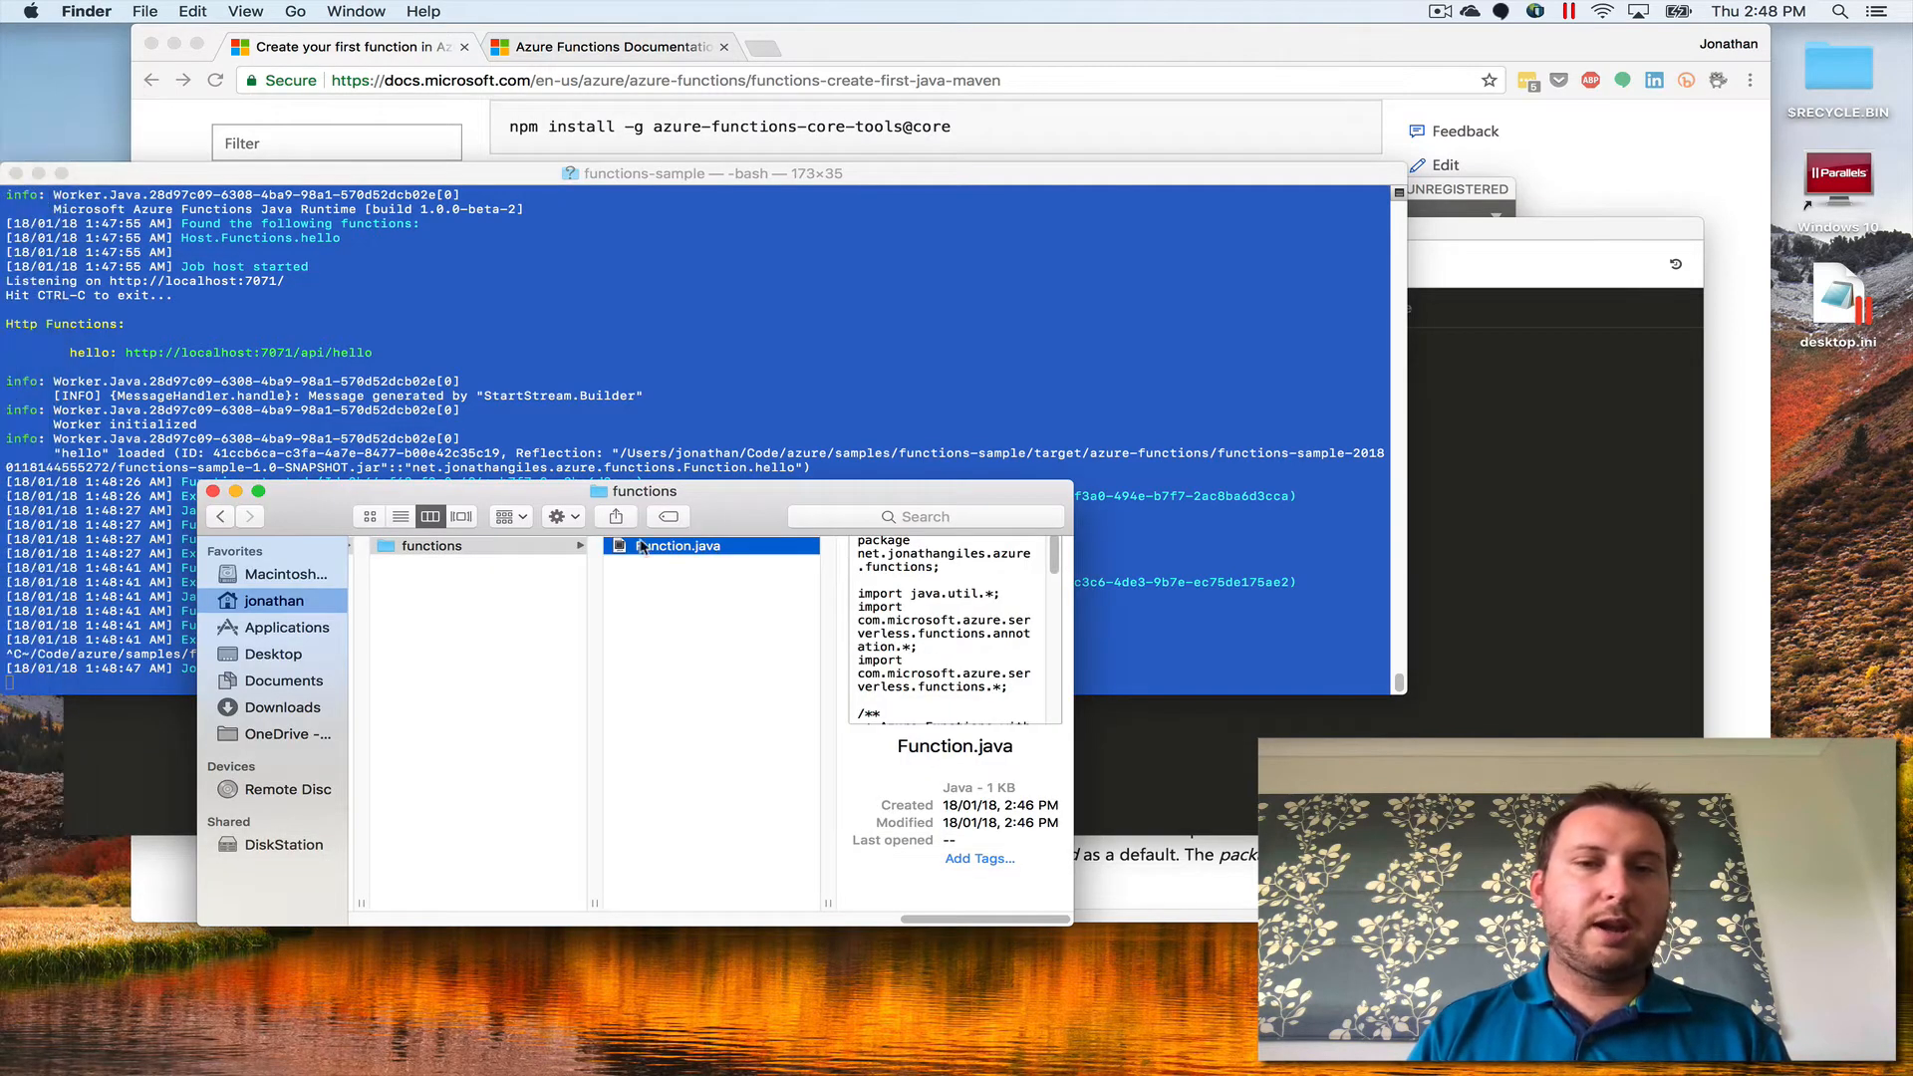
# - Open Function.java and replace the Hello greeting with 'Goodday sir!'
pyautogui.doubleClick(680, 545)
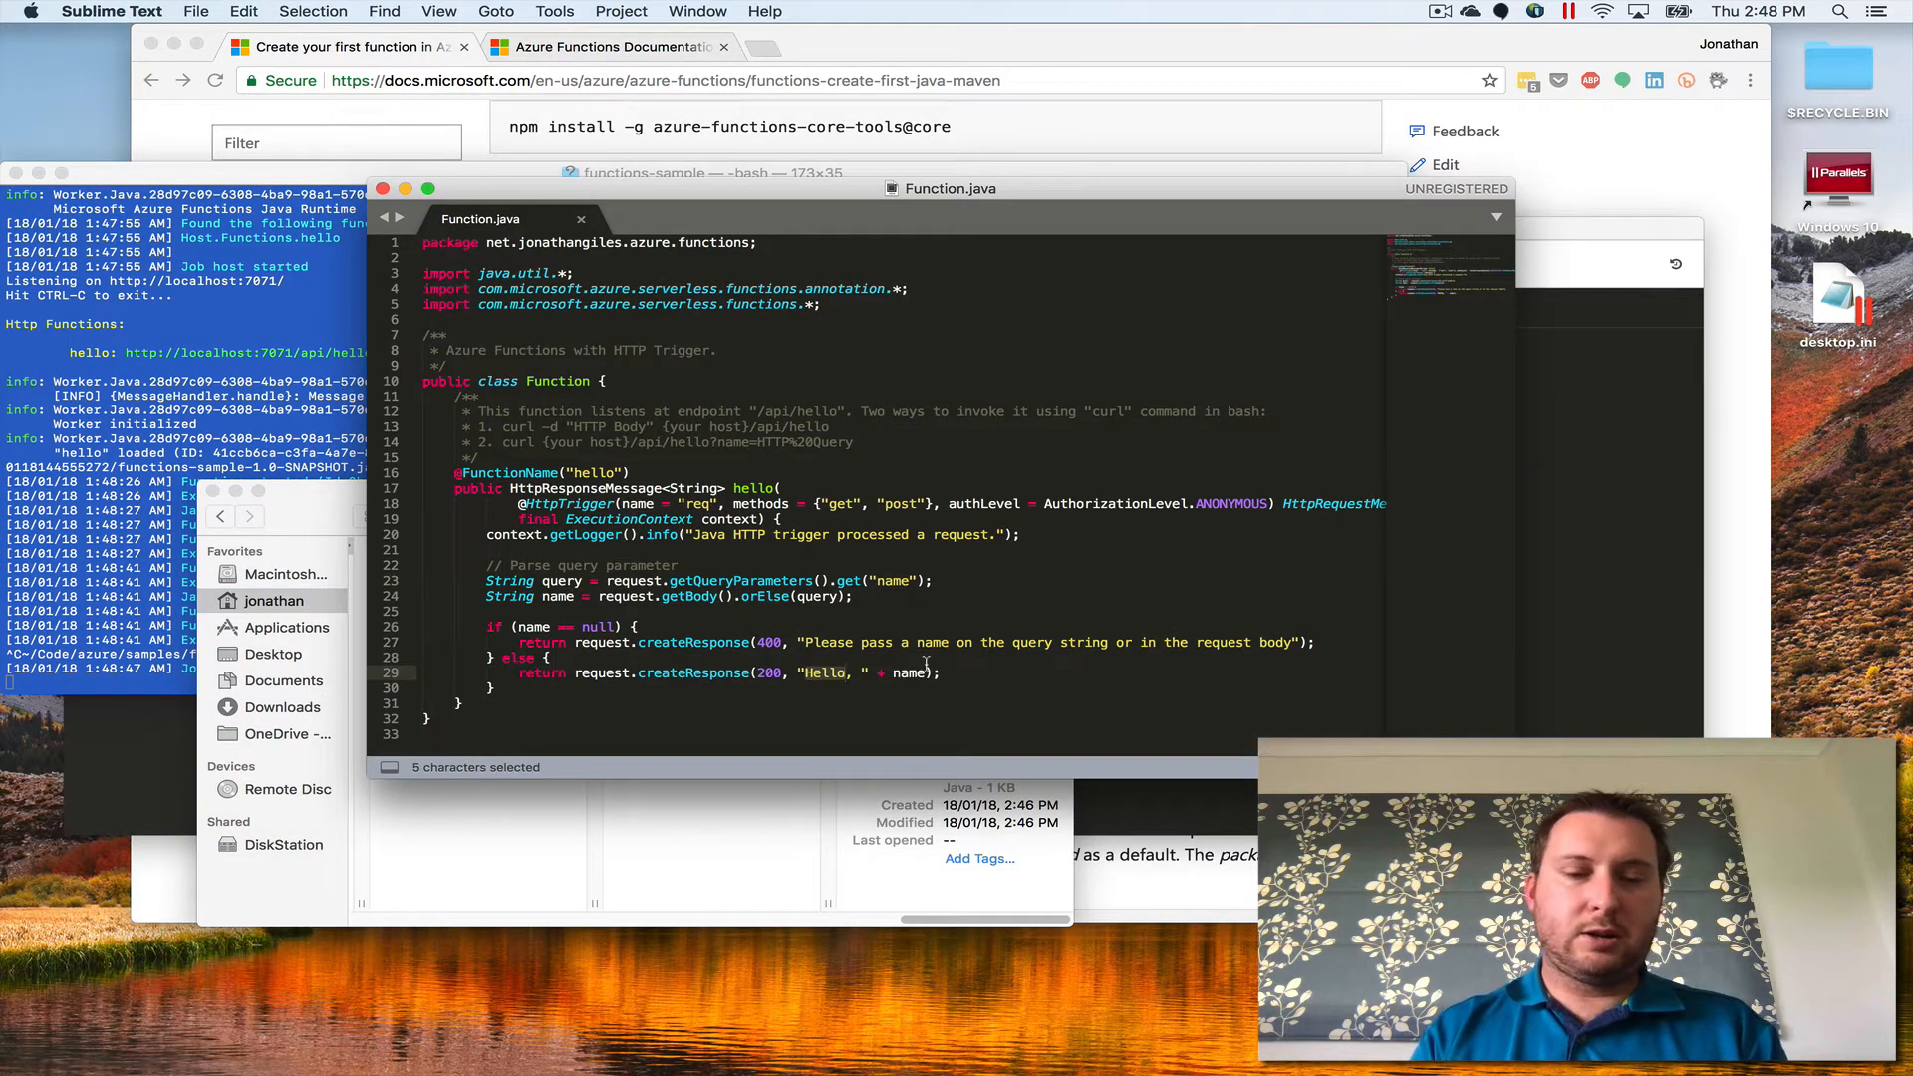
pyautogui.write('Goodday')
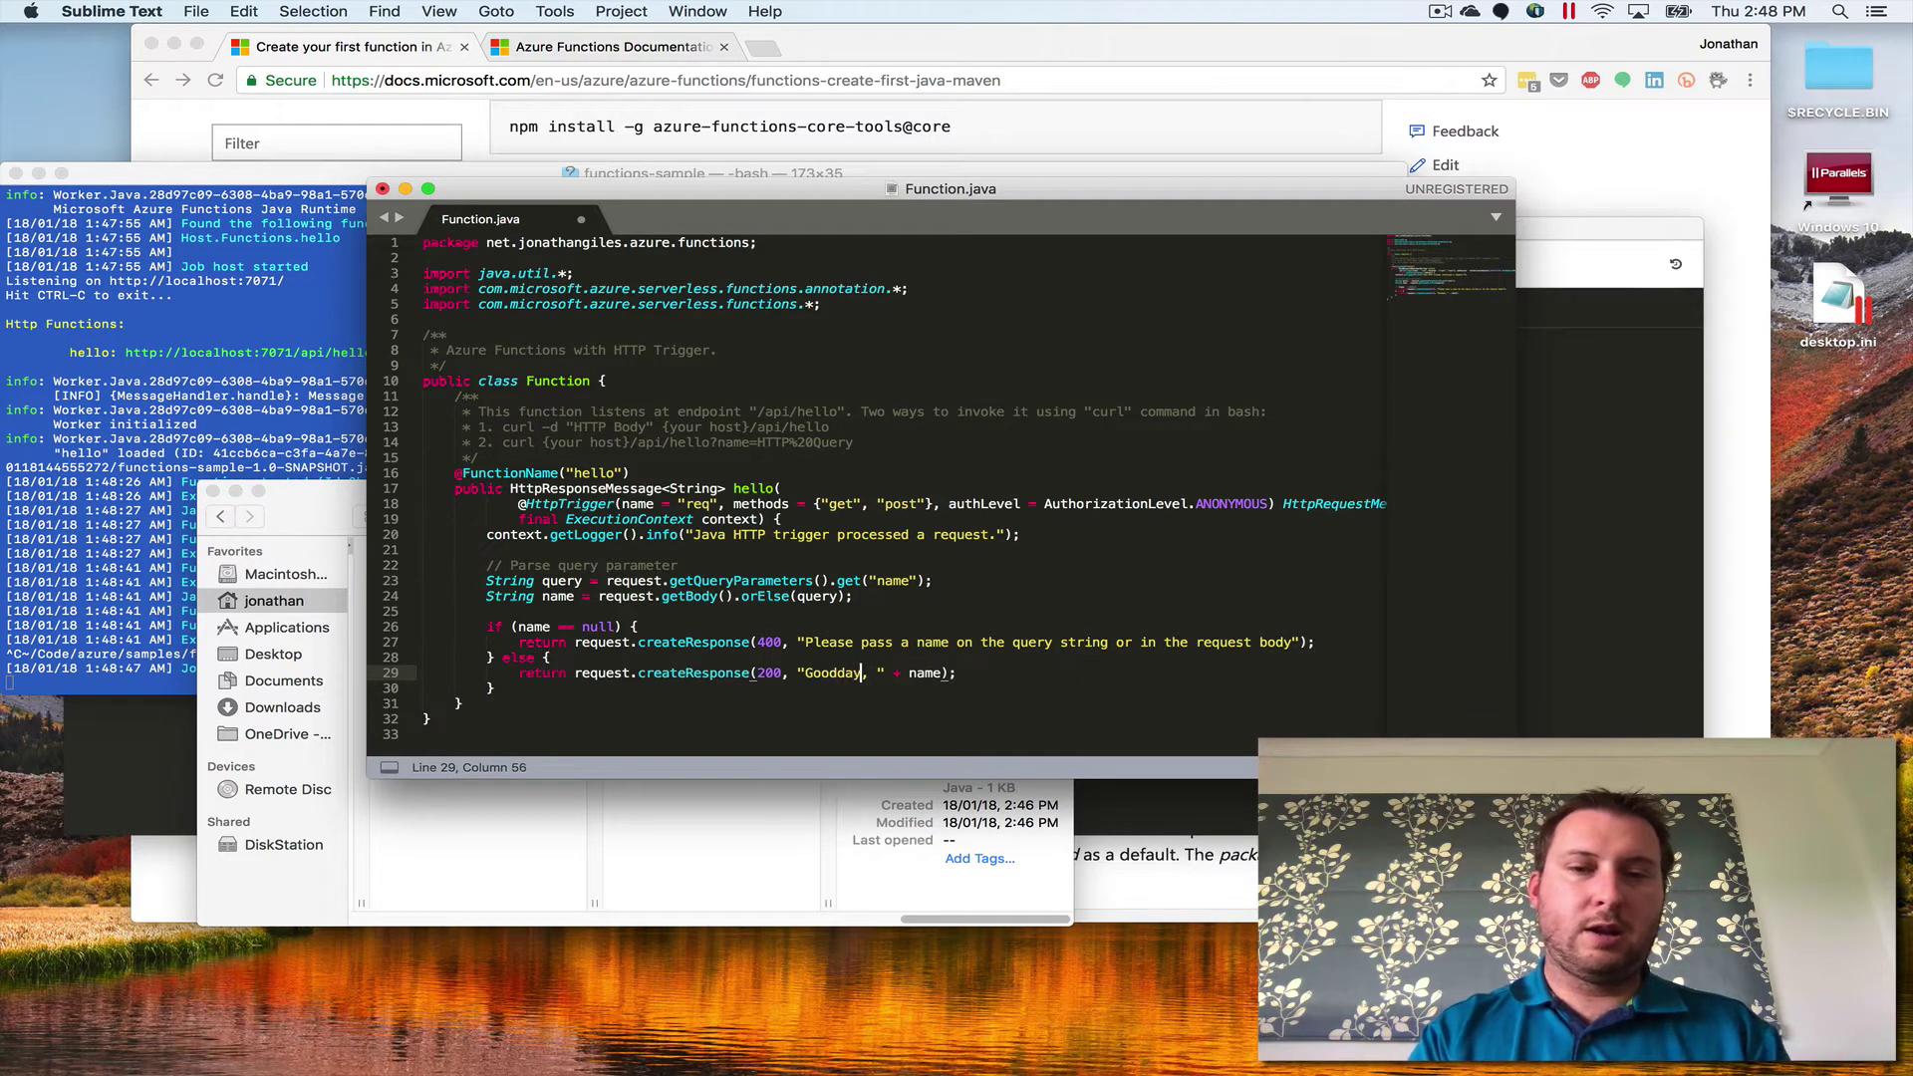
pyautogui.write('sir!')
pyautogui.click(183, 683)
pyautogui.write('mvn clean package azure-functions:run')
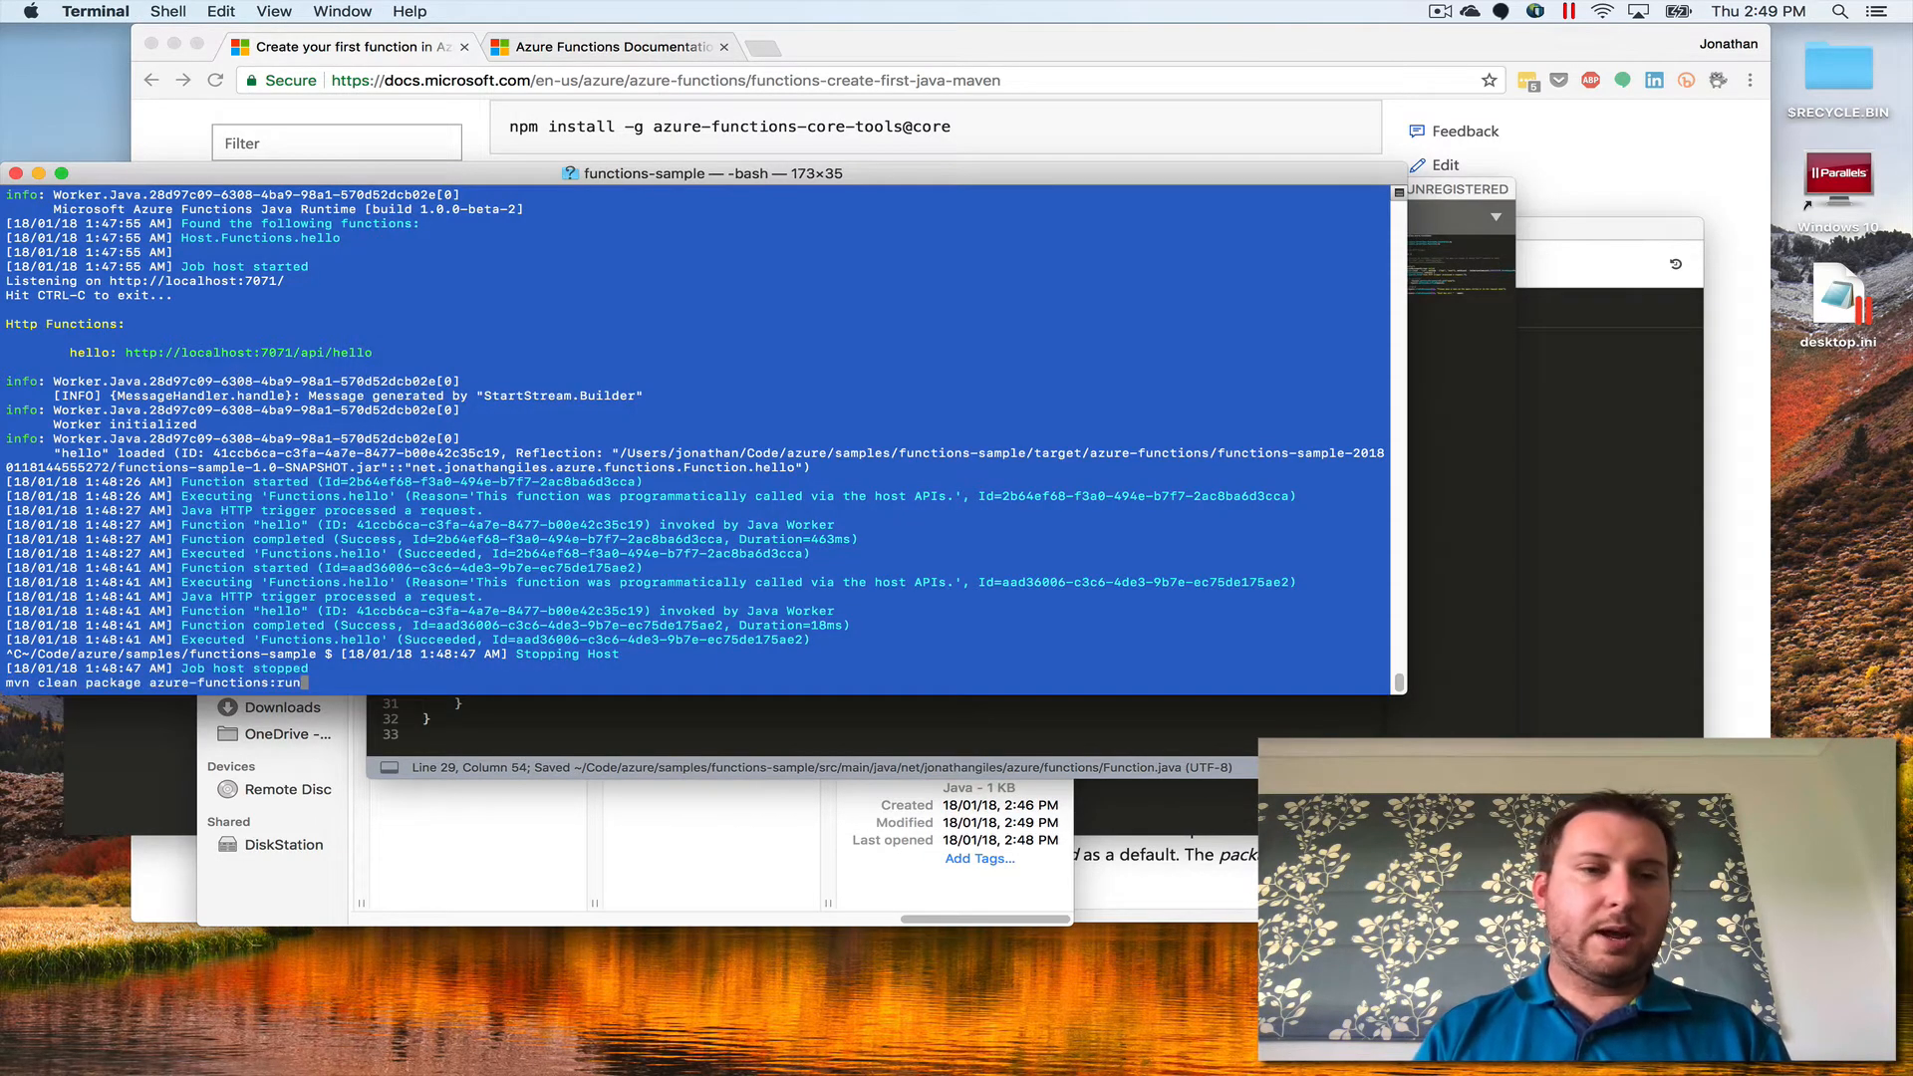
# - Rerun mvn clean package azure-functions:run to rebuild and restart the local host
pyautogui.press('Return')
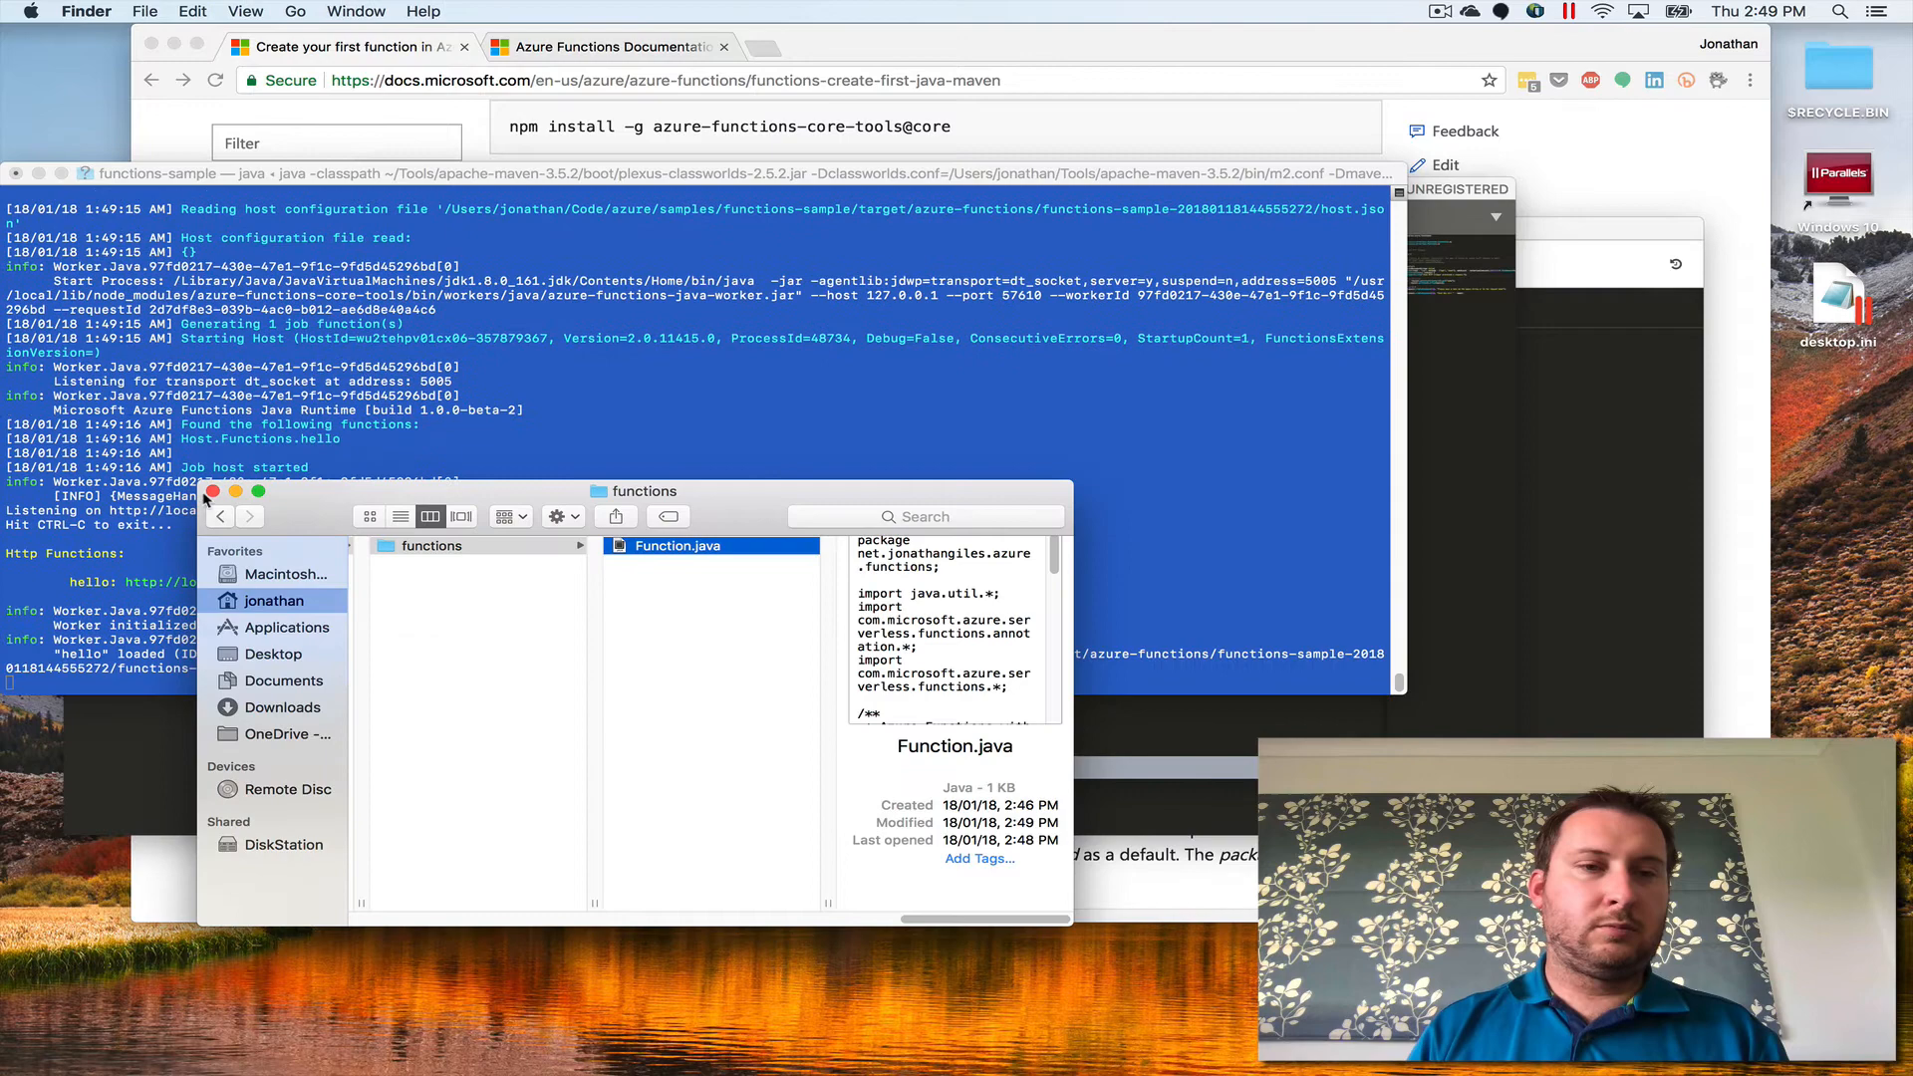
pyautogui.click(213, 491)
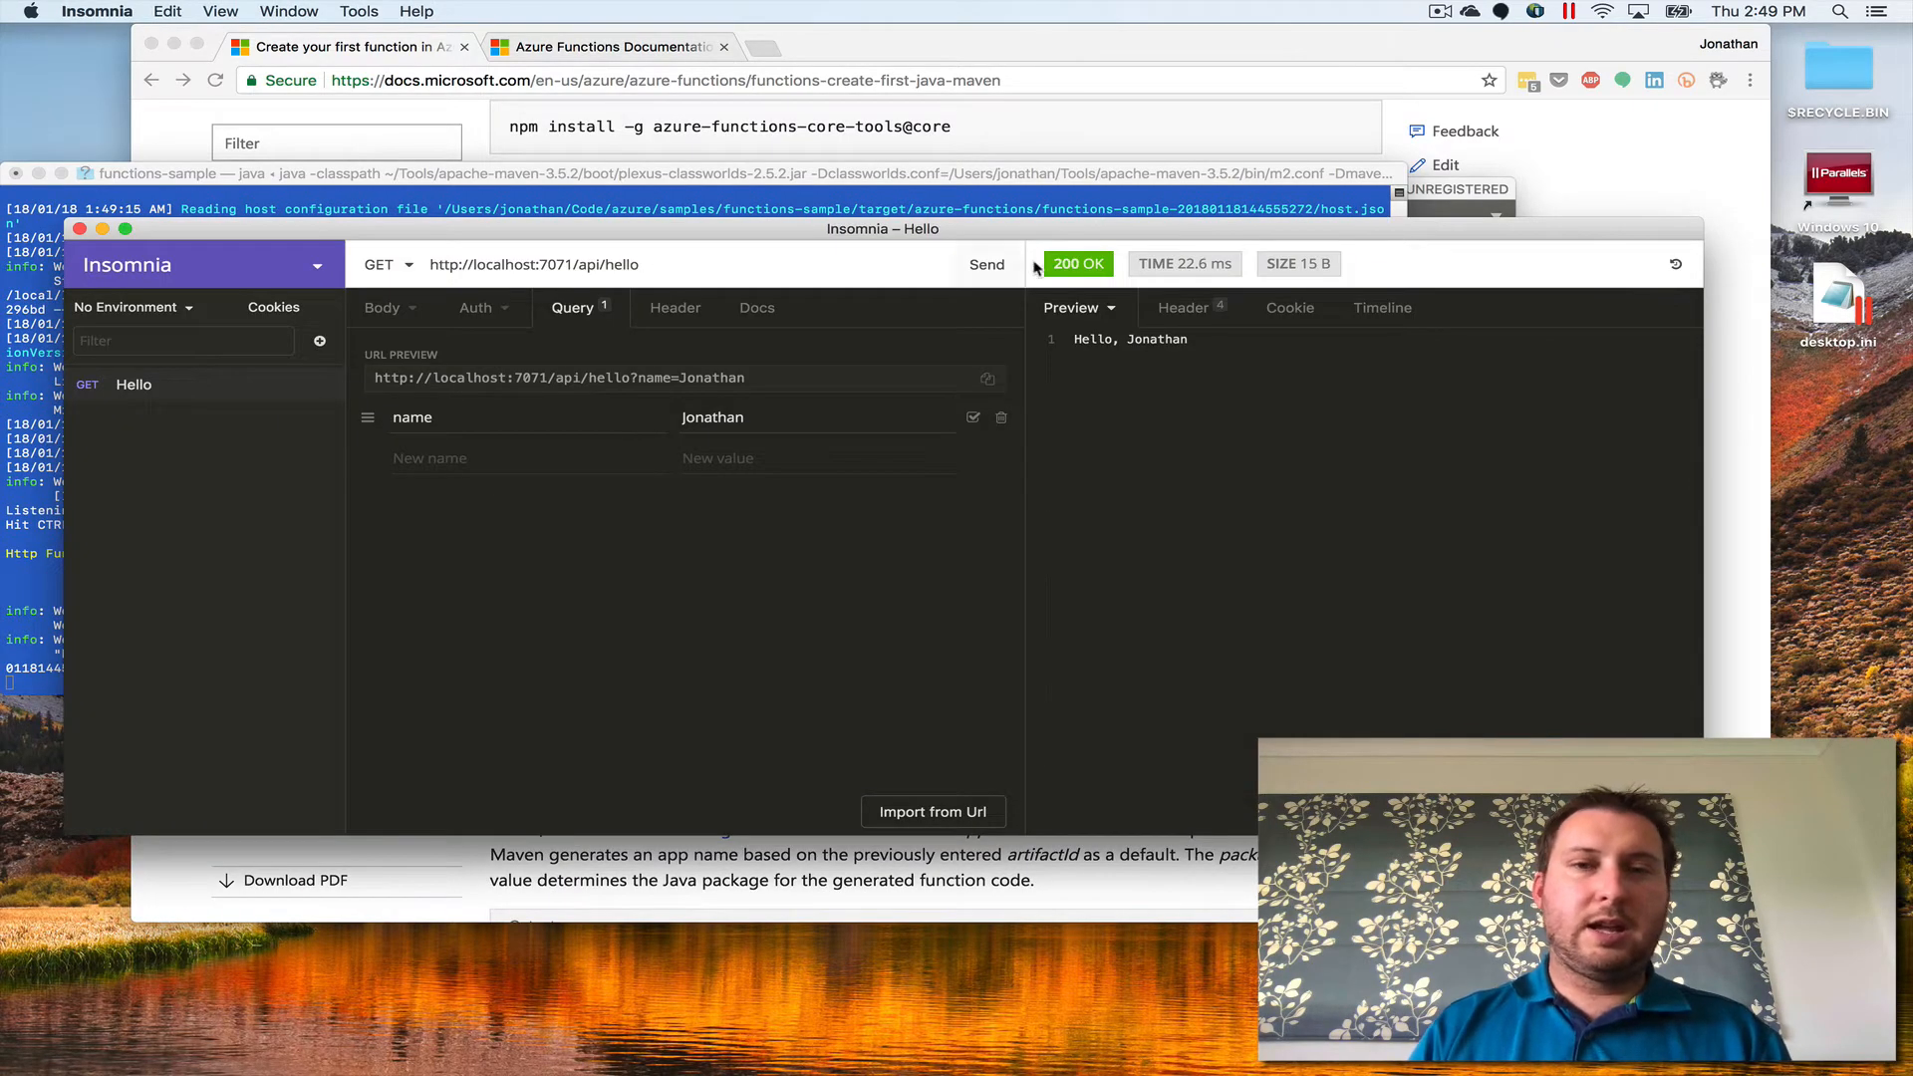
pyautogui.moveTo(792, 394)
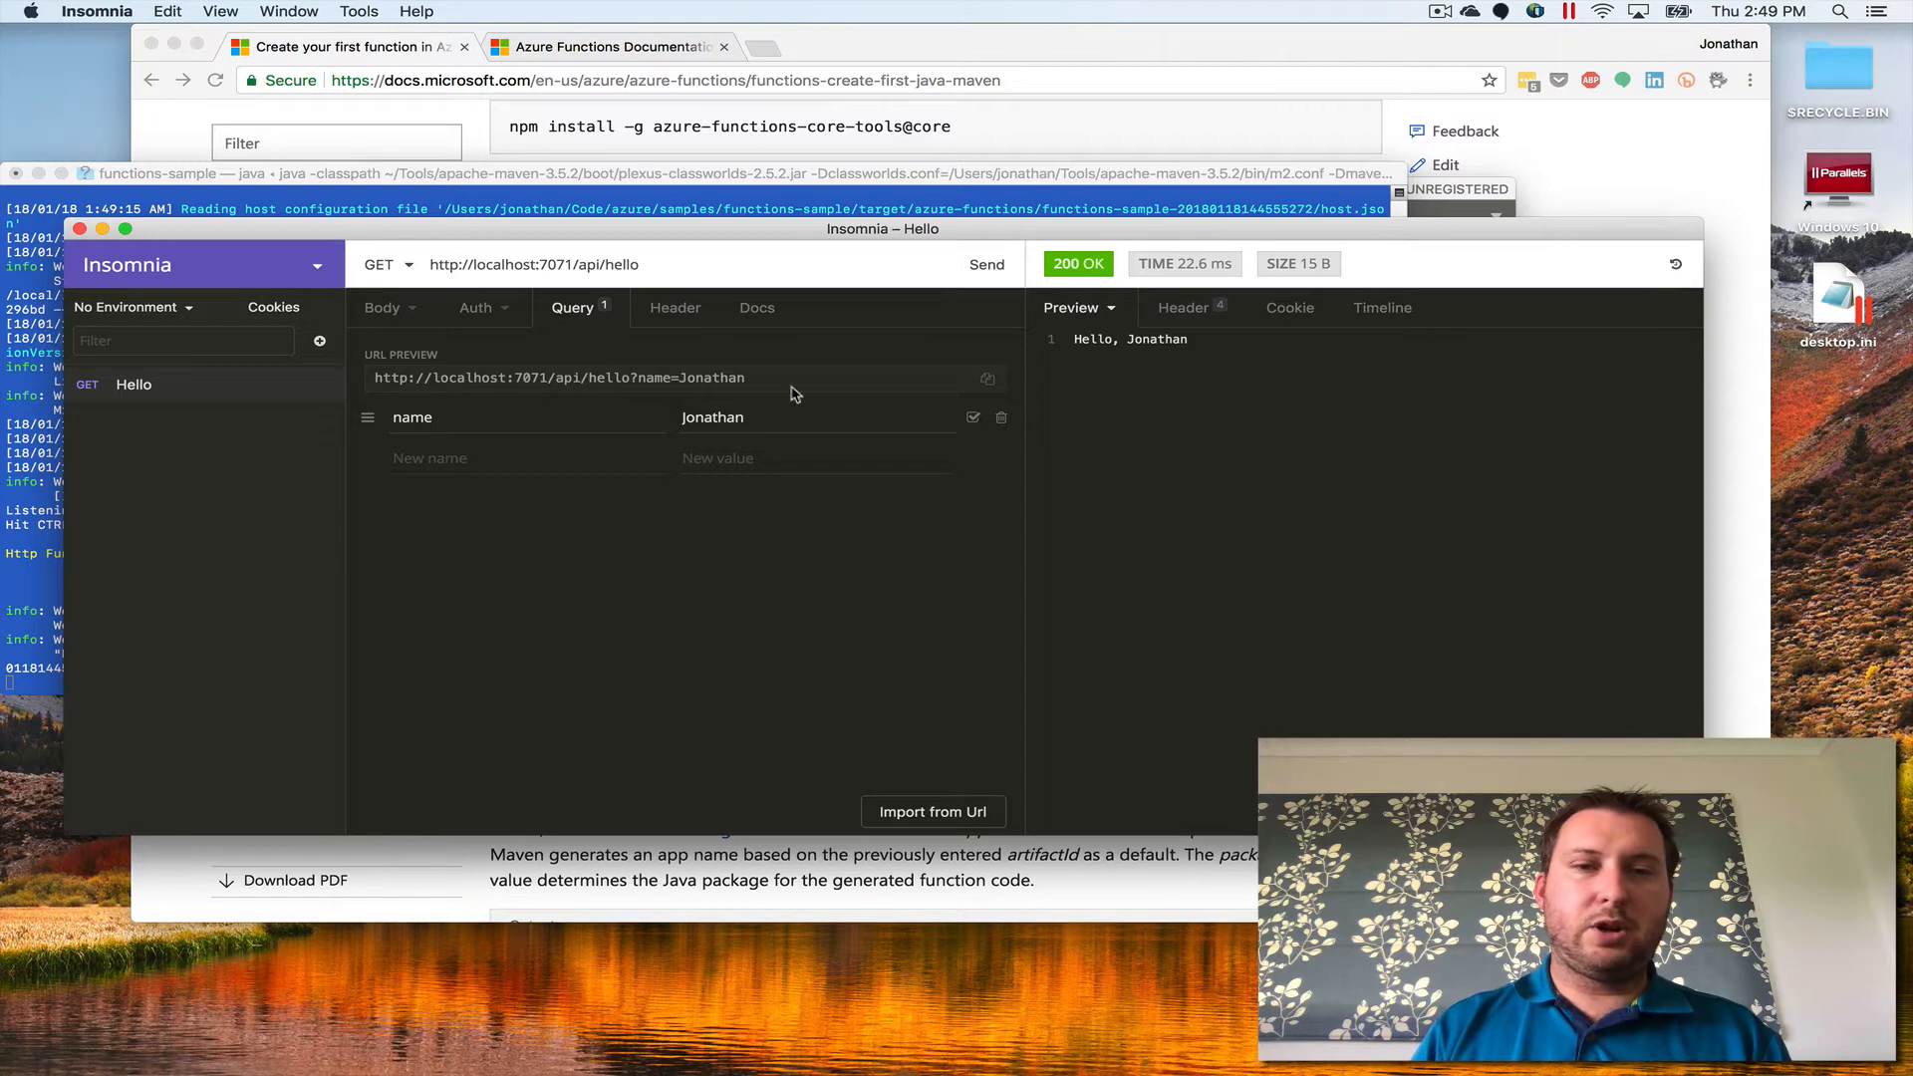
# - Resend the Hello request with name=Jonathan to the rebuilt local function
pyautogui.click(985, 263)
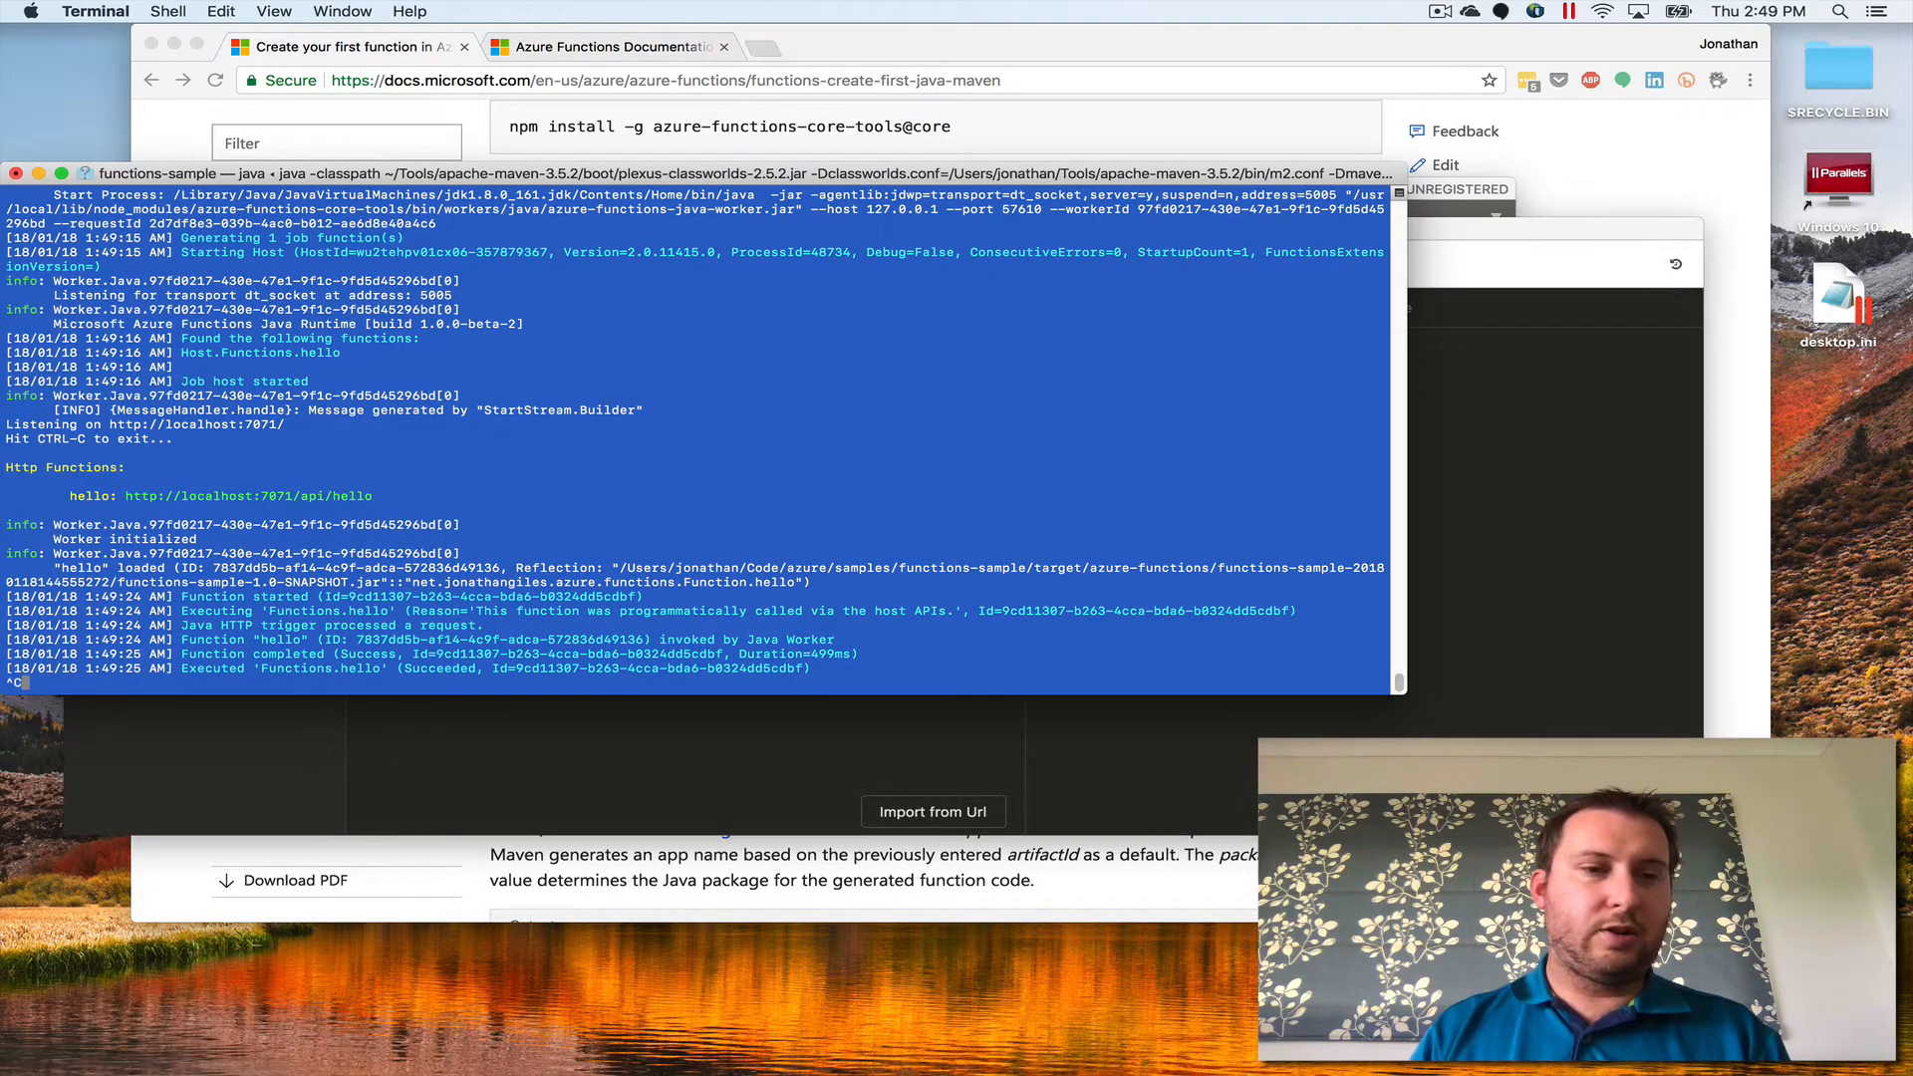
# - Stop the local host and run mvn clean package azure-functions:deploy
pyautogui.press('ctrl+c')
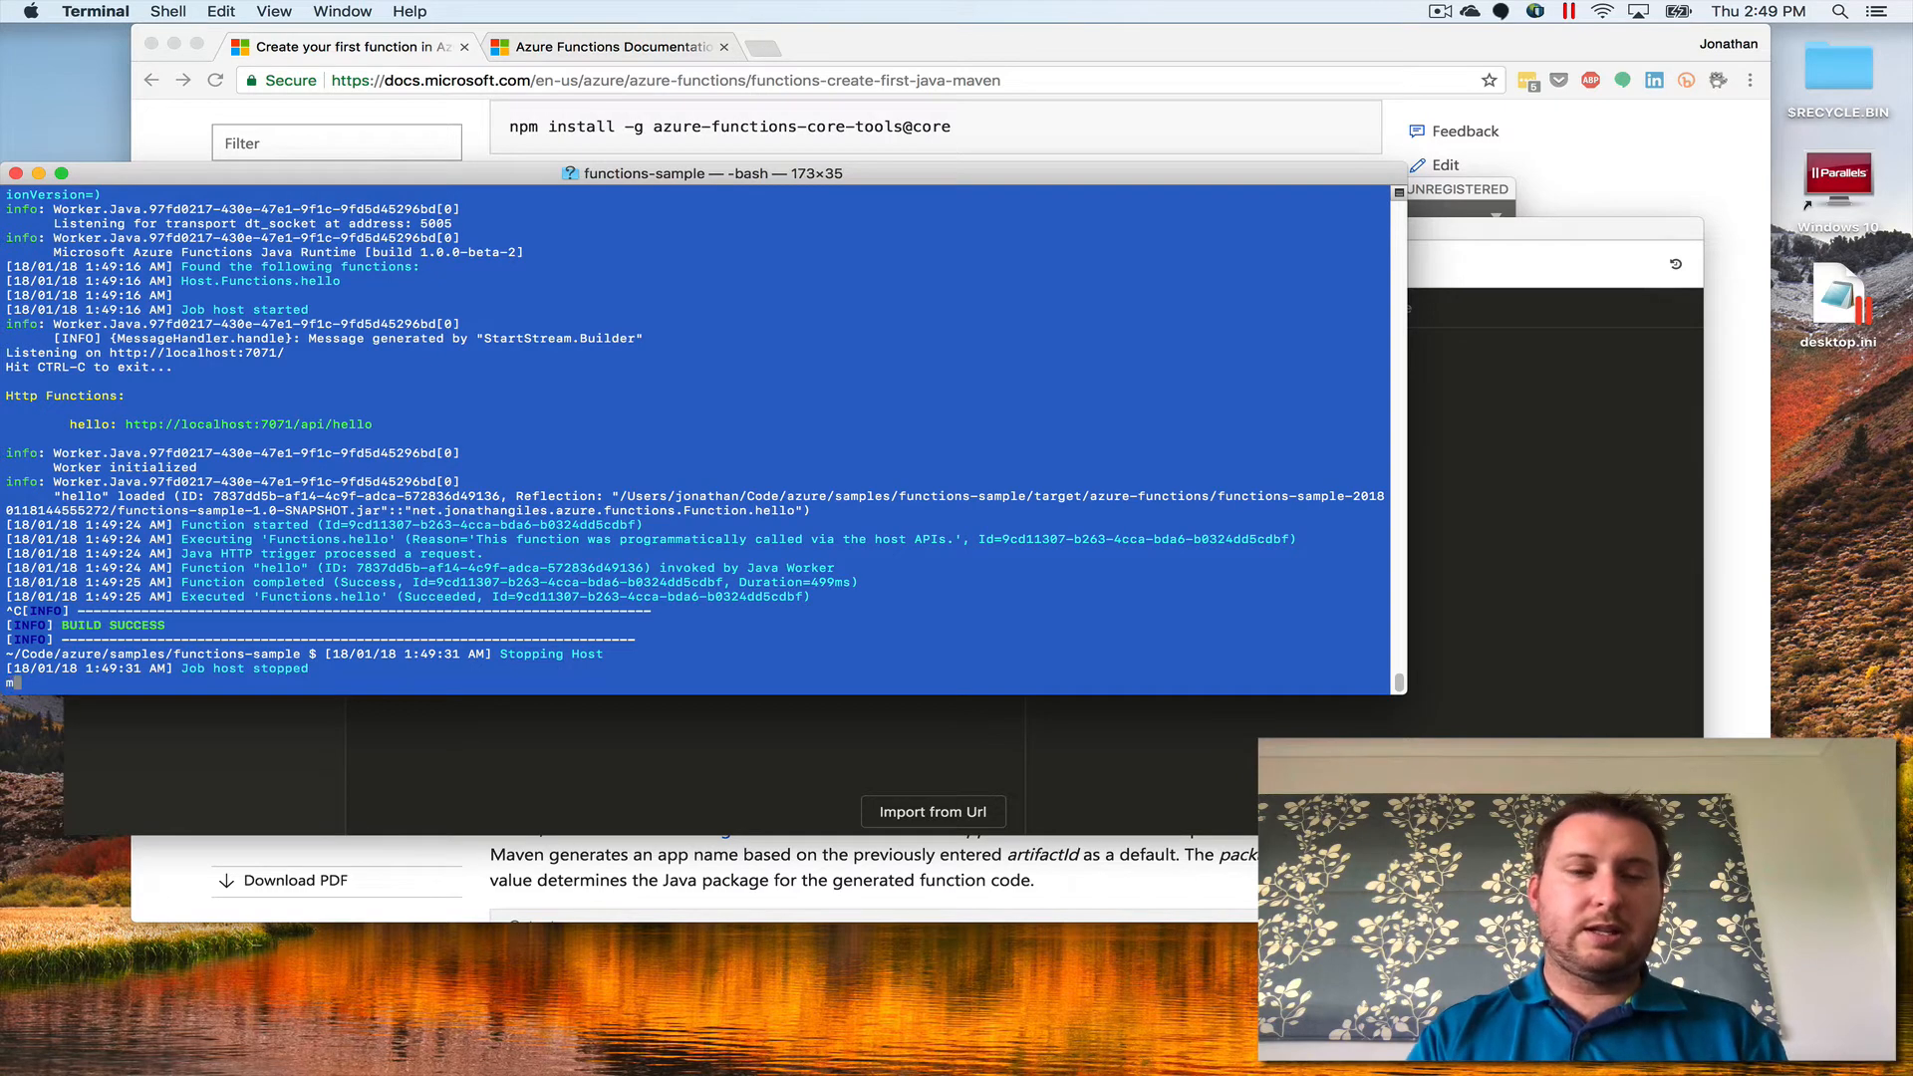
pyautogui.write('mvn clean package')
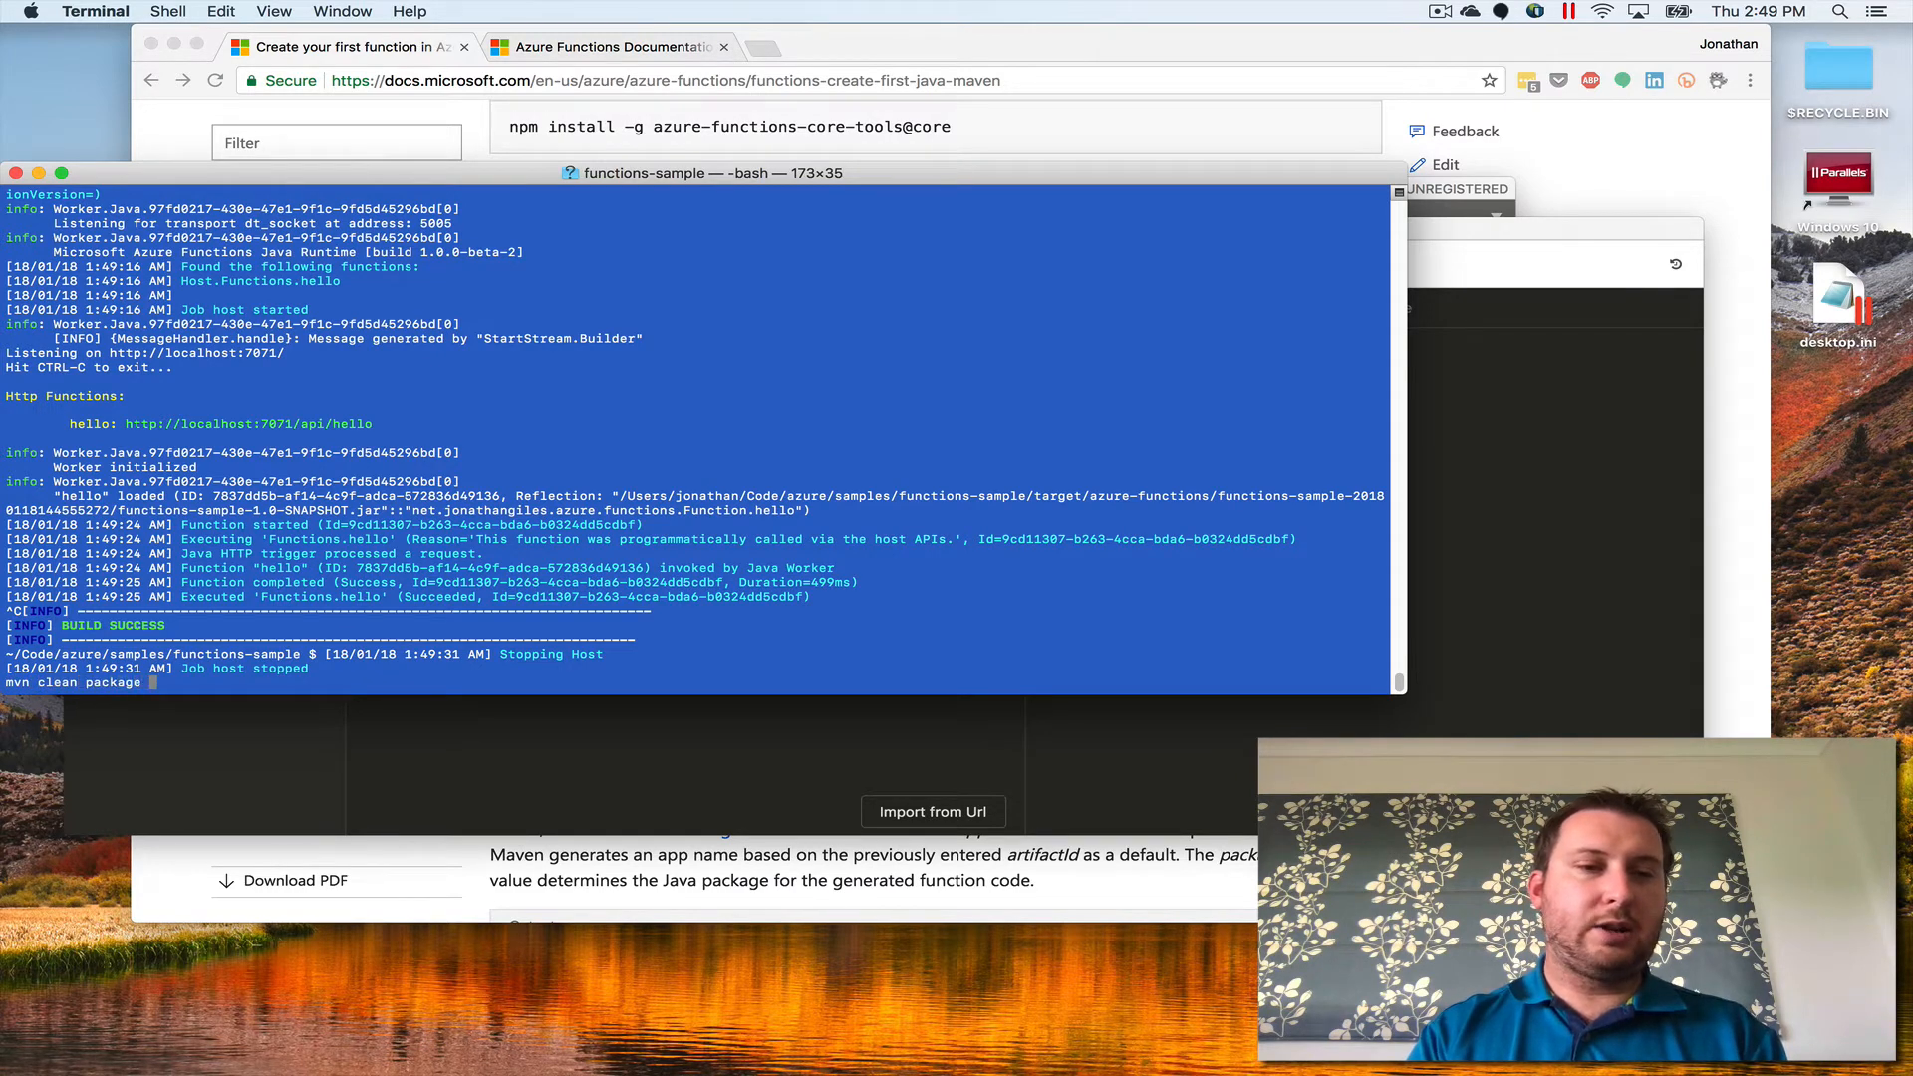
pyautogui.write('azure-functions')
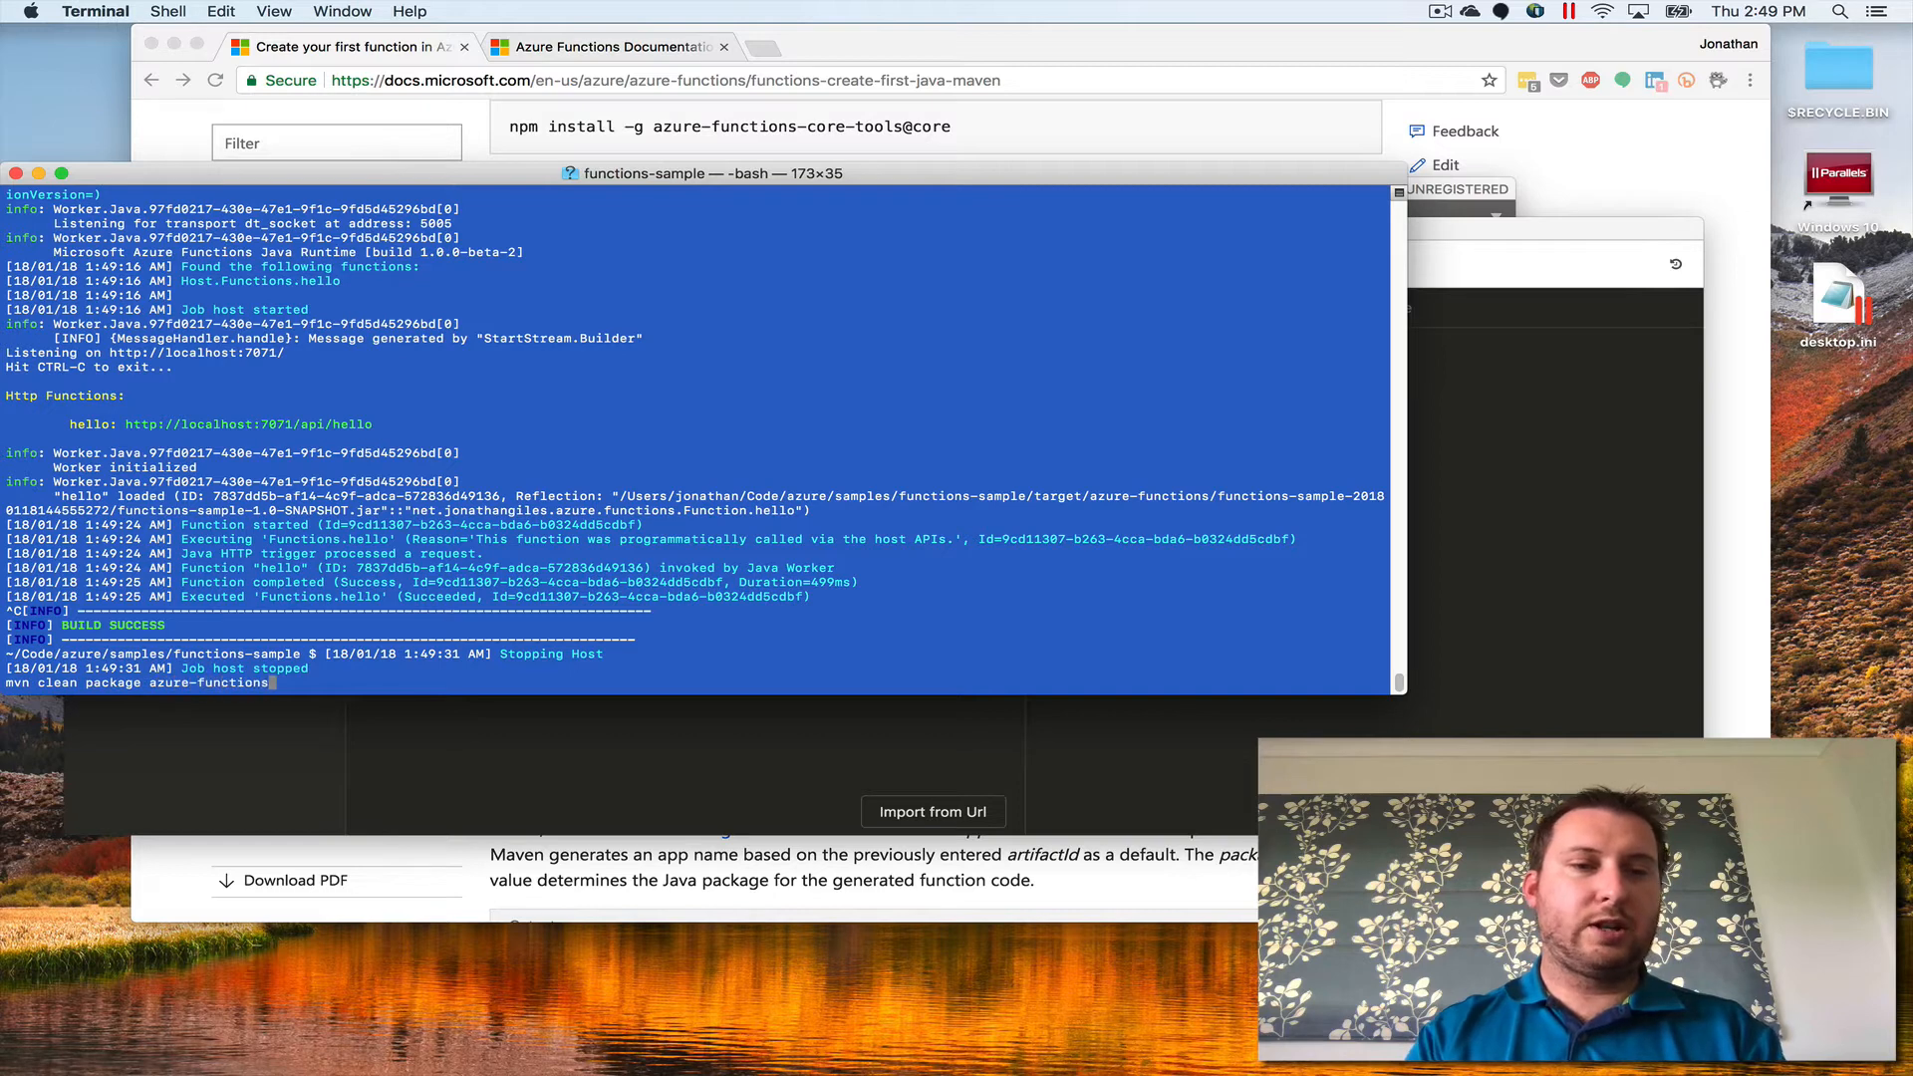
pyautogui.write(':deploy')
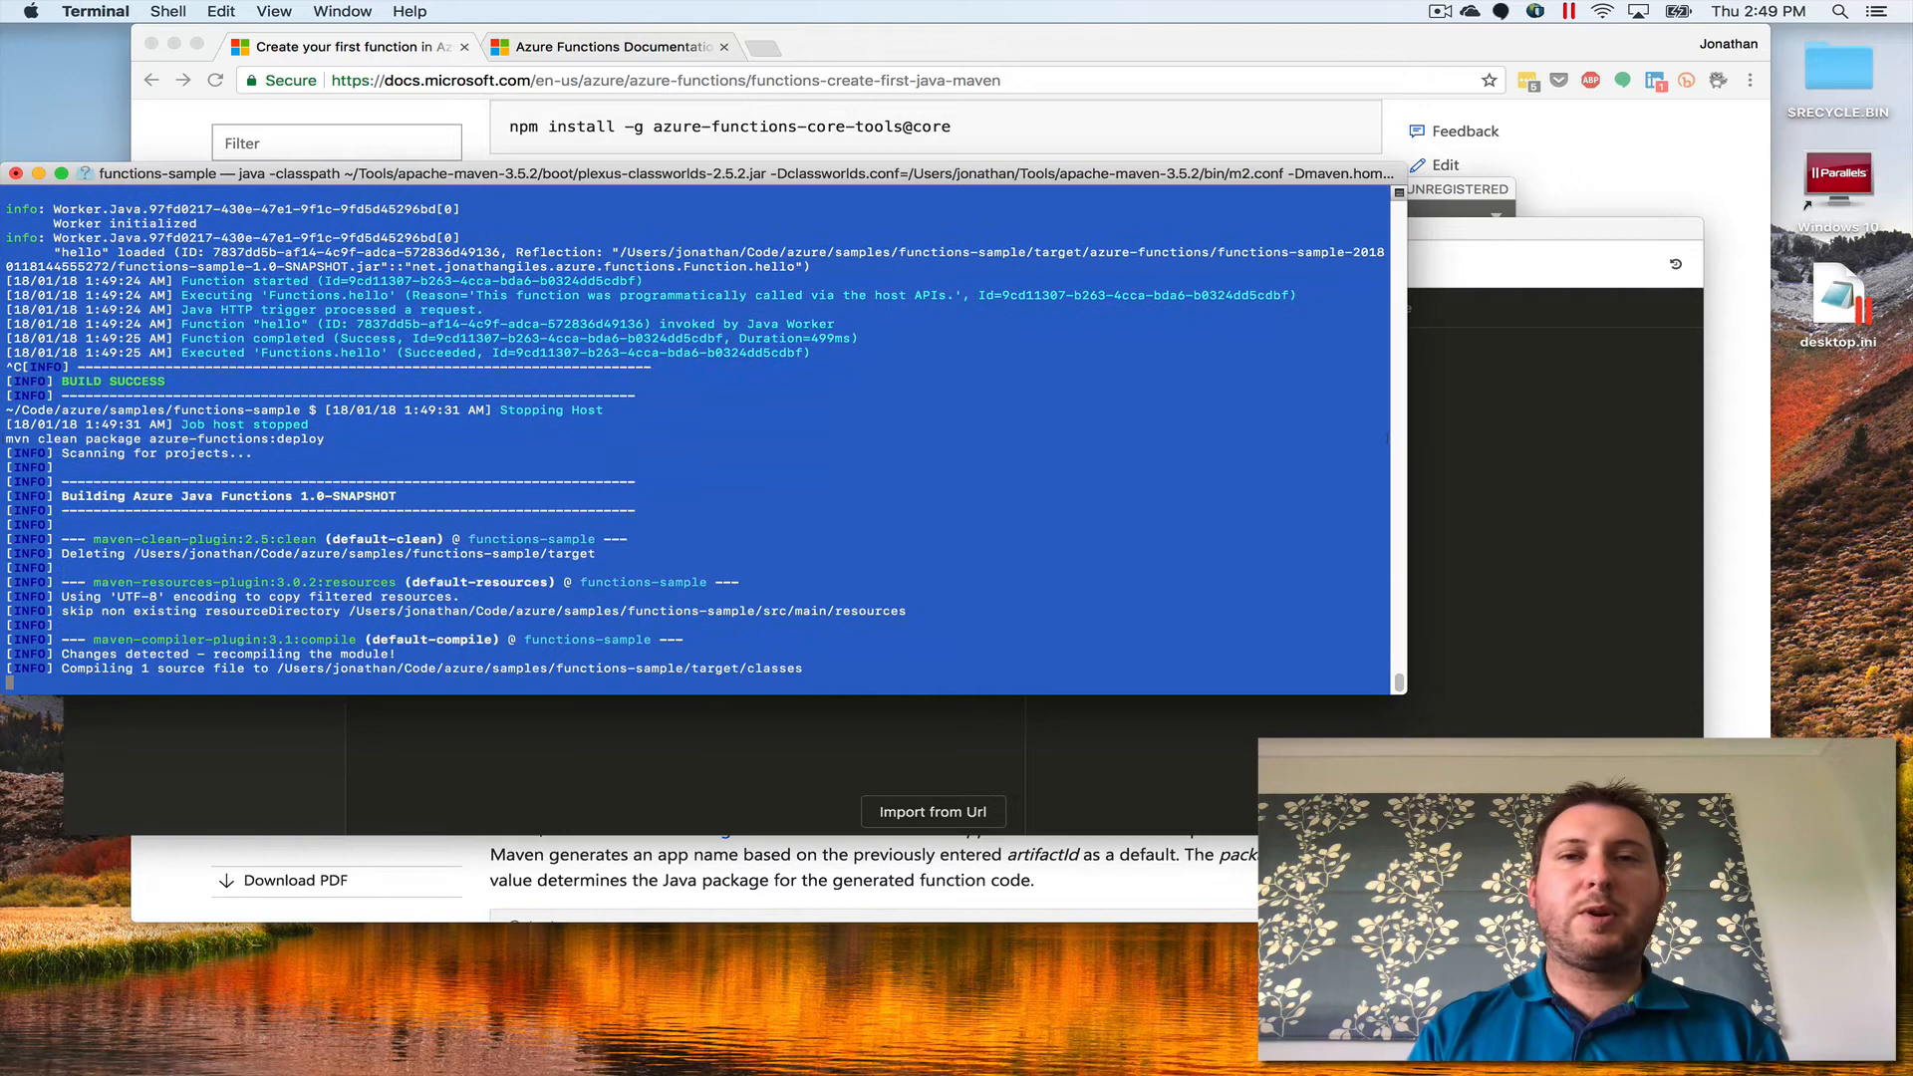
pyautogui.scroll(-3)
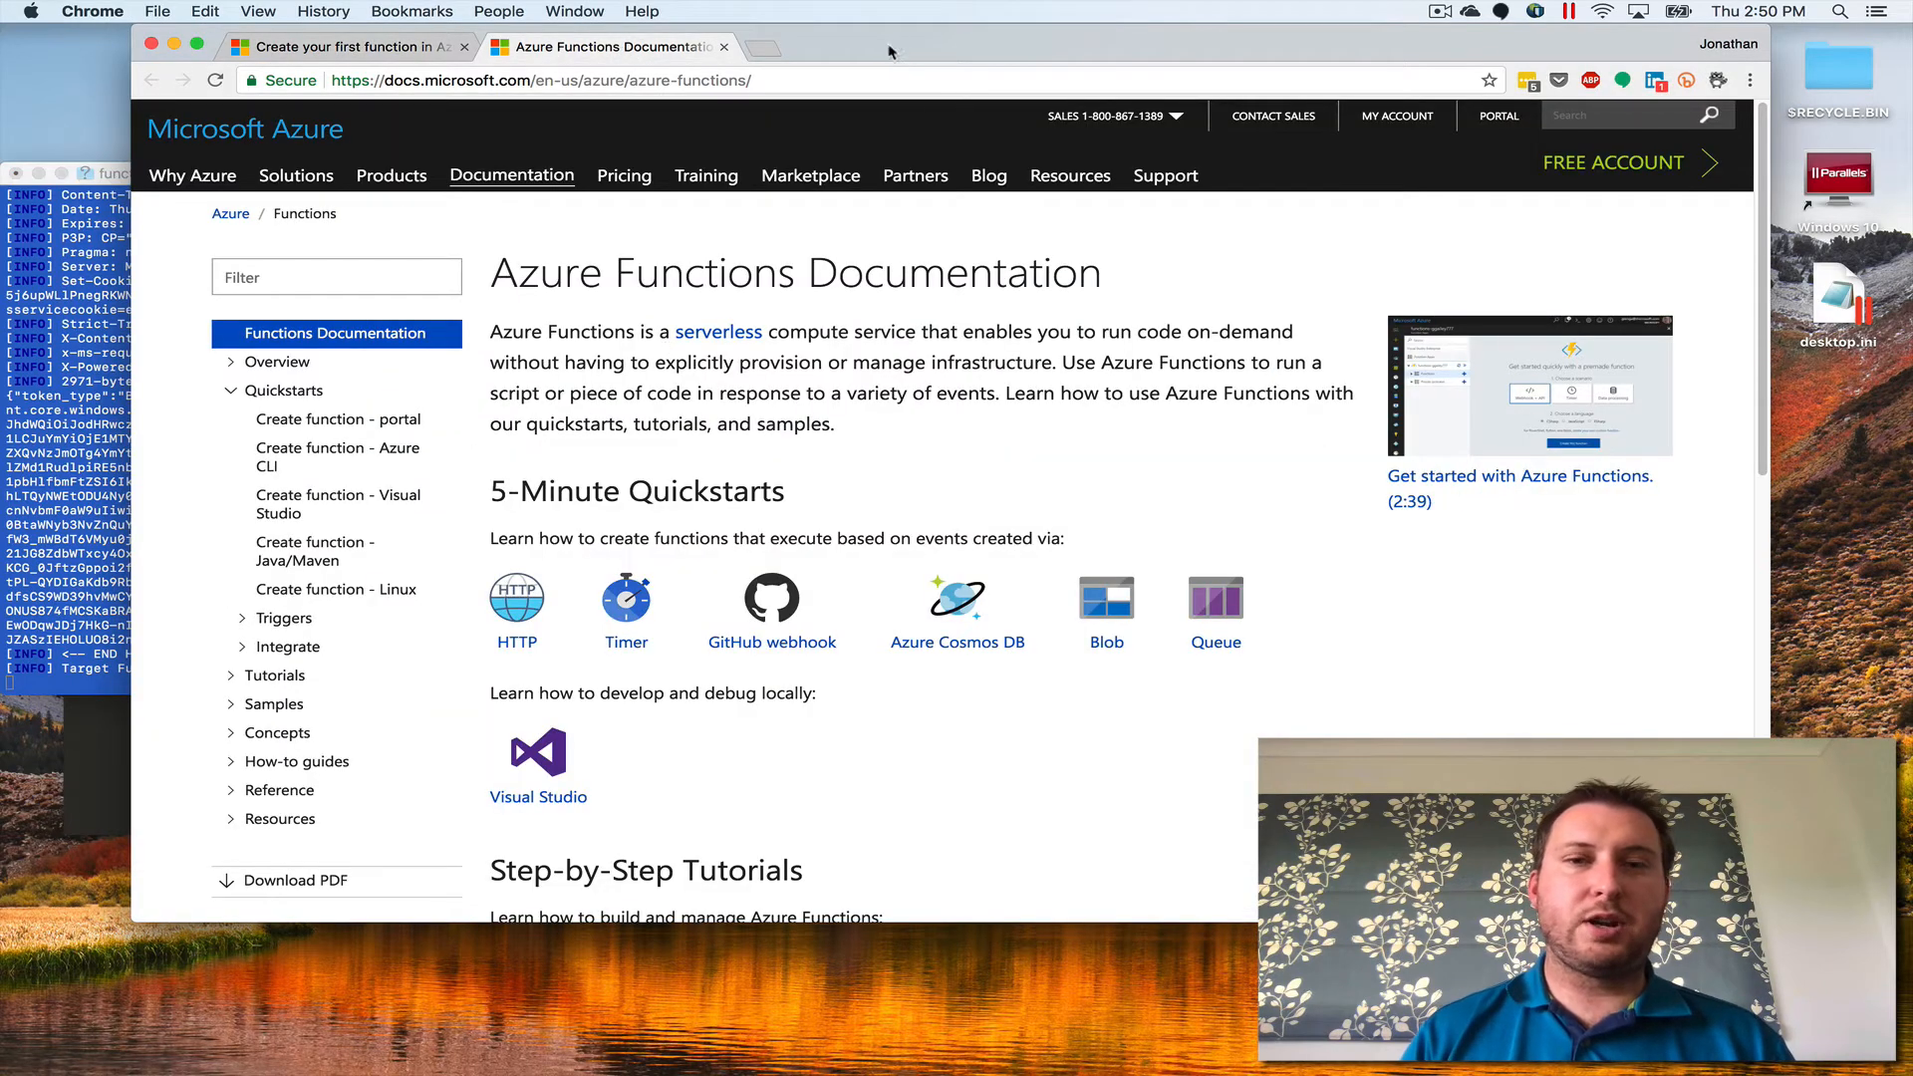
pyautogui.moveTo(736, 396)
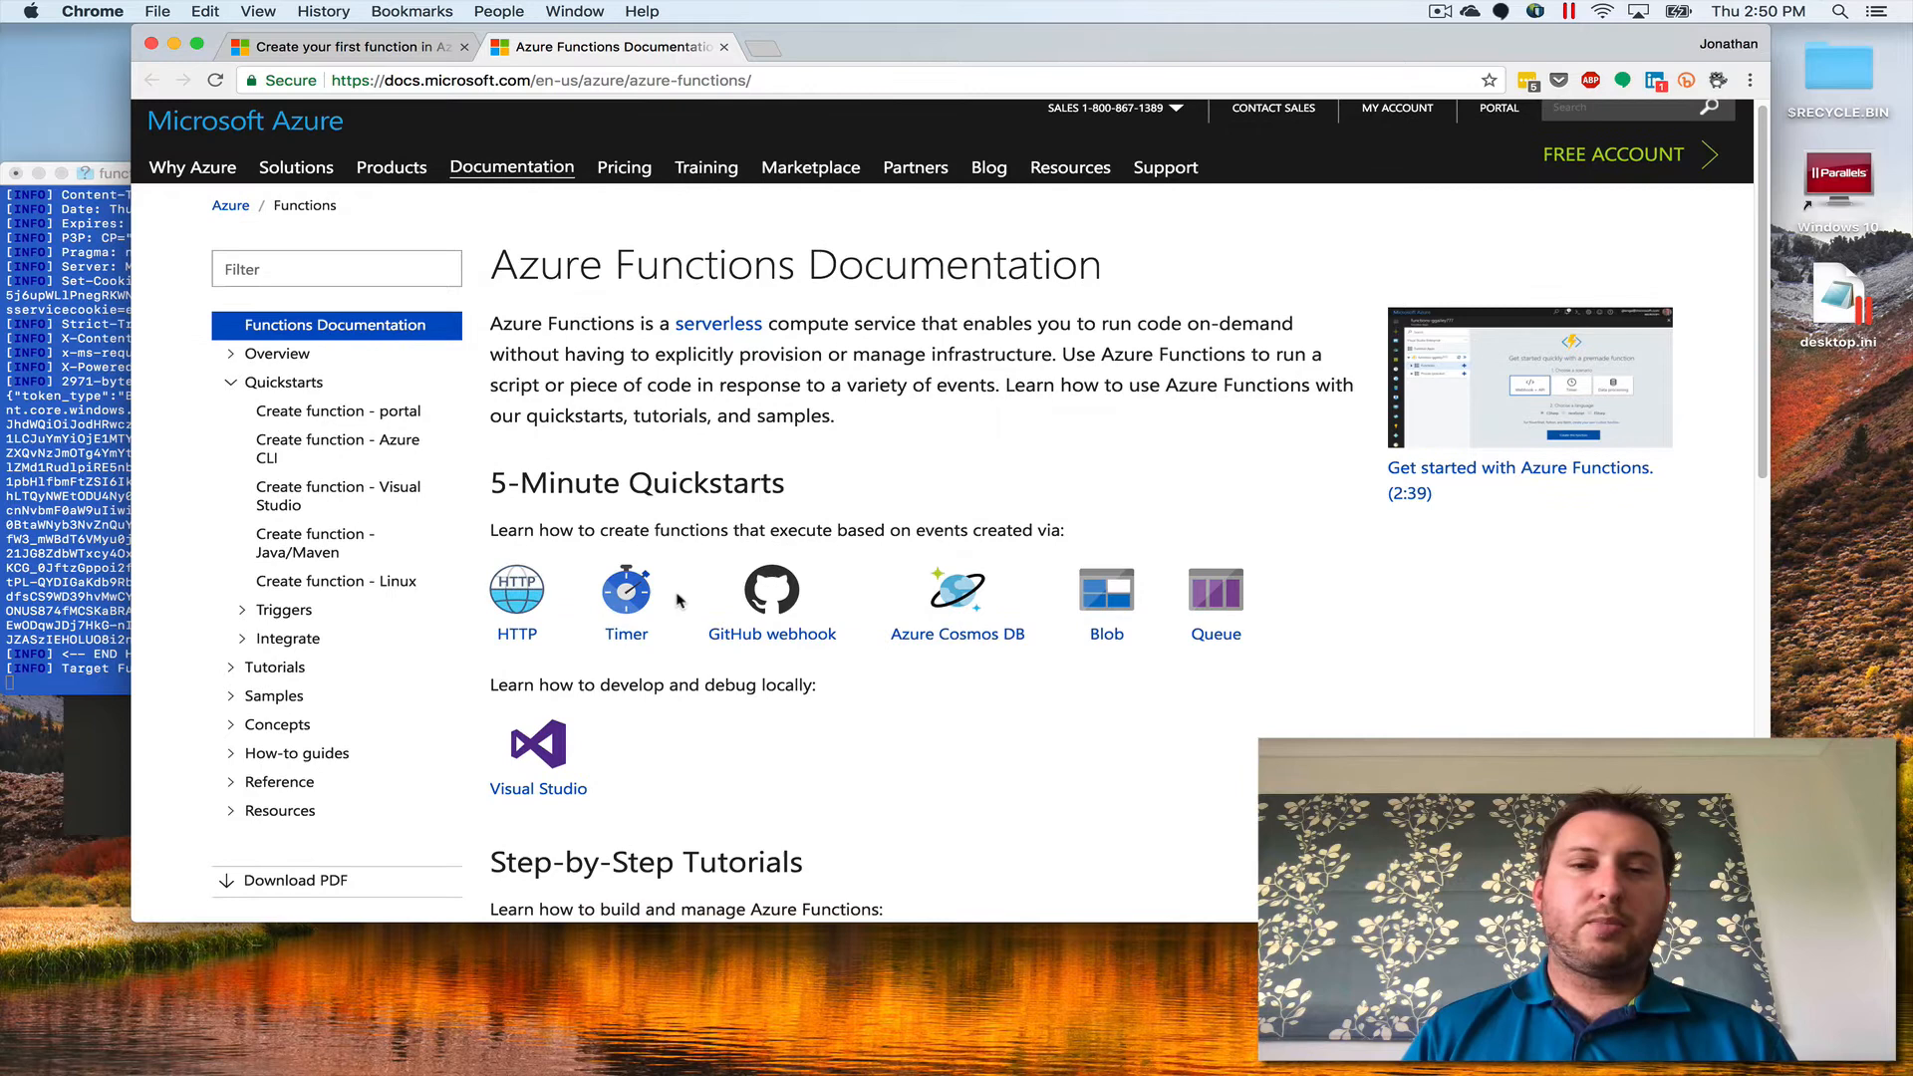
pyautogui.moveTo(771, 604)
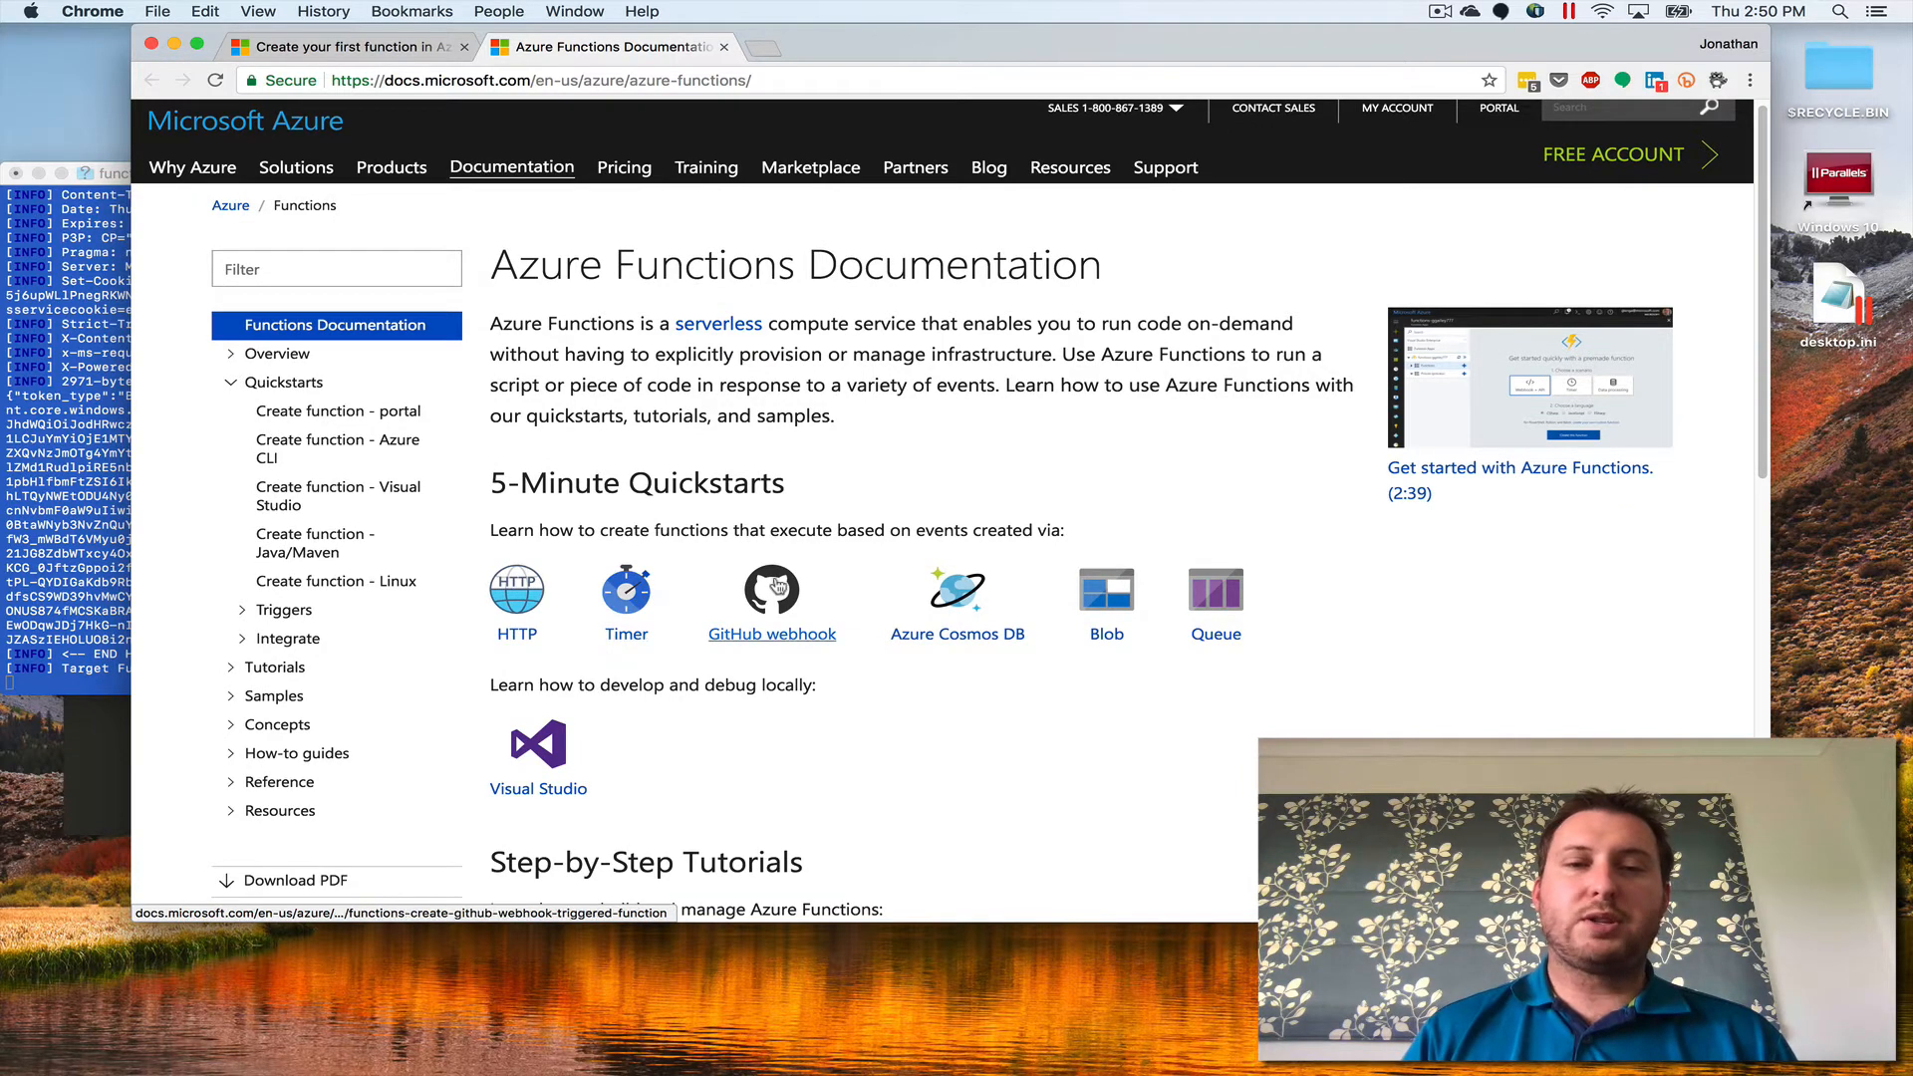
pyautogui.moveTo(957, 596)
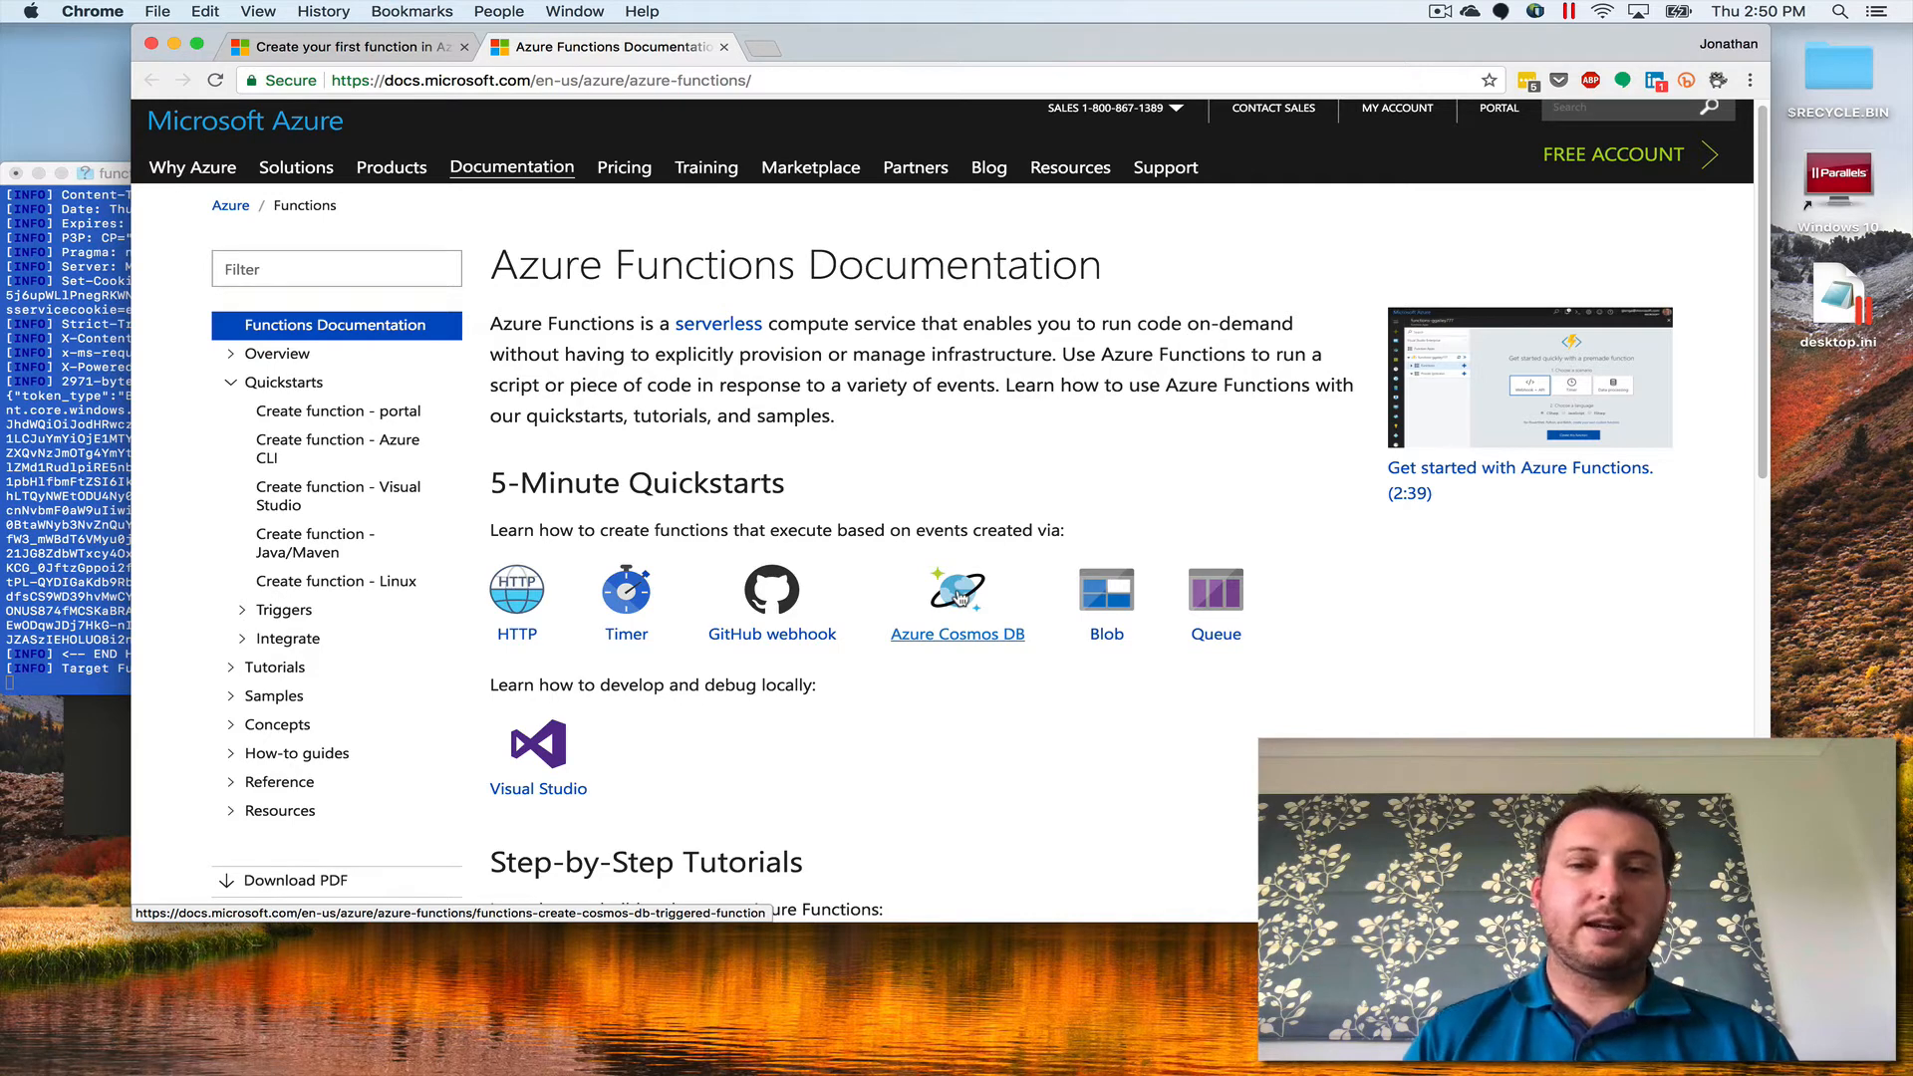
# - Scroll through the Quickstarts links in the Azure Functions documentation sidebar
pyautogui.scroll(-3)
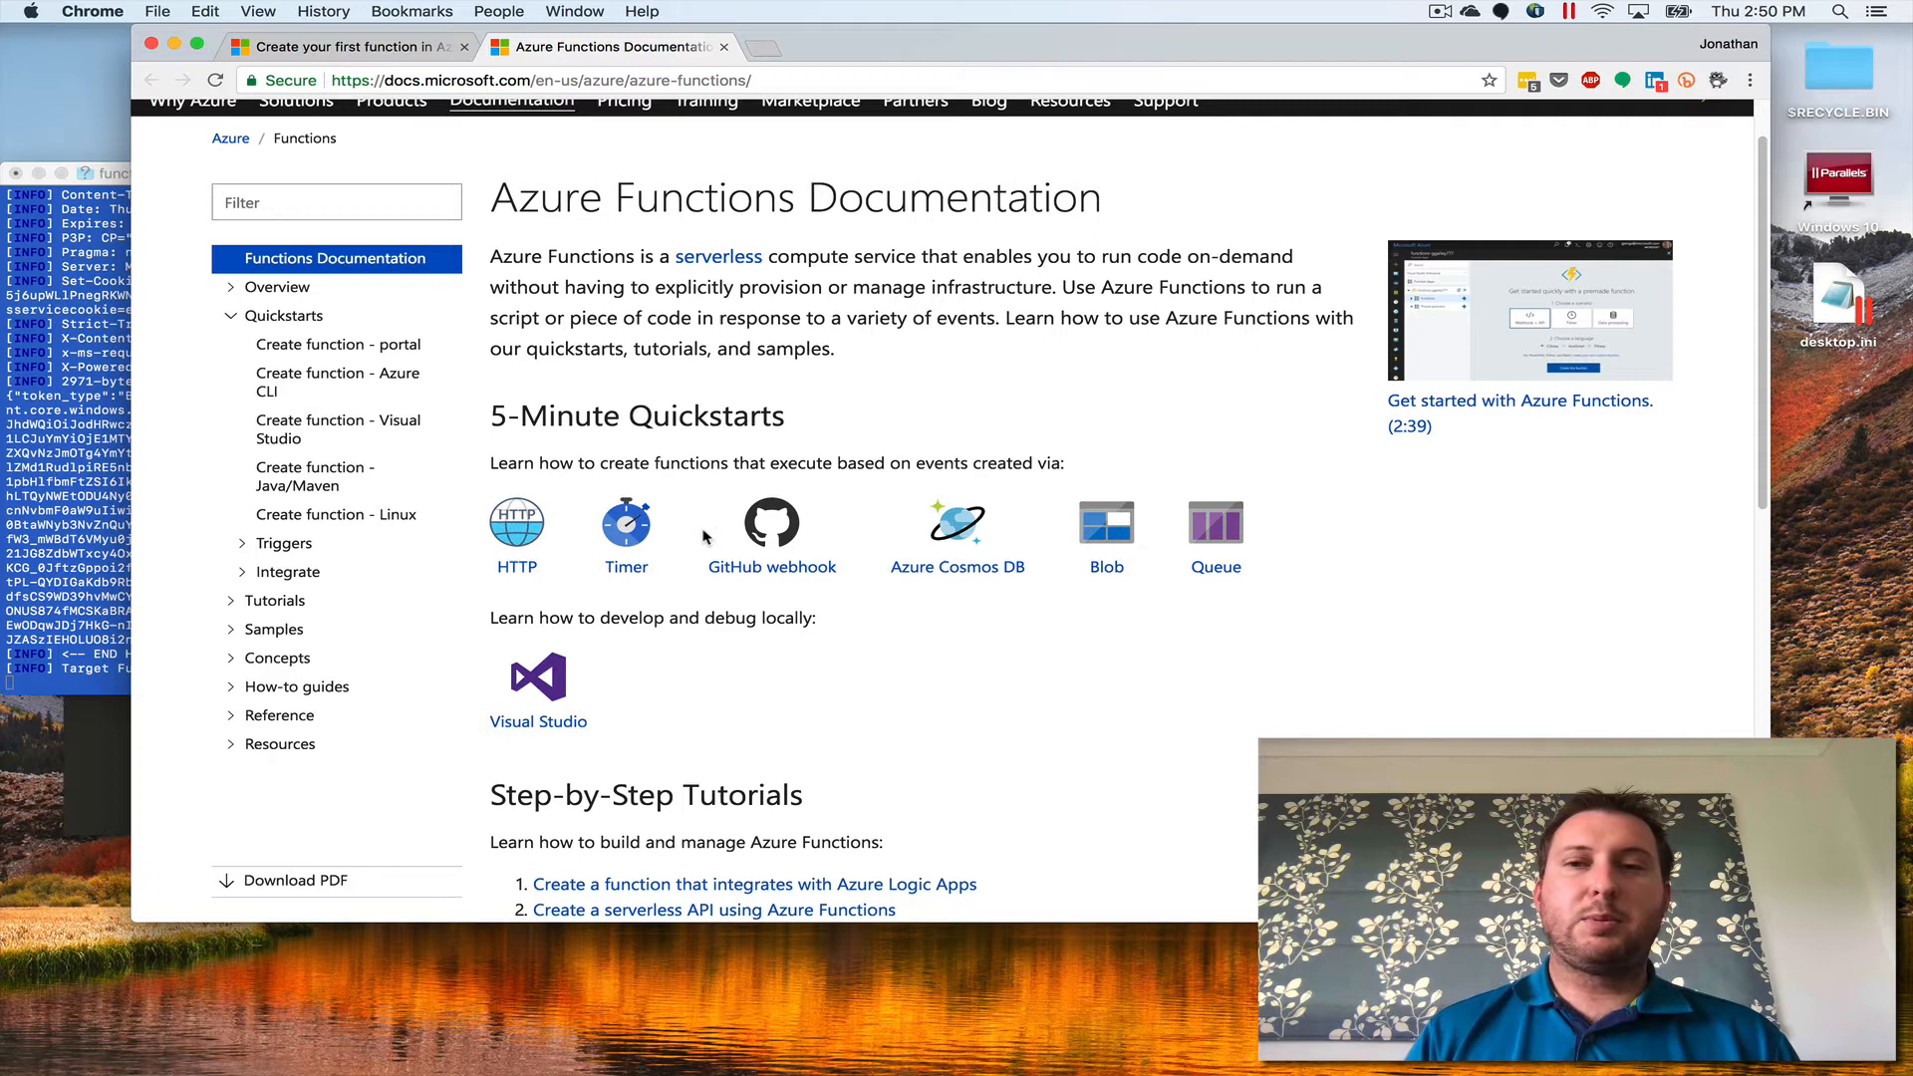
pyautogui.moveTo(315, 476)
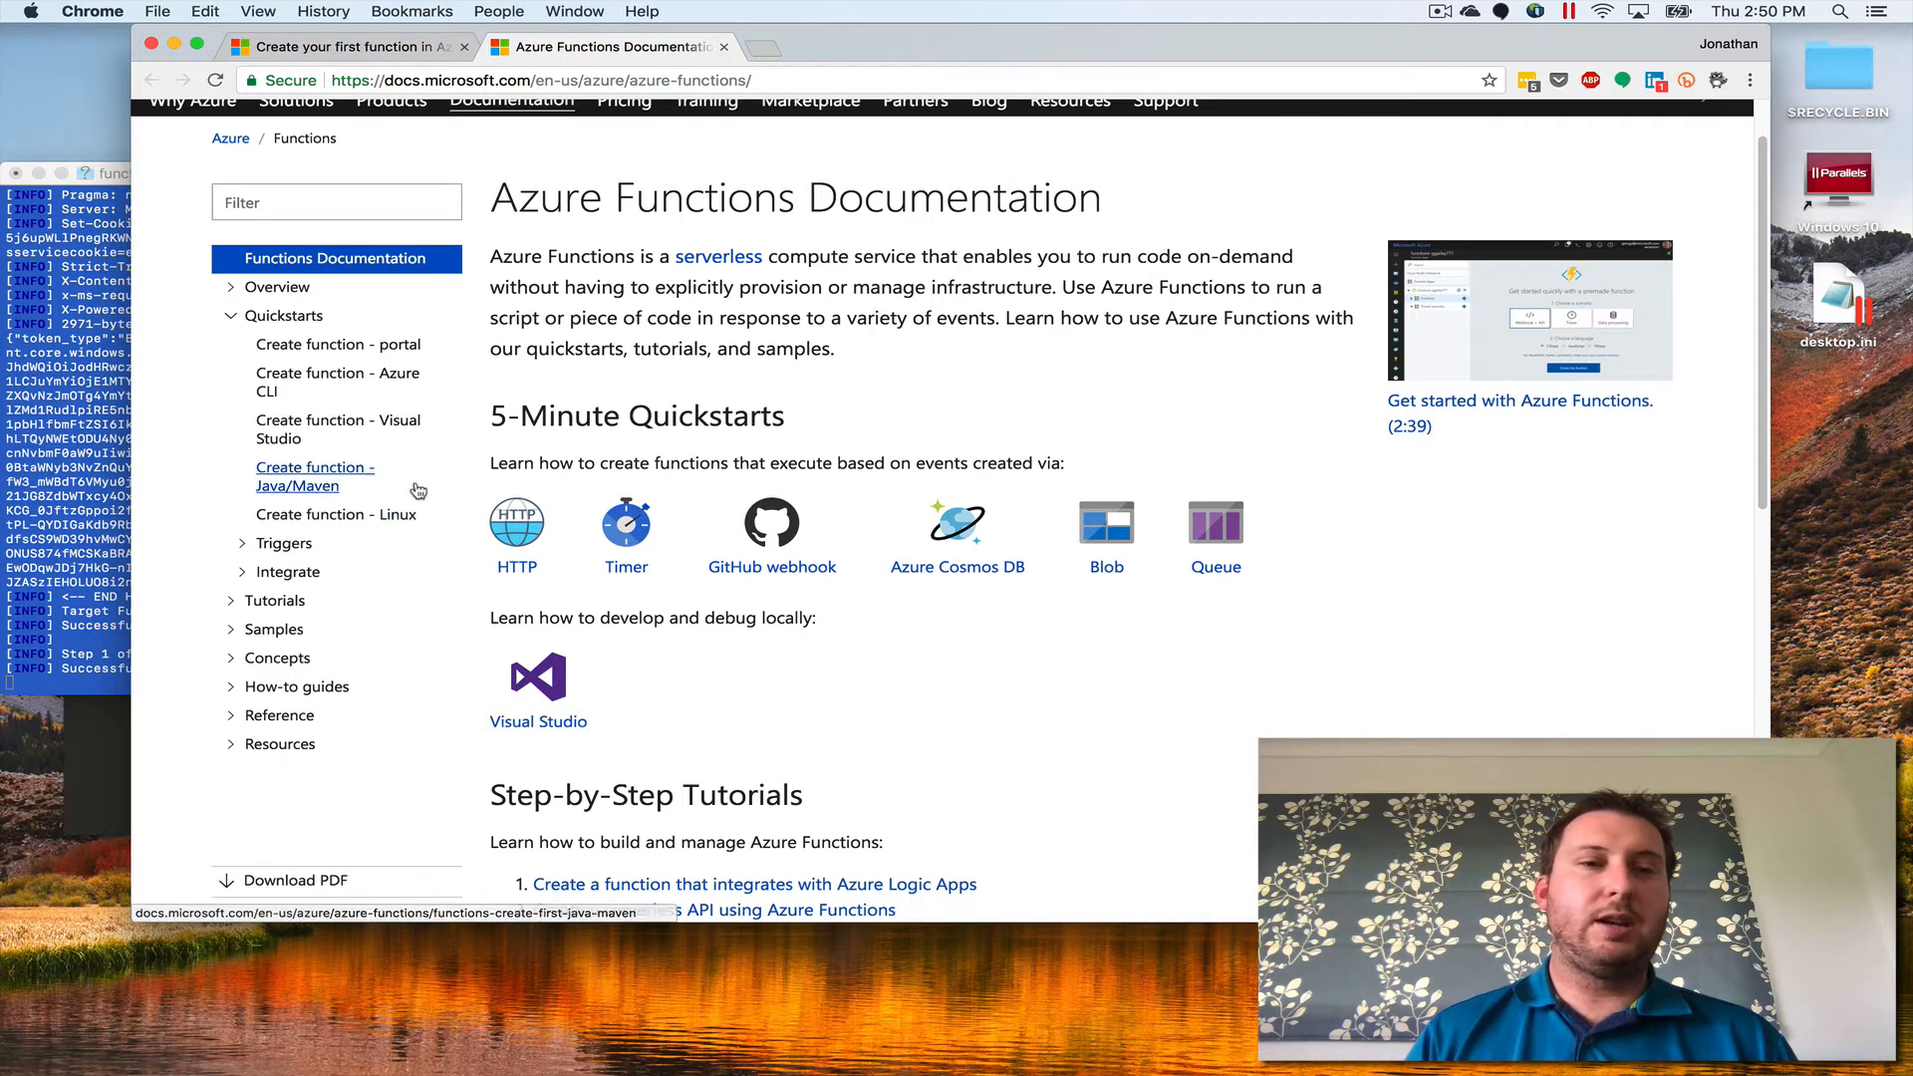
pyautogui.moveTo(338, 429)
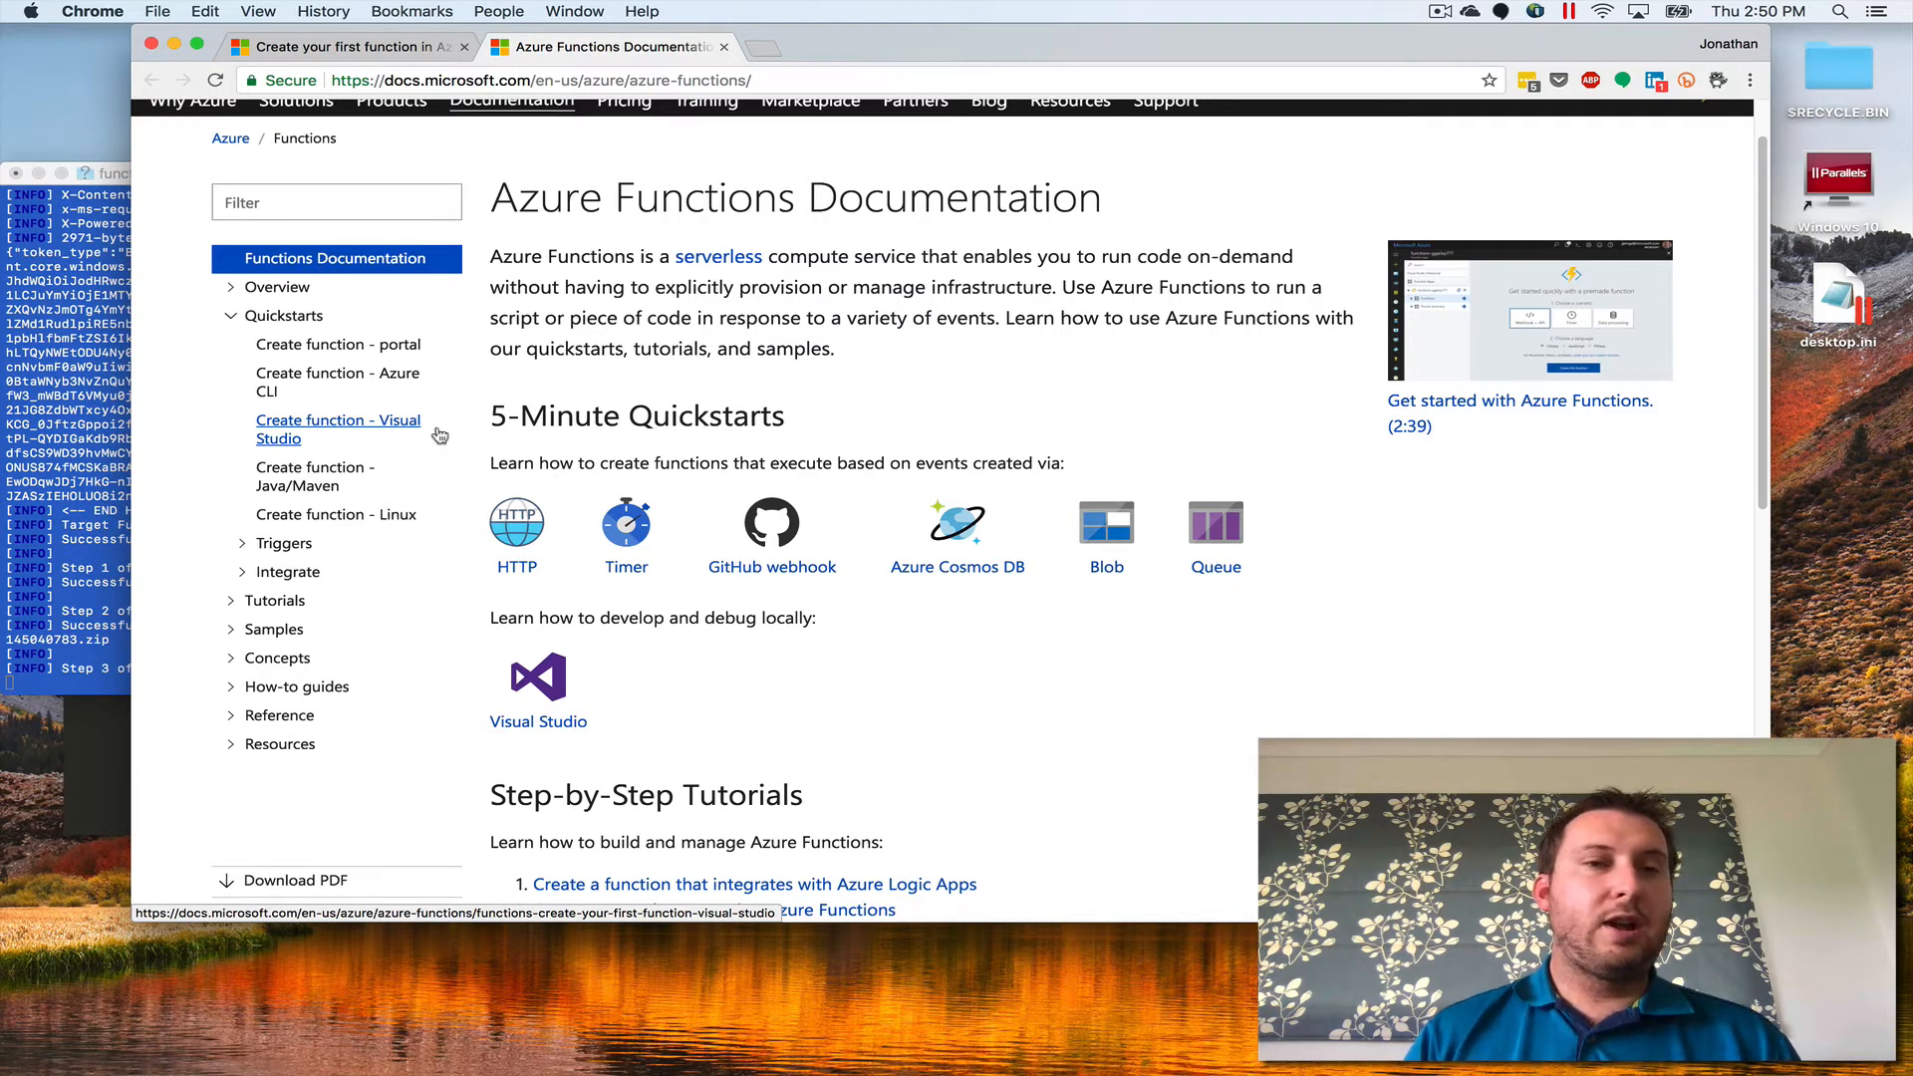
pyautogui.moveTo(337, 382)
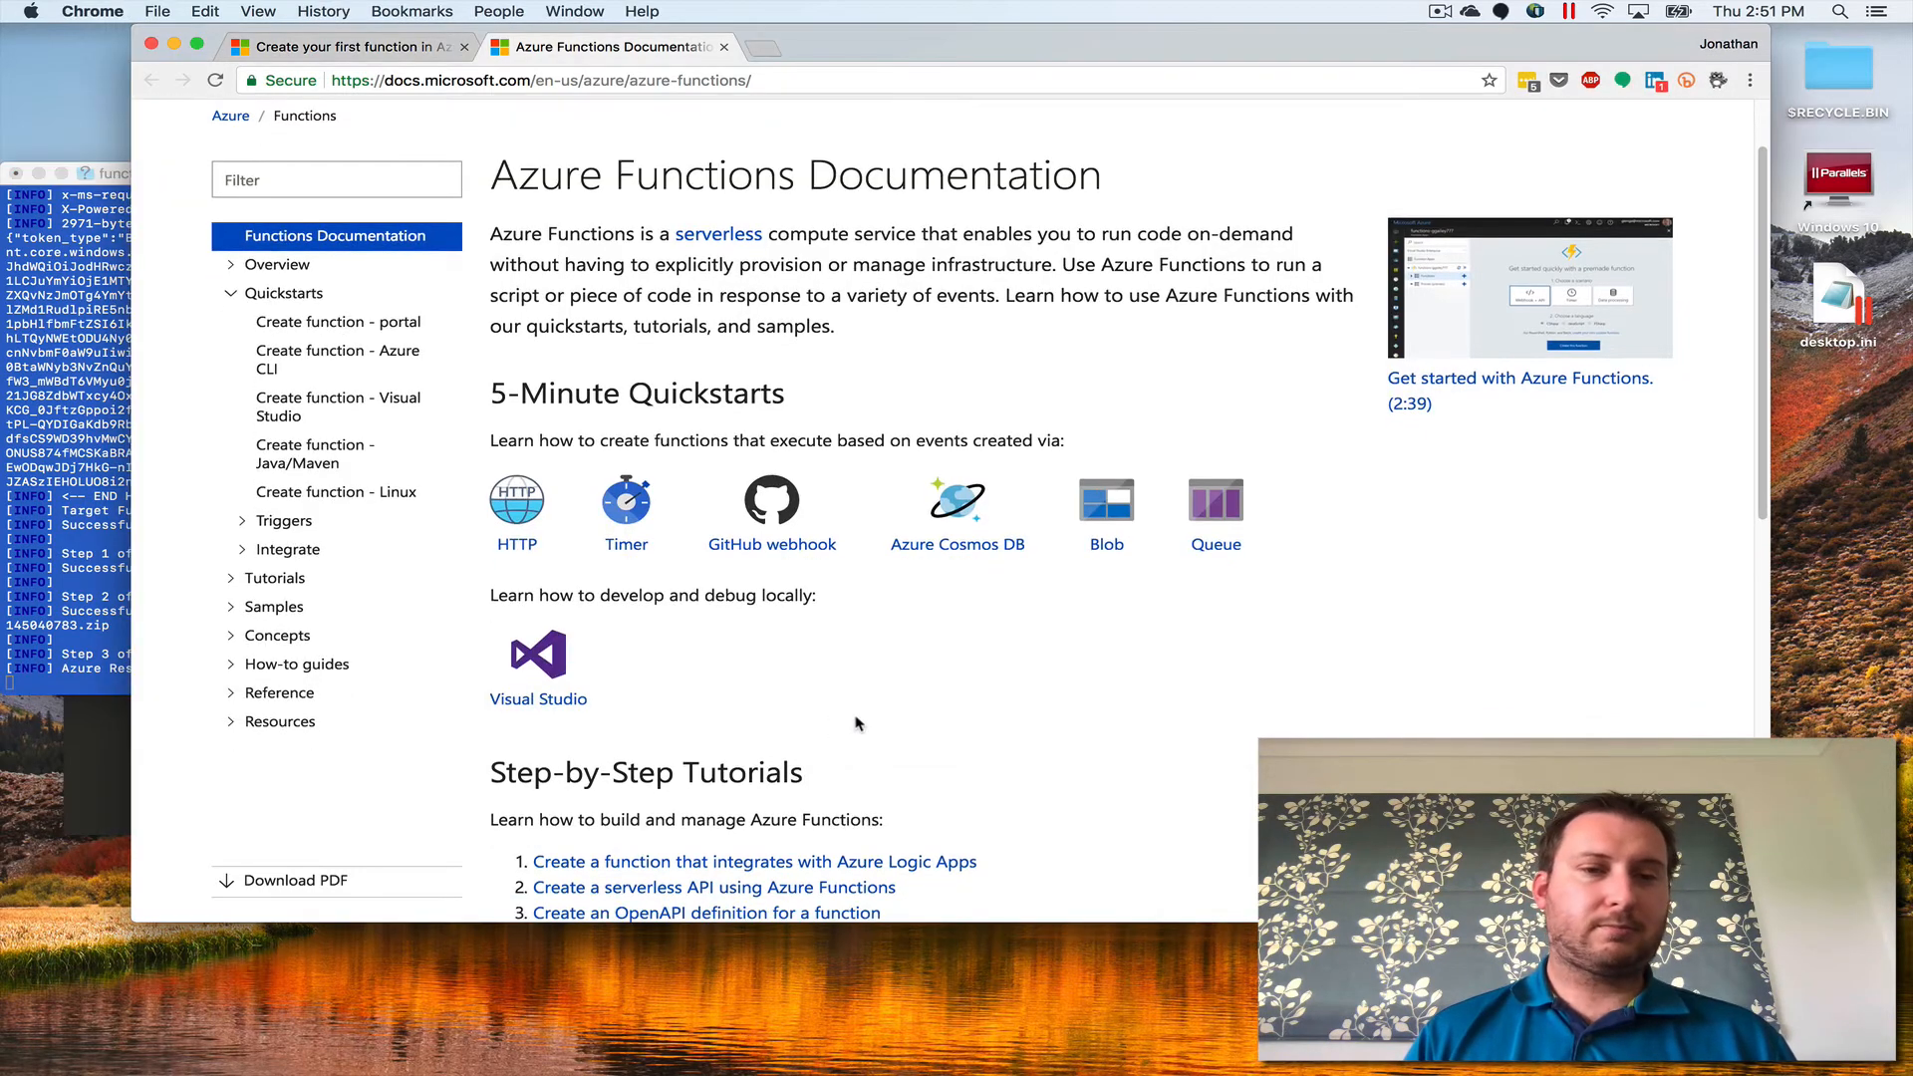
pyautogui.scroll(3)
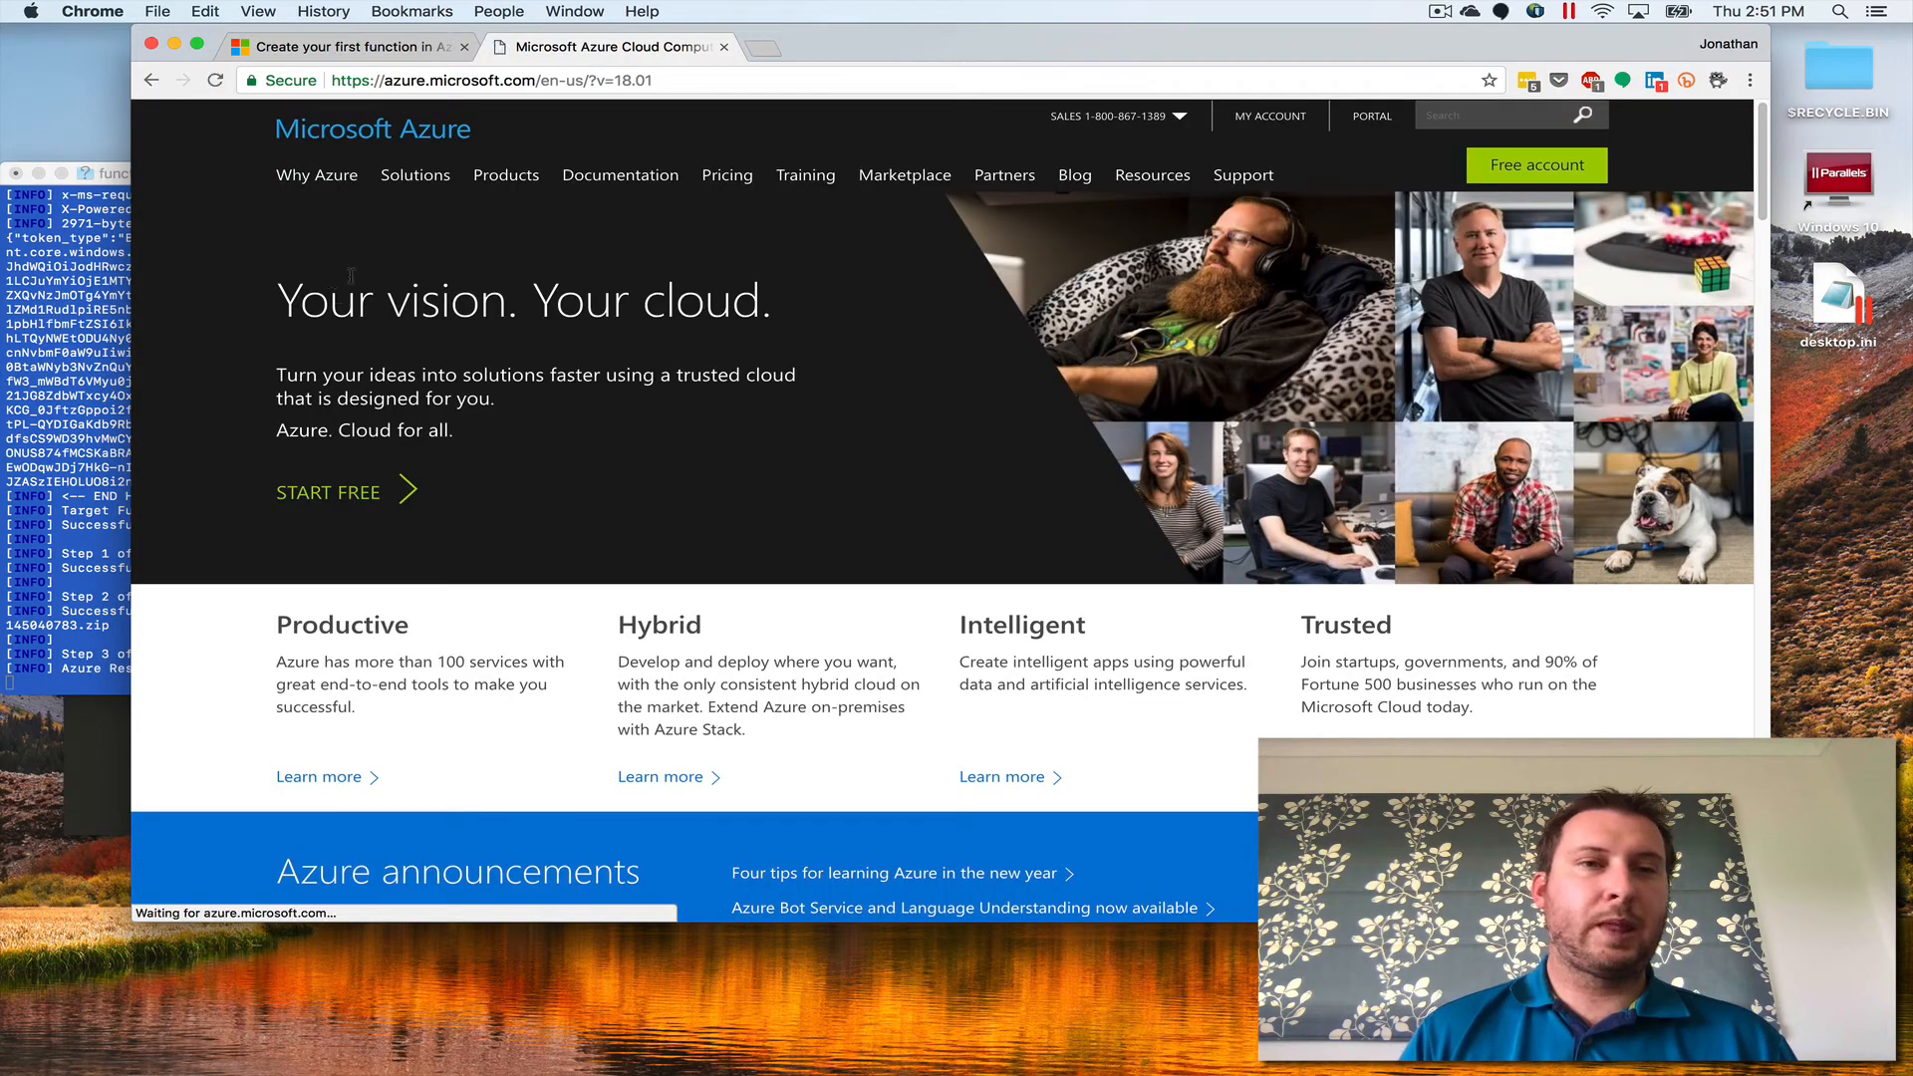
# - Open the Azure Products menu to browse Compute, Databases, Containers and AI + Cognitive Services
pyautogui.click(505, 174)
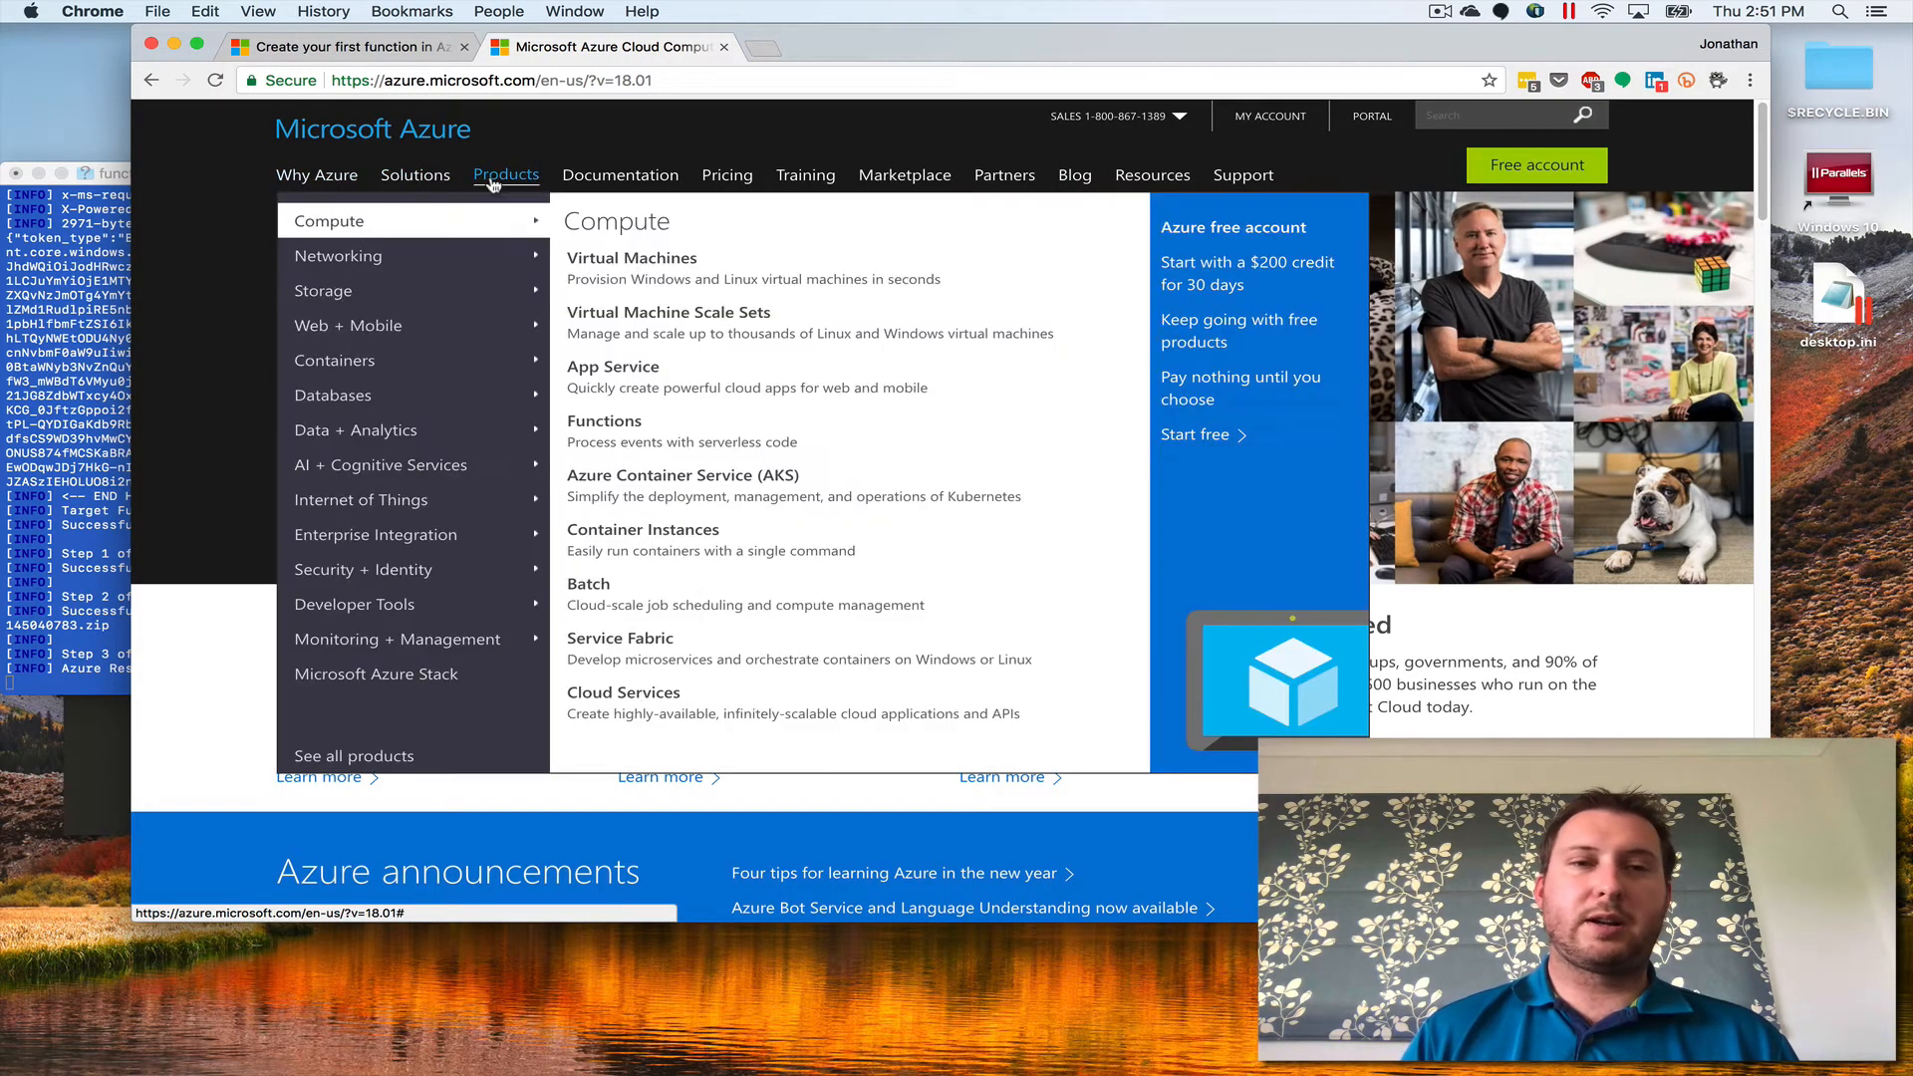
pyautogui.moveTo(441, 407)
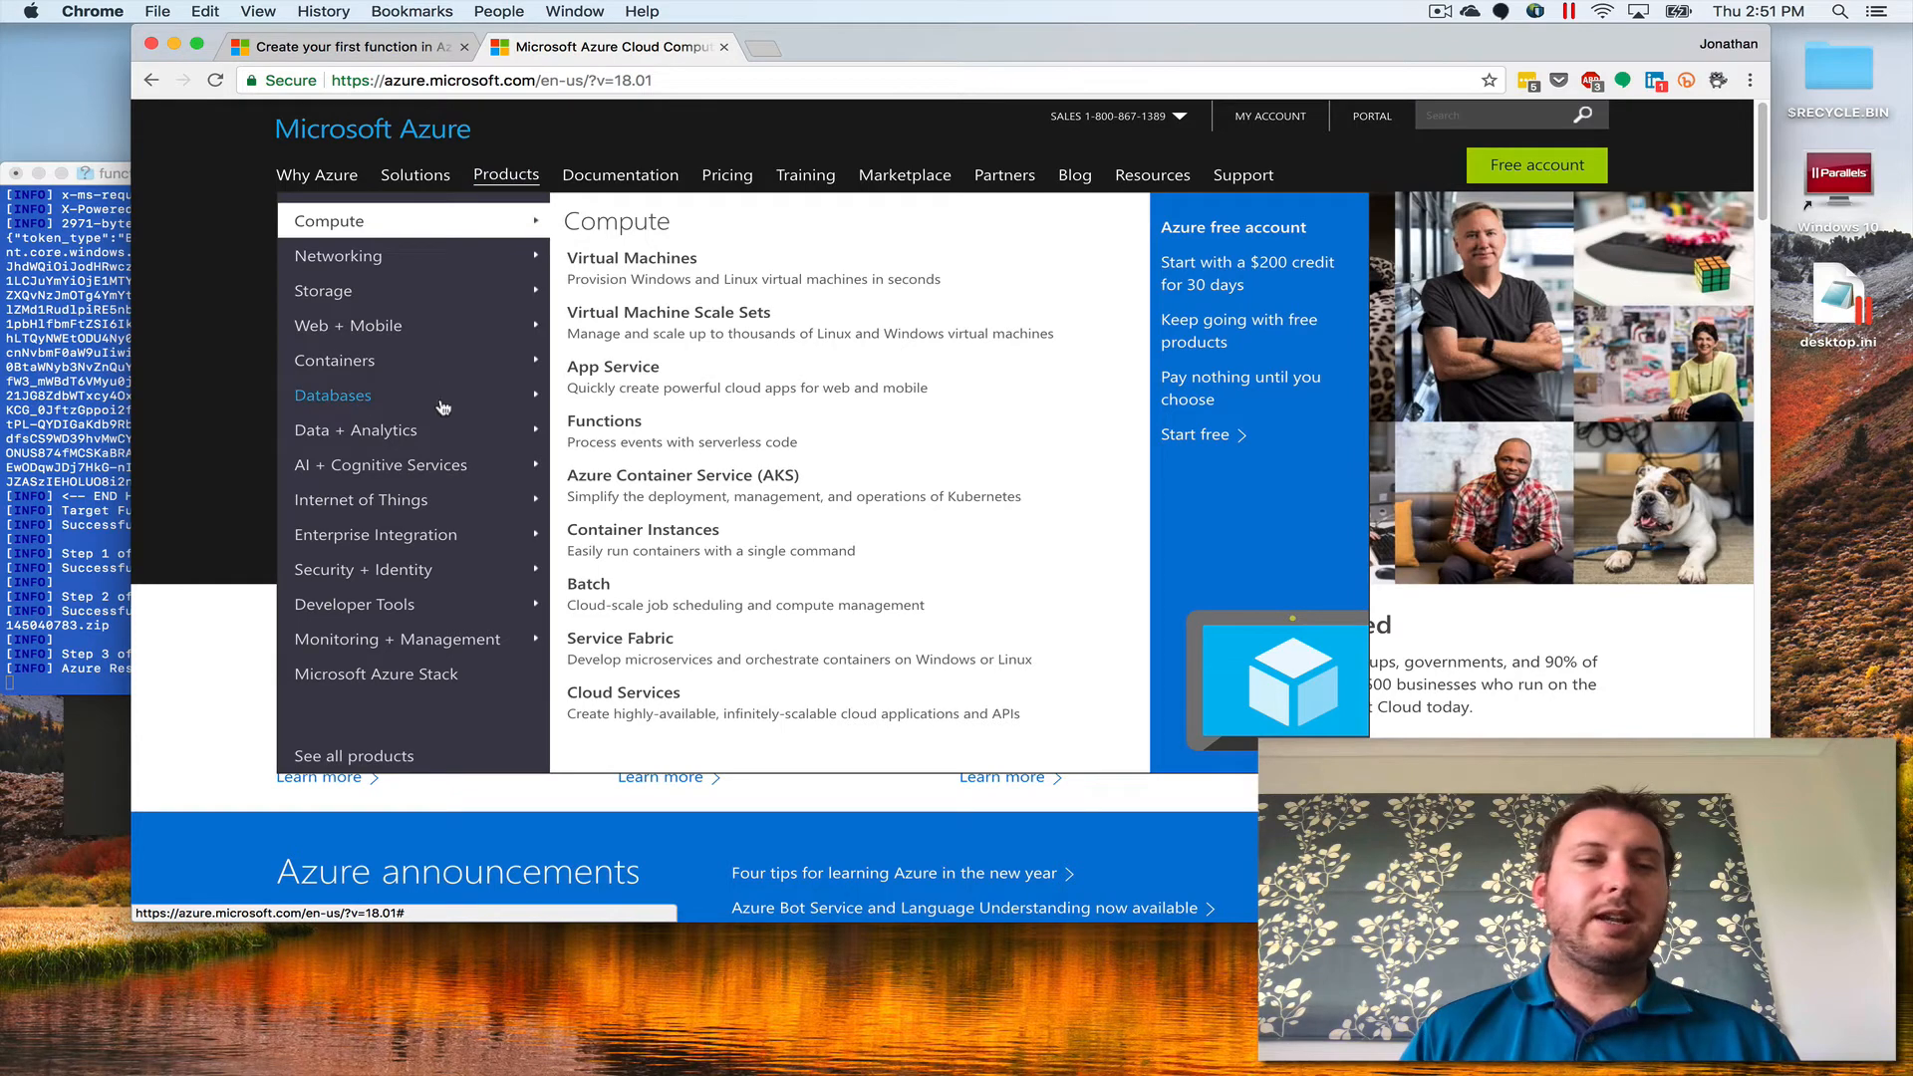
pyautogui.moveTo(377, 673)
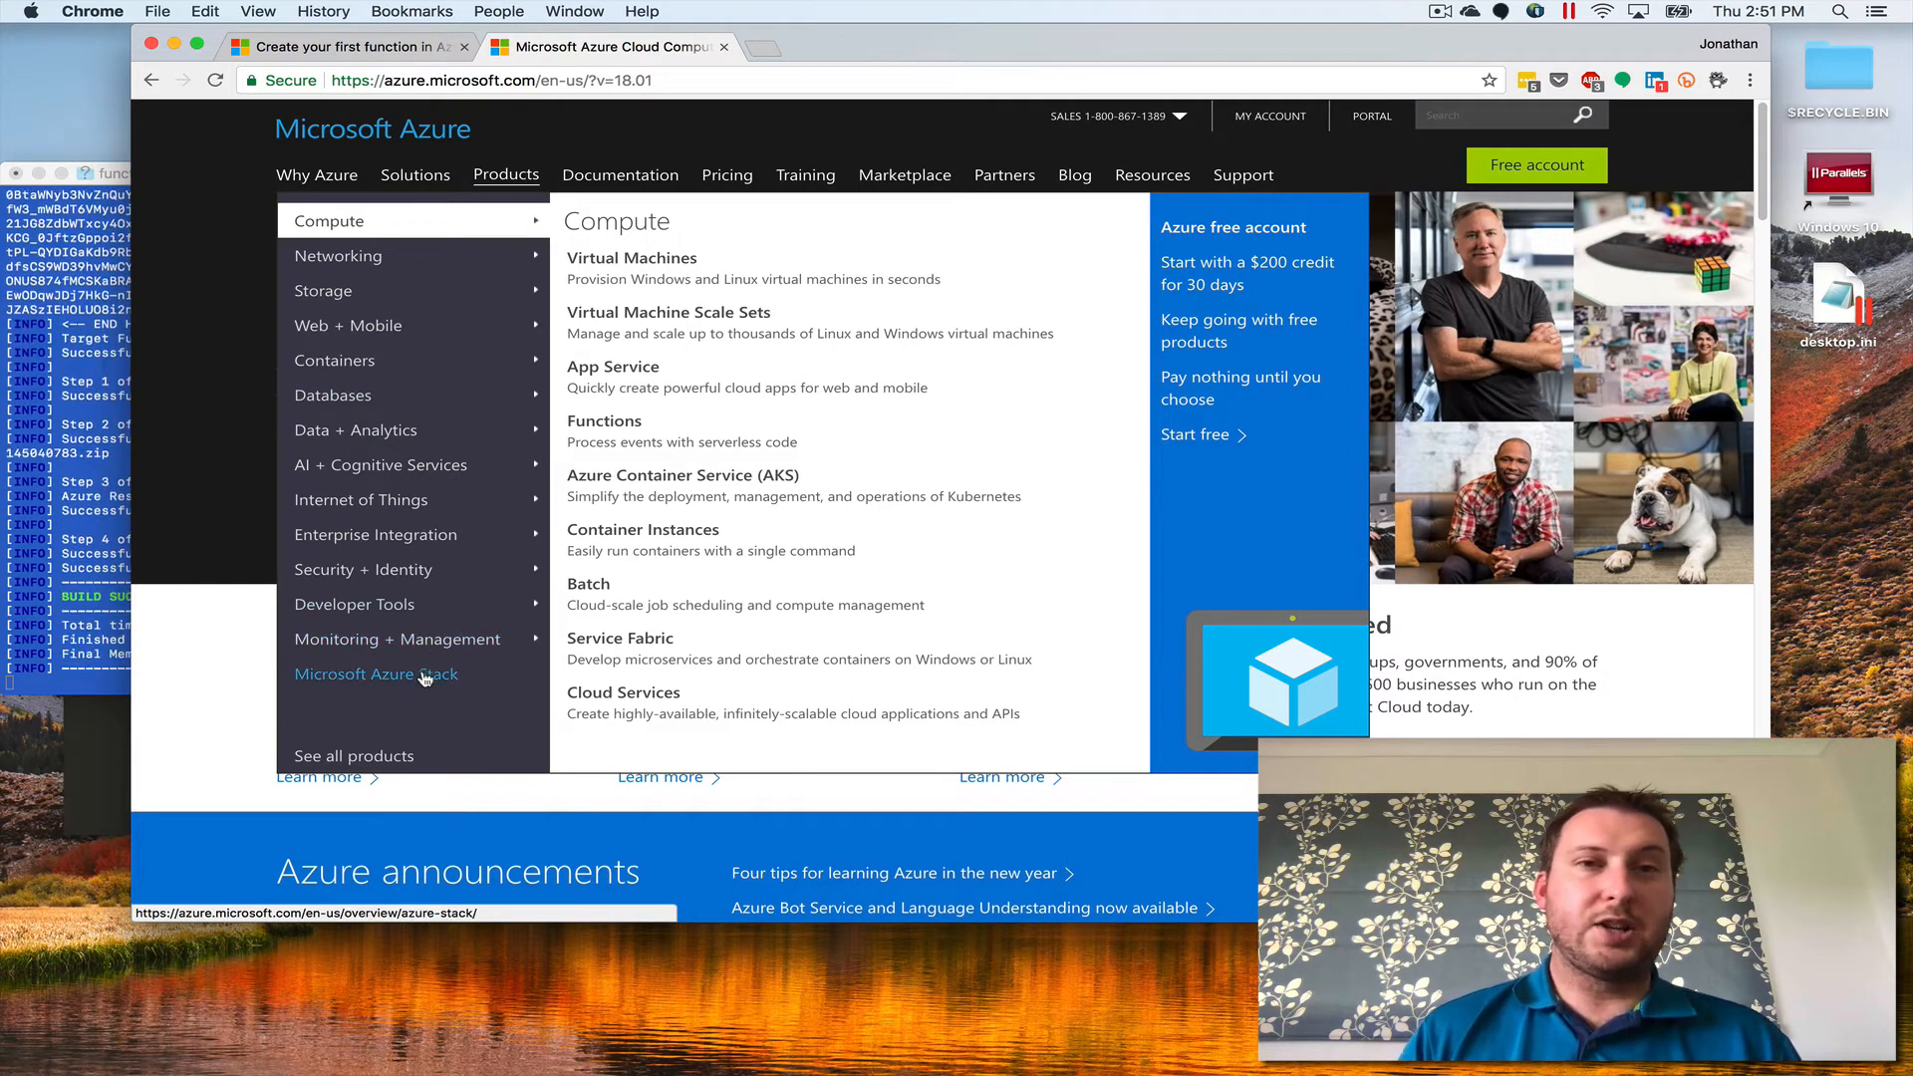
pyautogui.moveTo(335, 361)
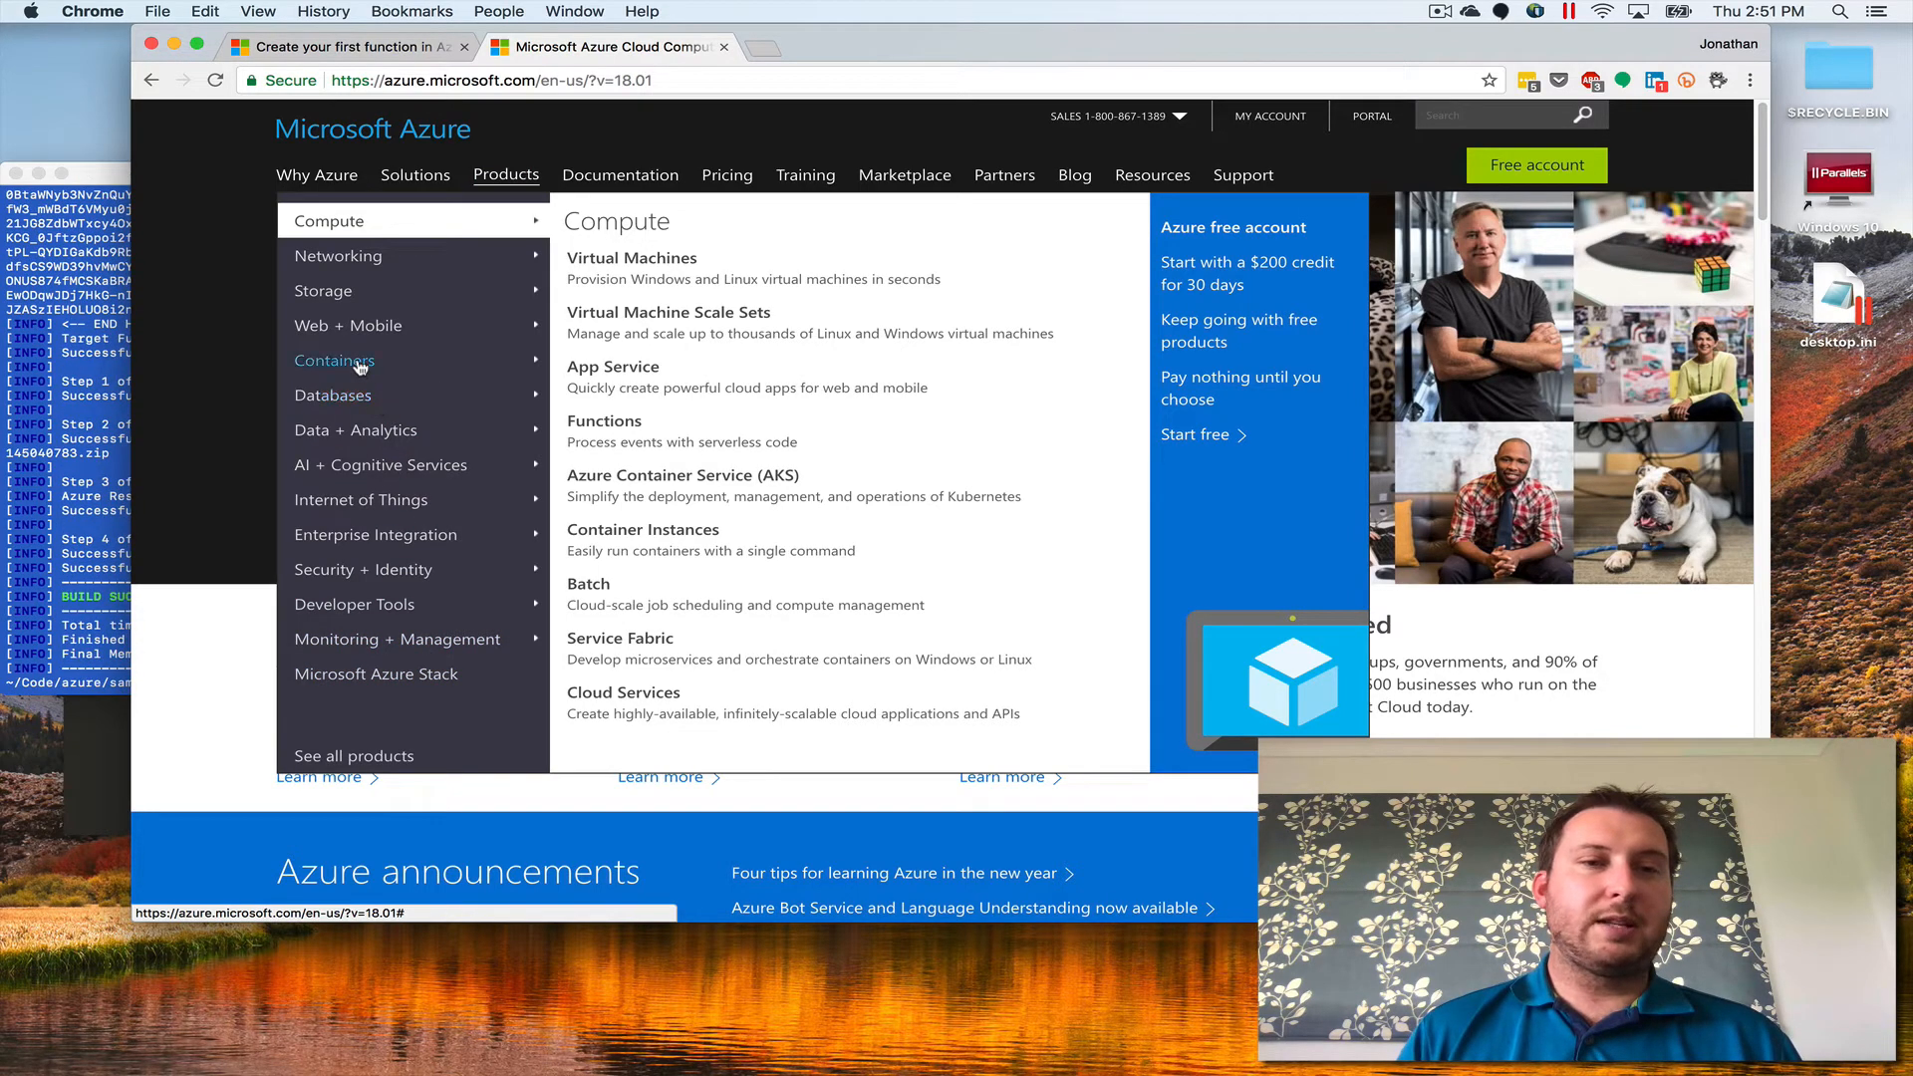
pyautogui.moveTo(380, 465)
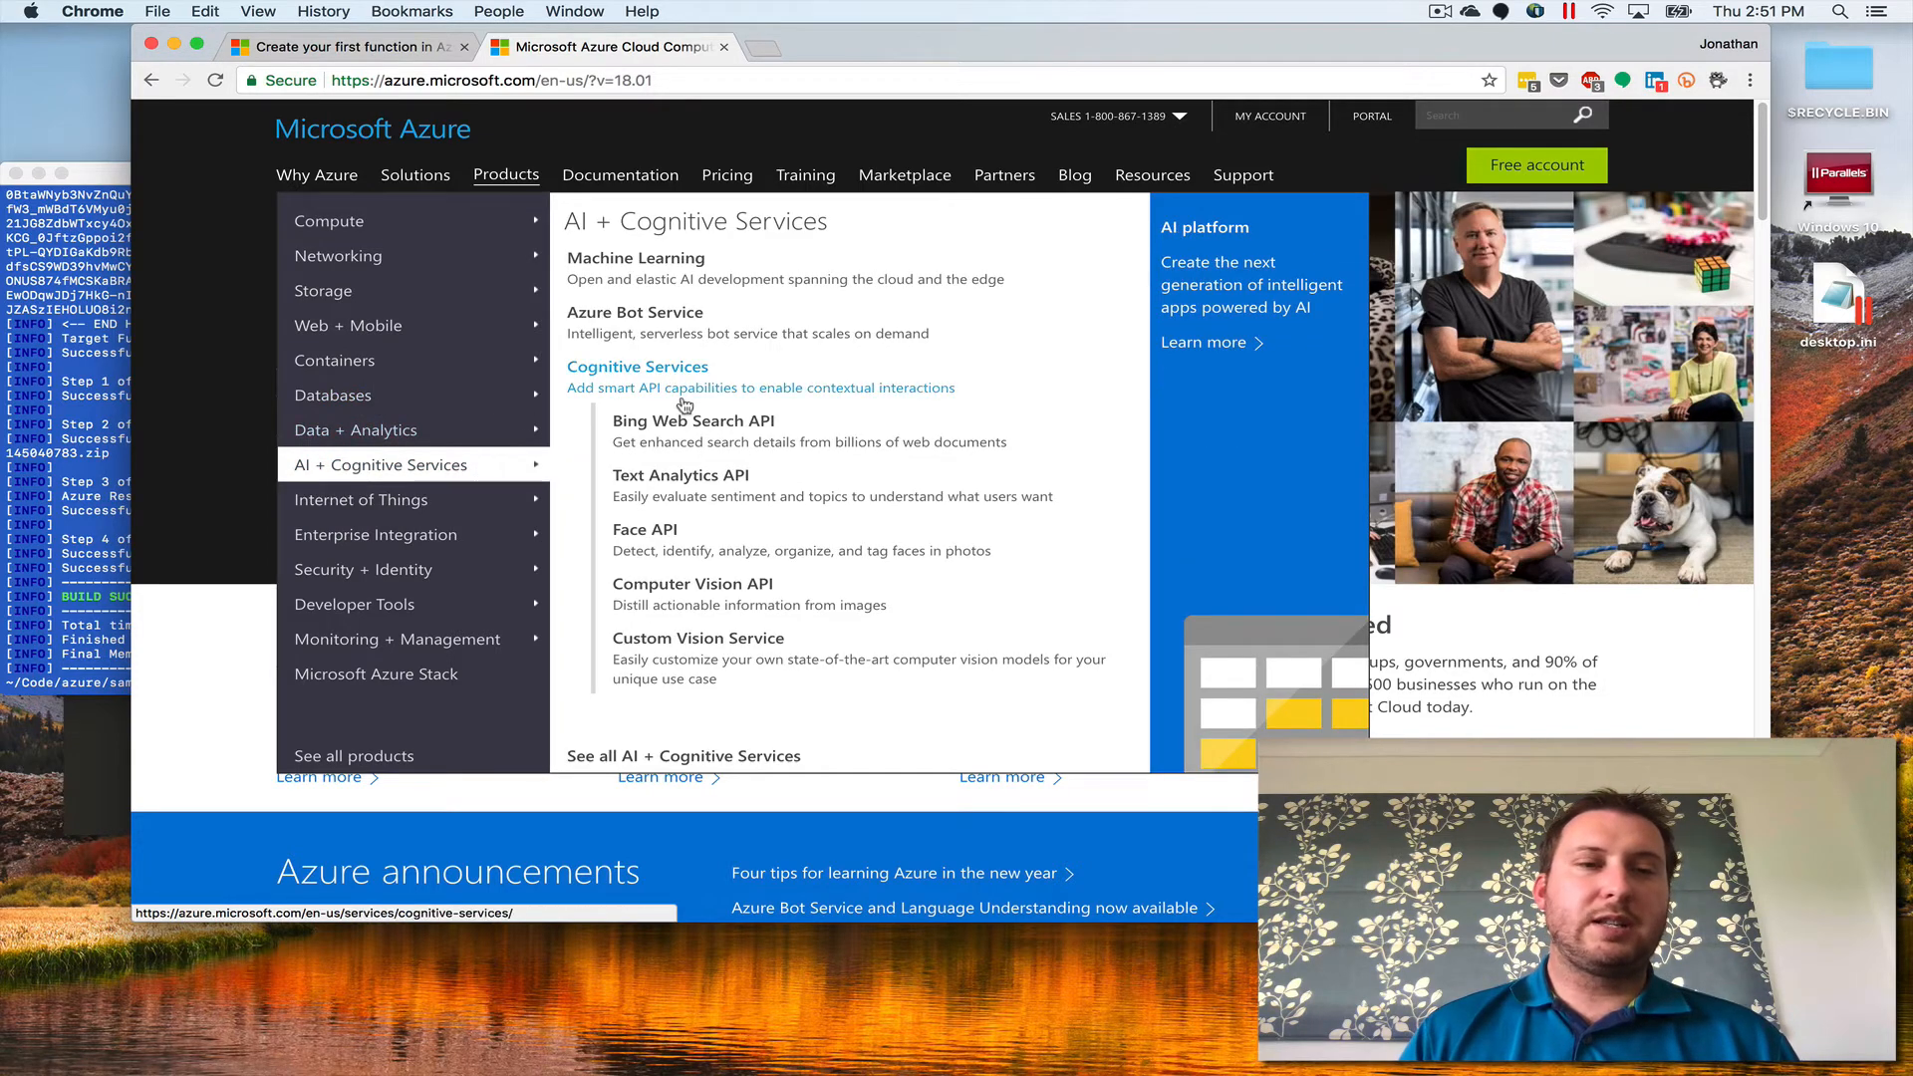
pyautogui.moveTo(634, 278)
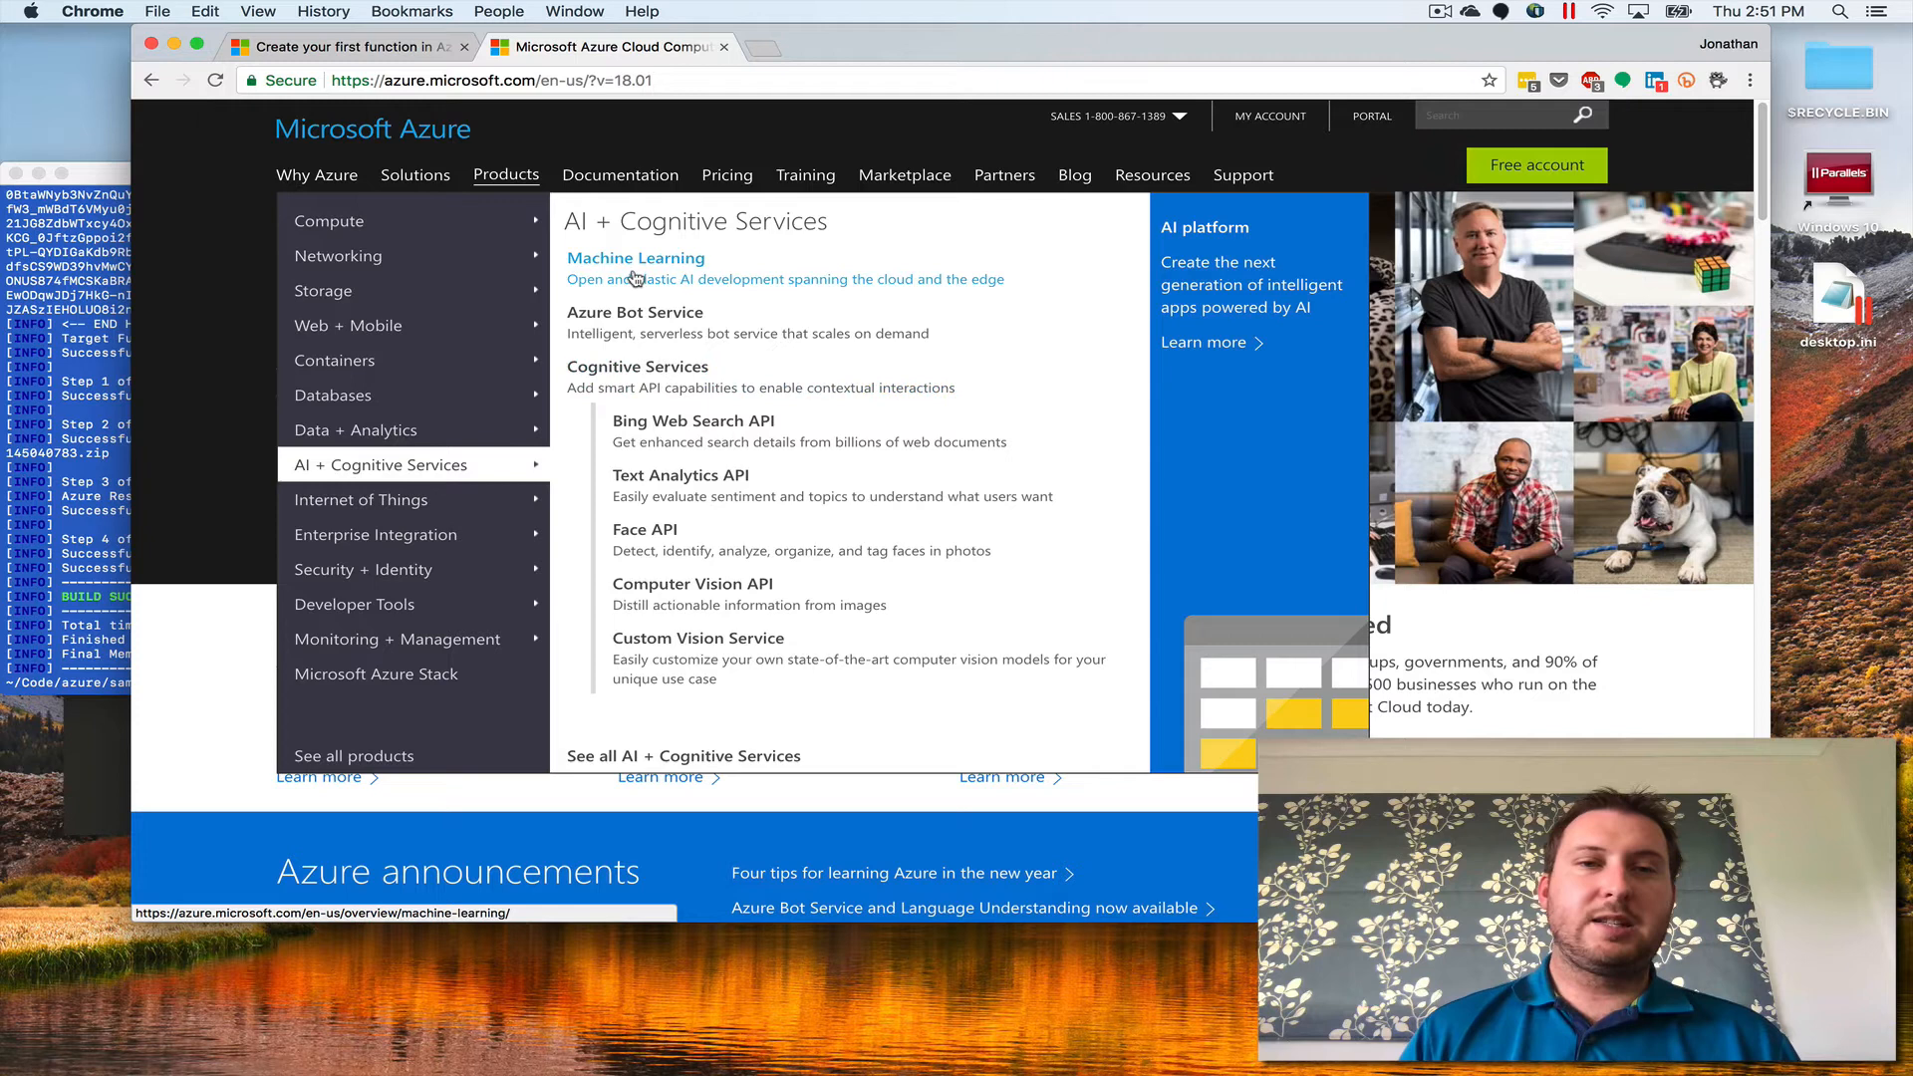
pyautogui.moveTo(635, 257)
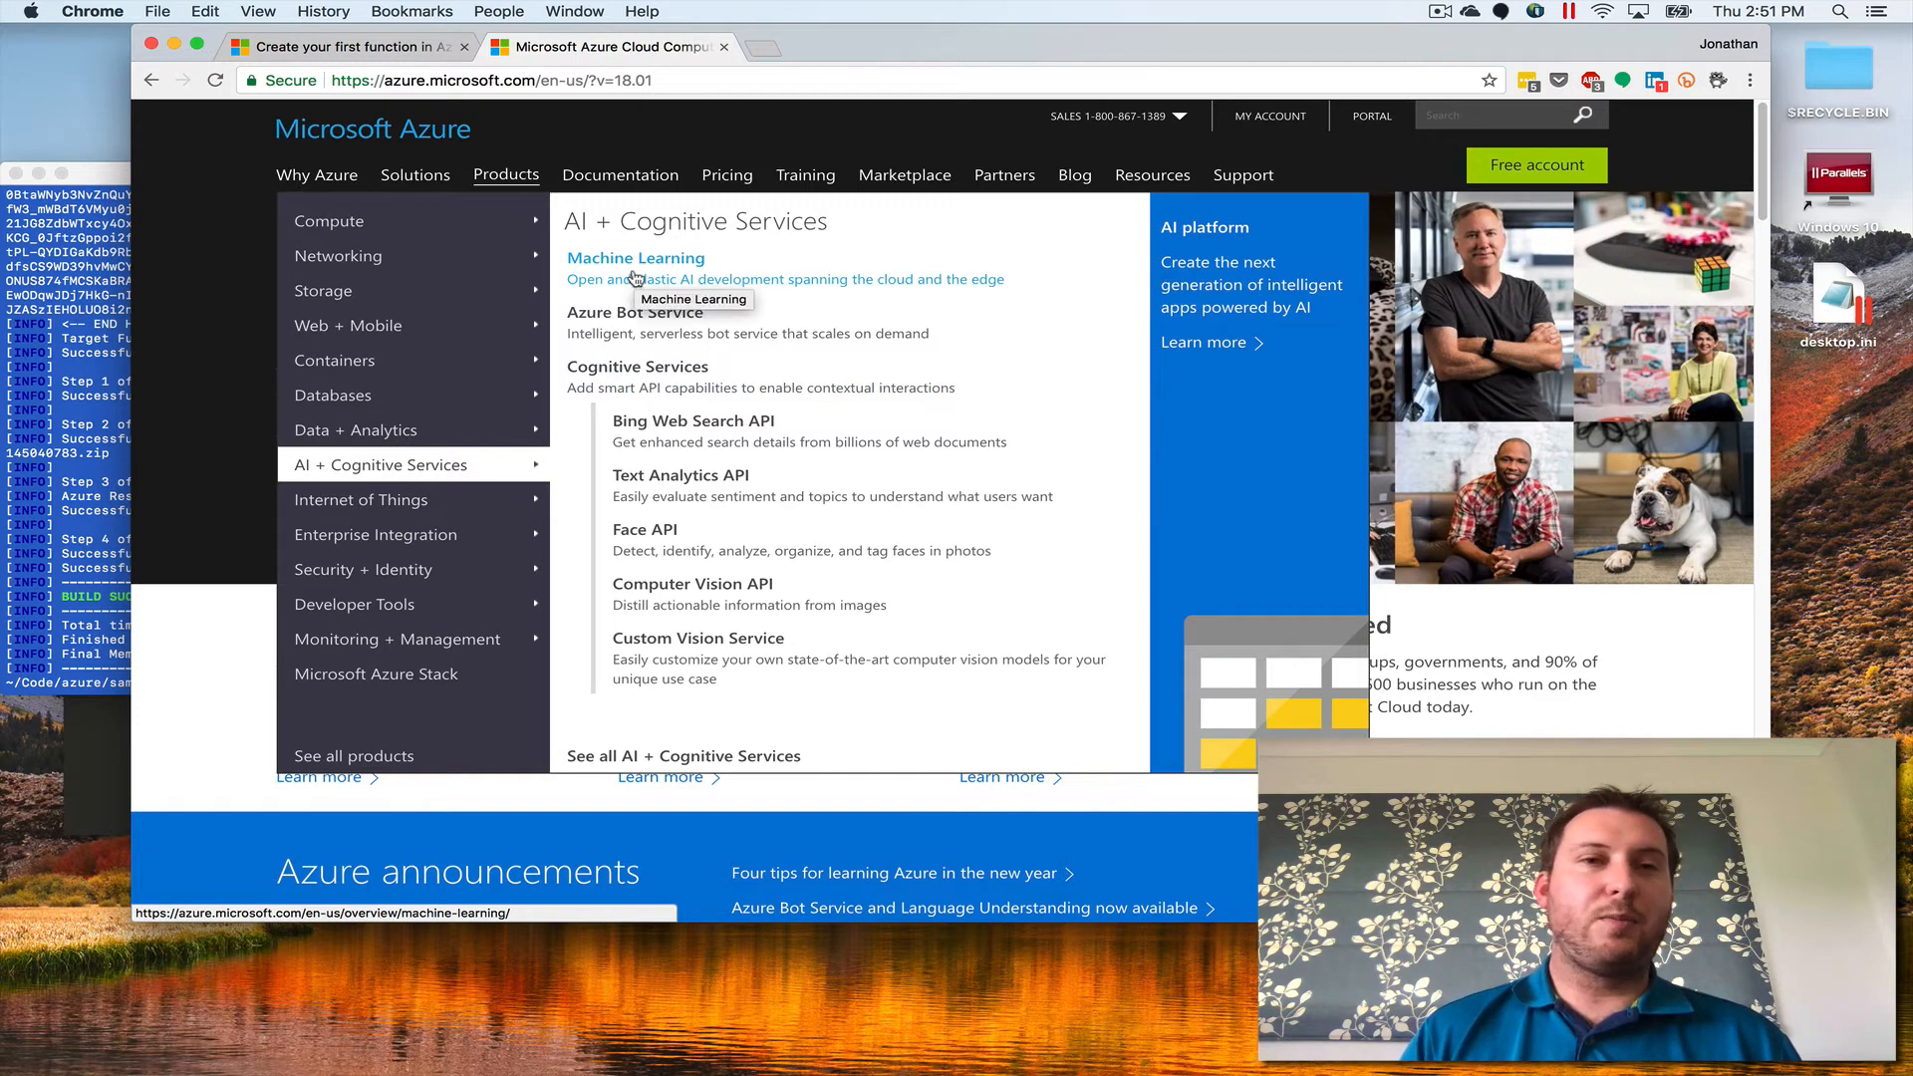
pyautogui.moveTo(719, 346)
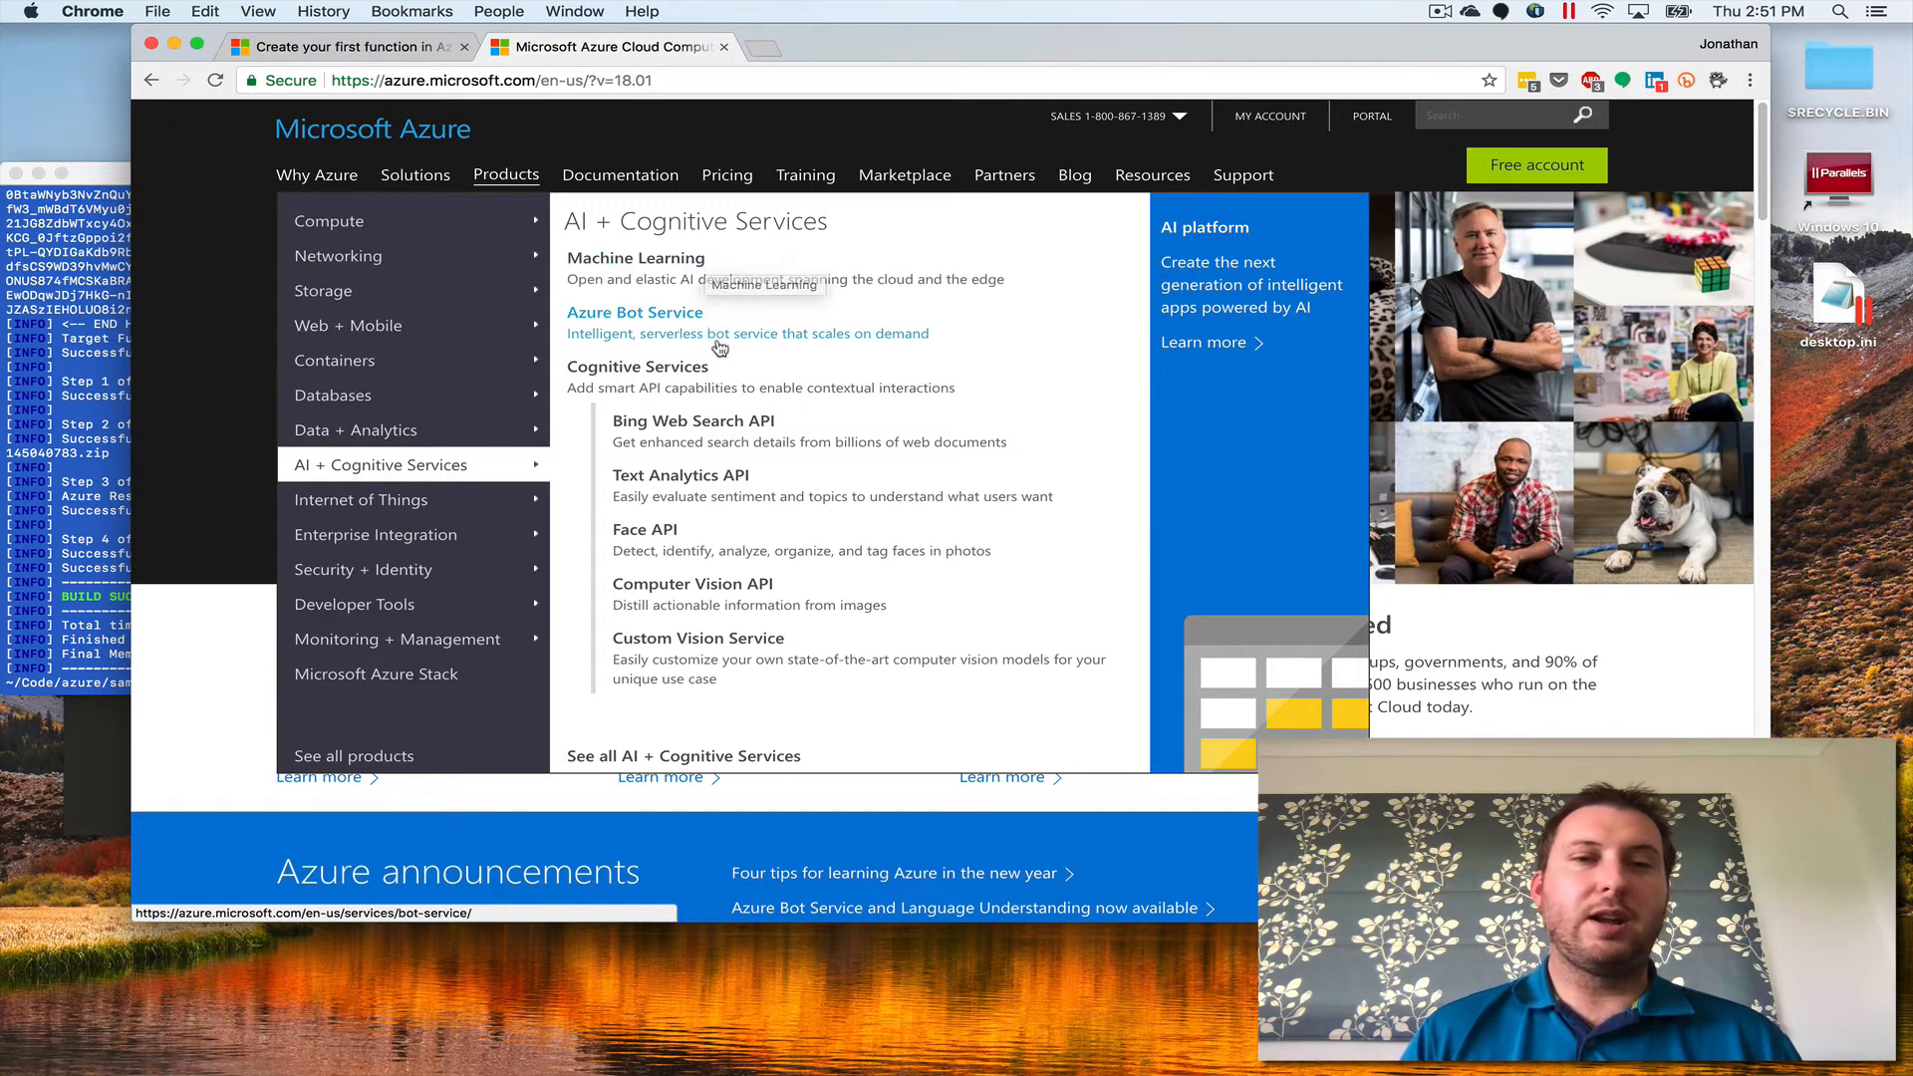
pyautogui.moveTo(636, 366)
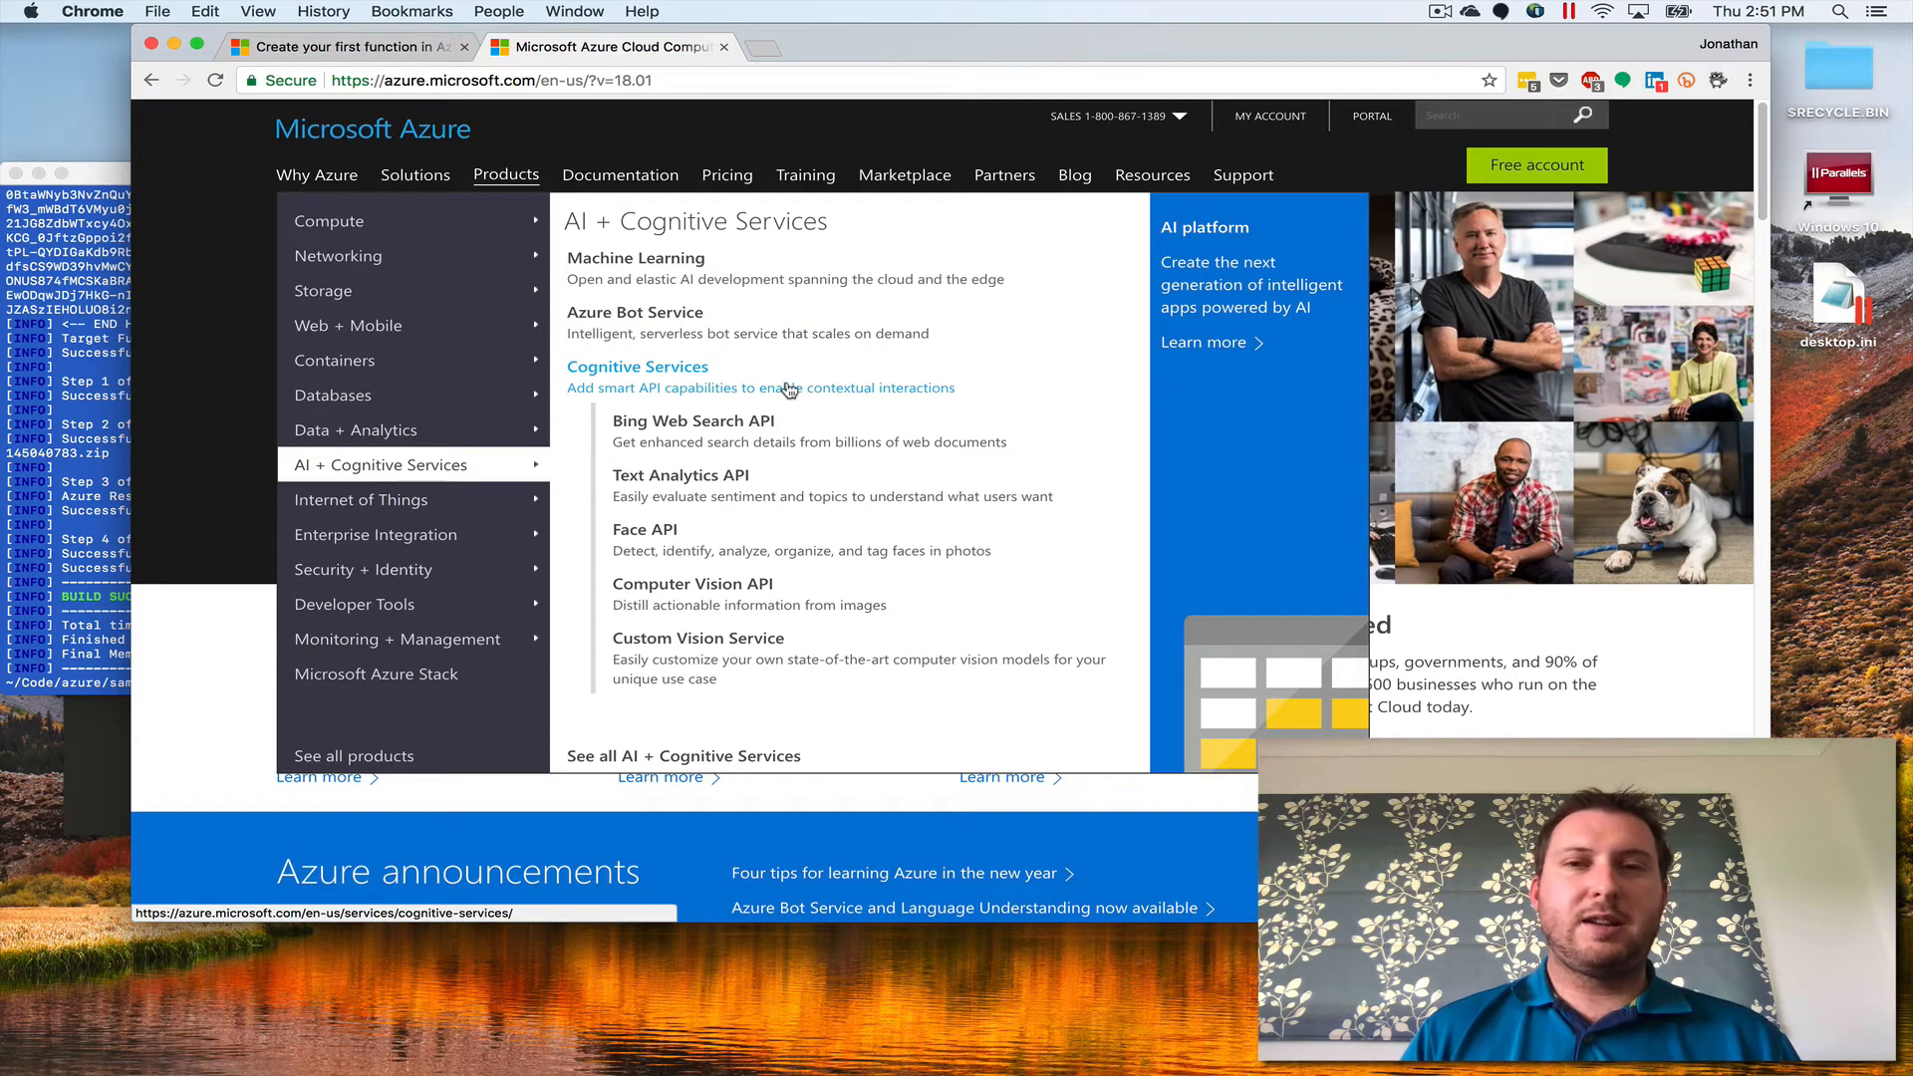
pyautogui.moveTo(781, 392)
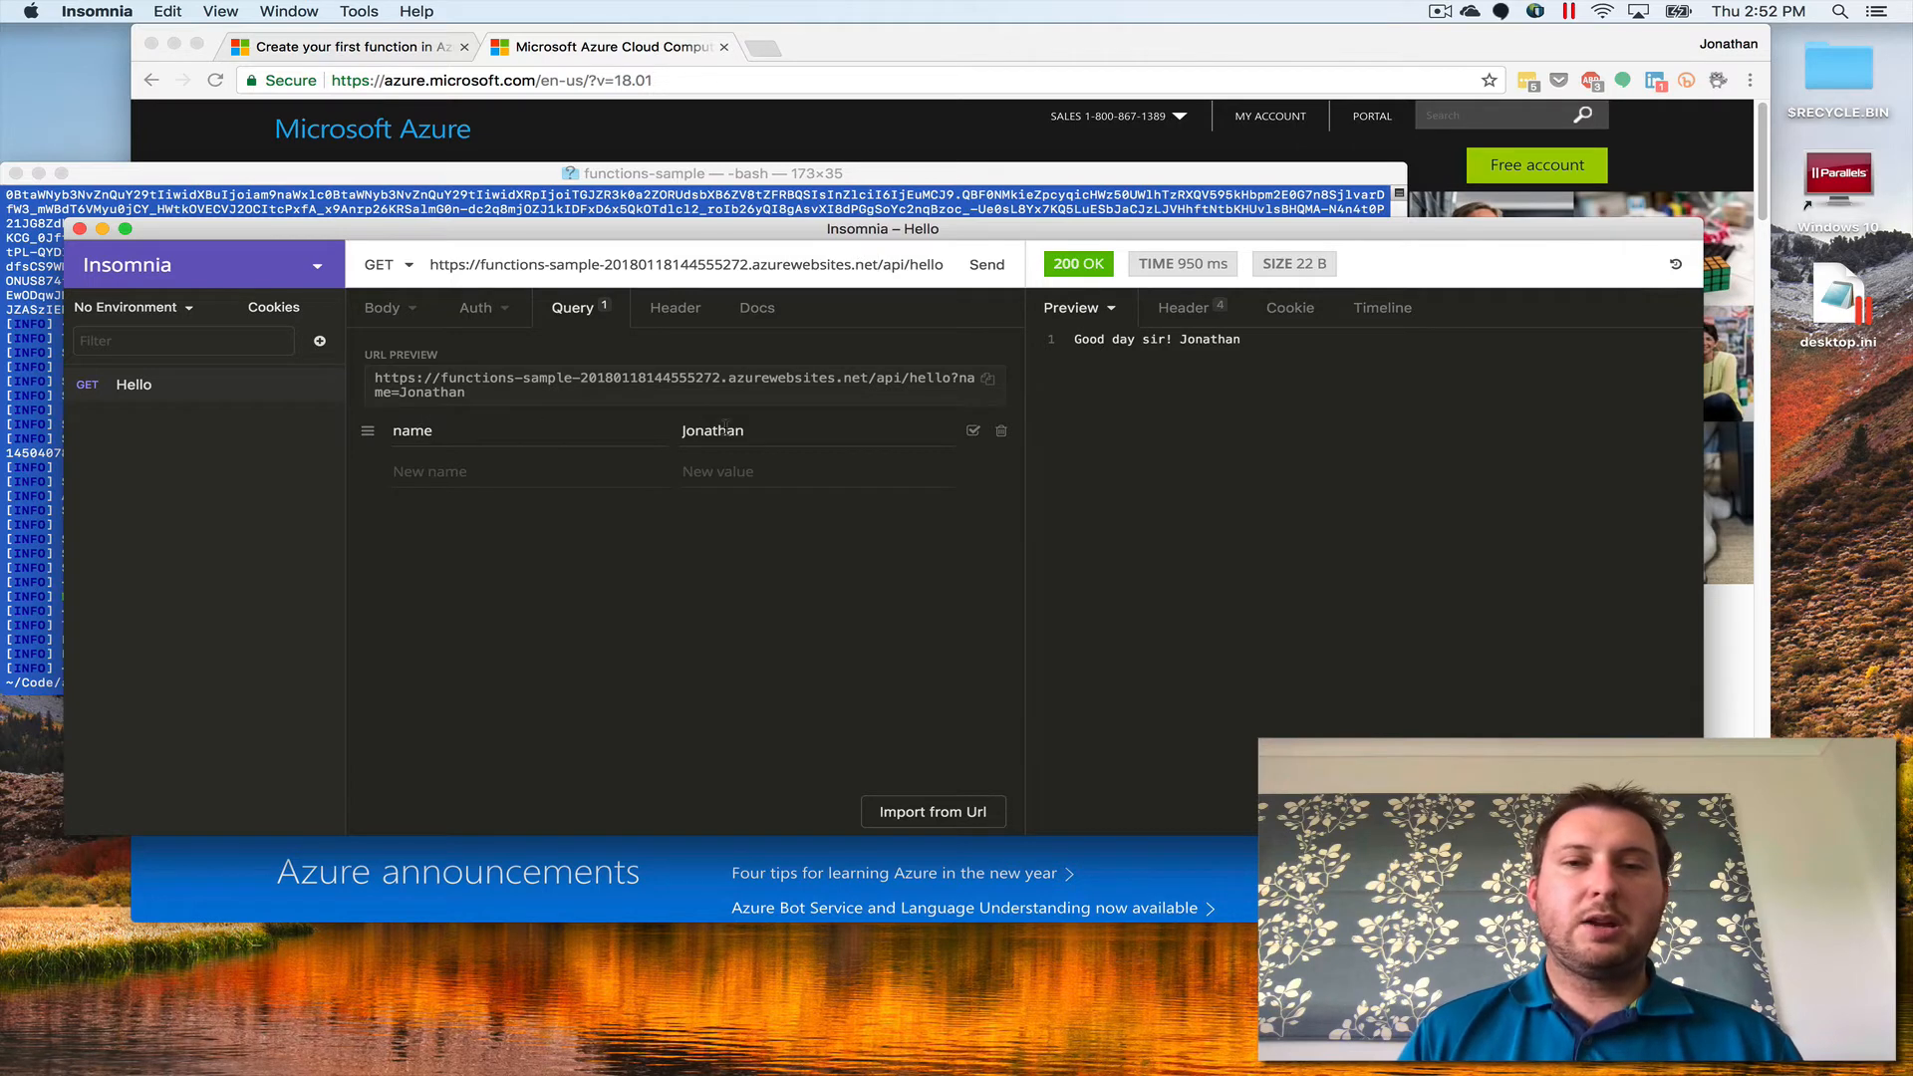
pyautogui.moveTo(869, 350)
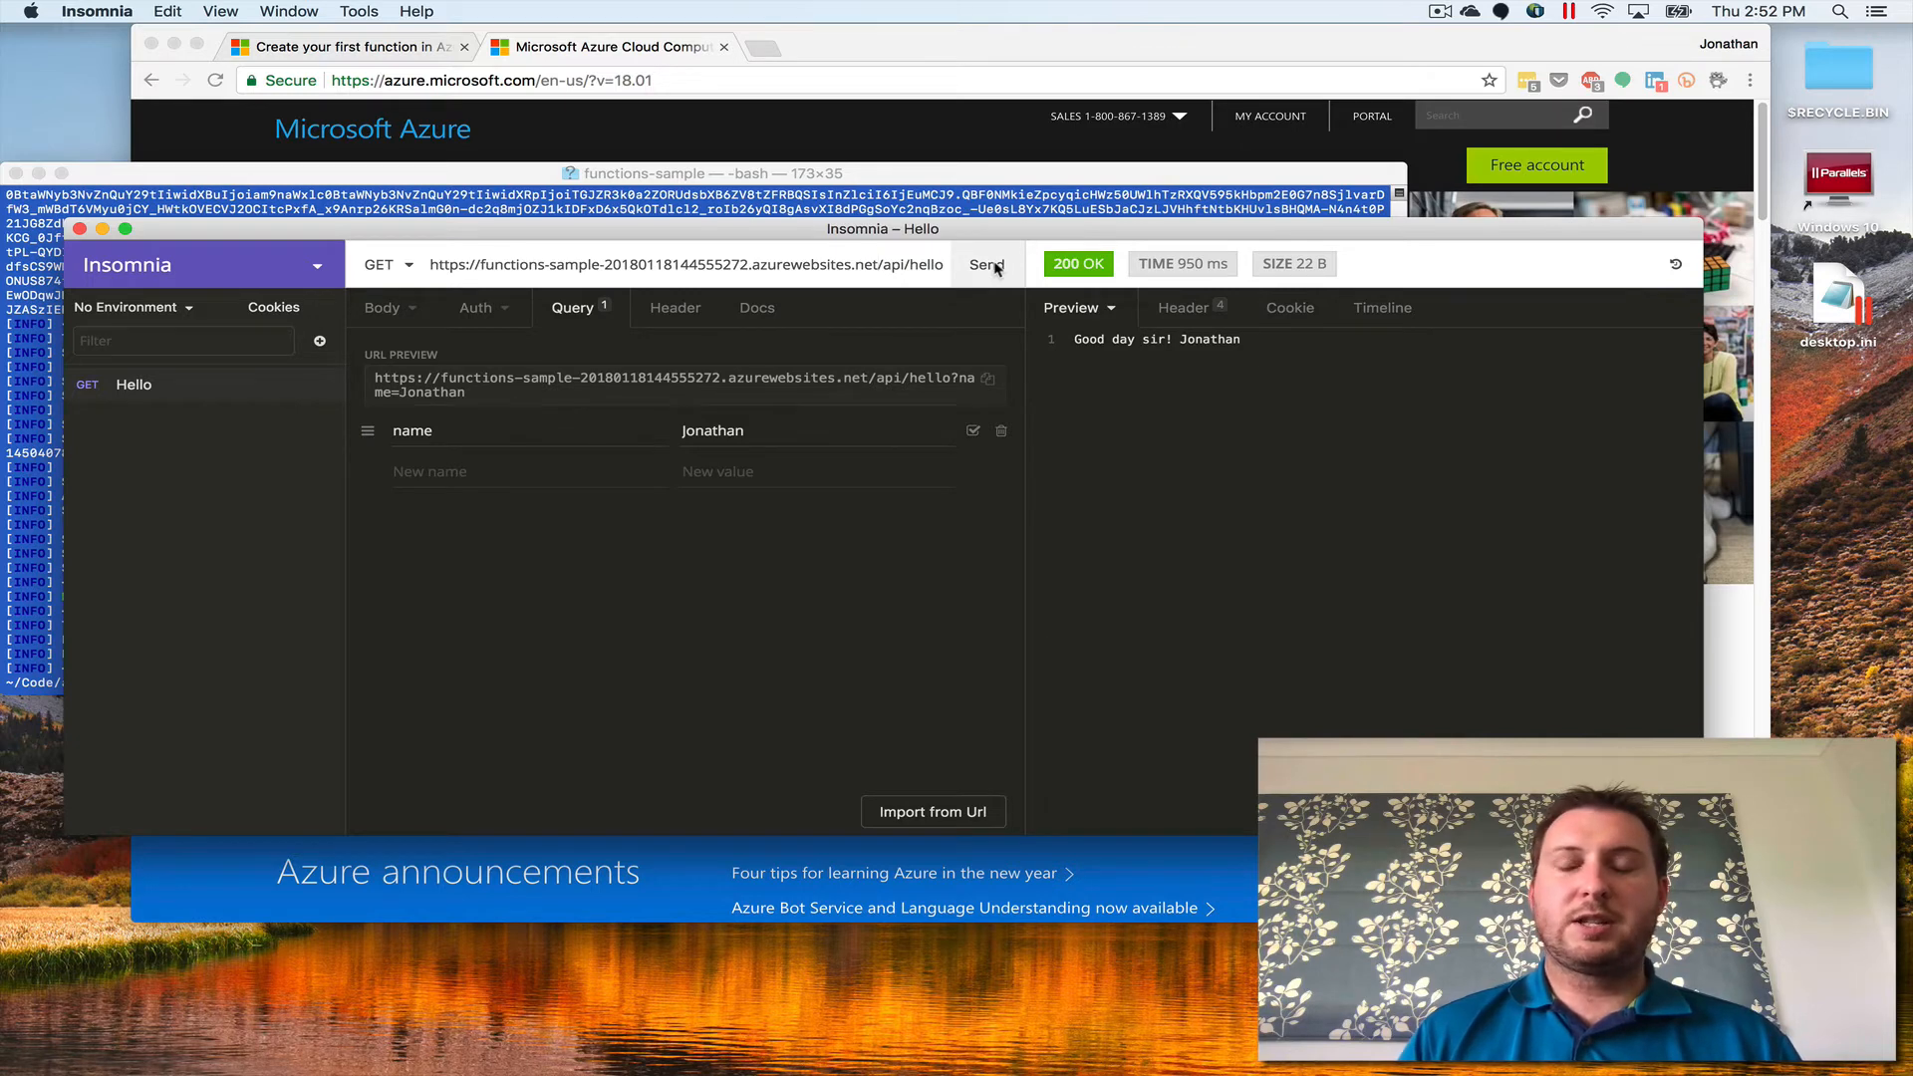
# - Send the GET request with name Jonathan, then resend it with name YouTube
pyautogui.click(985, 263)
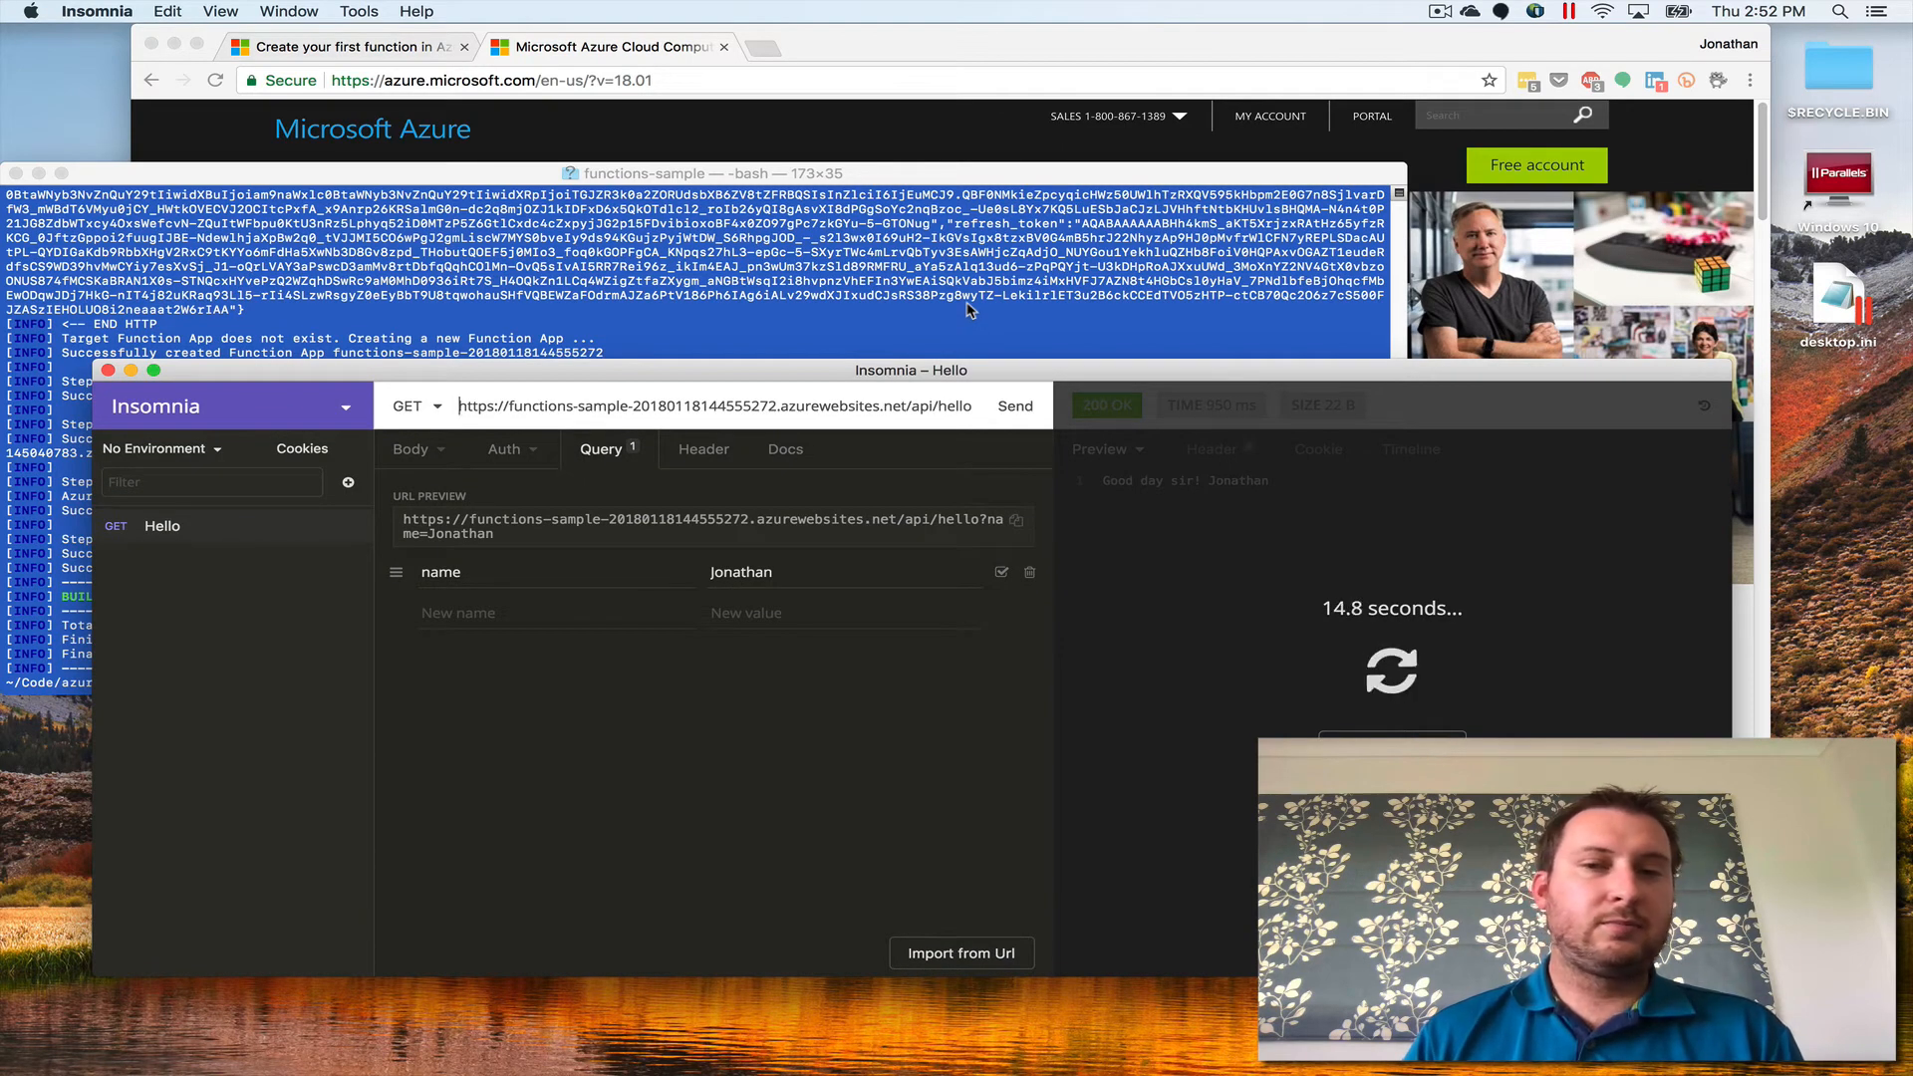
pyautogui.click(1013, 405)
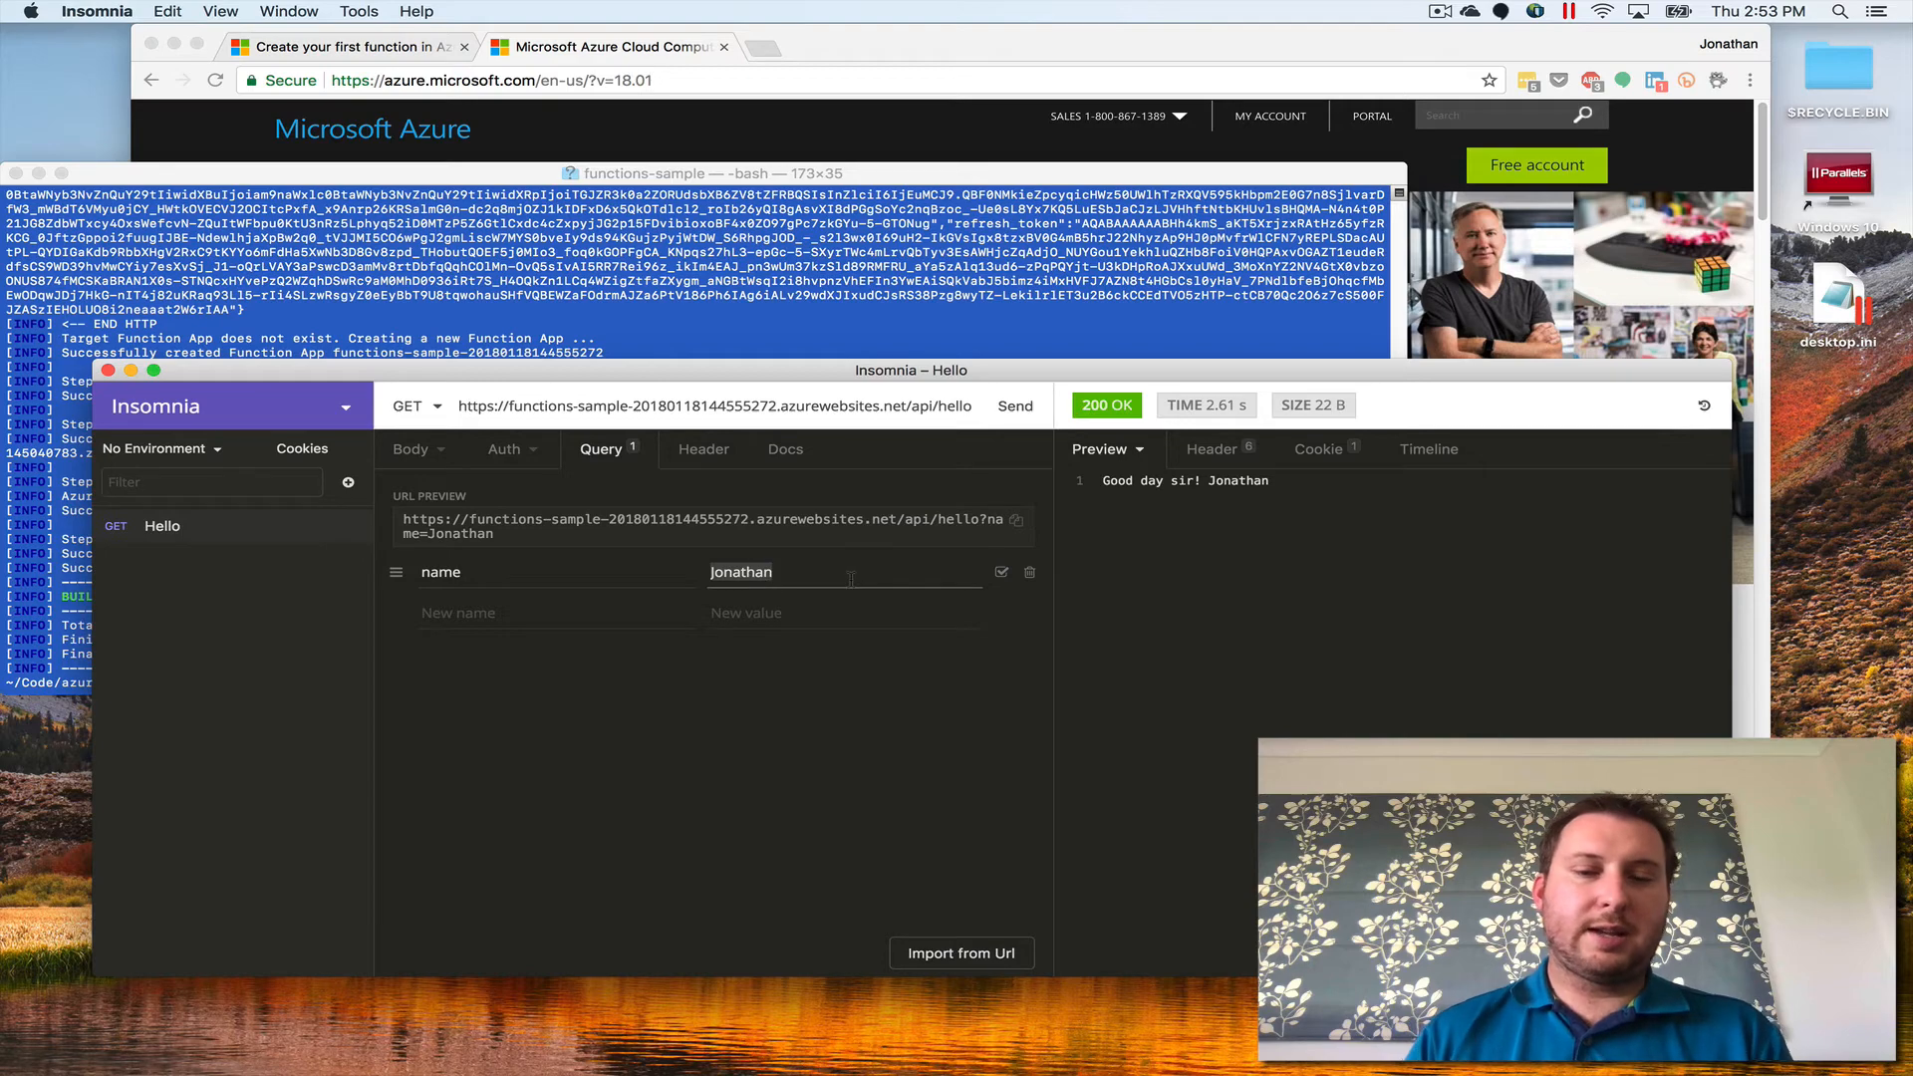
pyautogui.write('YouTube')
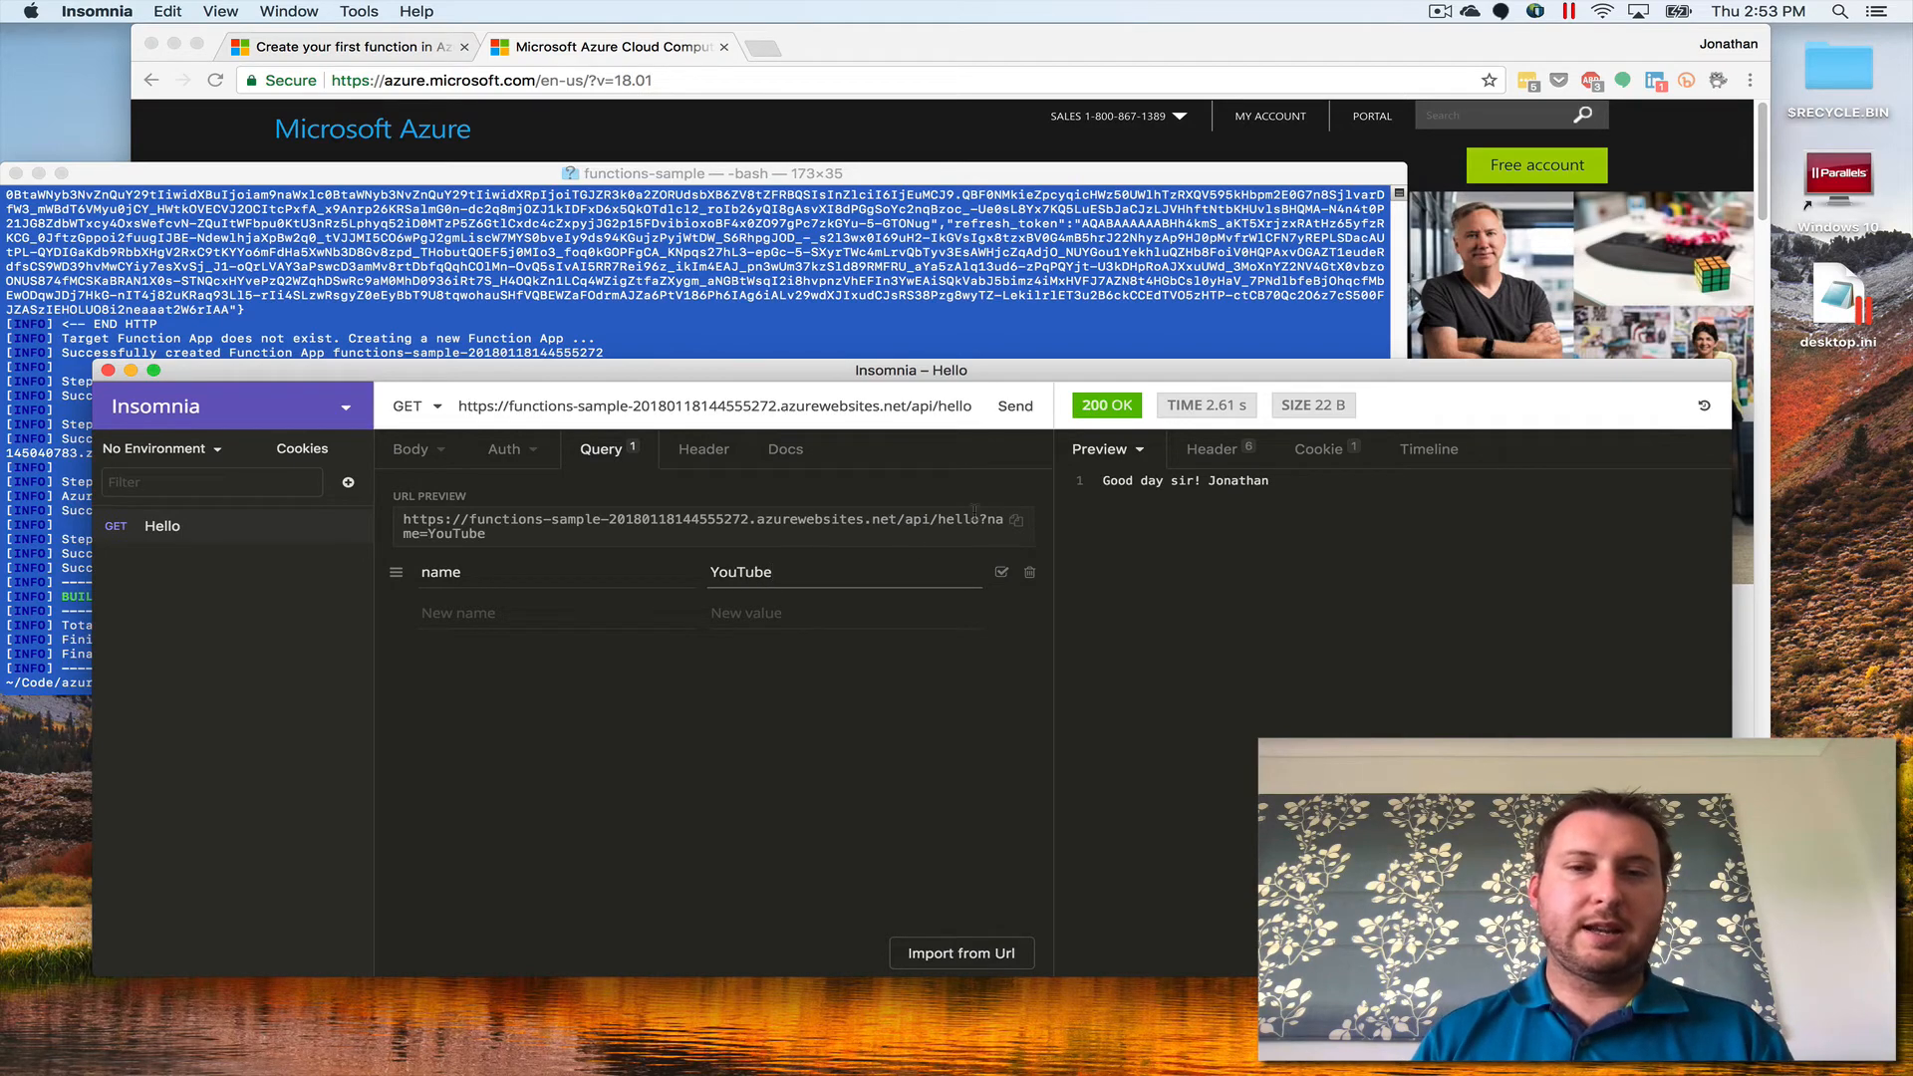
pyautogui.click(1015, 403)
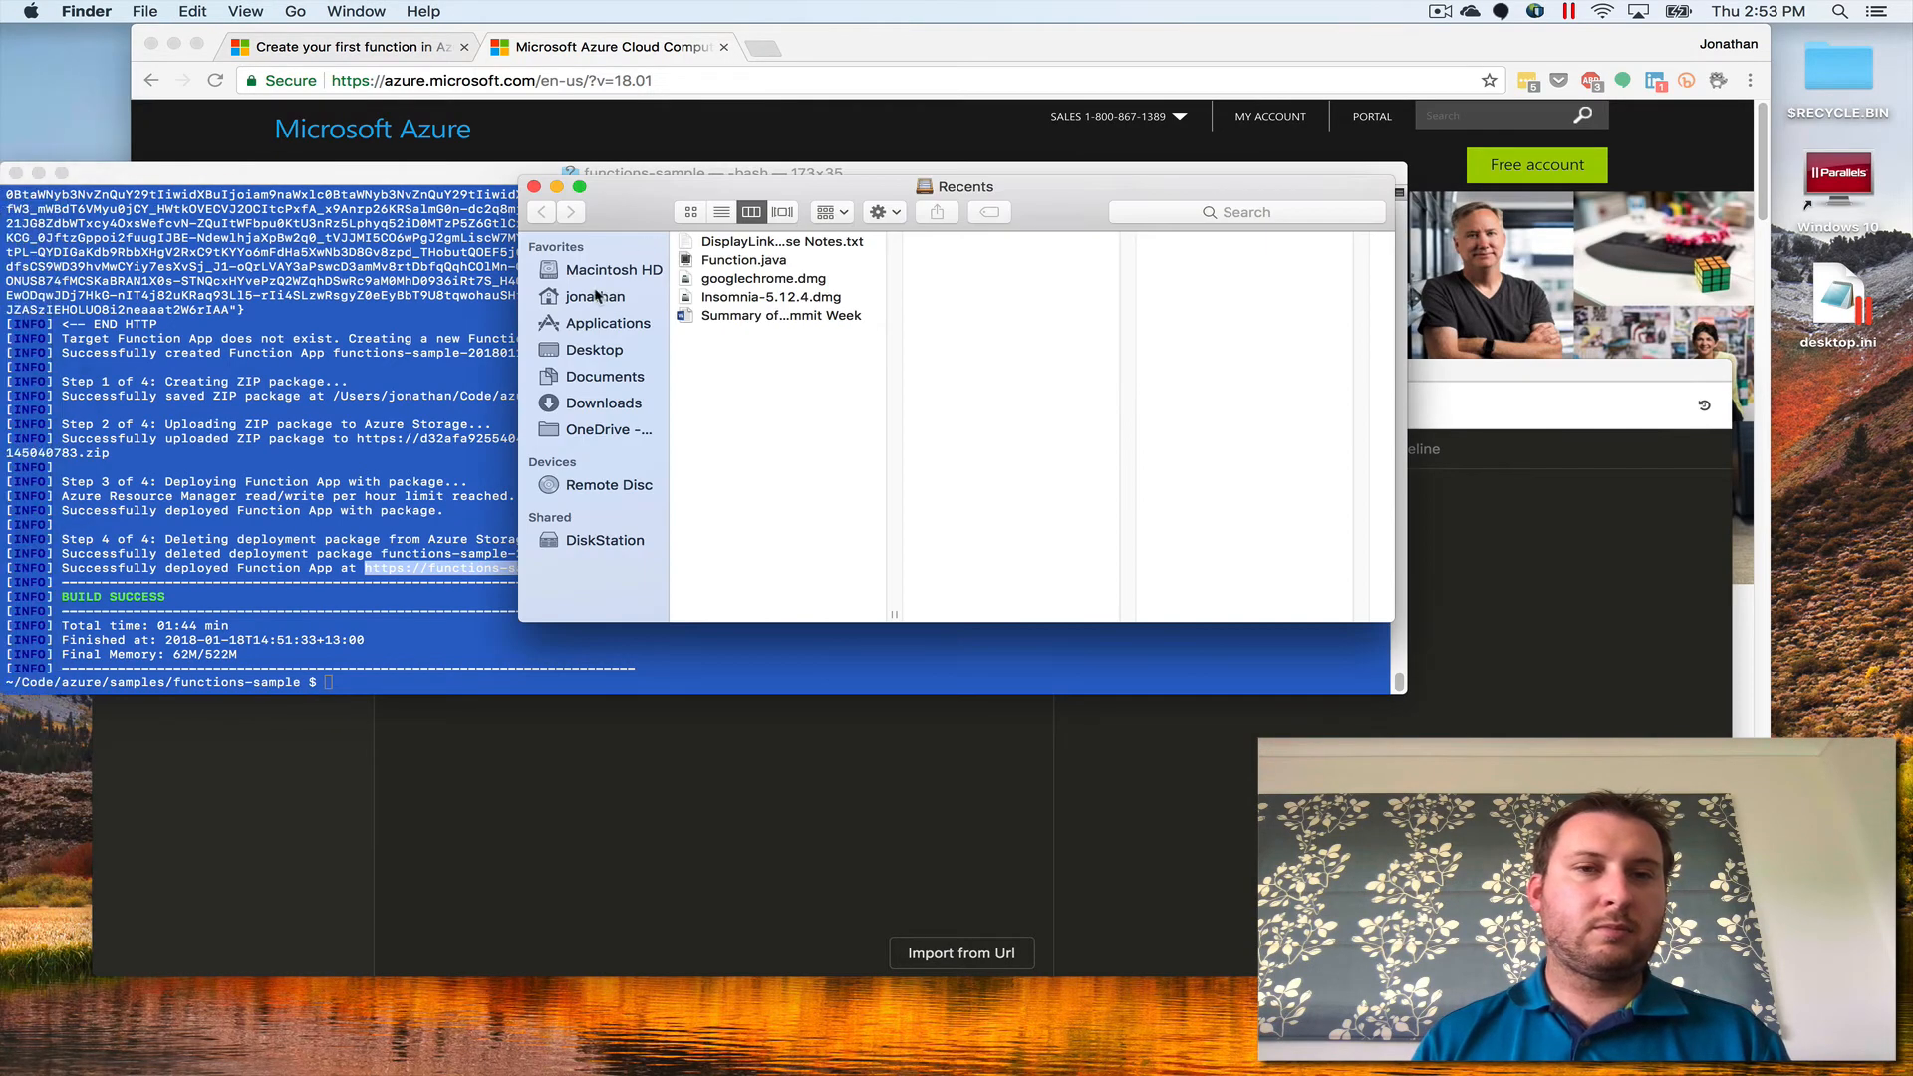
# - Edit Function.java in the functiontest project so line 29 greets 'Goodbye!' instead
pyautogui.click(594, 297)
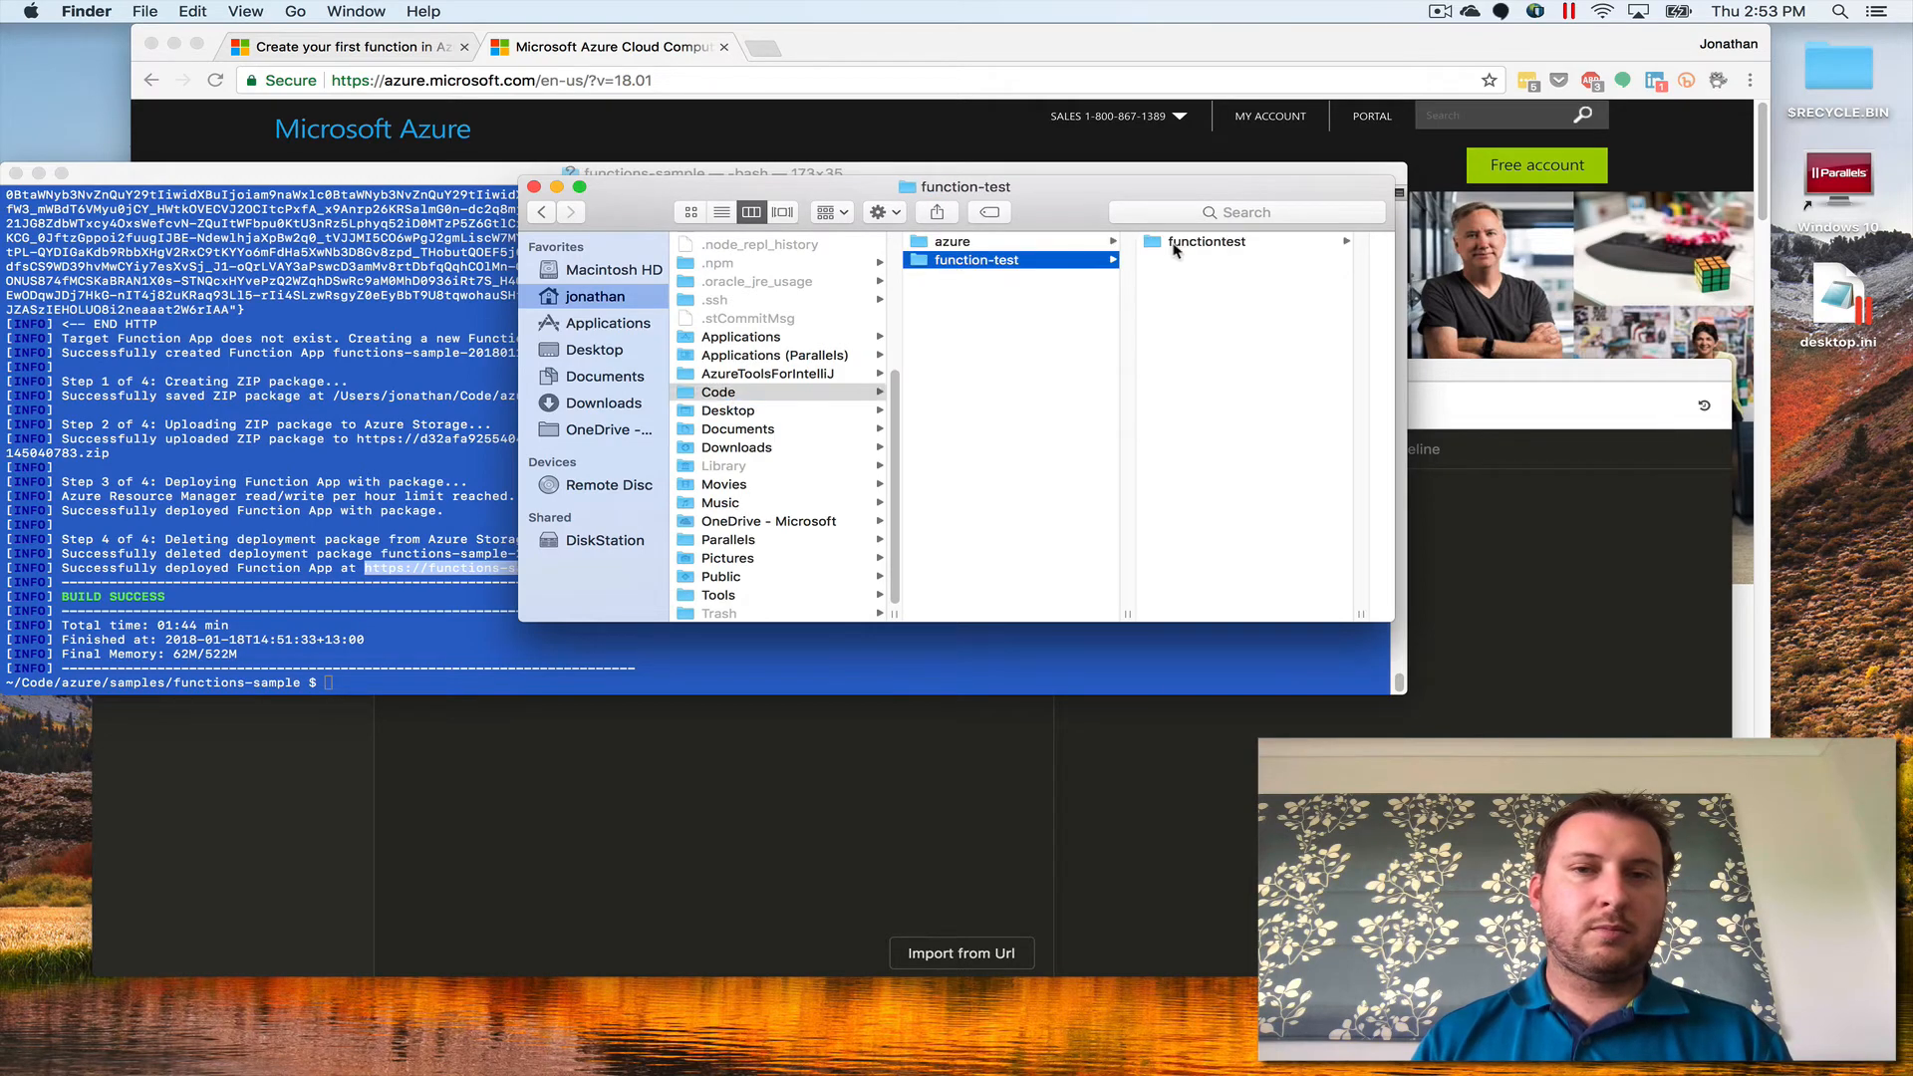
pyautogui.click(950, 241)
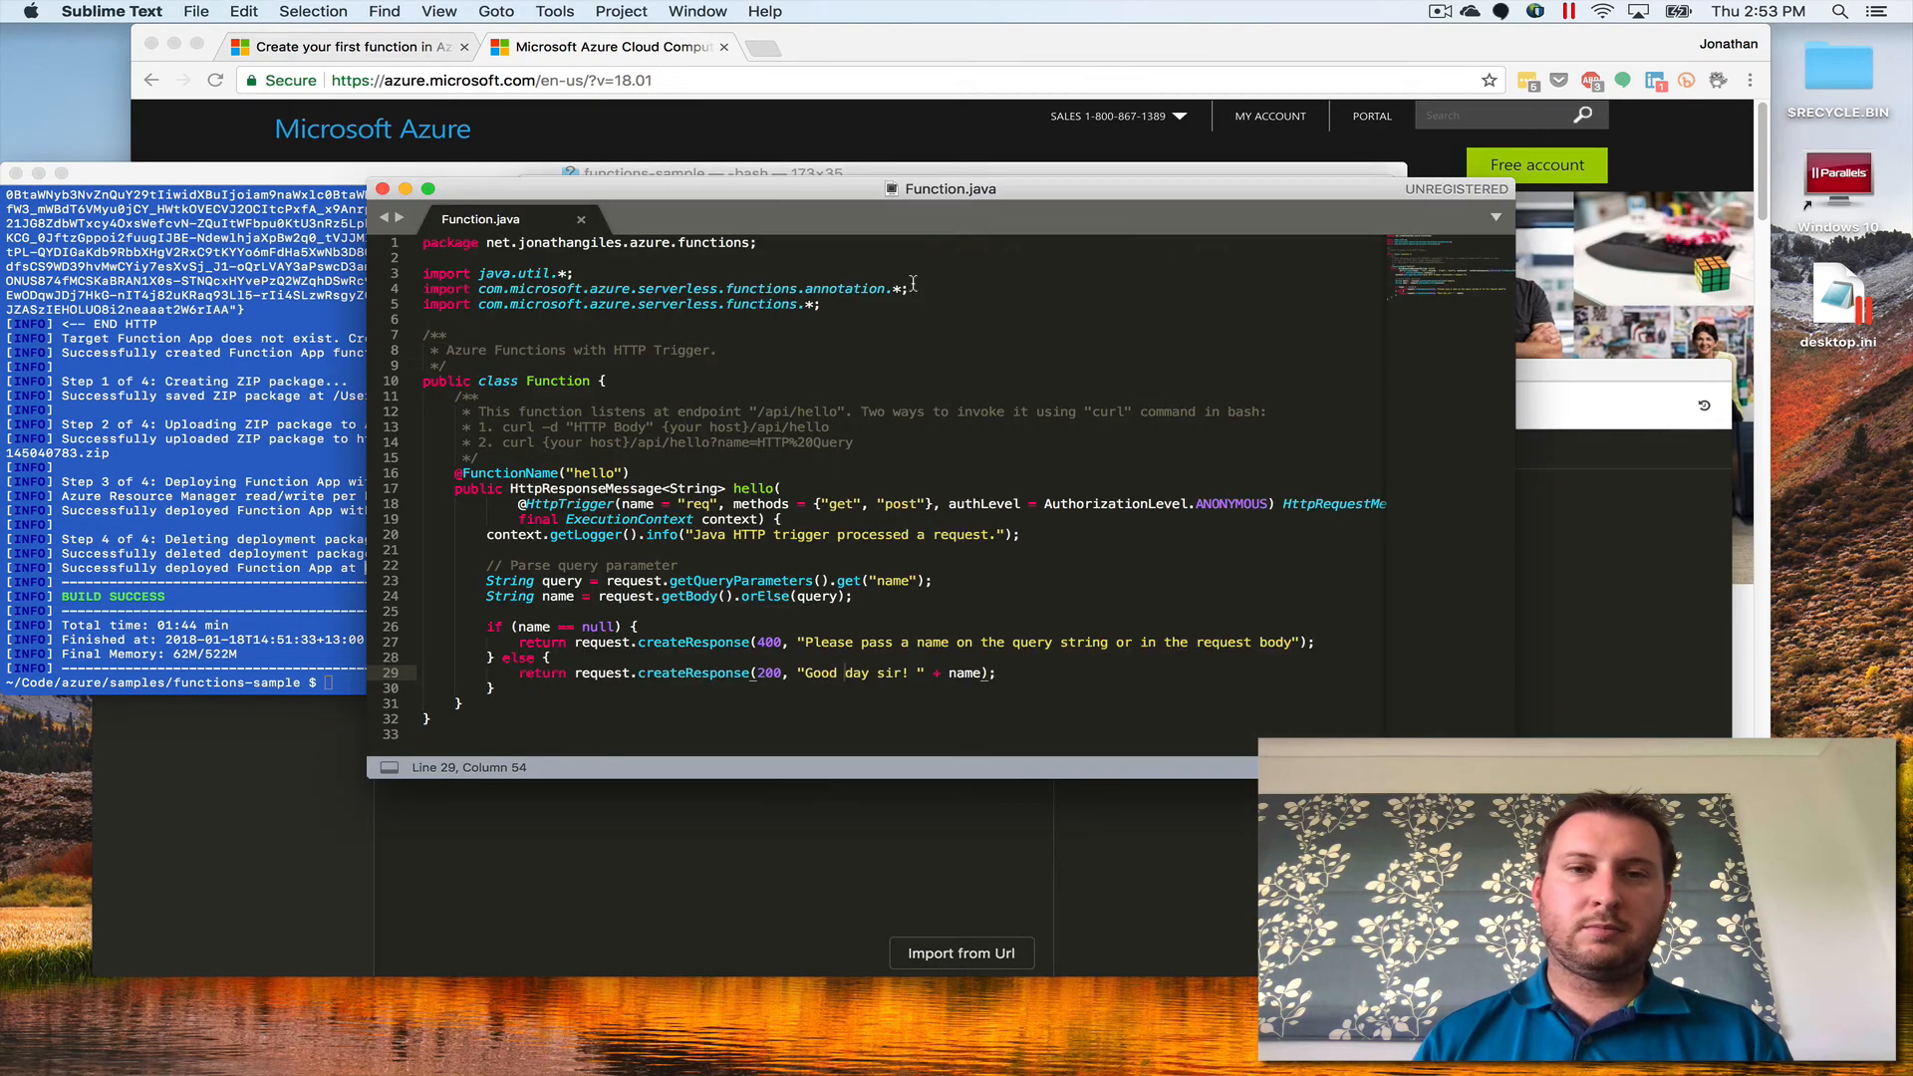
pyautogui.click(805, 673)
pyautogui.write('bye')
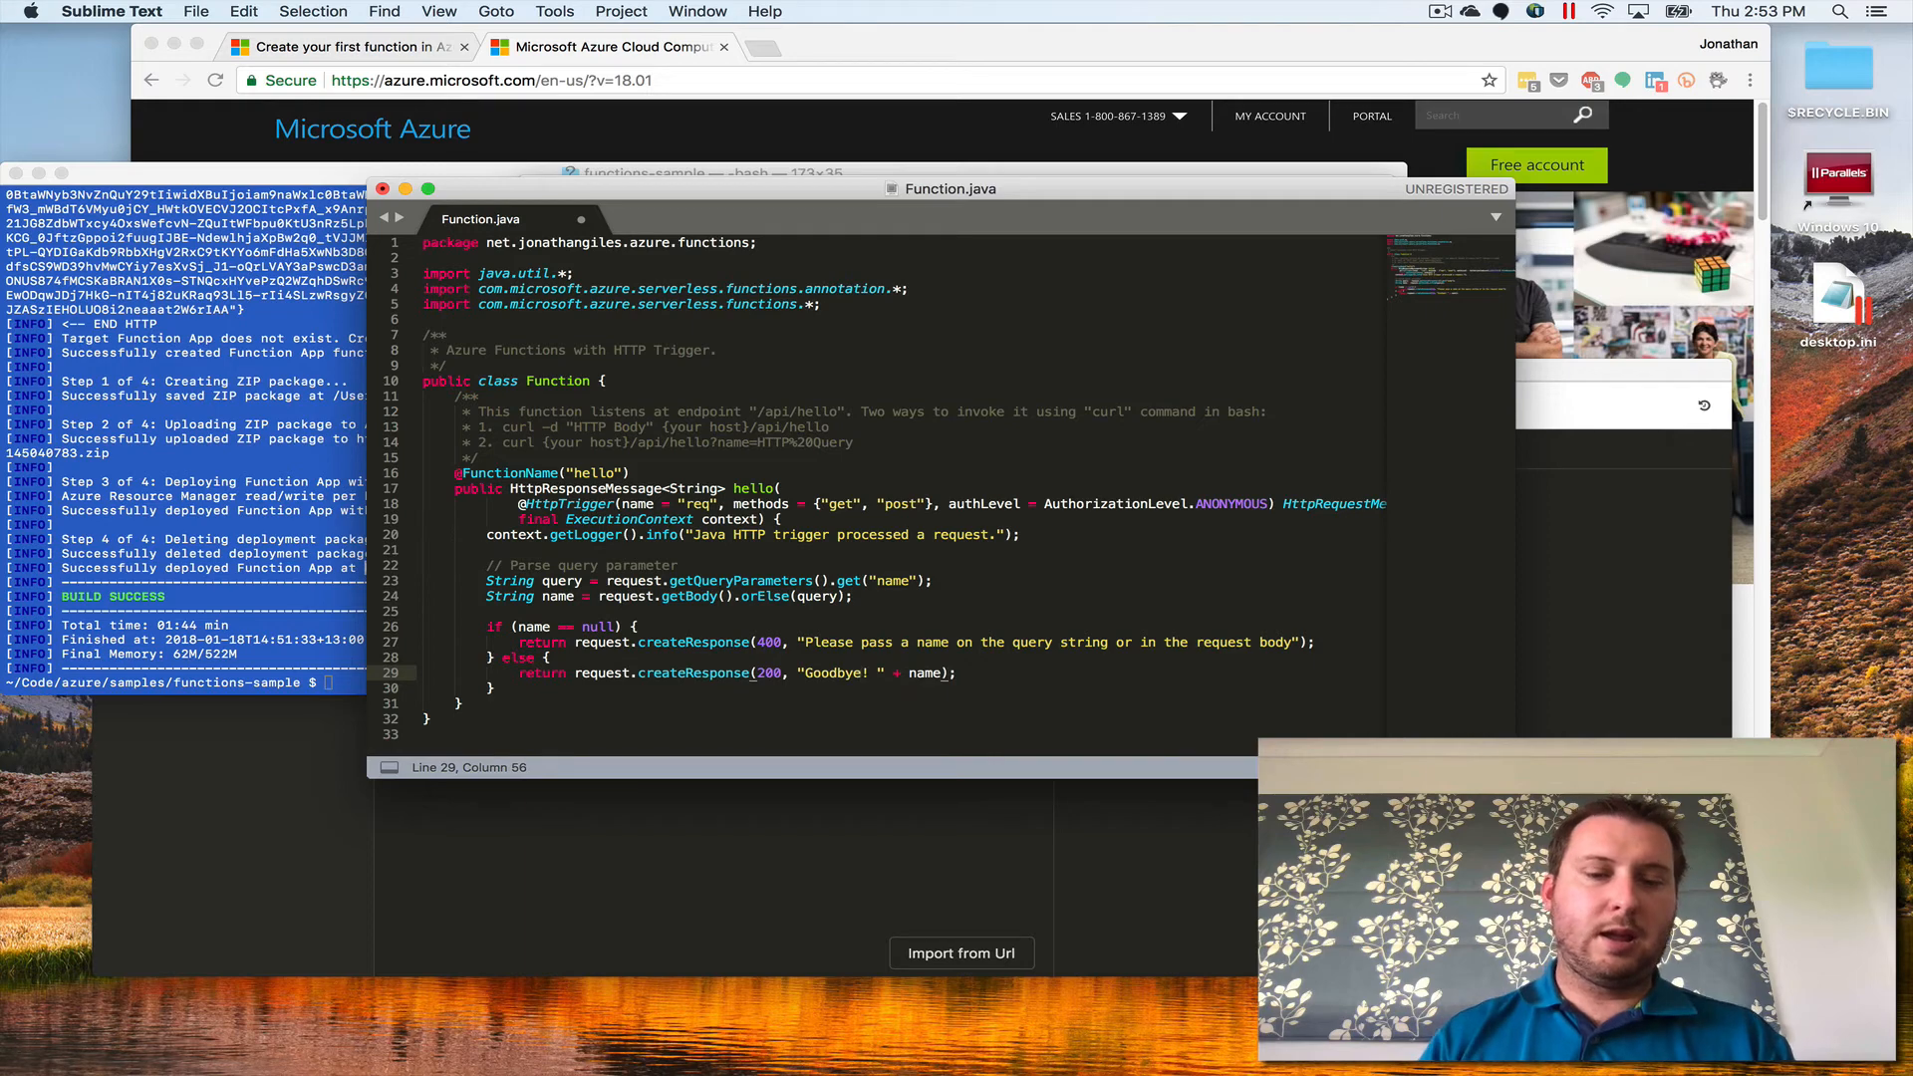
pyautogui.click(705, 172)
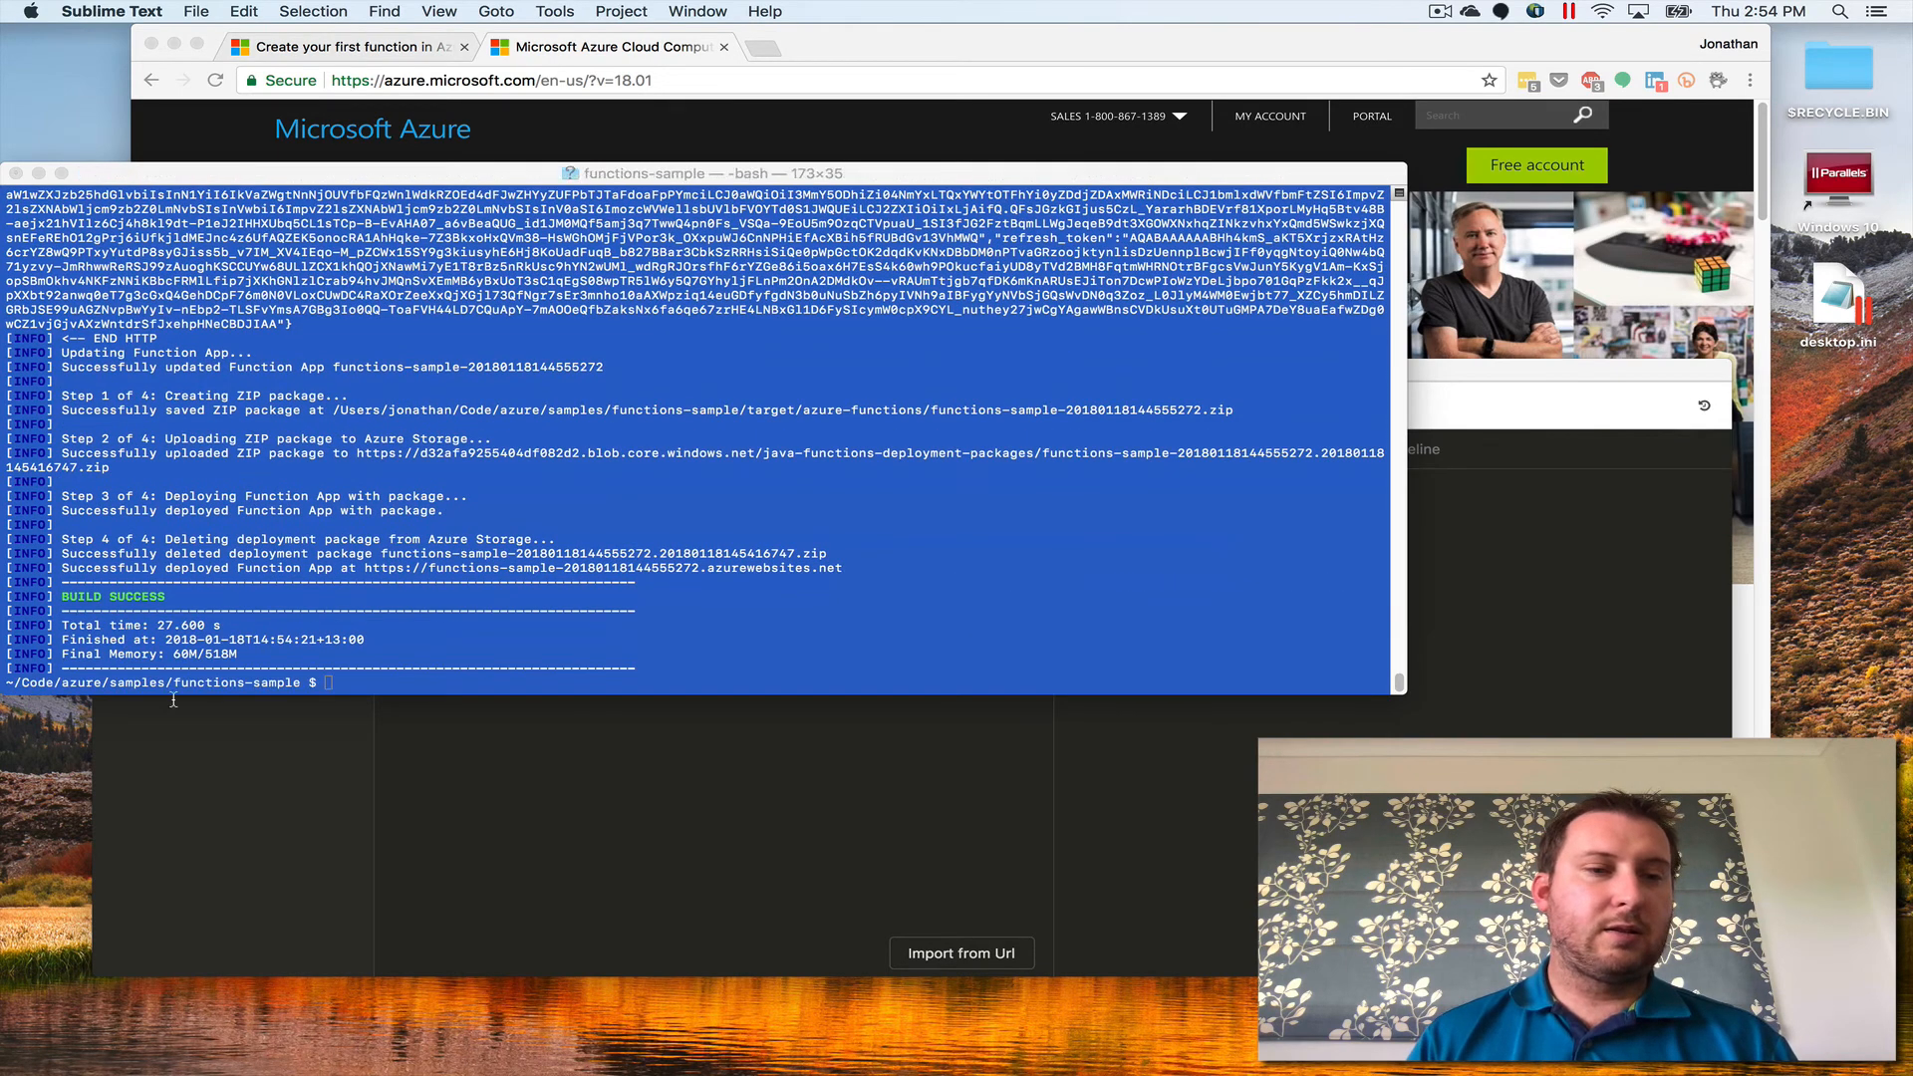
# - Set the name query value to Everyone!!! and resend until 200 OK returns 'Goodbye! Everyone!!!'
pyautogui.click(29, 630)
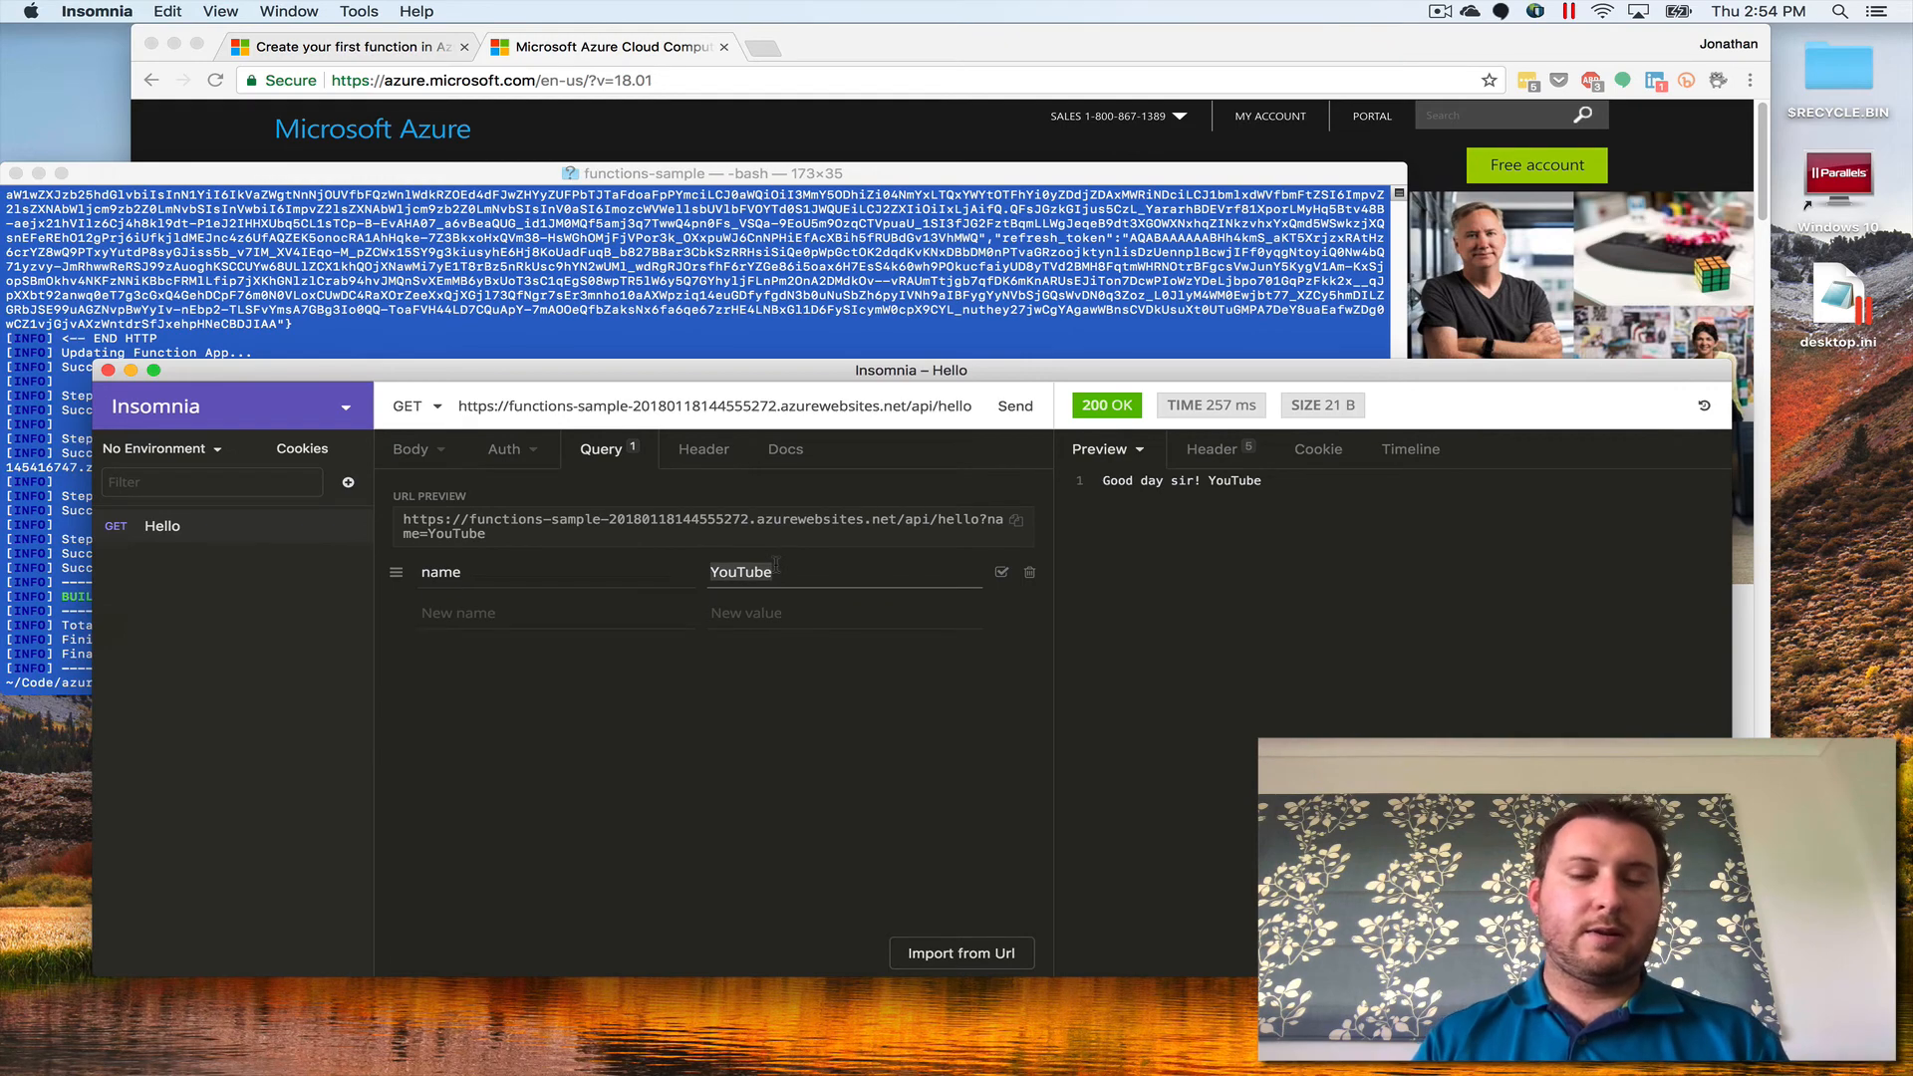
pyautogui.write('Everyone')
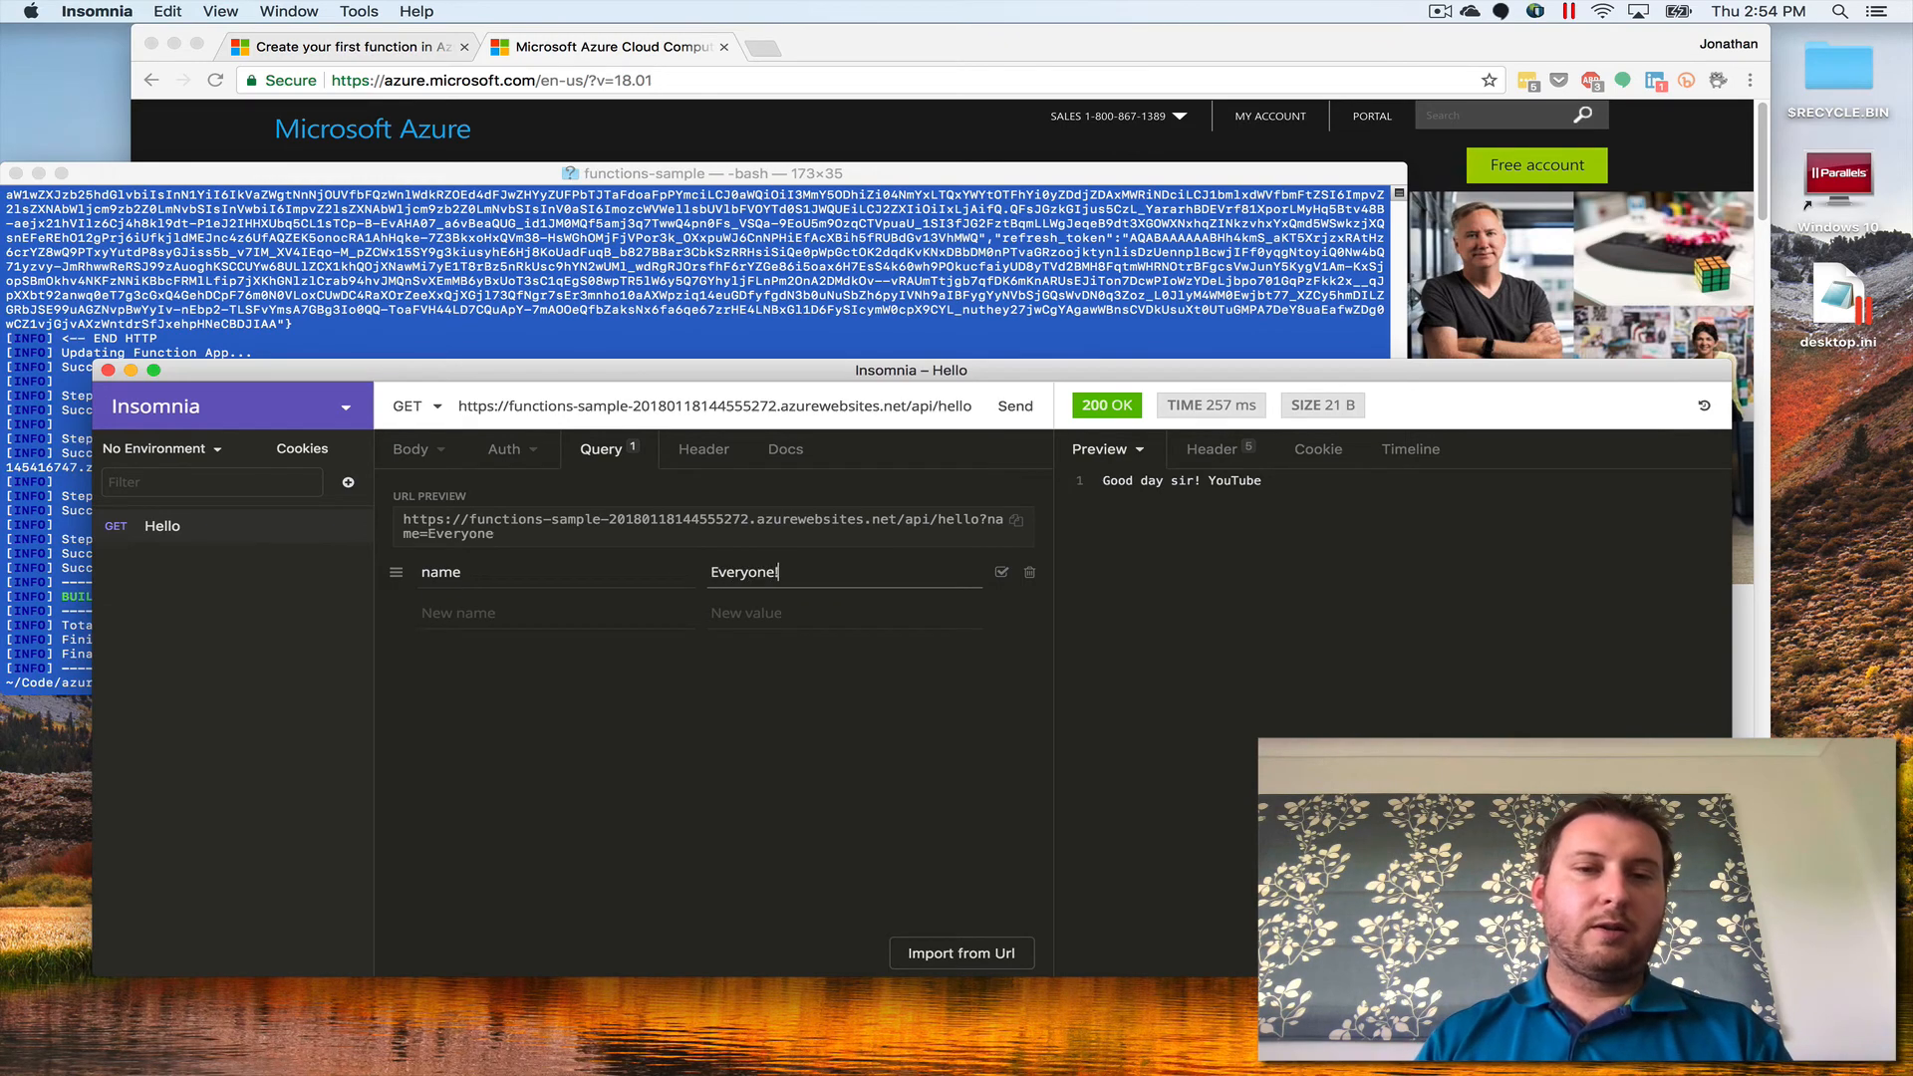
pyautogui.click(1014, 405)
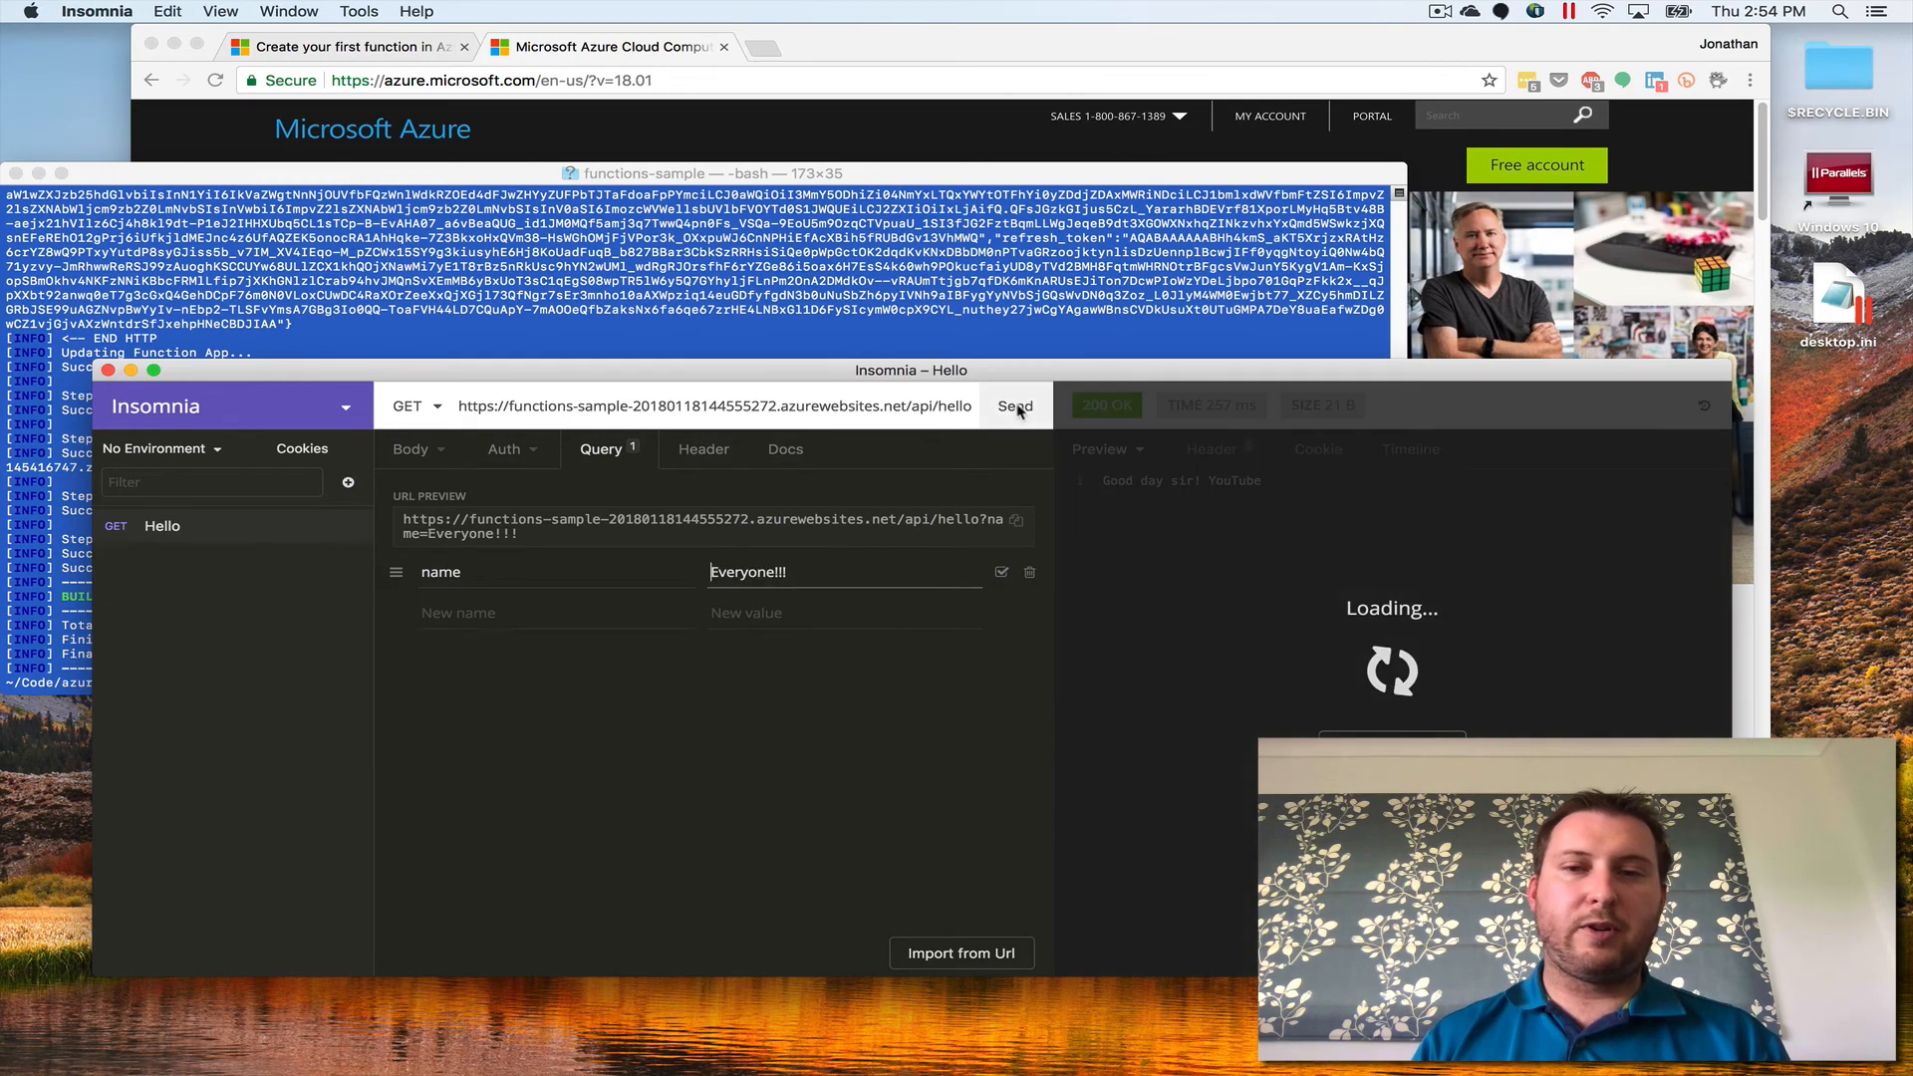
pyautogui.click(1014, 406)
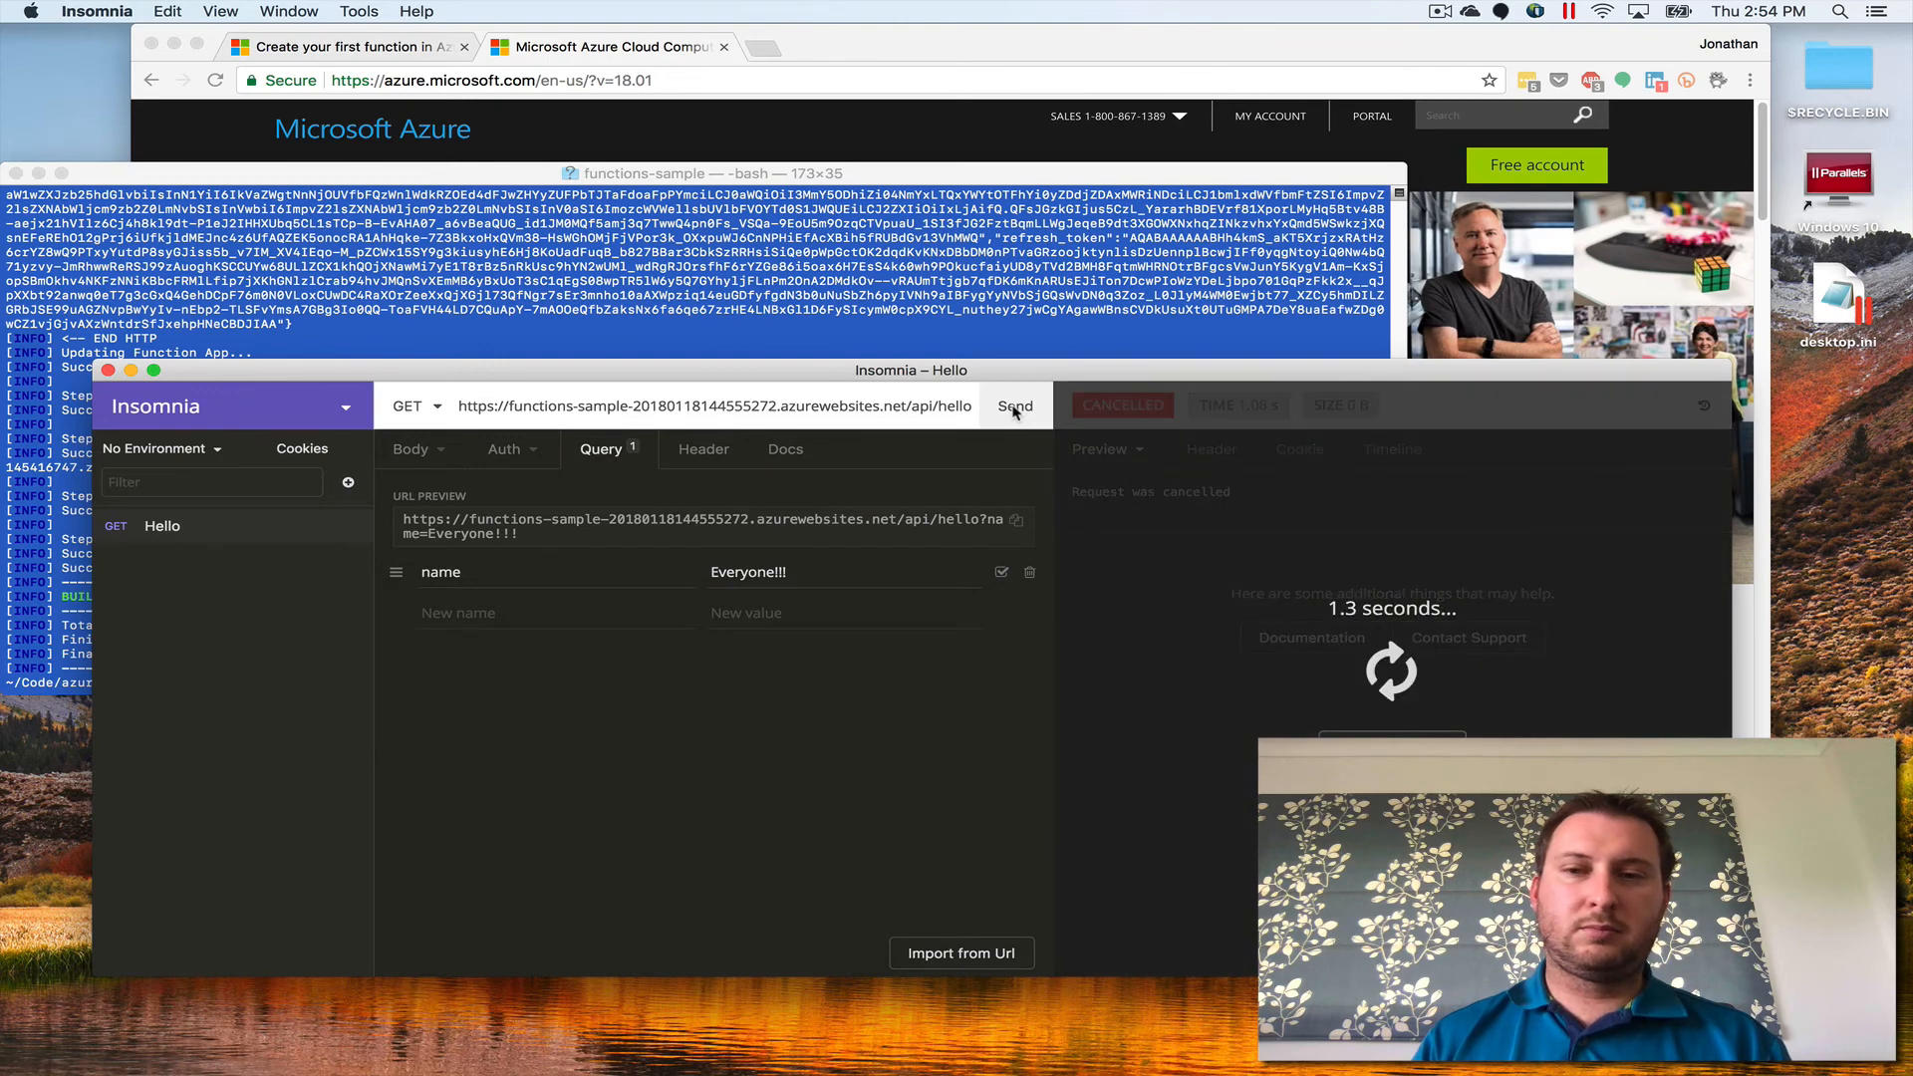
pyautogui.click(1014, 406)
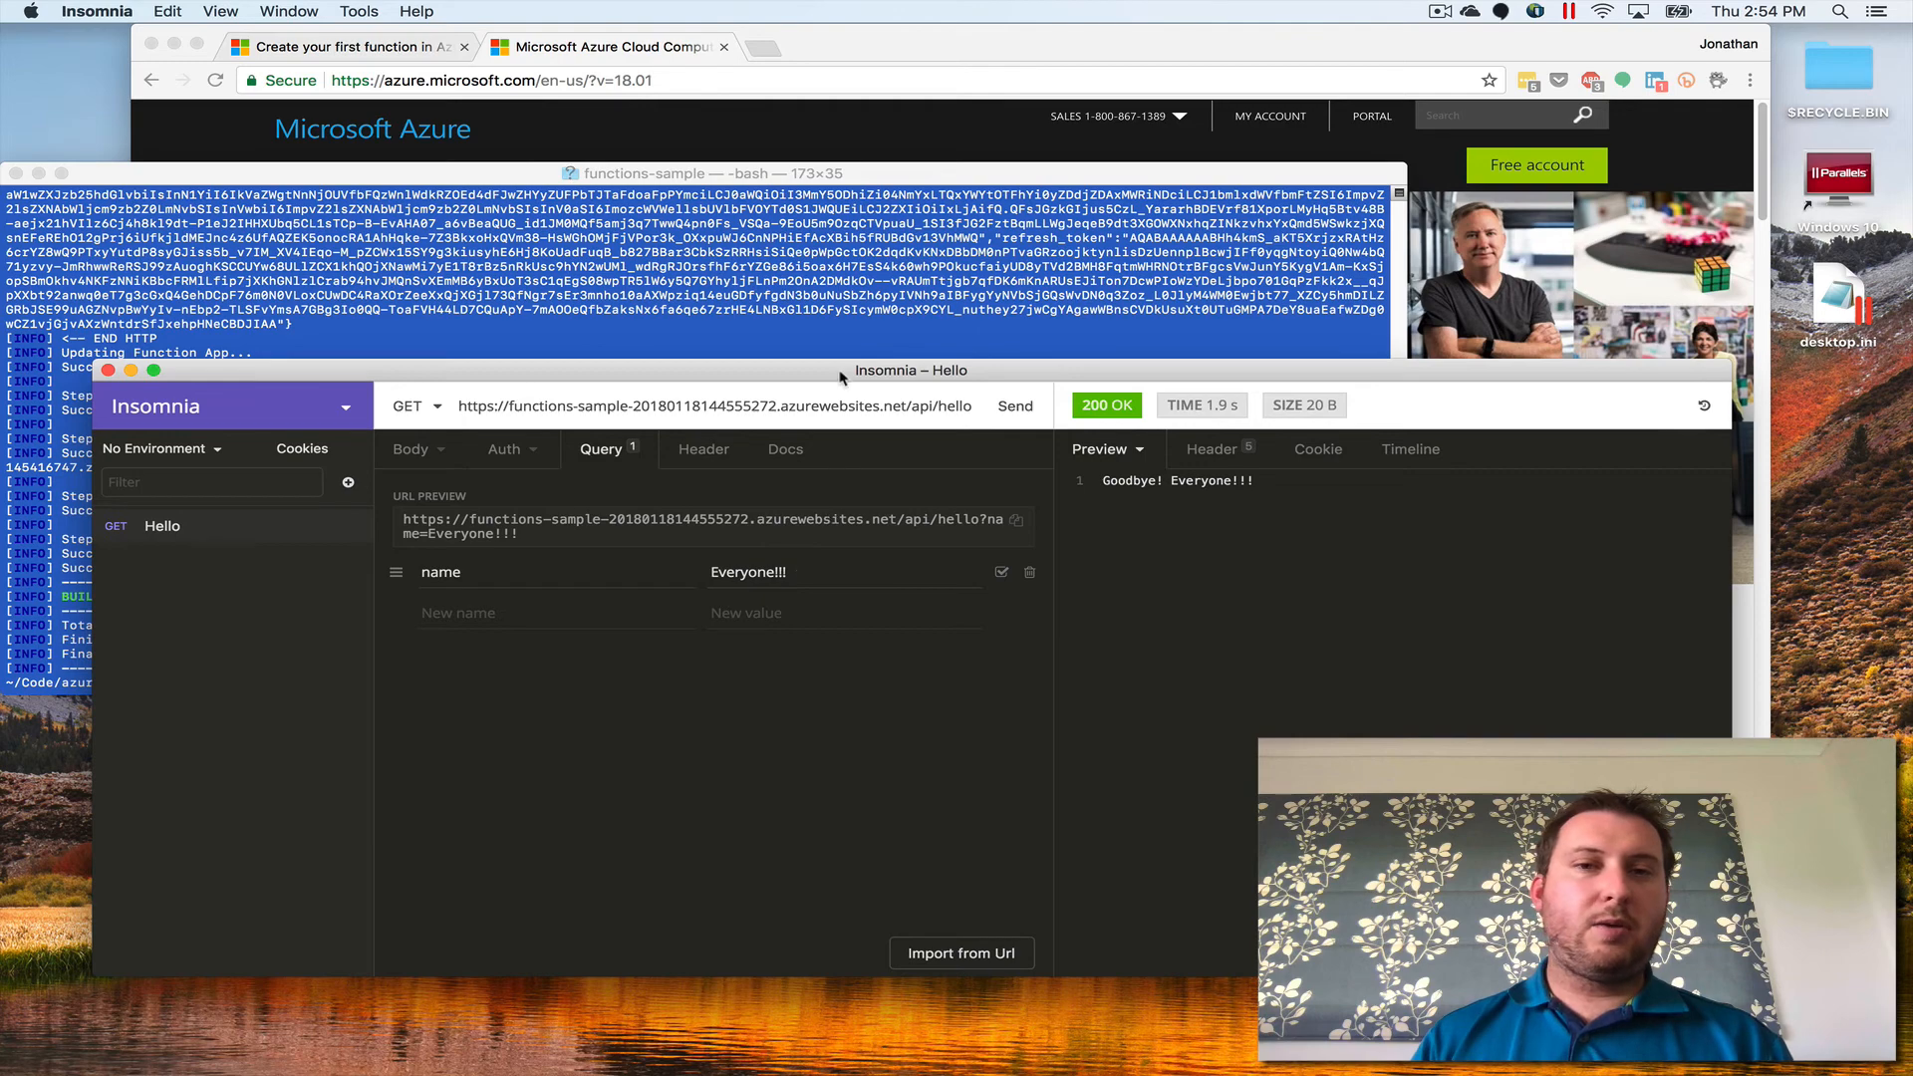
pyautogui.moveTo(875, 361)
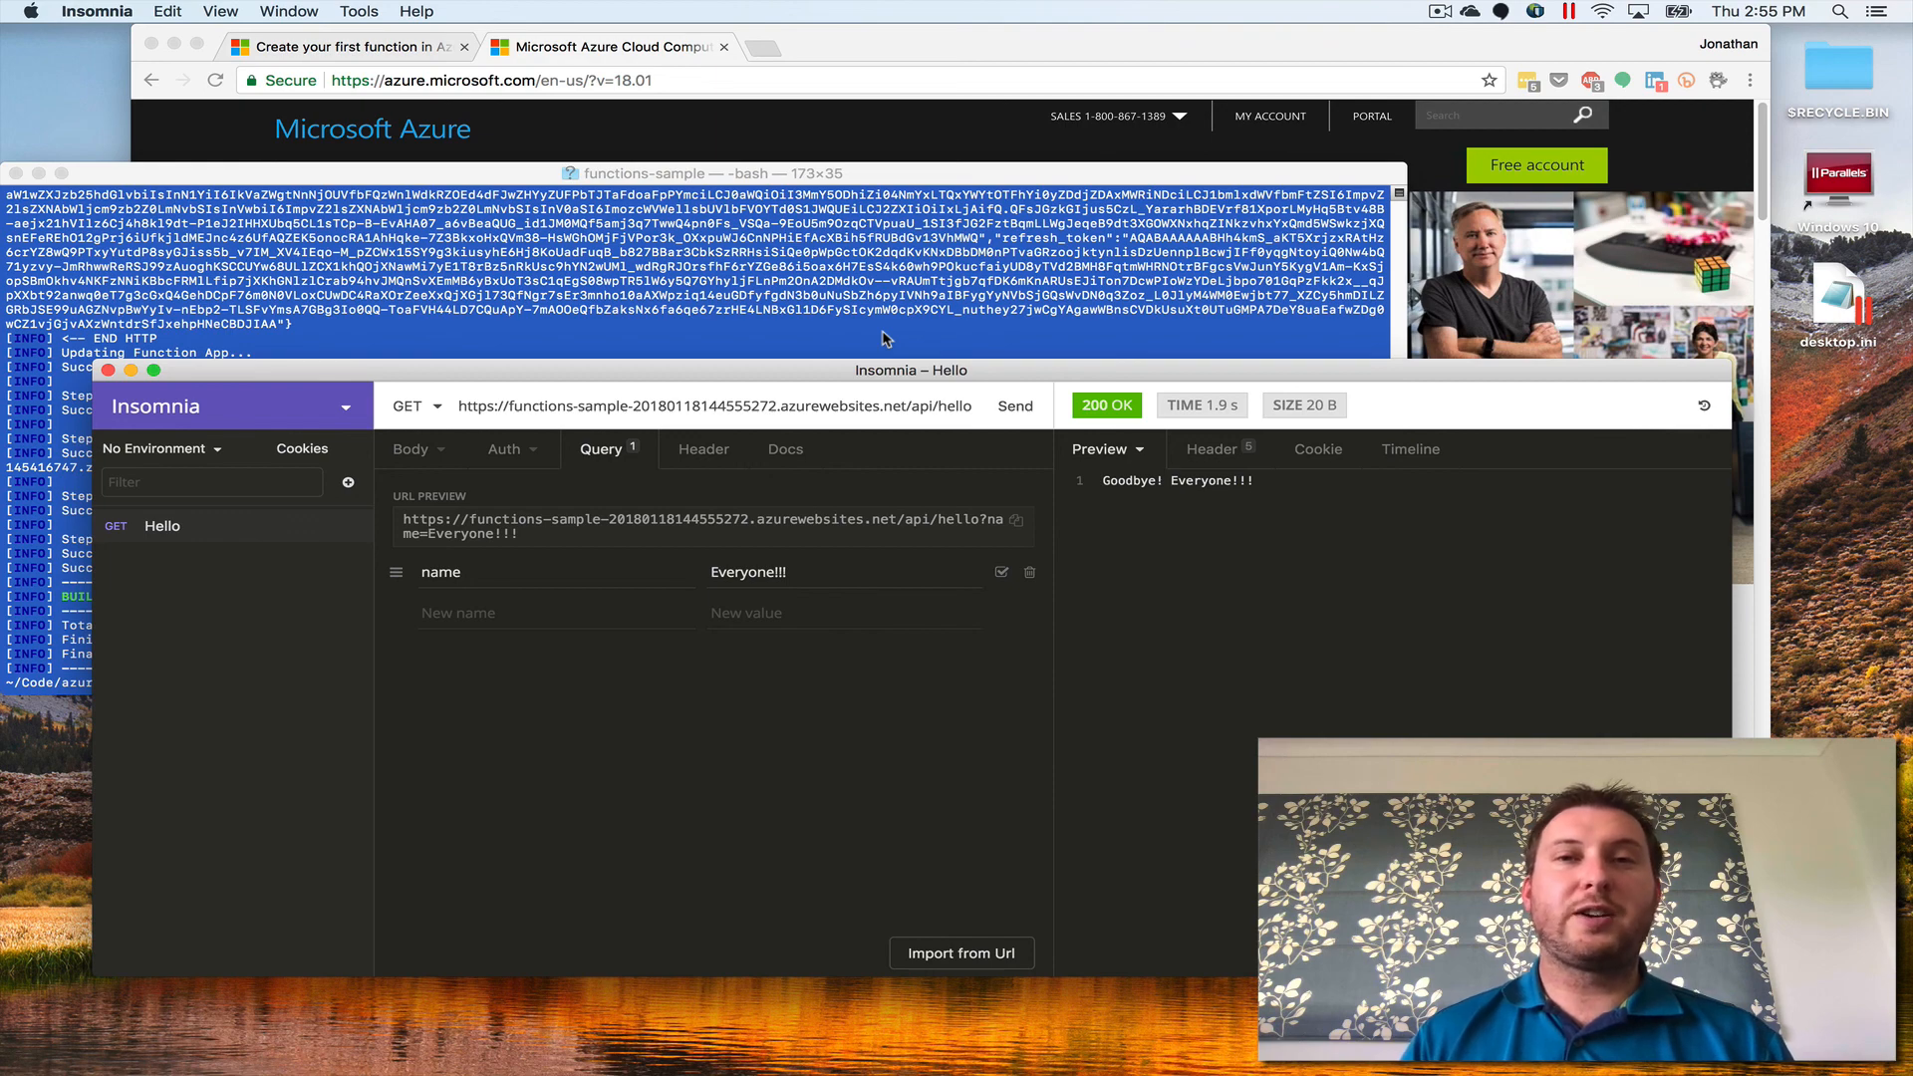
pyautogui.moveTo(876, 331)
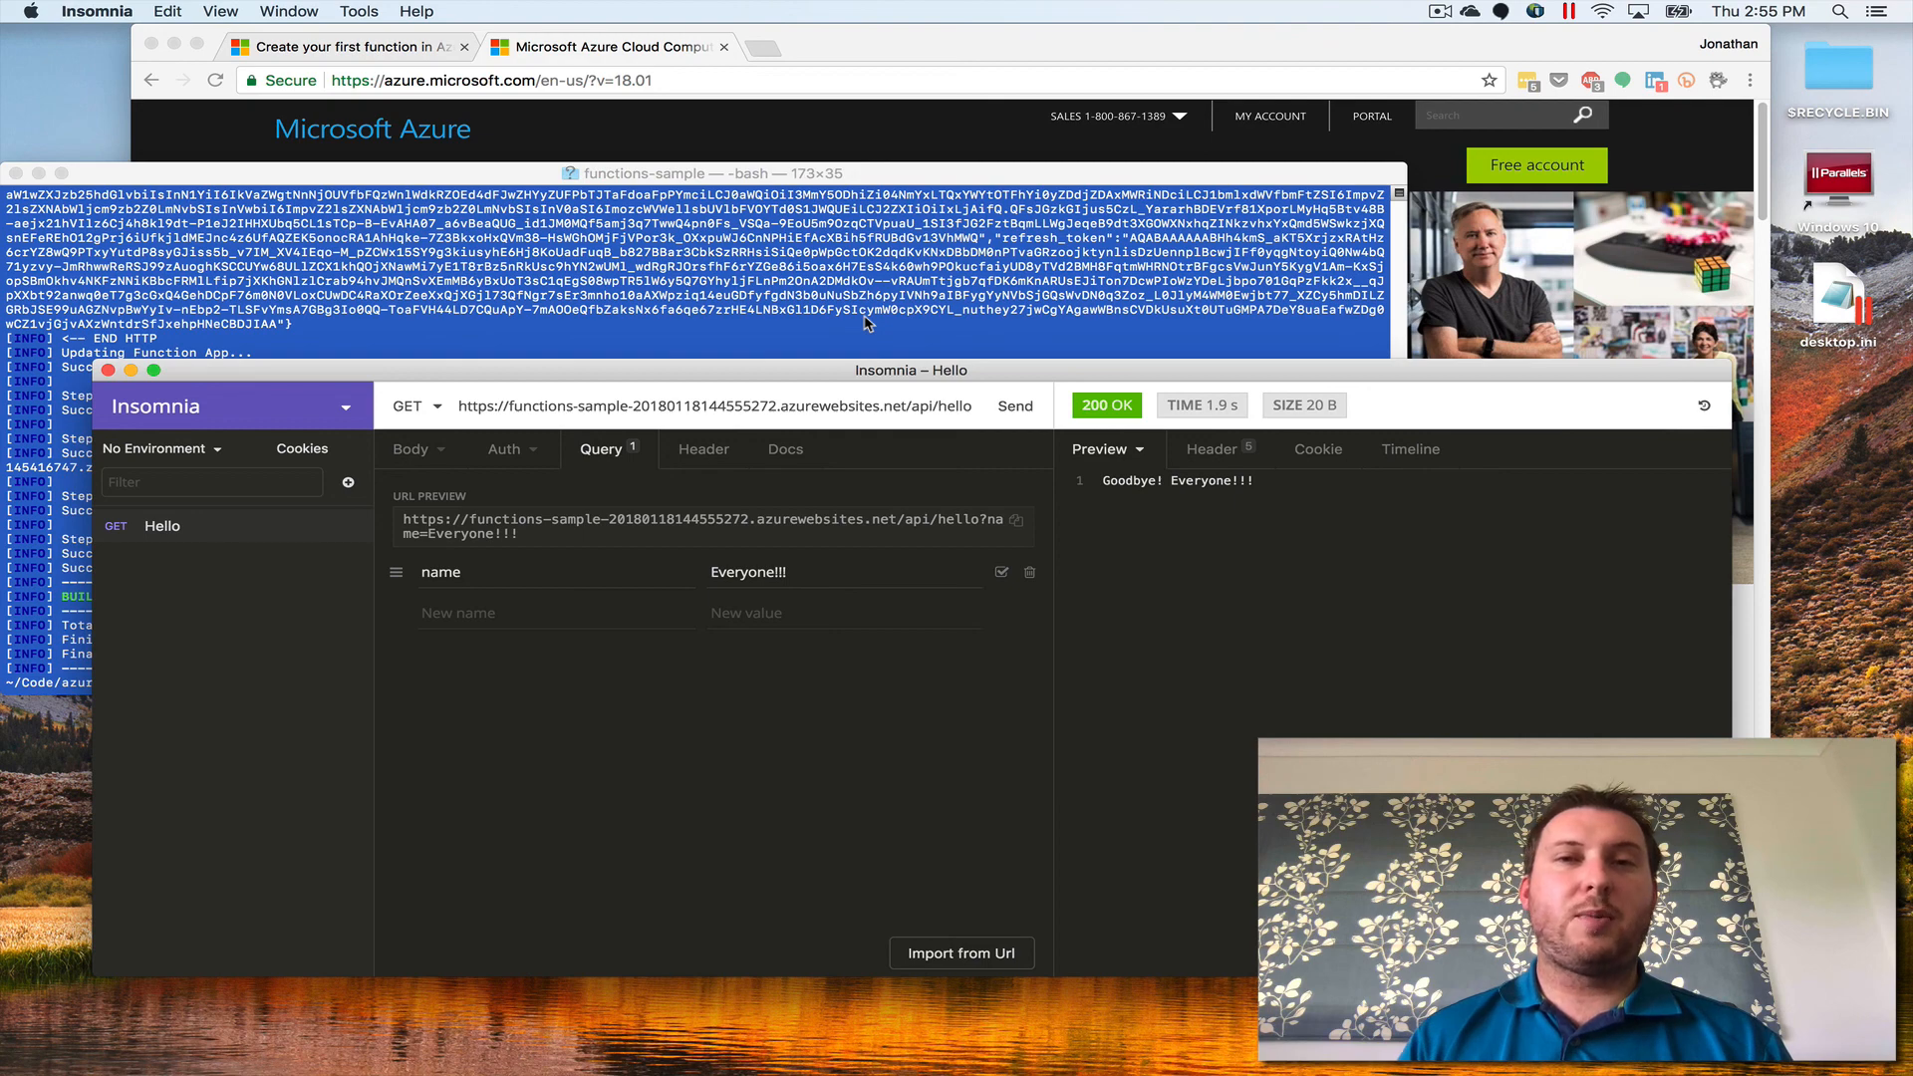
pyautogui.moveTo(1348, 118)
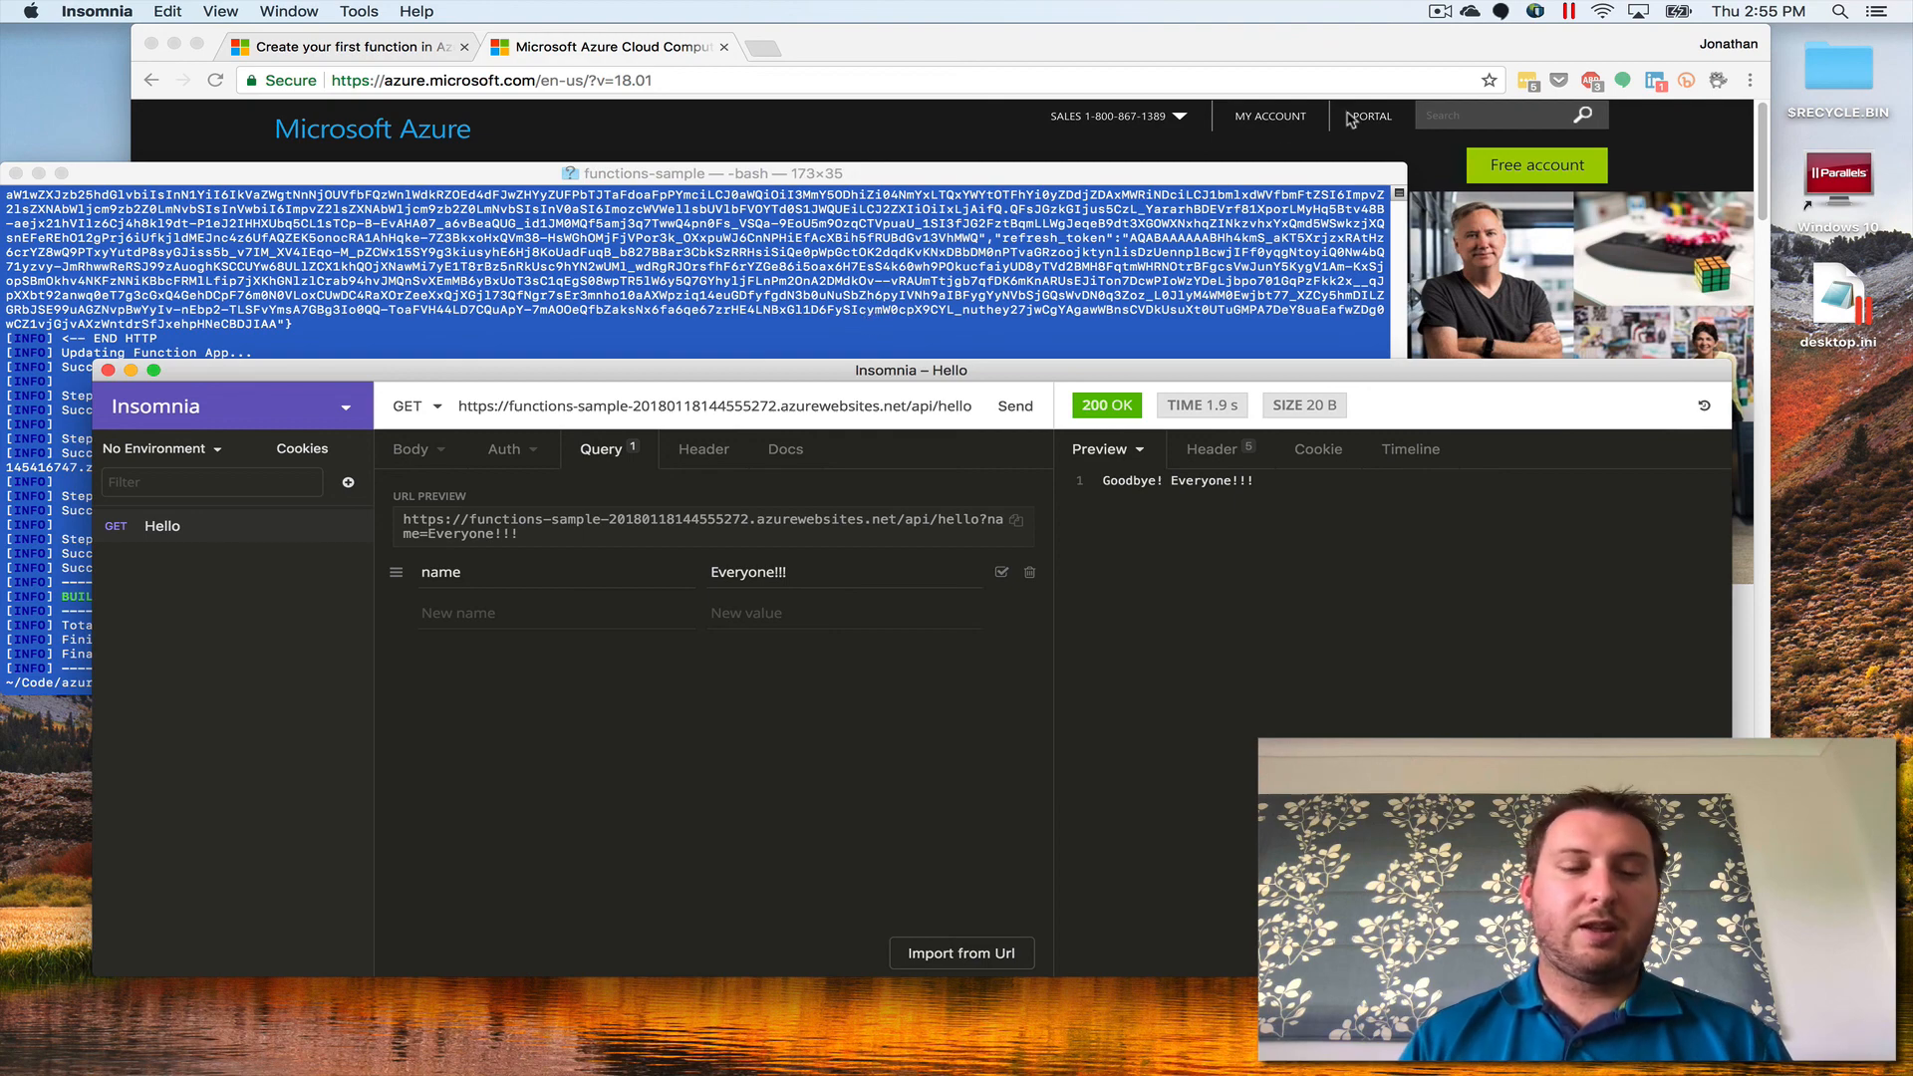